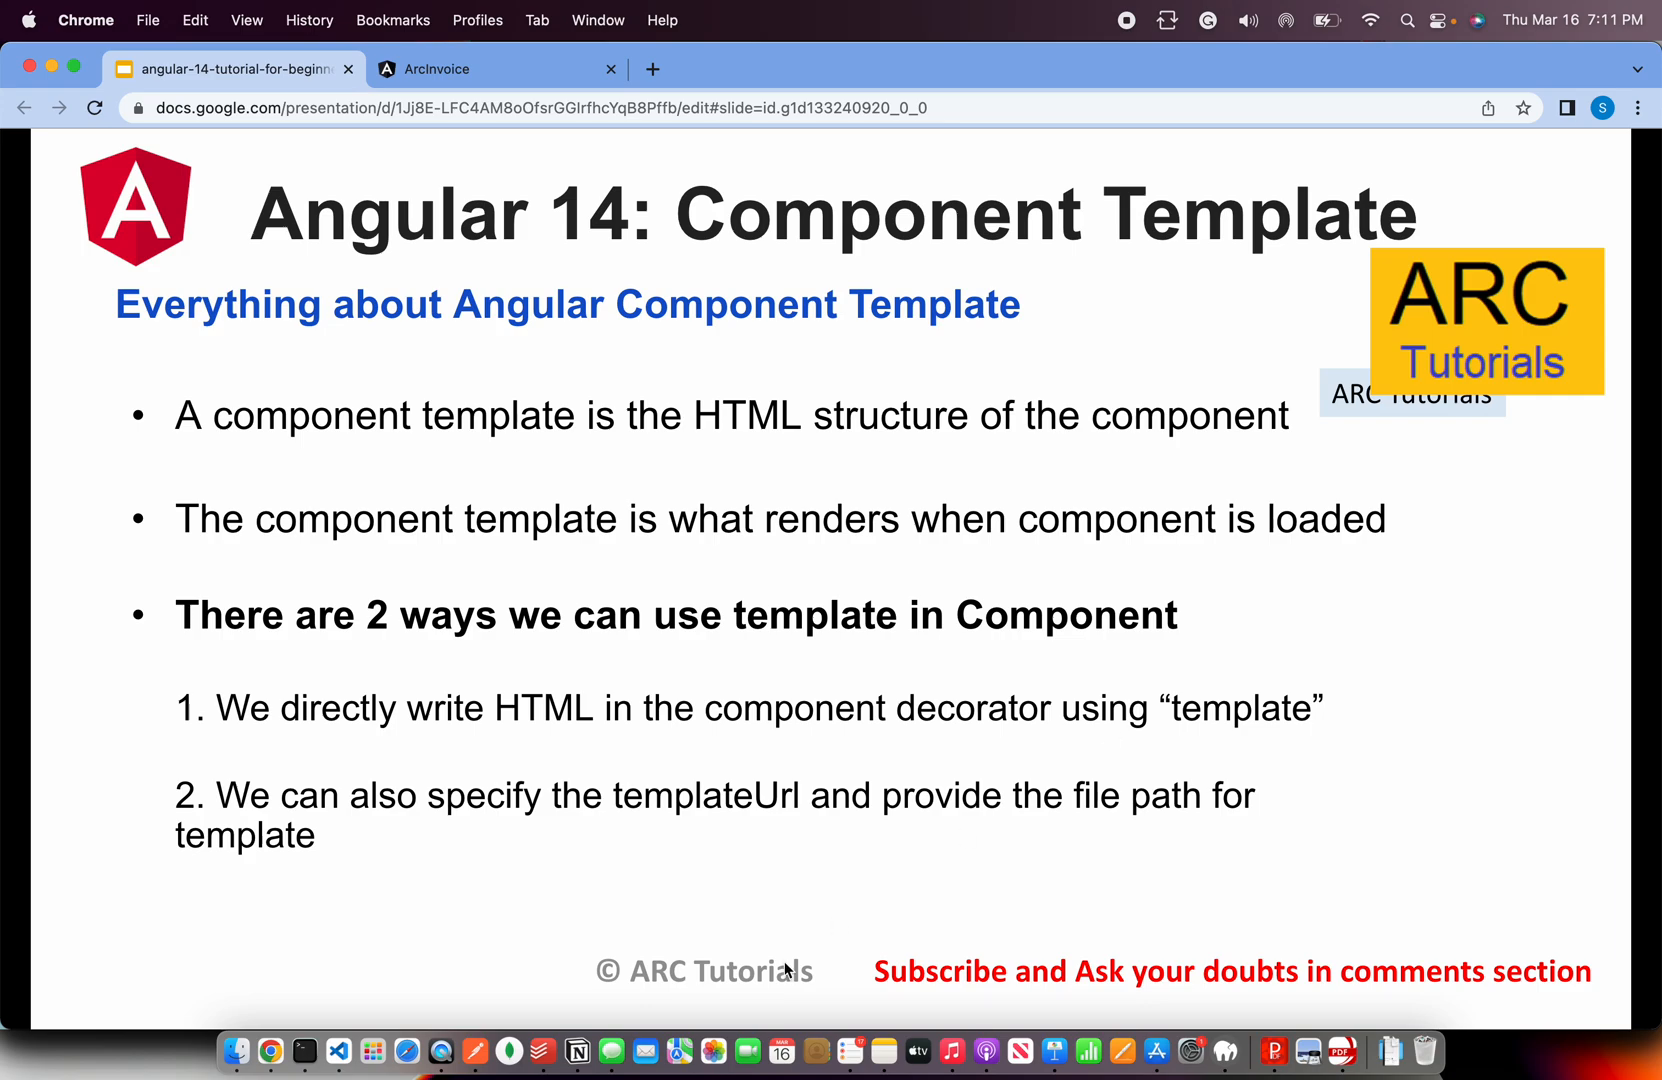
# In VS Code open src/app/pending-tasks/pending-tasks.component.ts and start a new untitled notes file
pyautogui.click(304, 1052)
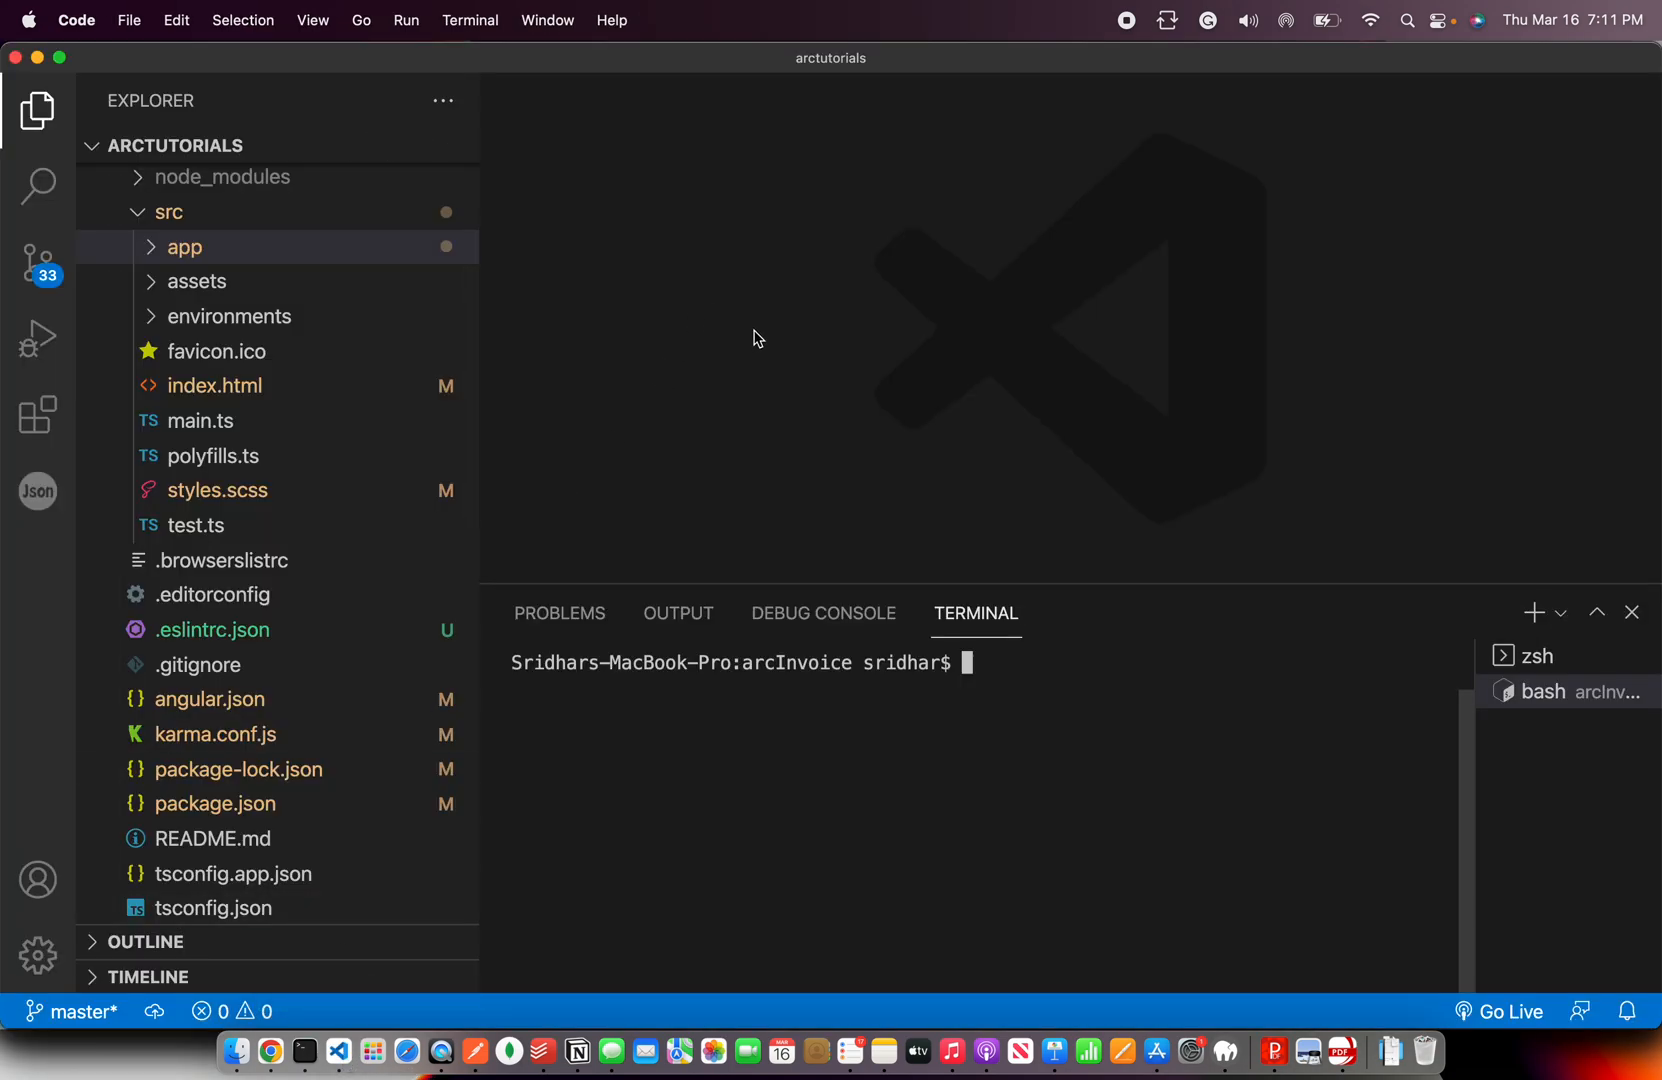
pyautogui.click(184, 246)
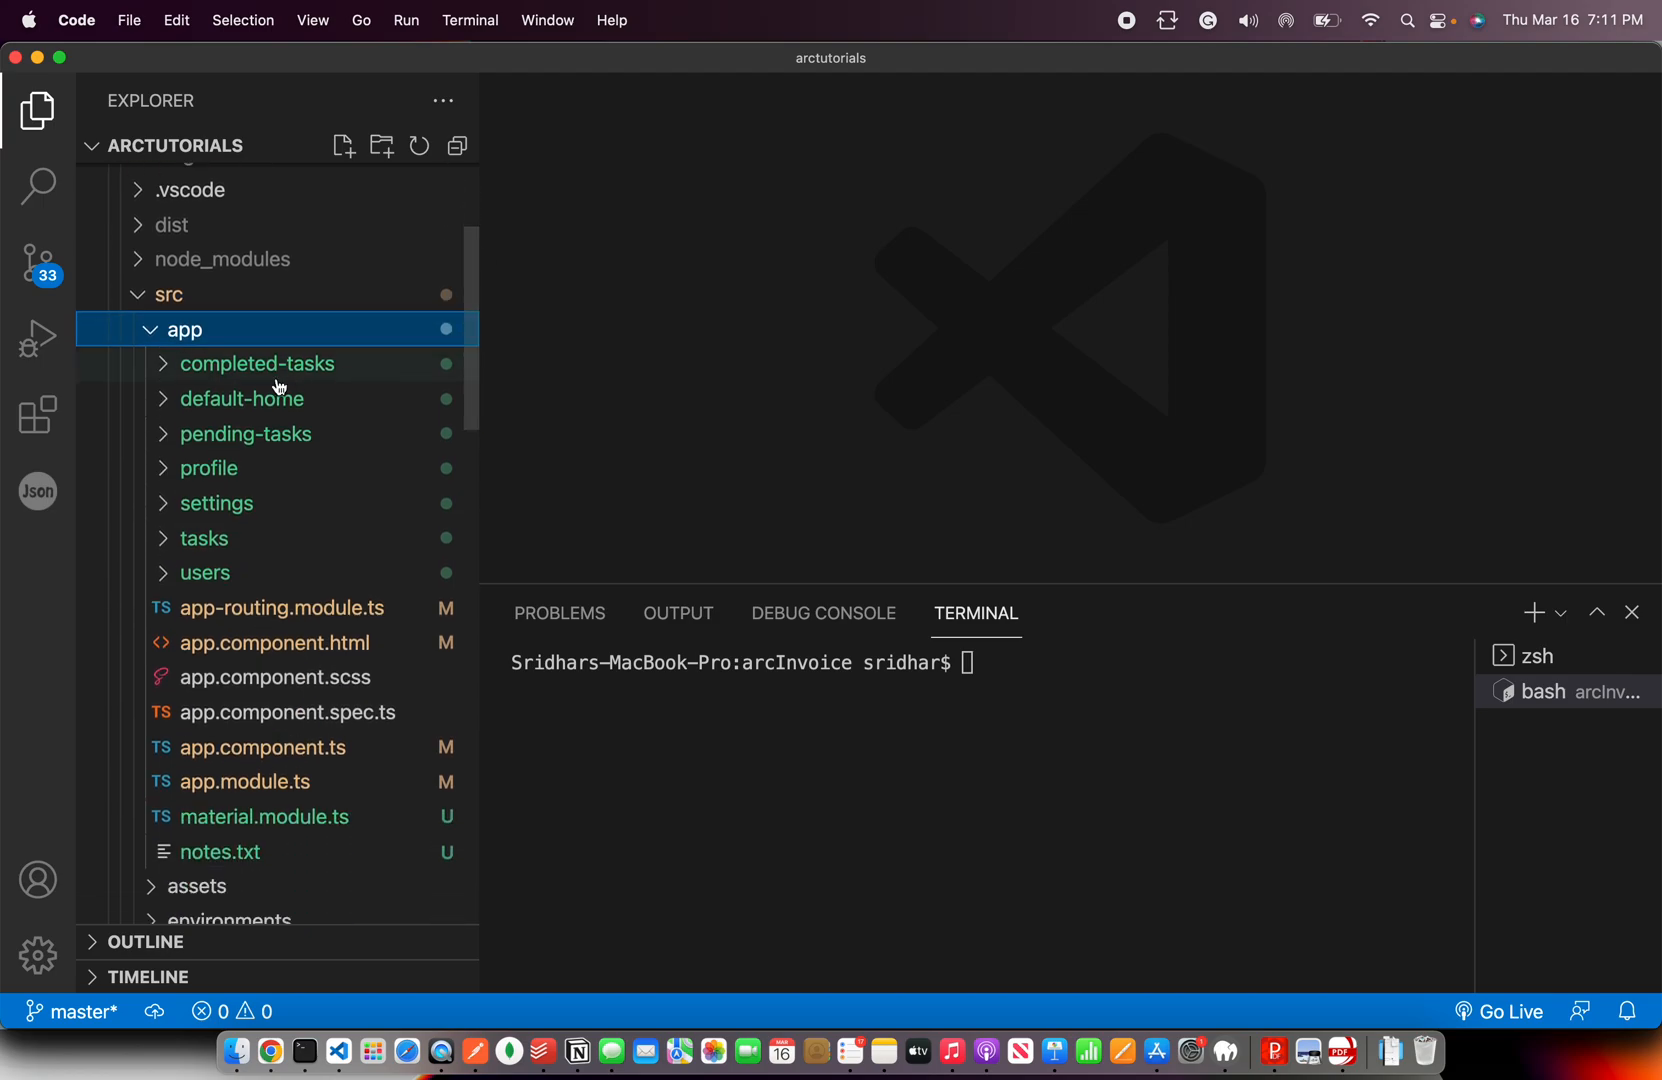
pyautogui.click(256, 364)
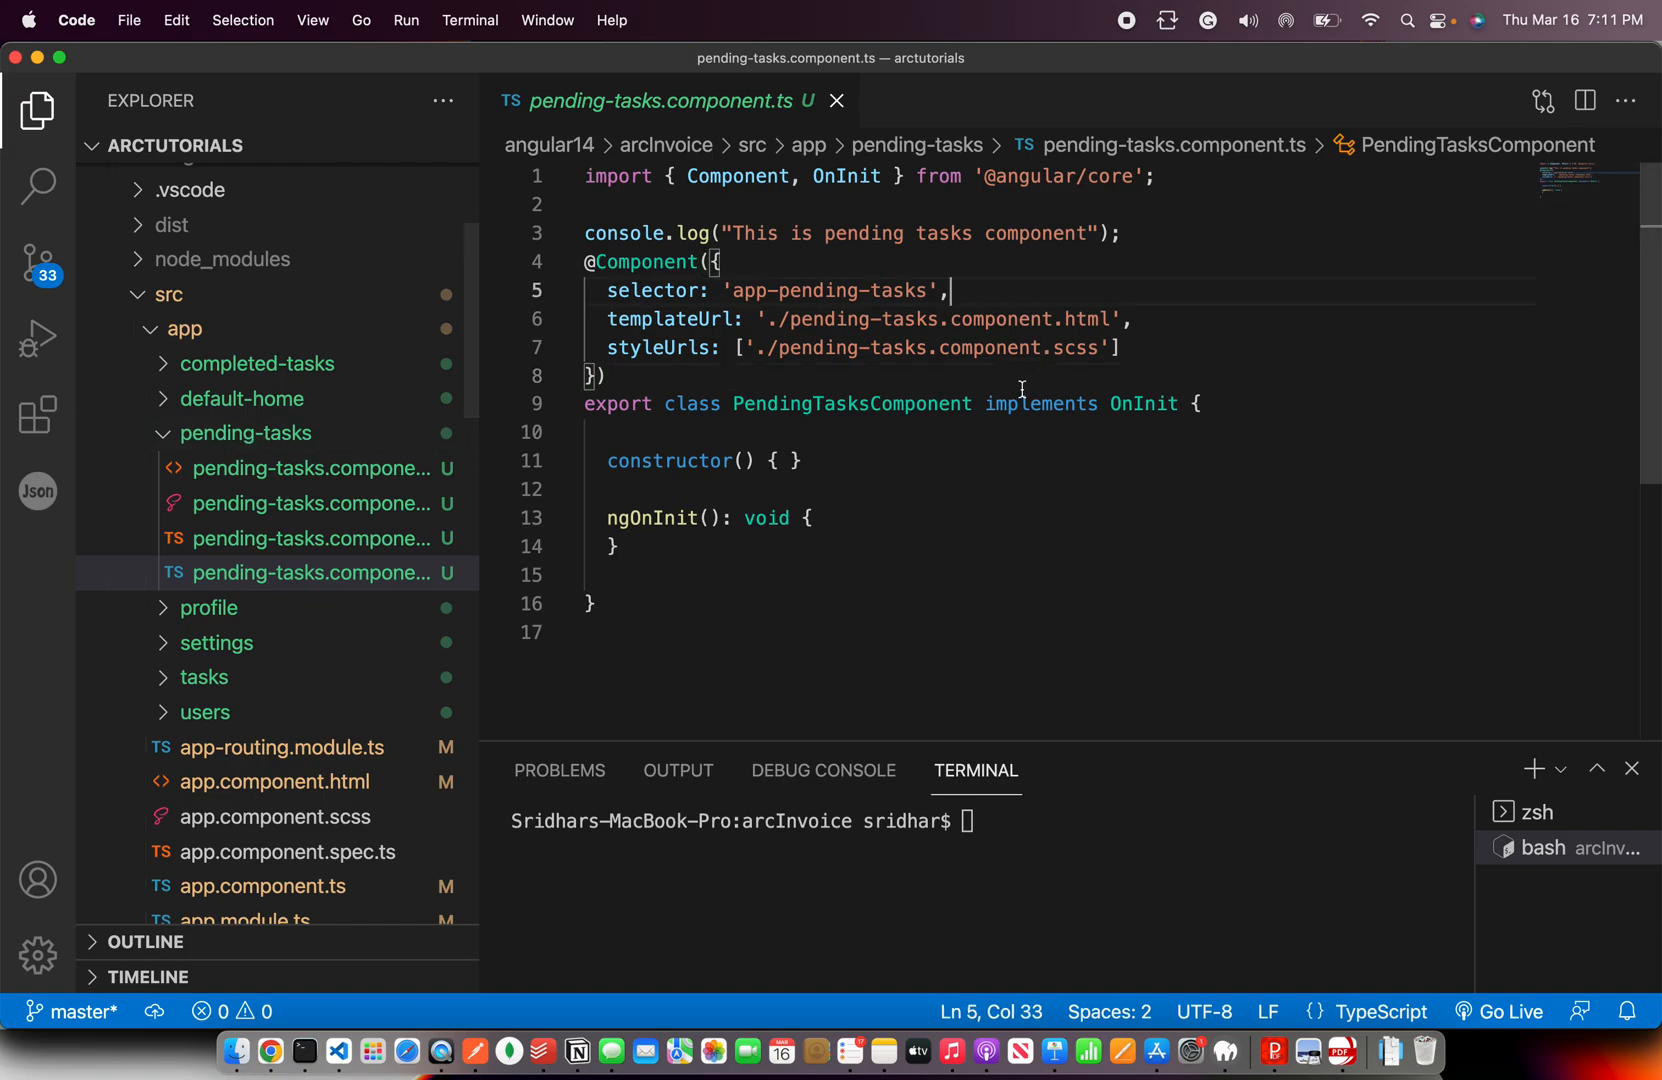
pyautogui.click(722, 262)
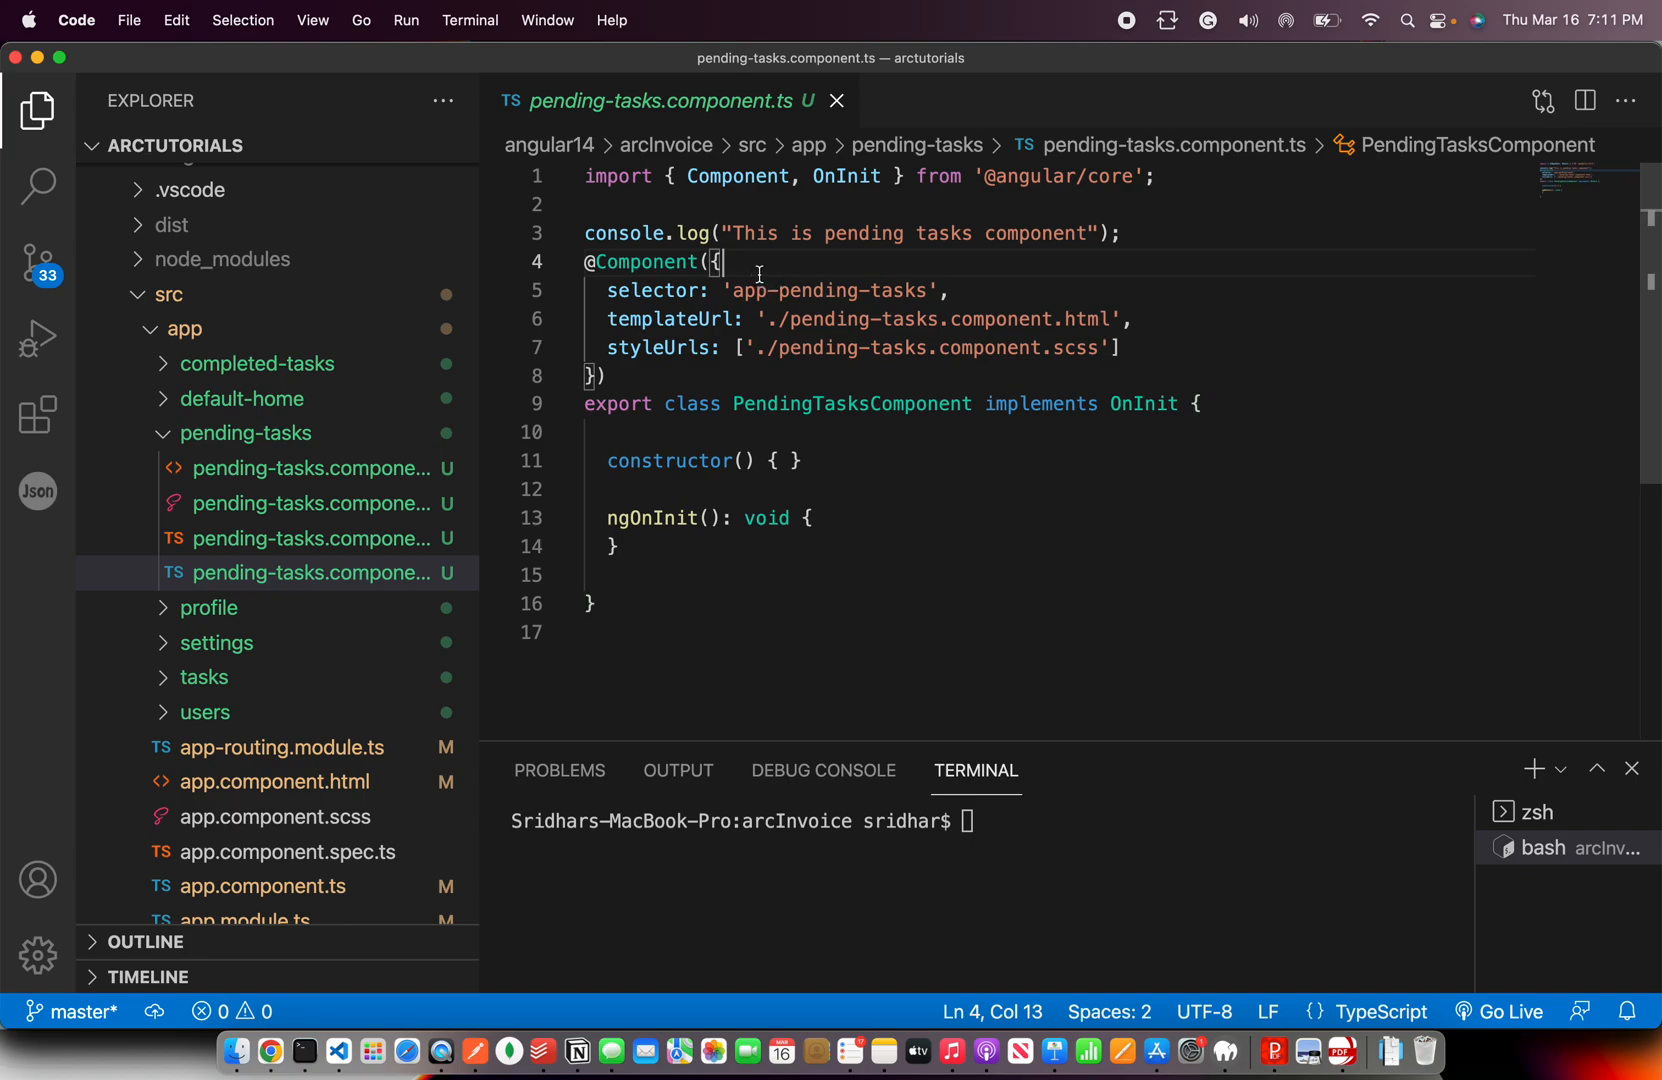
pyautogui.doubleClick(668, 320)
pyautogui.write('T')
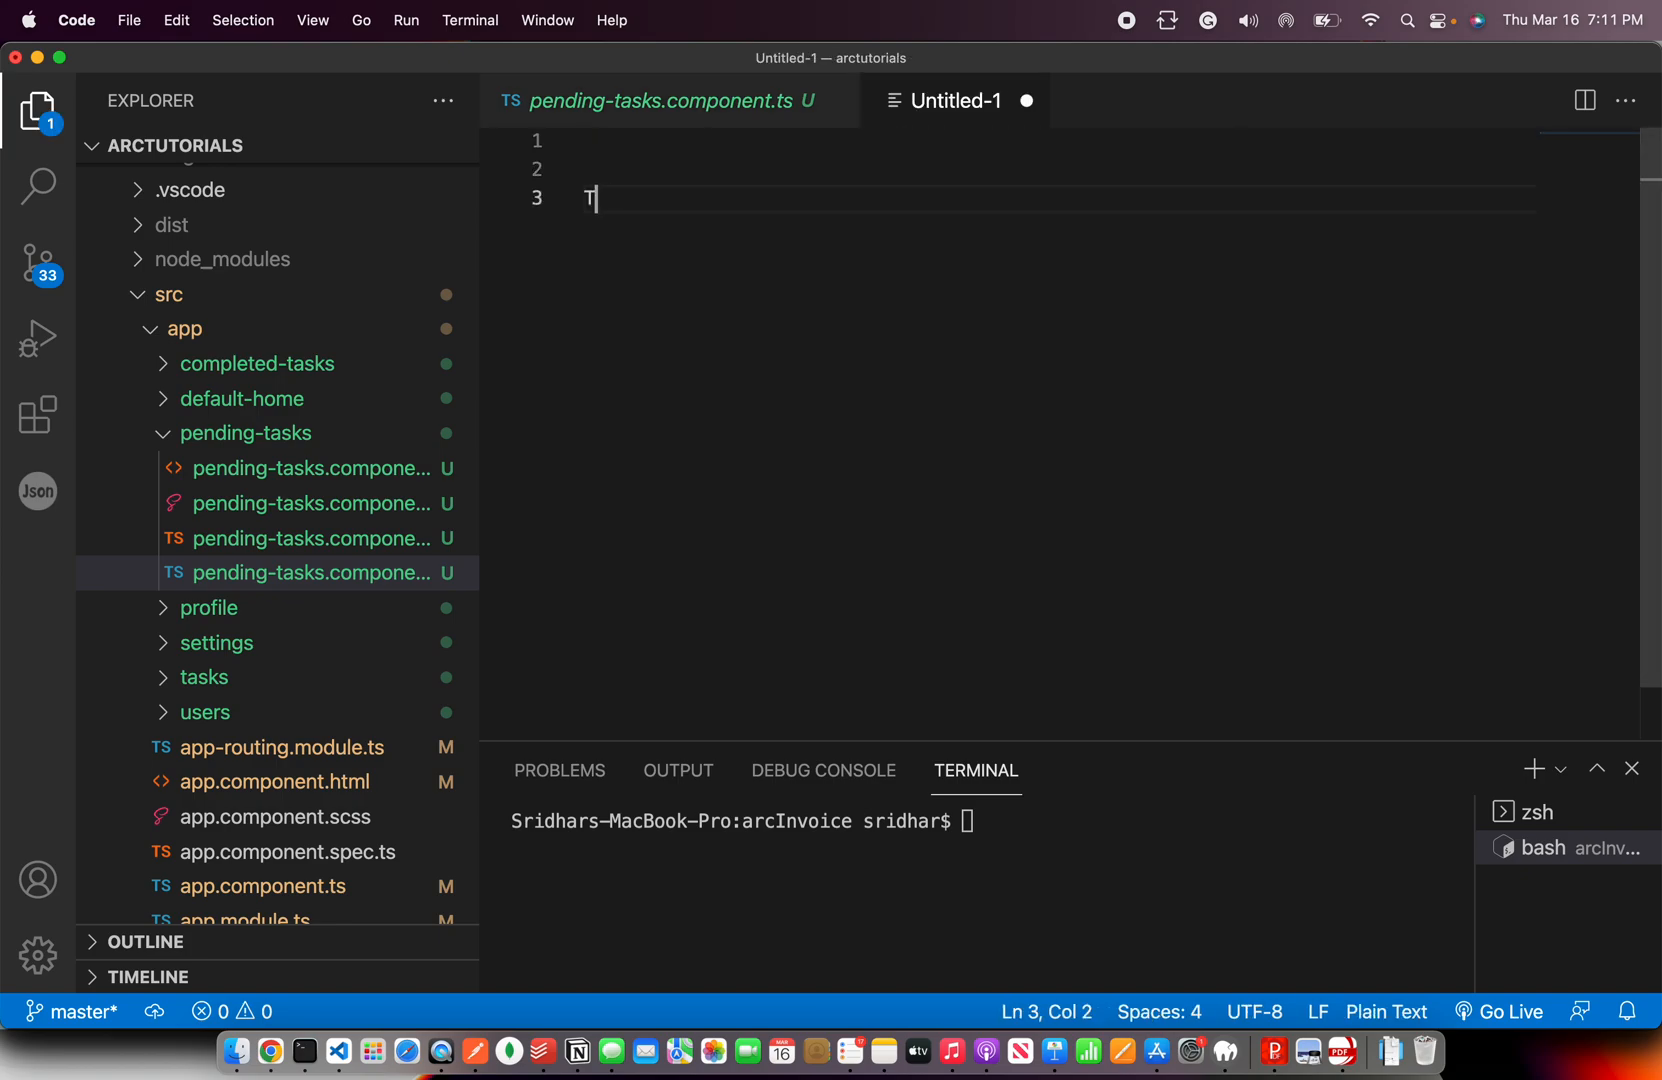
# Write 'There are 2 ways' and '1. templateUrl' in the untitled notes file
pyautogui.write('here are 2 ways')
pyautogui.write('1. templa')
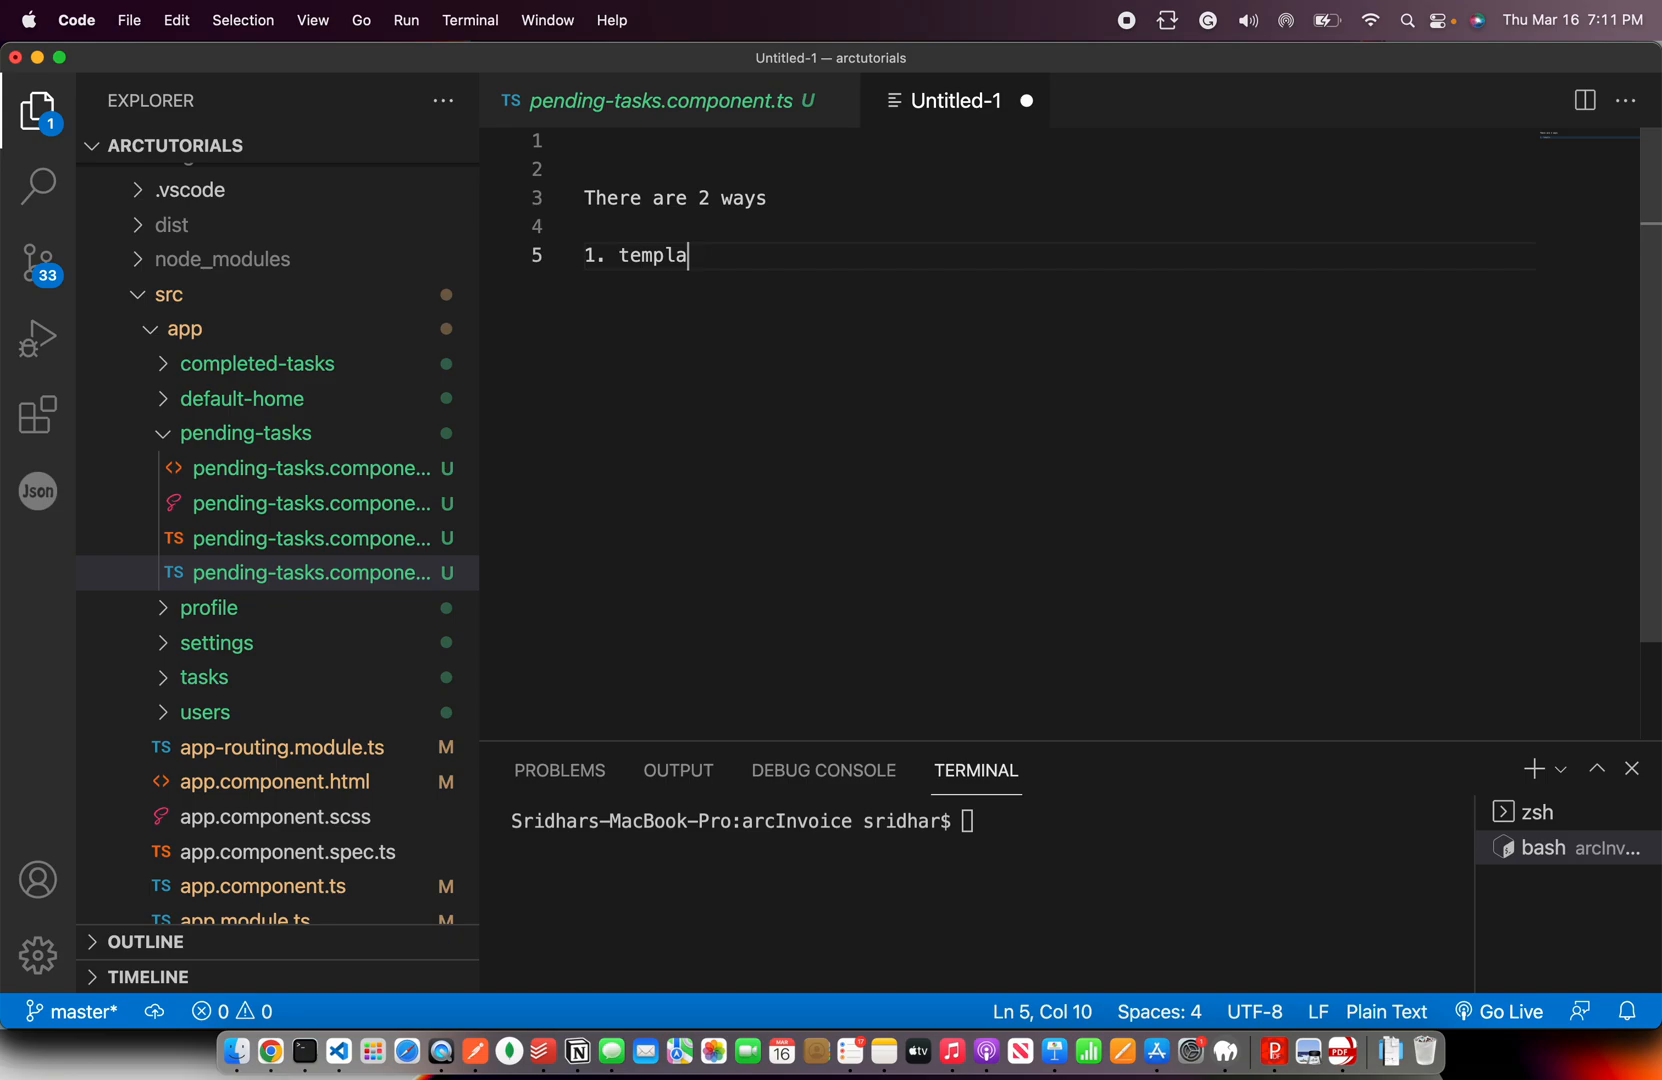
pyautogui.write('teUrl')
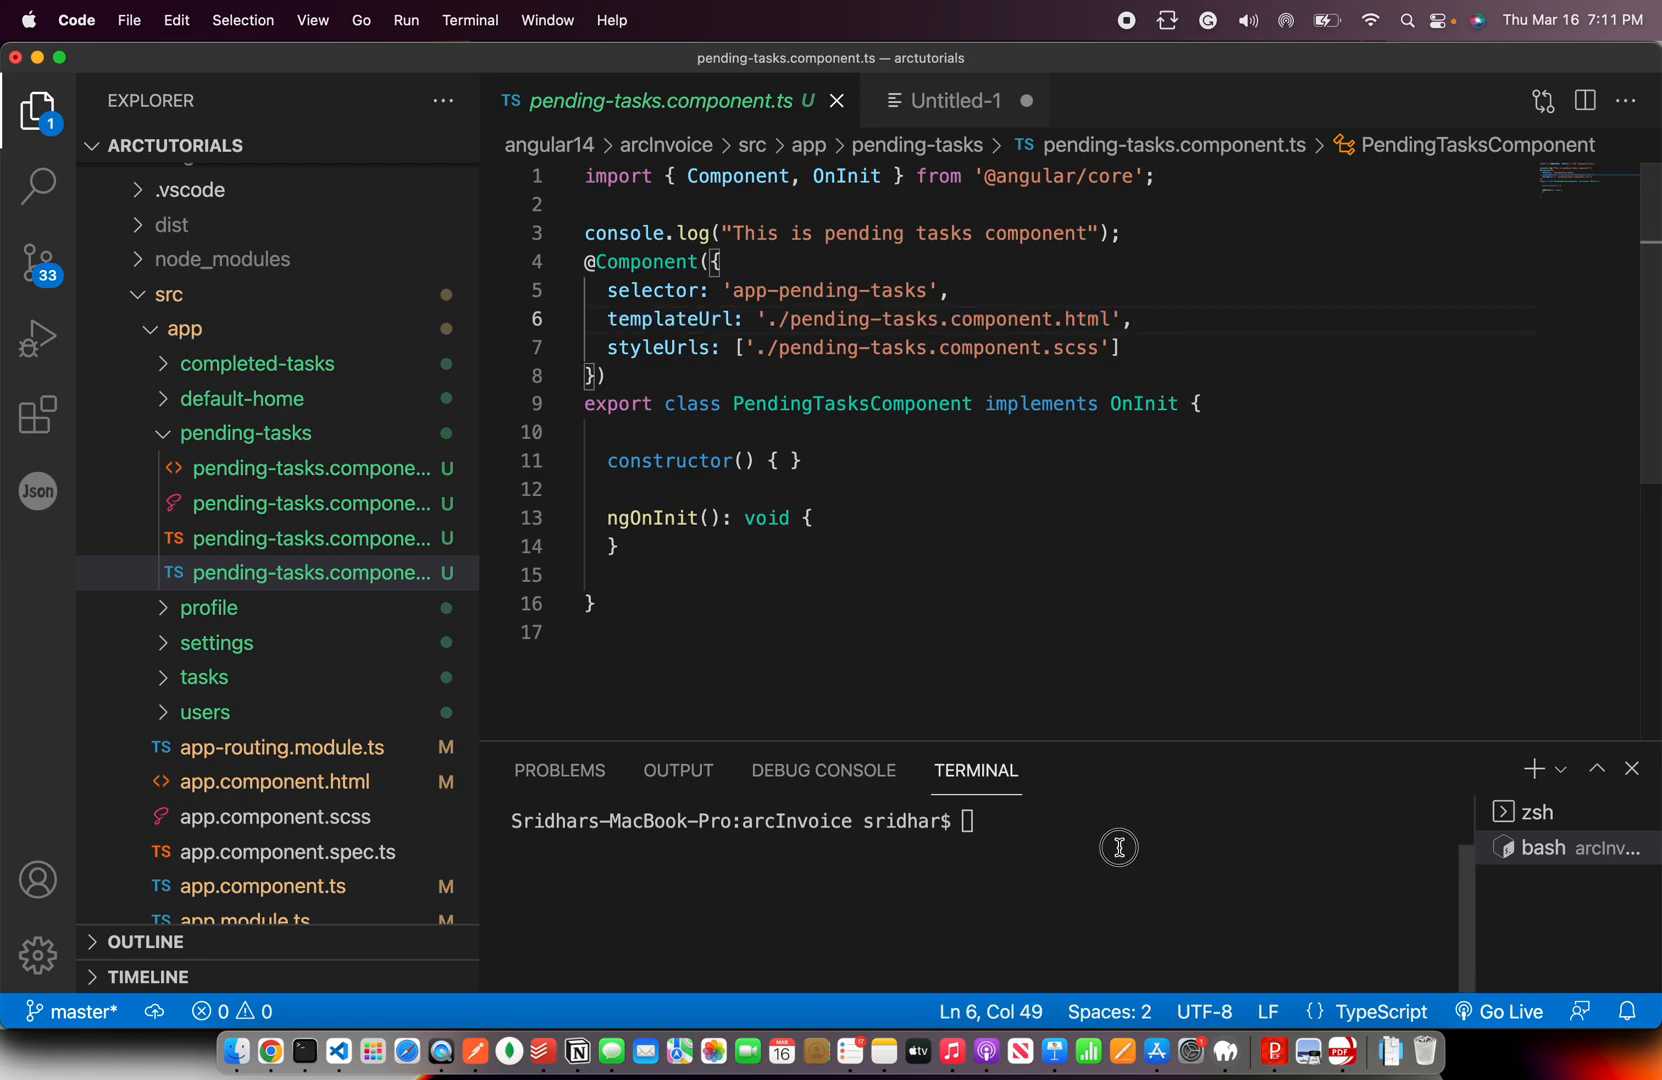
# Run 'ng g c admin' in the terminal, which fails with a module error
pyautogui.write('ng g c')
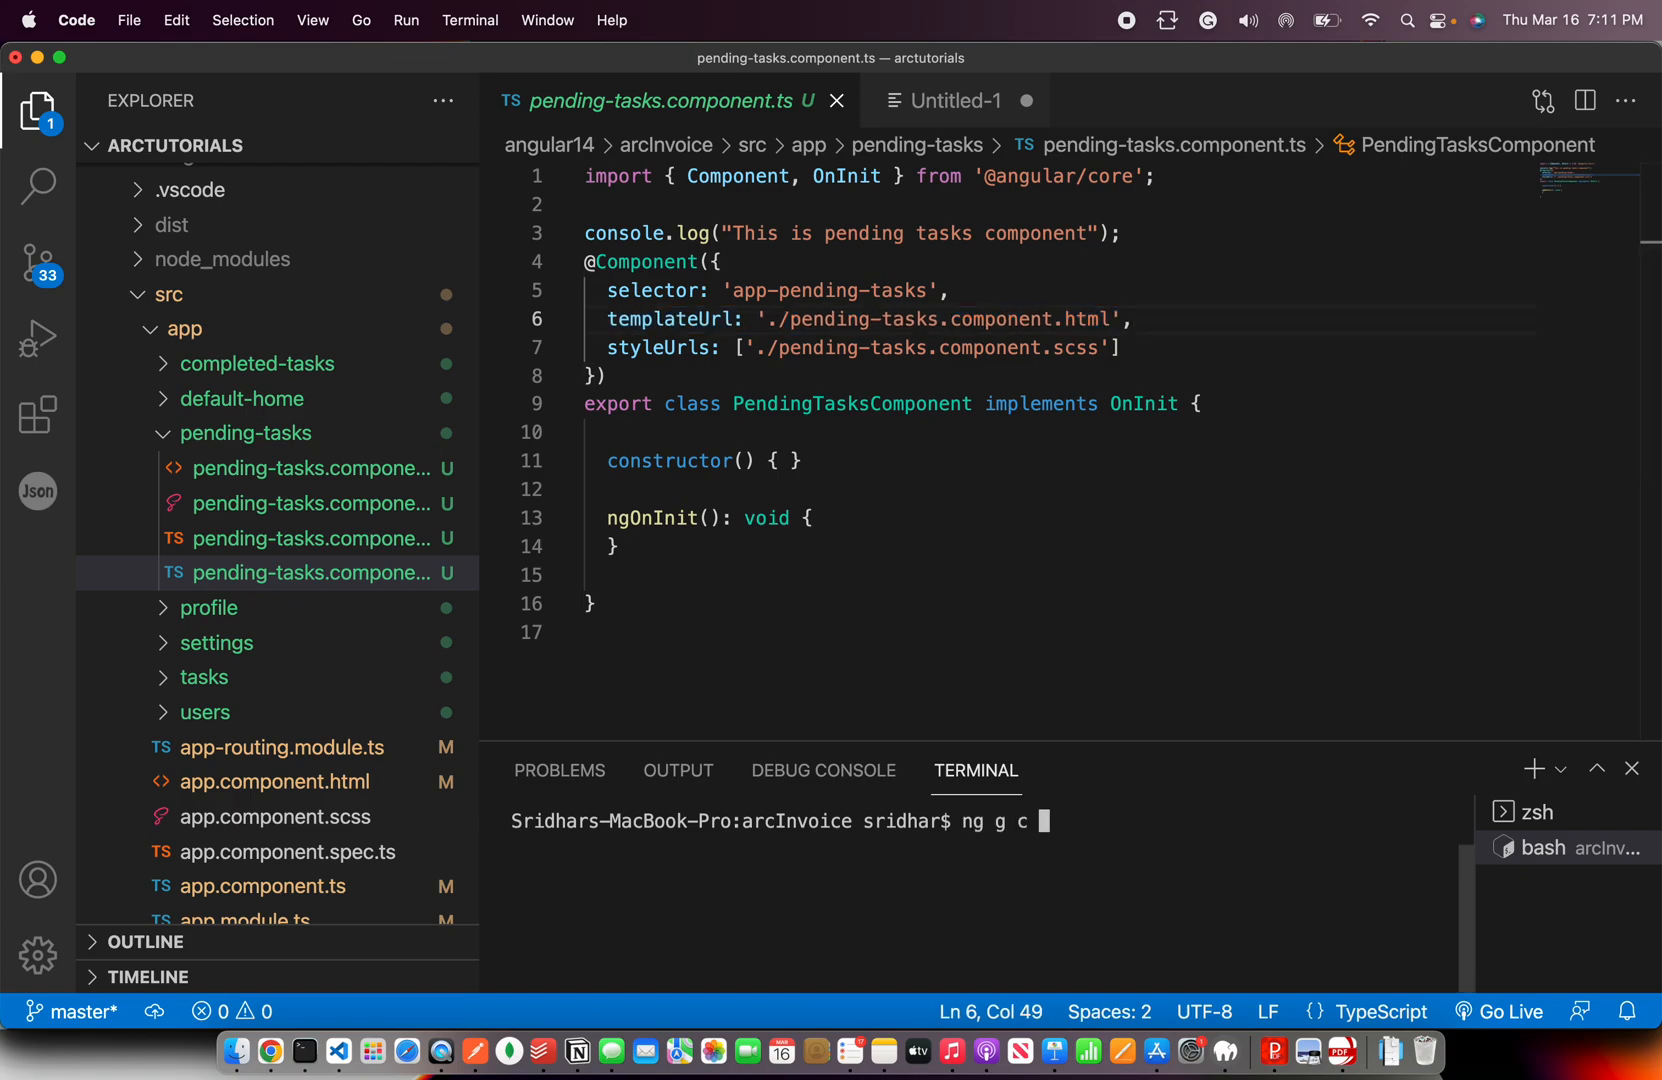
pyautogui.moveTo(1106, 820)
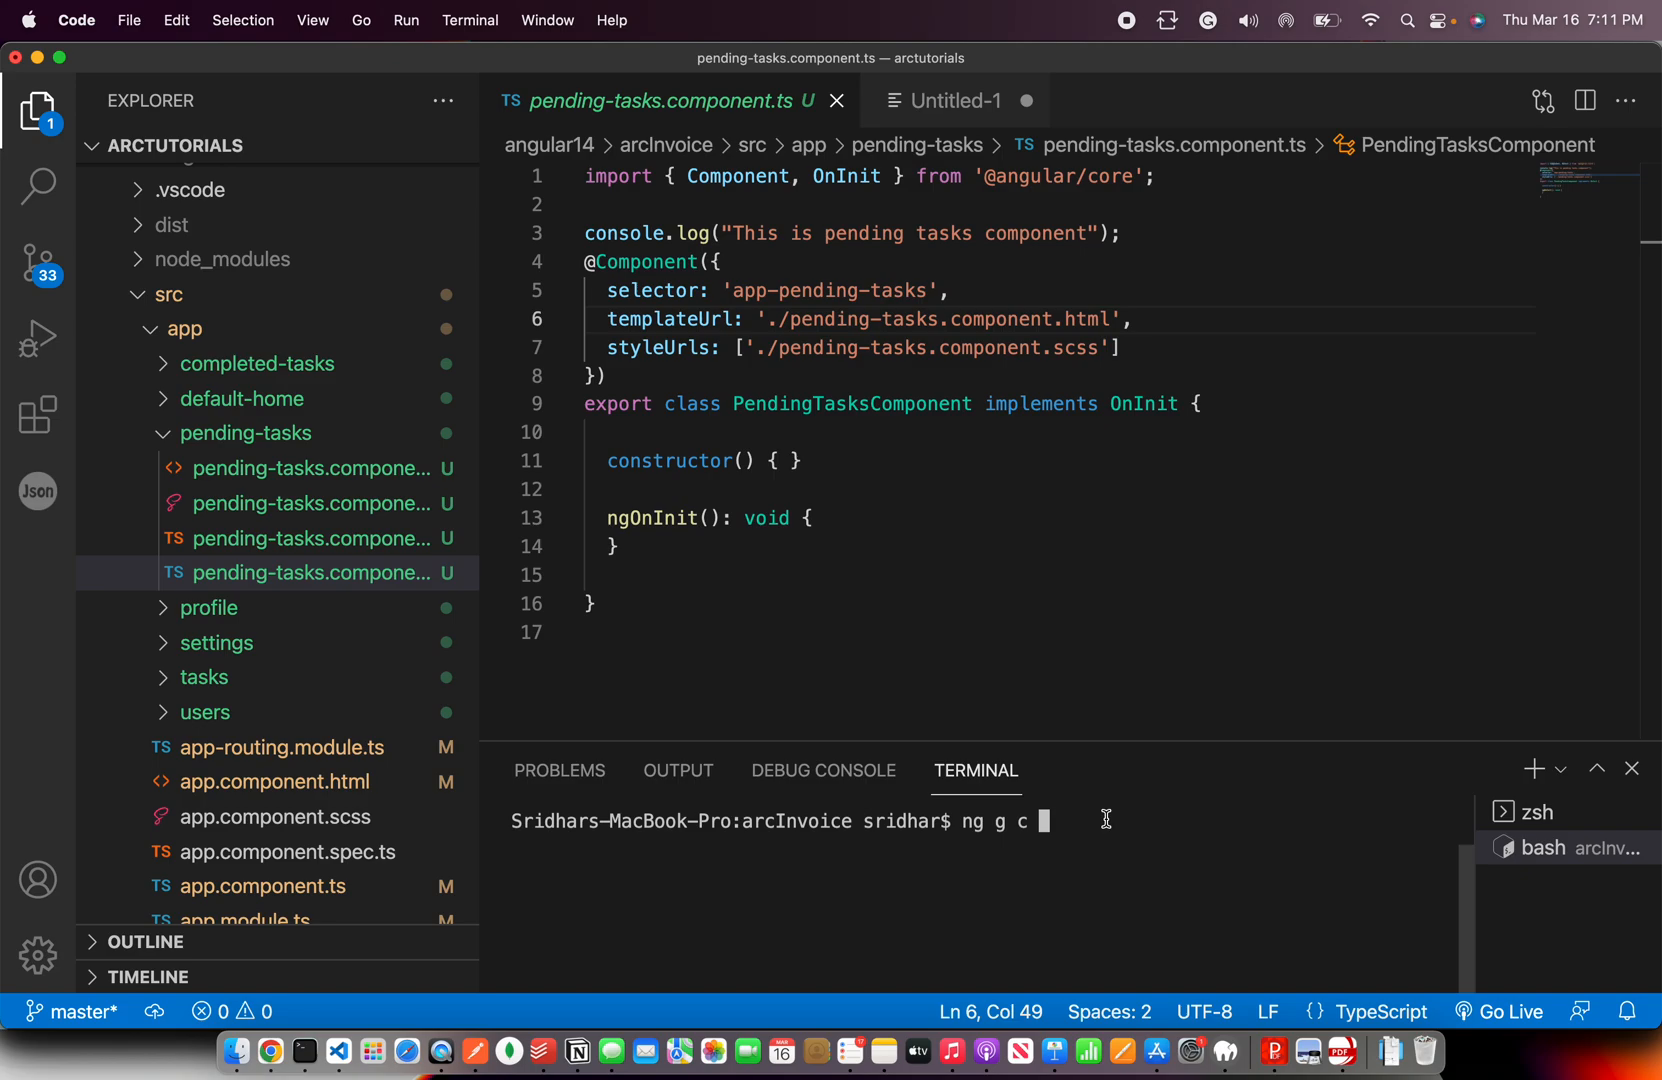
pyautogui.write('admin')
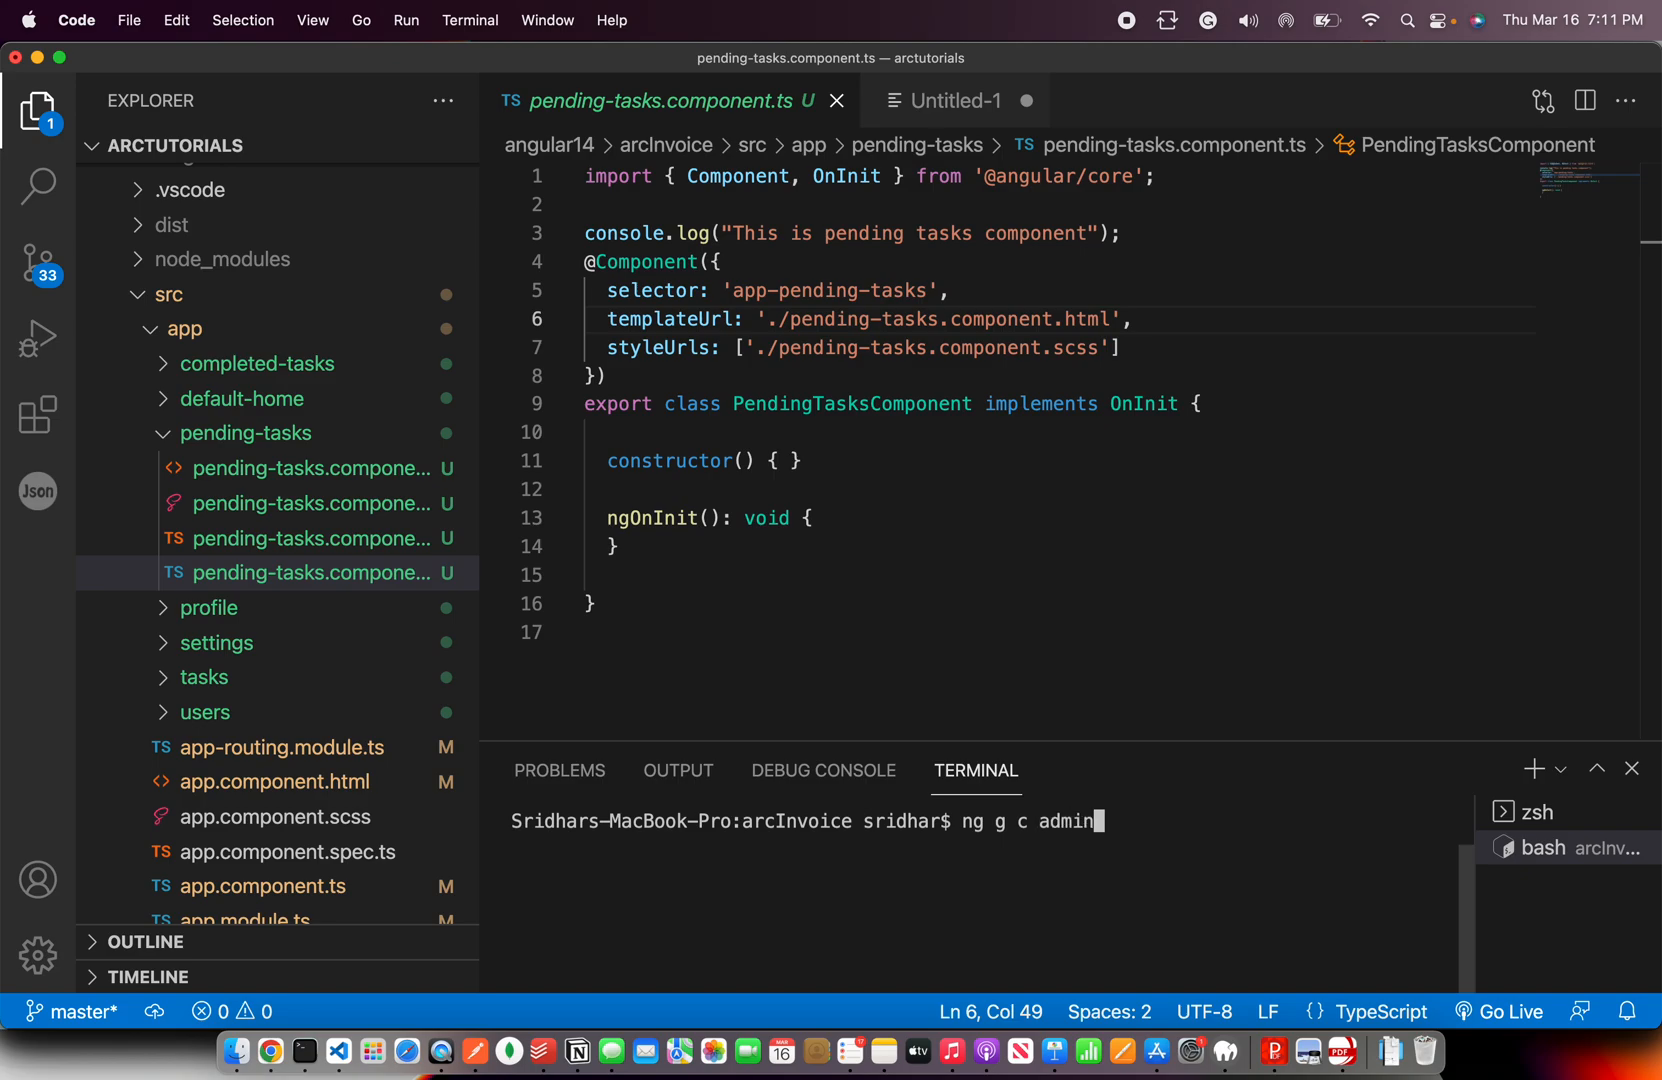
pyautogui.write('-')
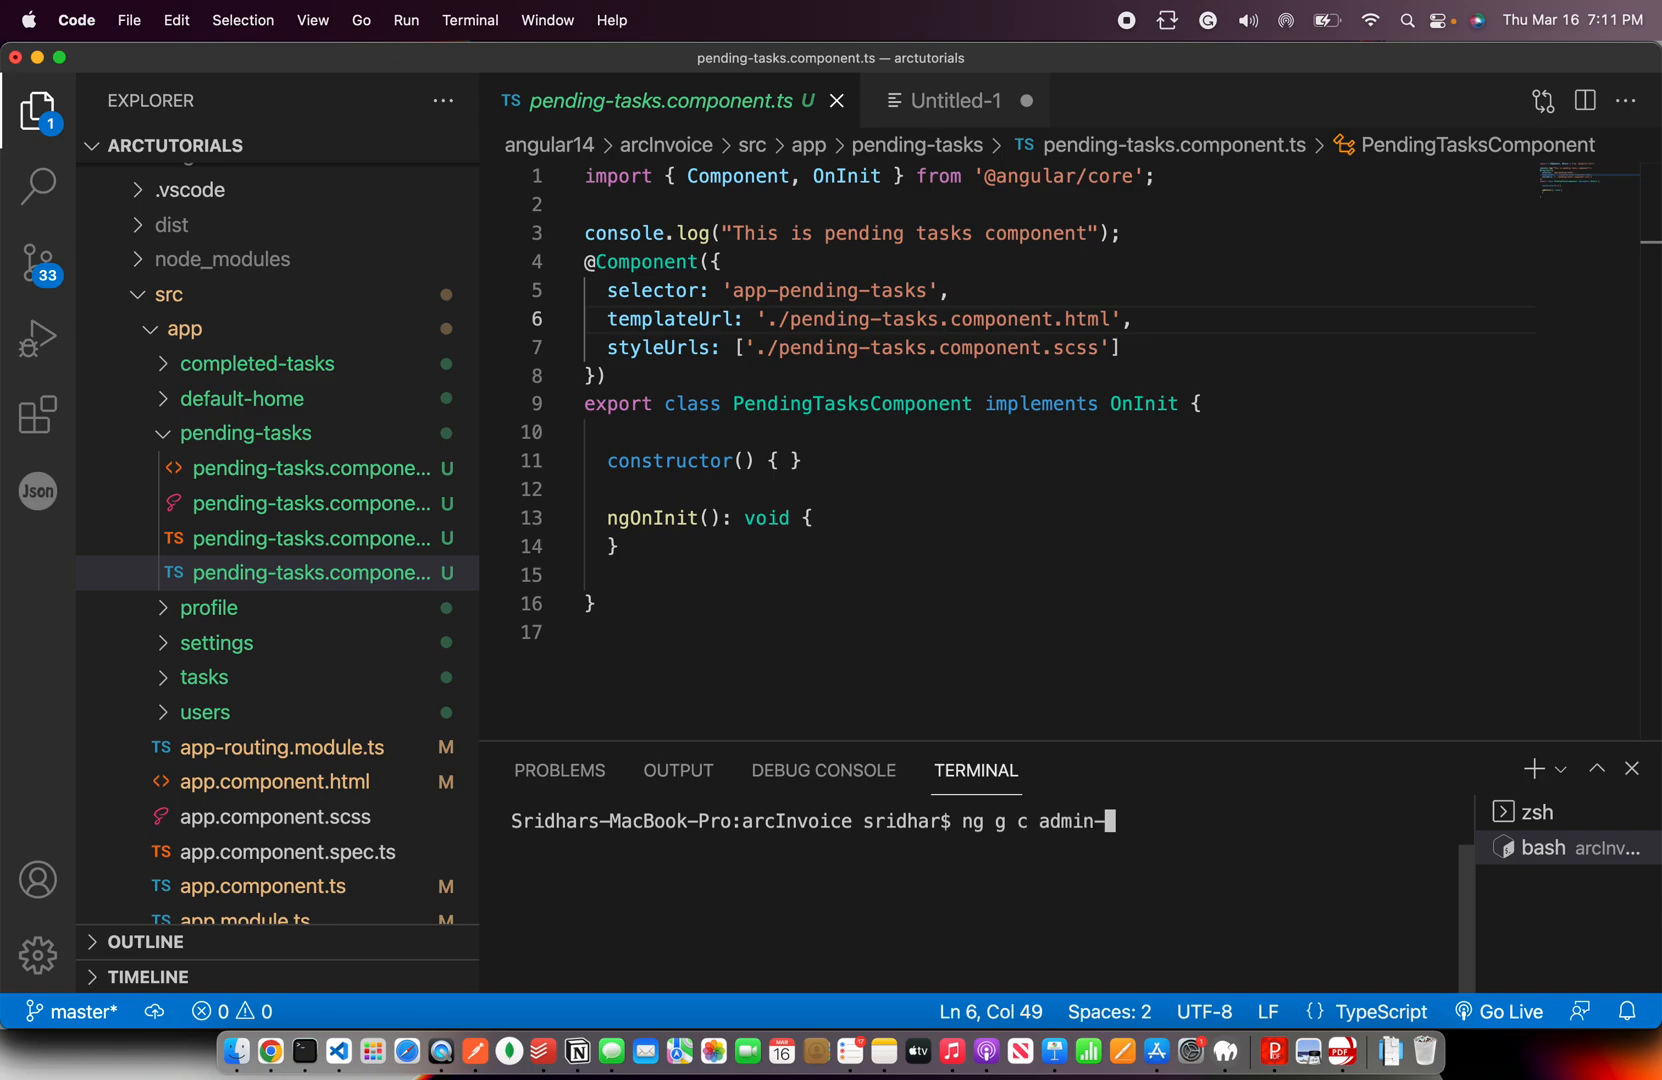
pyautogui.press('Backspace')
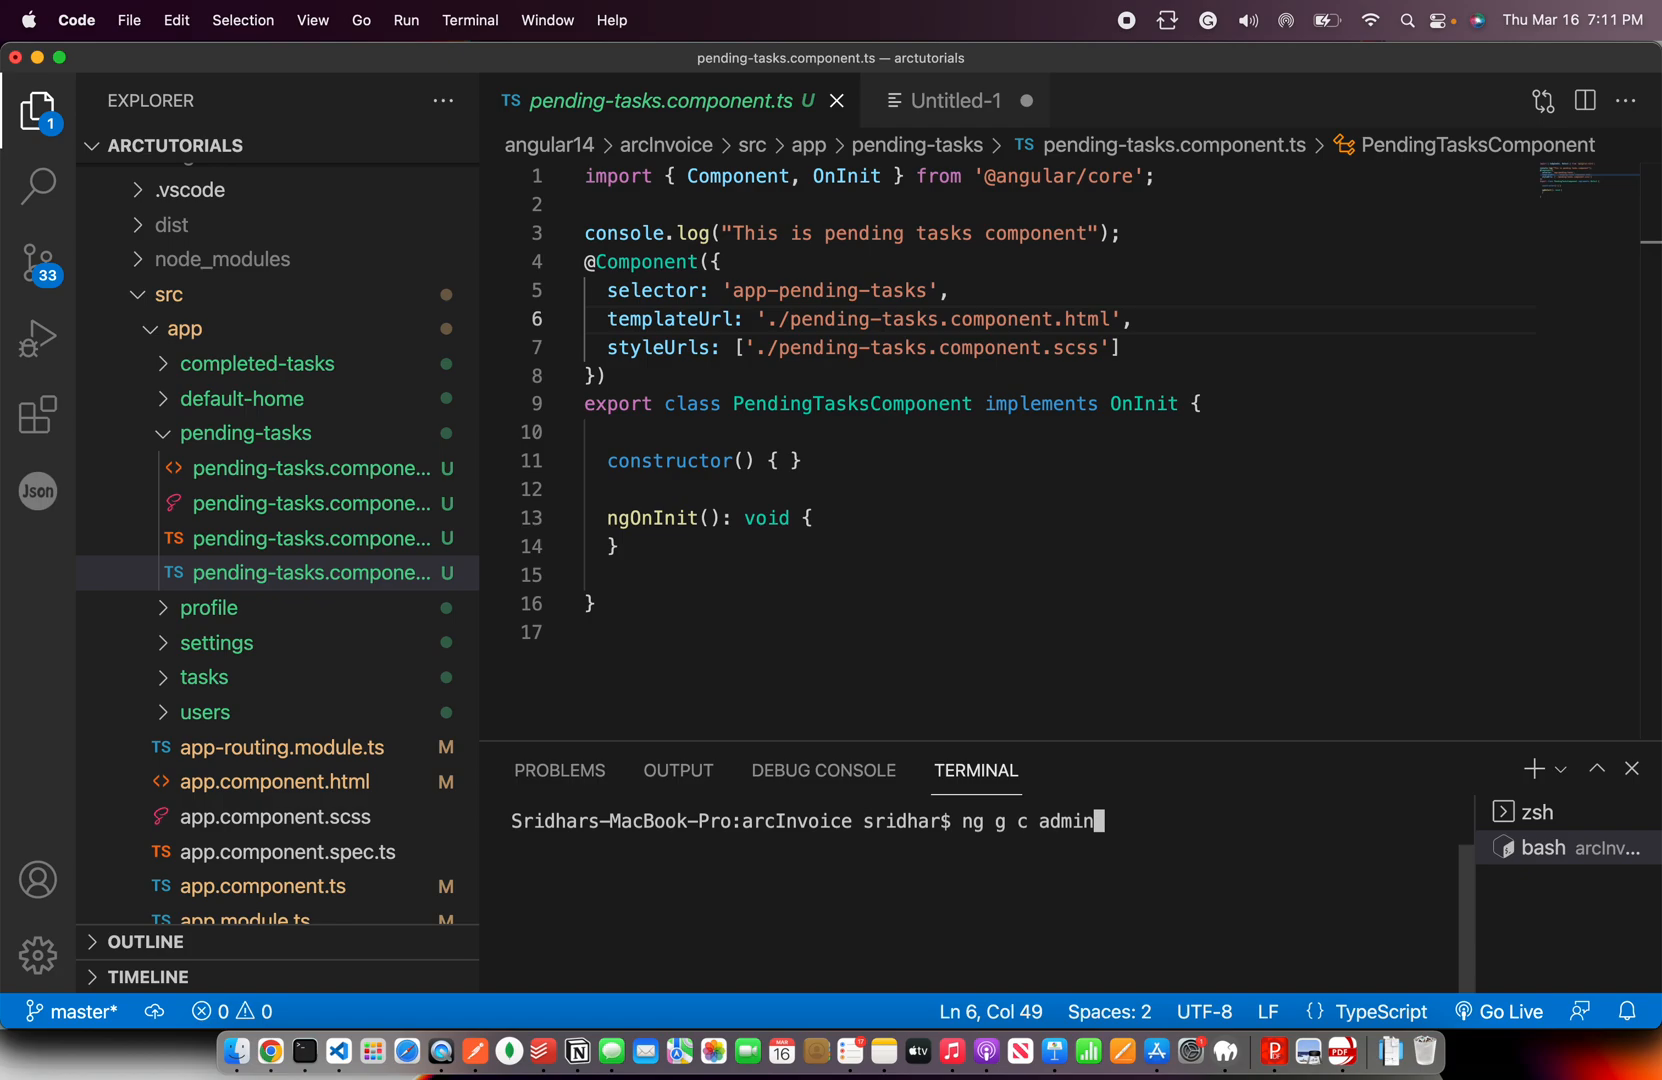
pyautogui.press('Return')
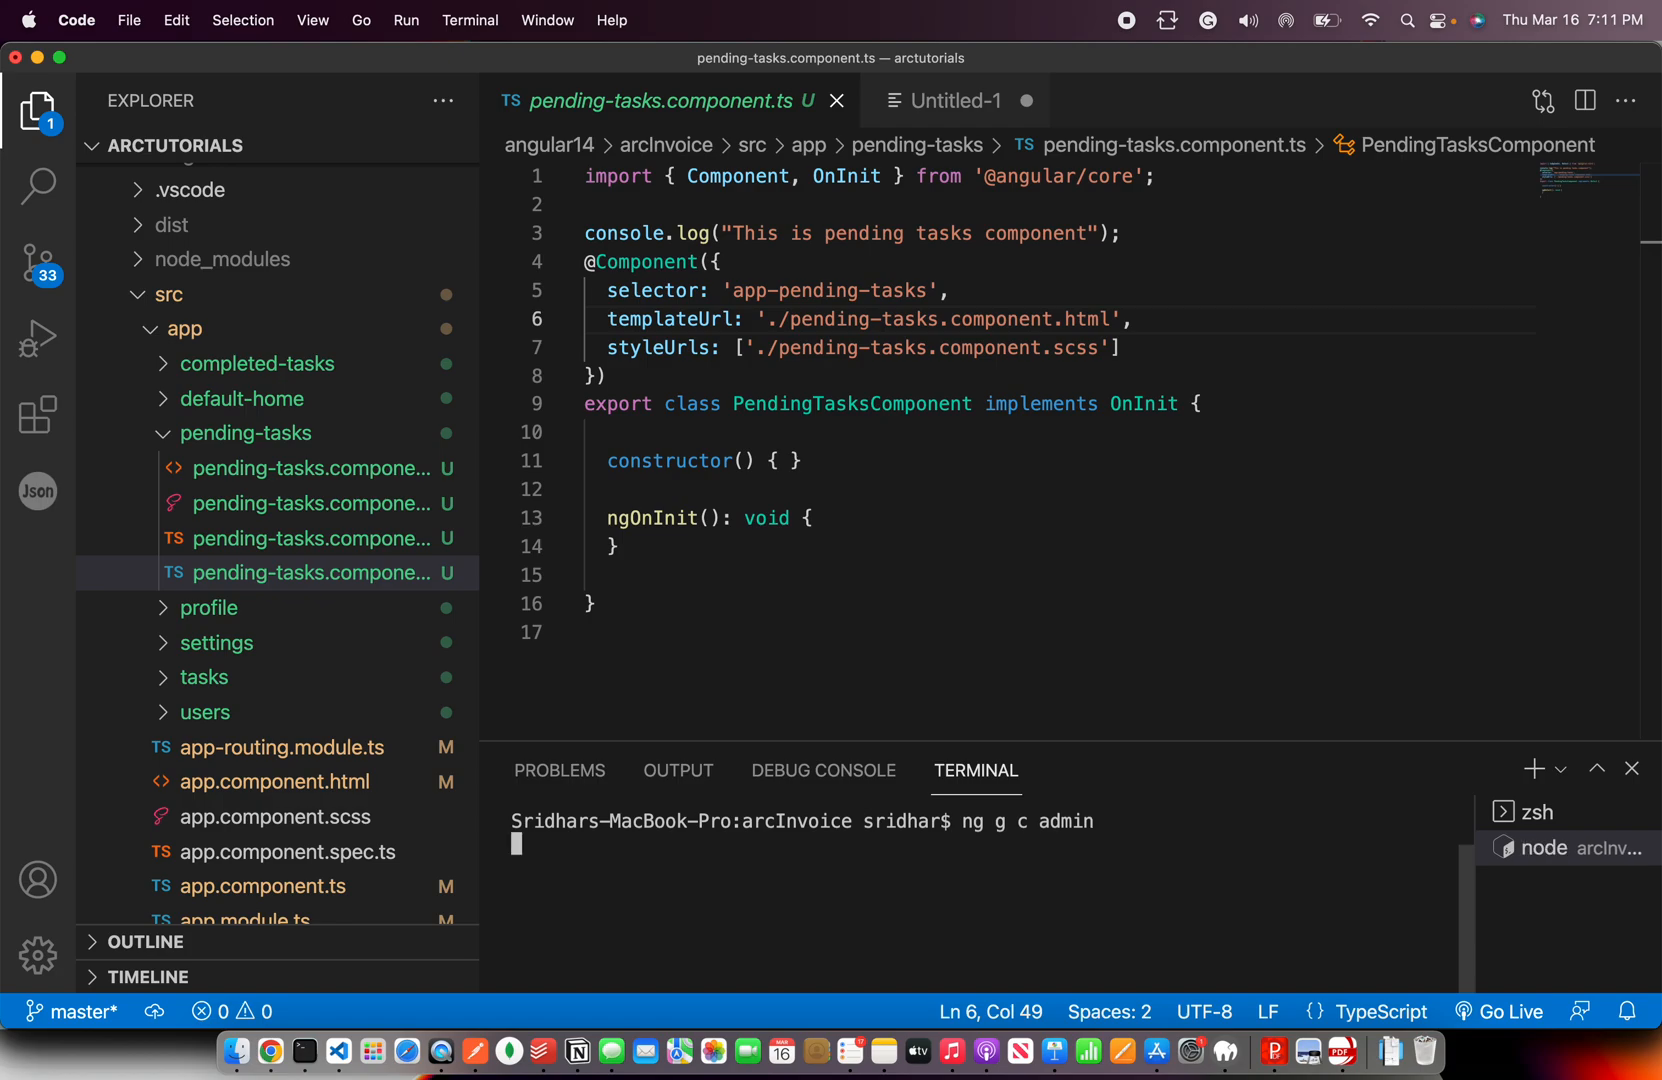
# Run 'ng g c admin --module app.module.ts' to generate the admin component registered in the app module
pyautogui.press('Return')
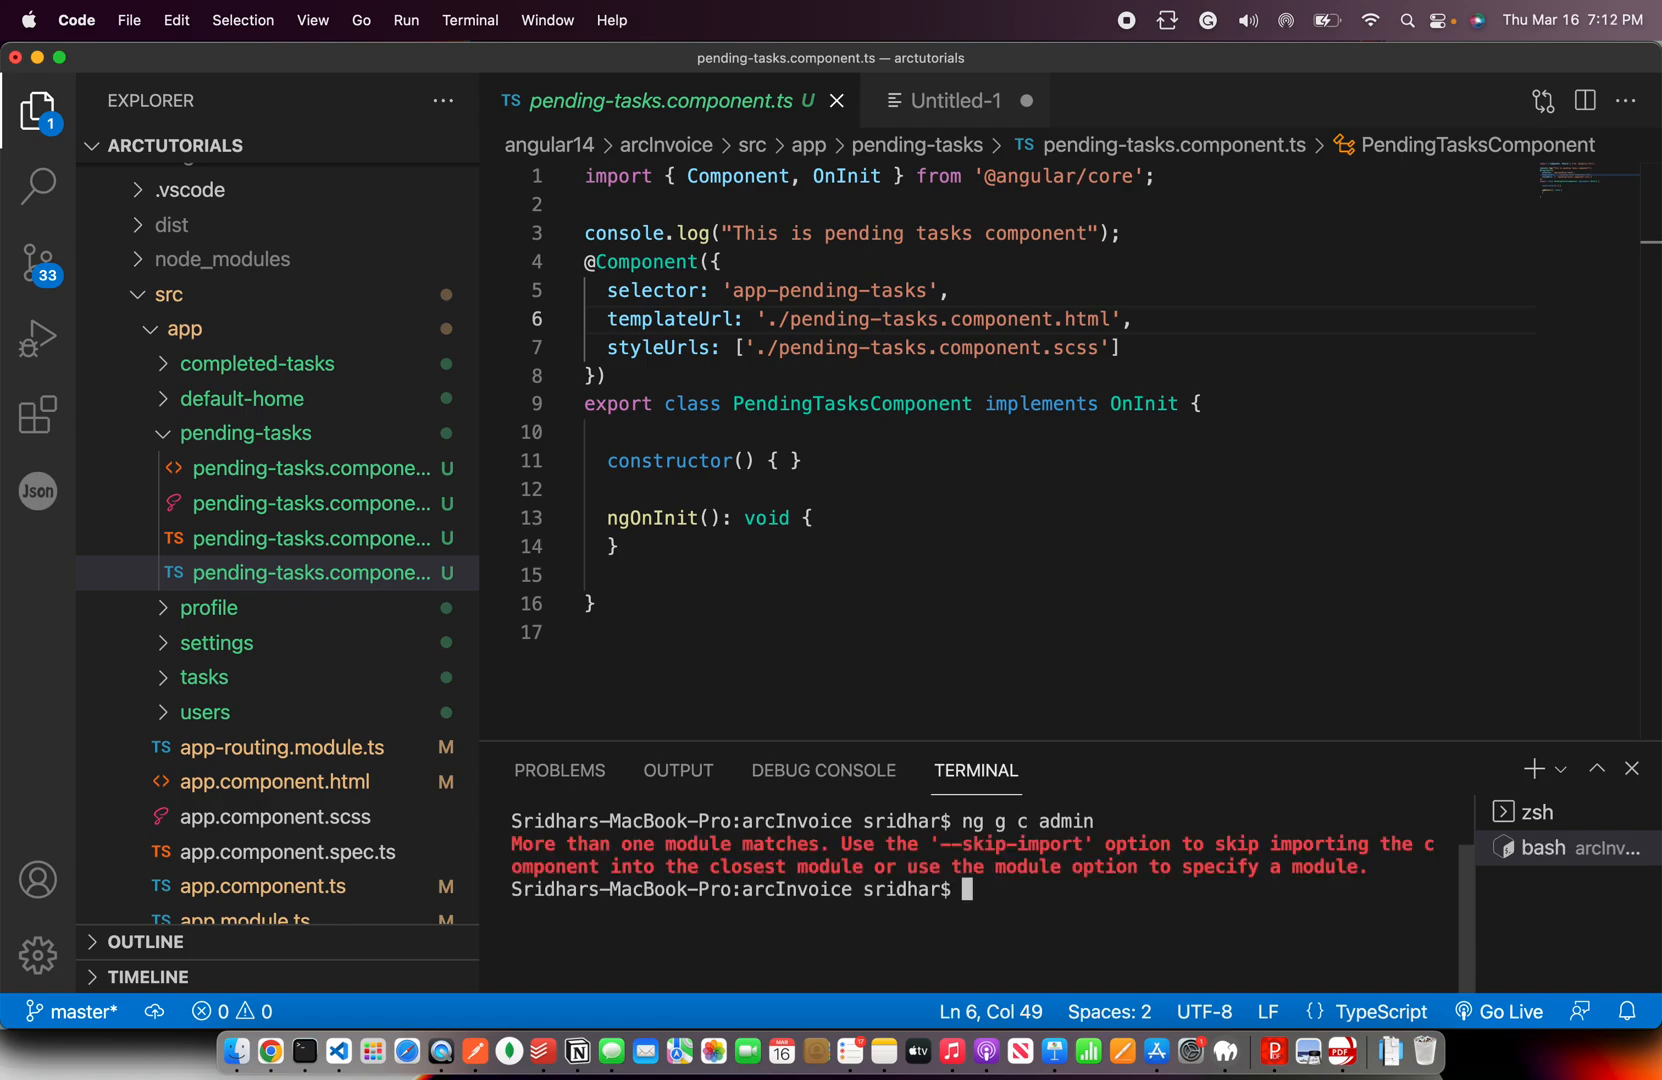
pyautogui.write('ng g c admin --module')
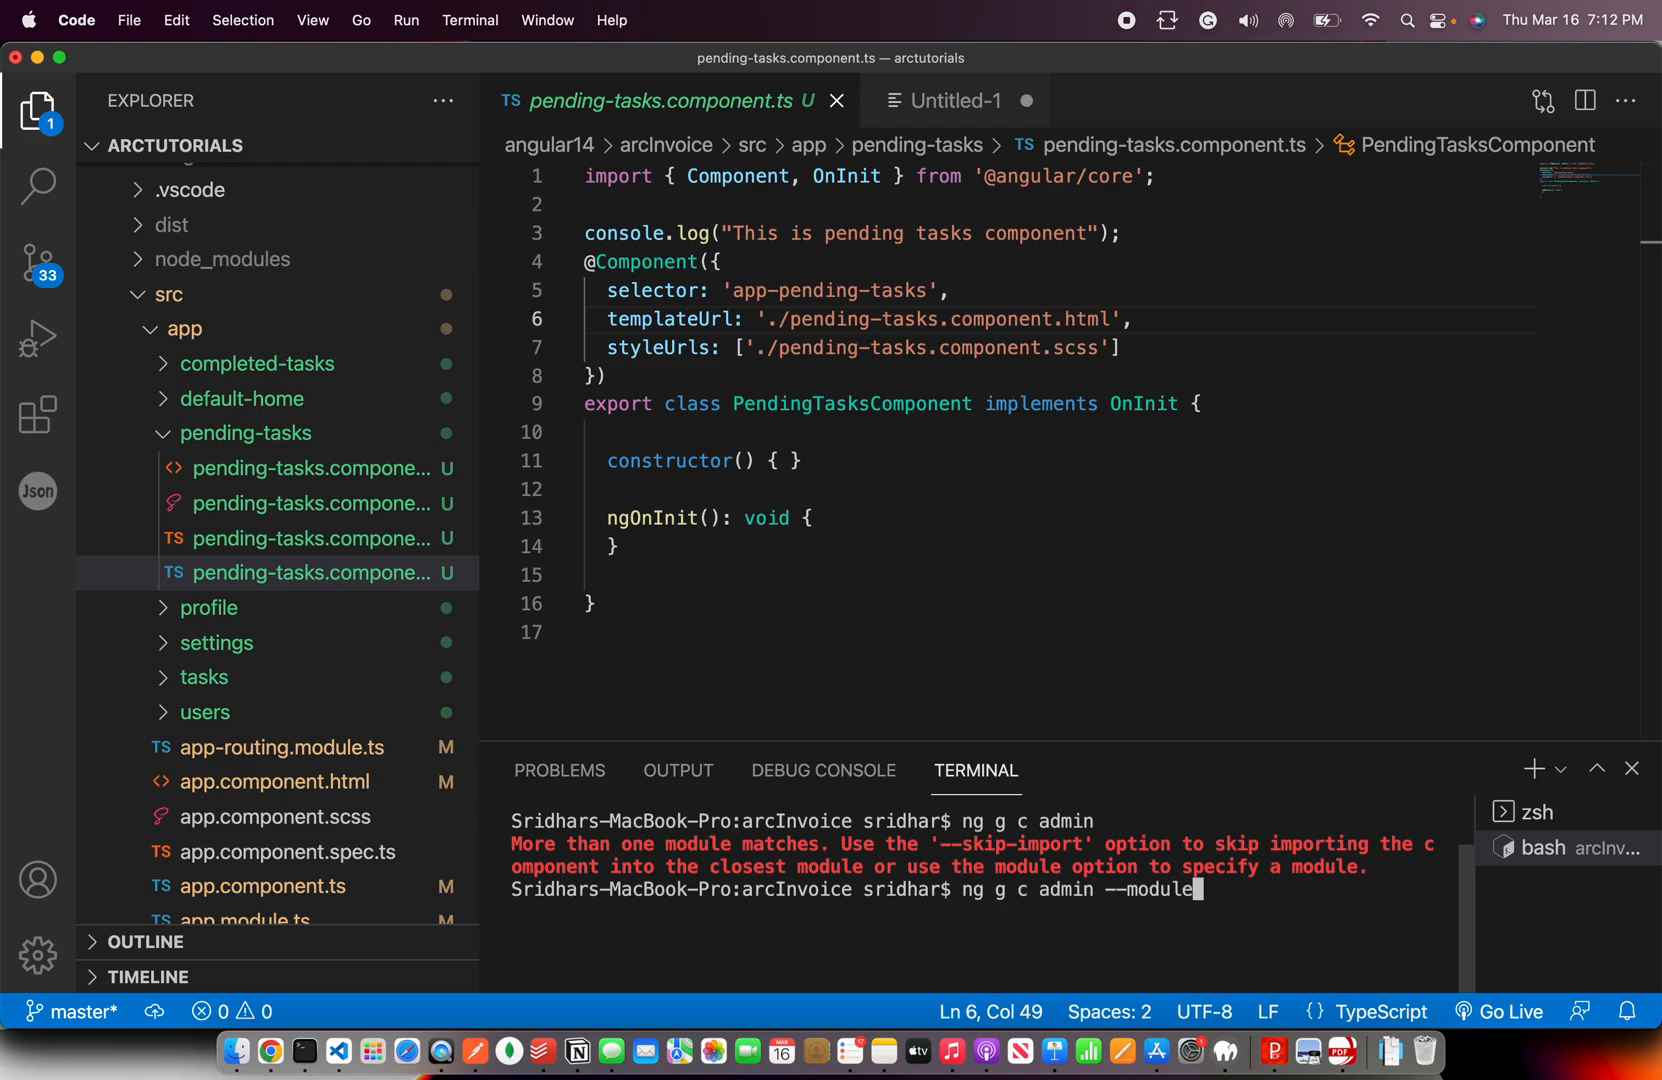
pyautogui.write('app.module.')
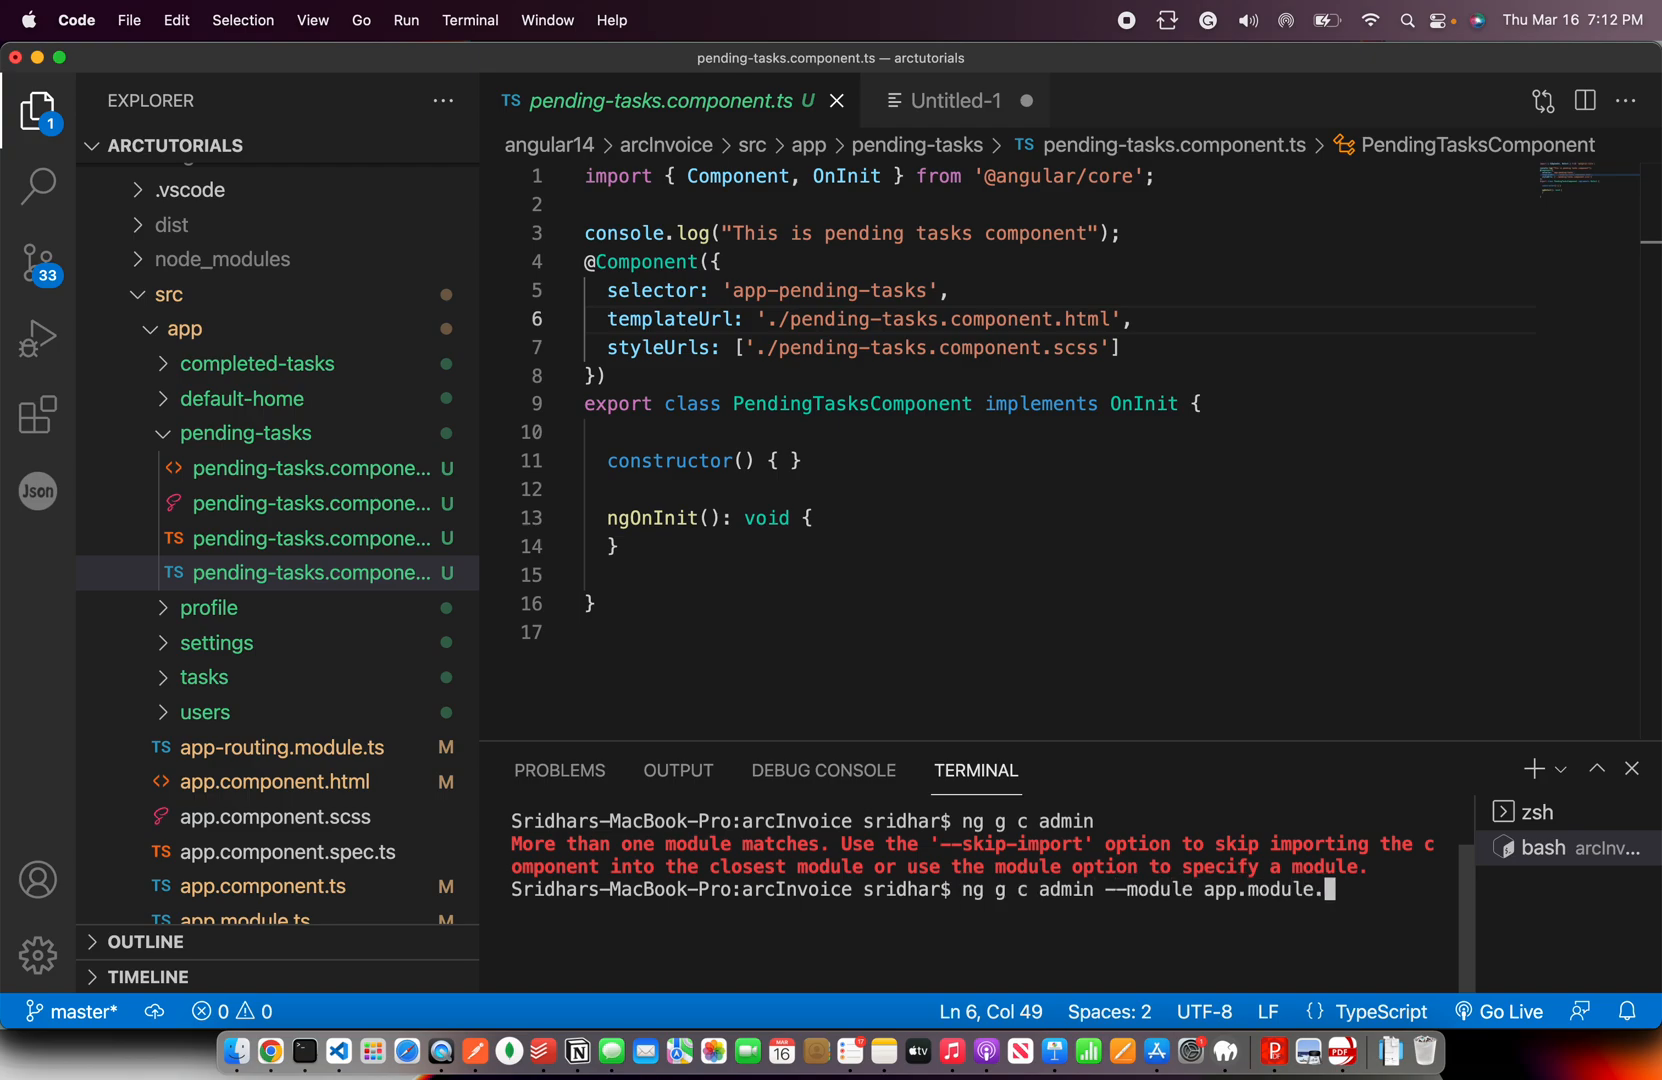
pyautogui.press('Return')
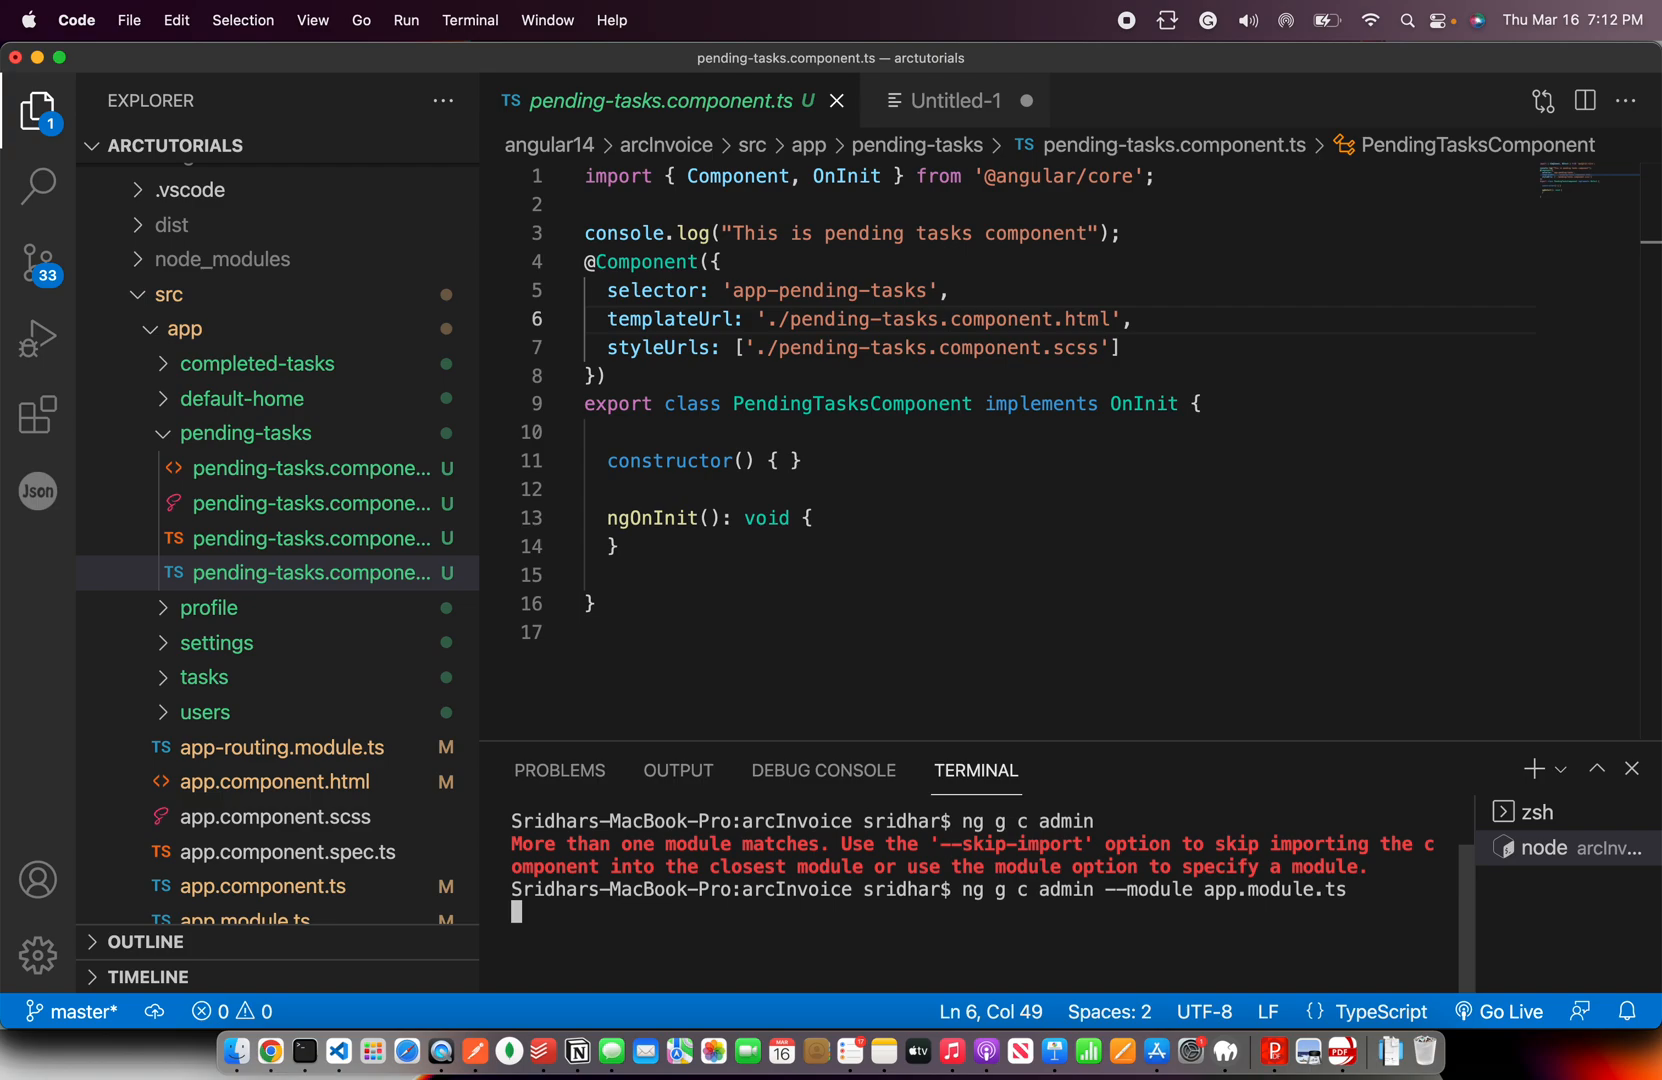
pyautogui.press('Return')
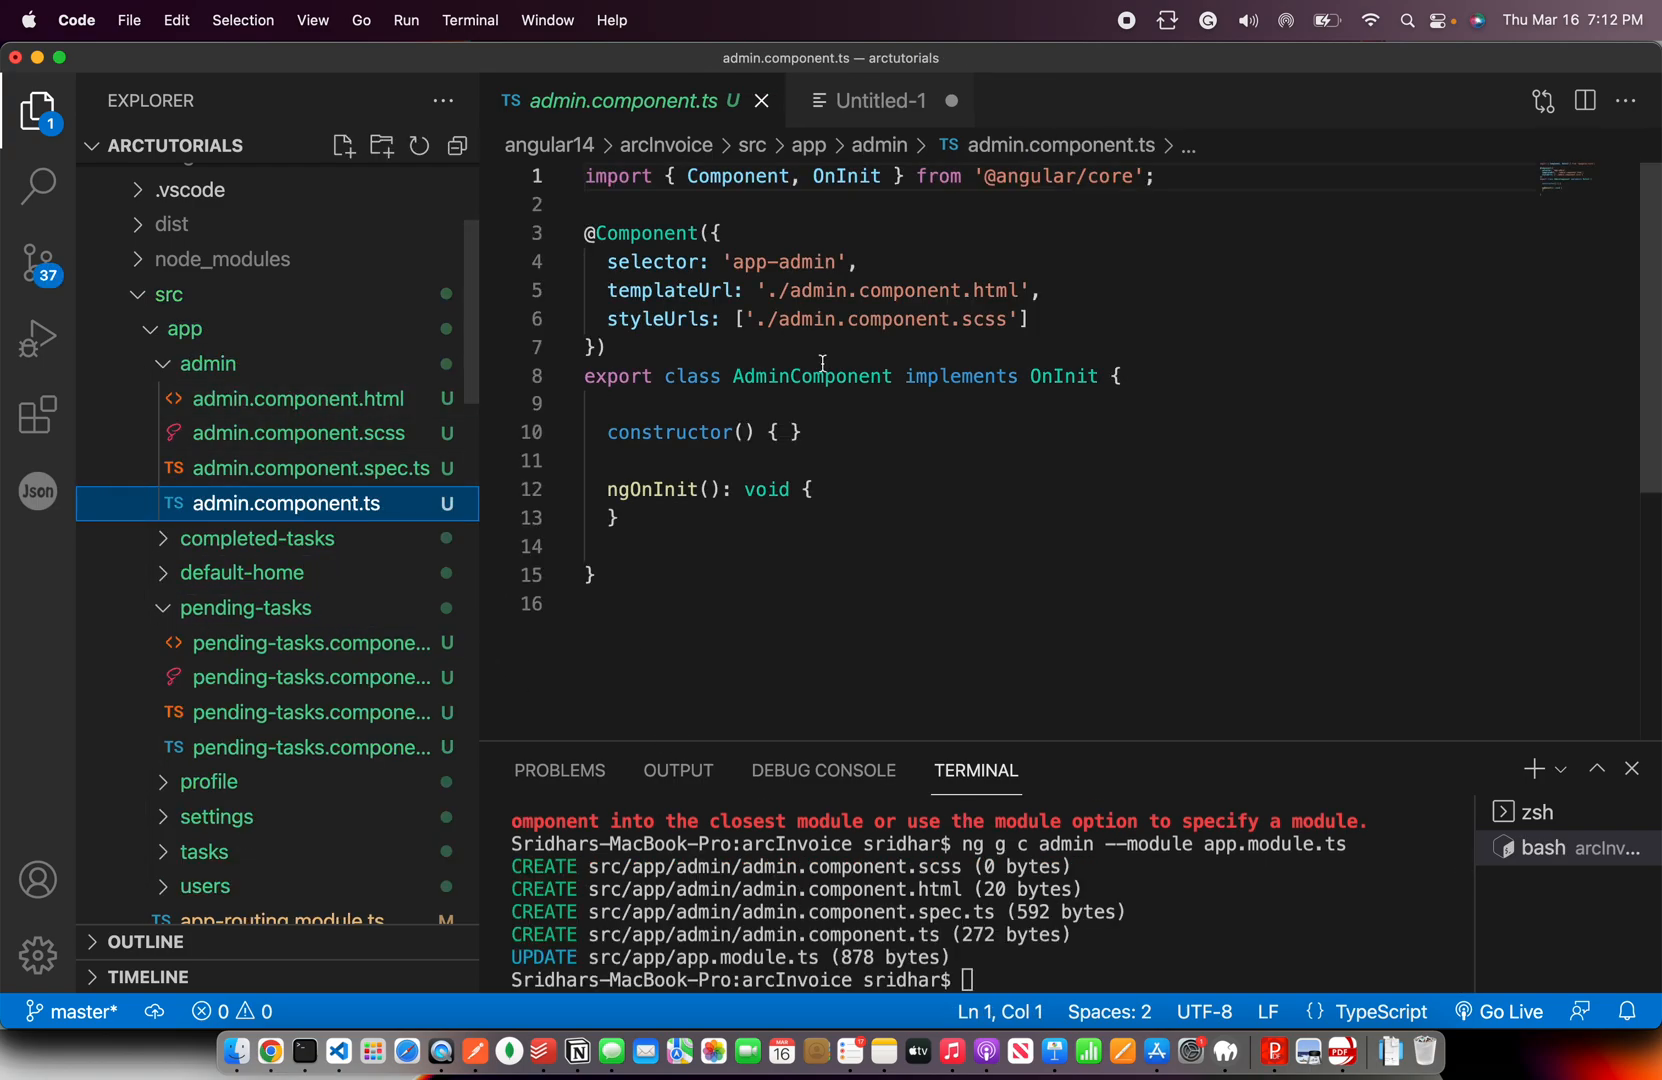
# Review templateUrl in admin.component.ts and open admin.component.html with an empty line below 'admin works!'
pyautogui.click(608, 346)
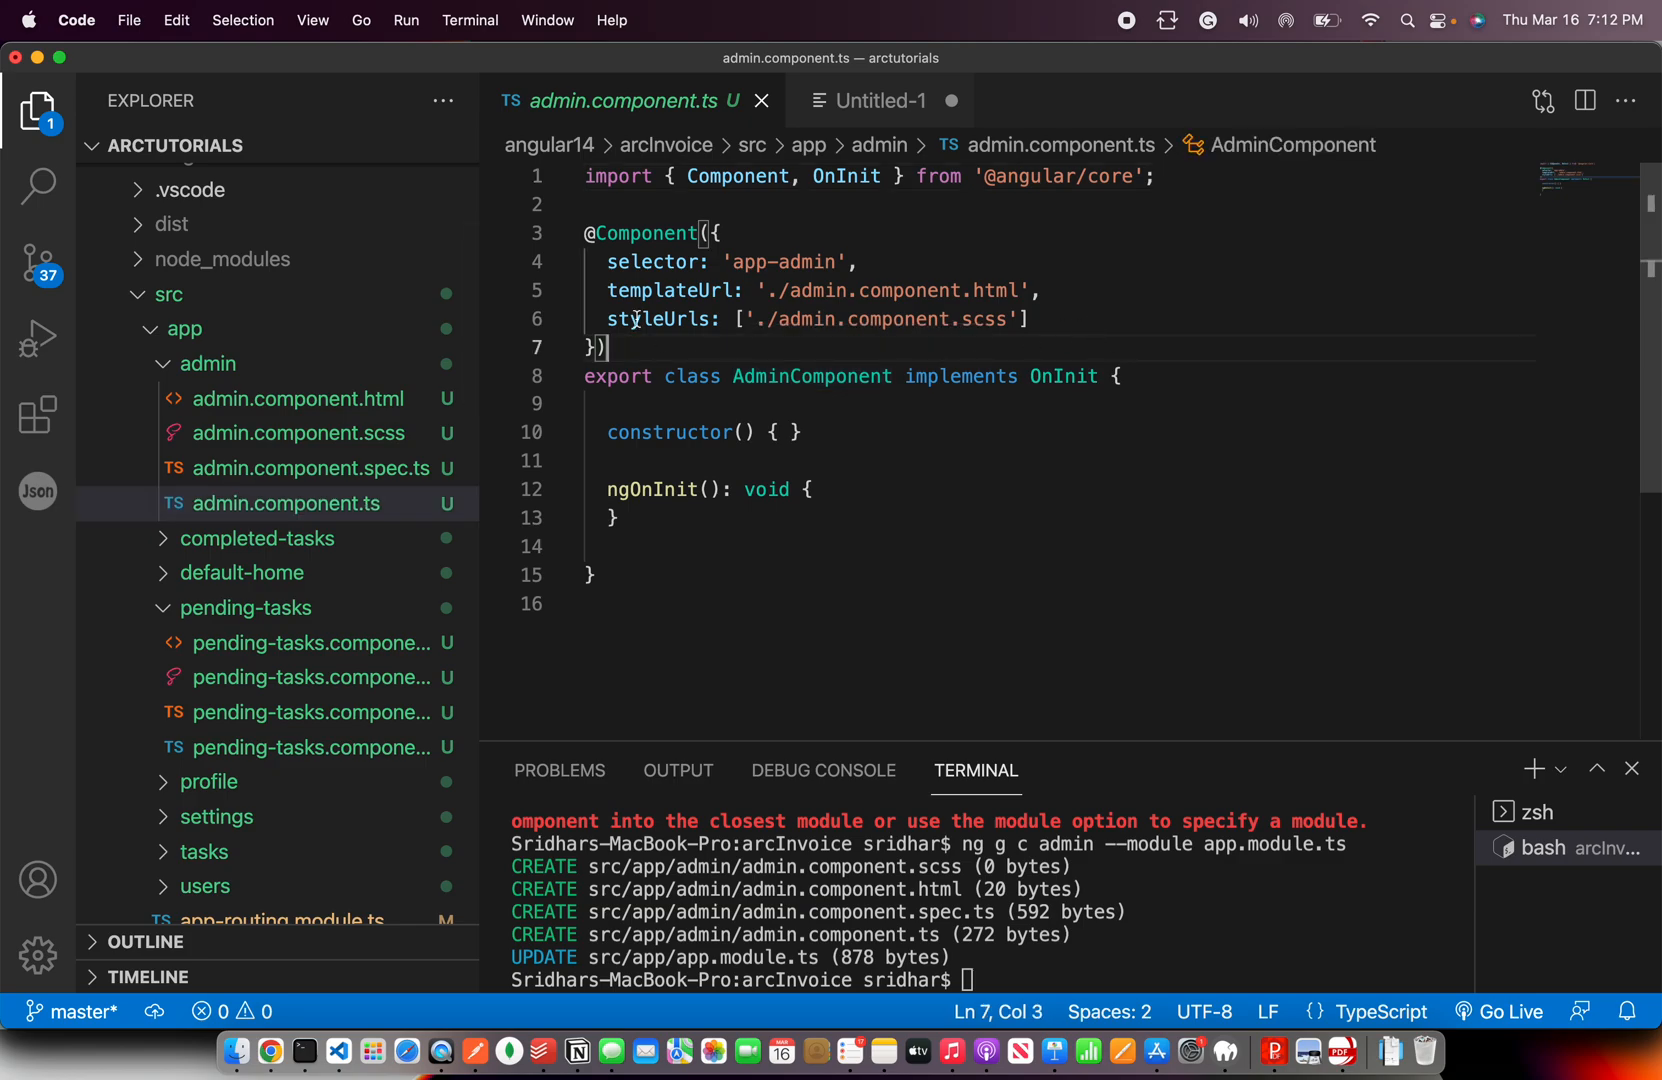
pyautogui.moveTo(662, 320)
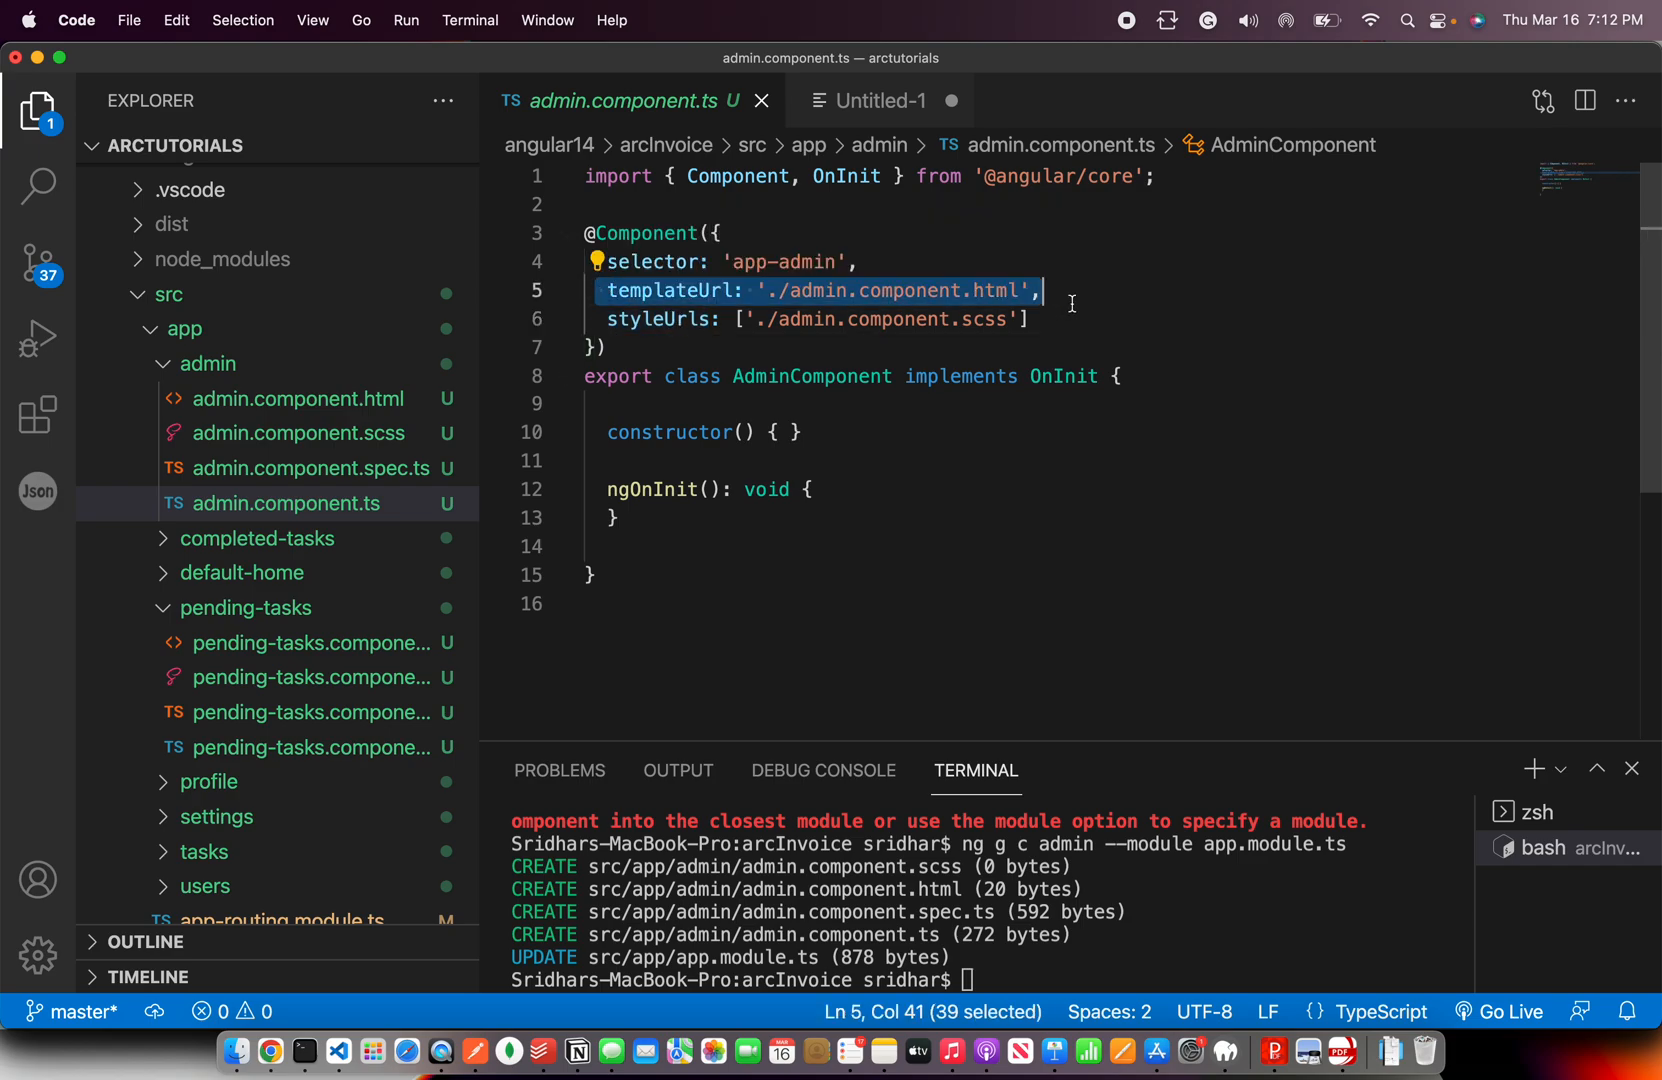
pyautogui.click(834, 320)
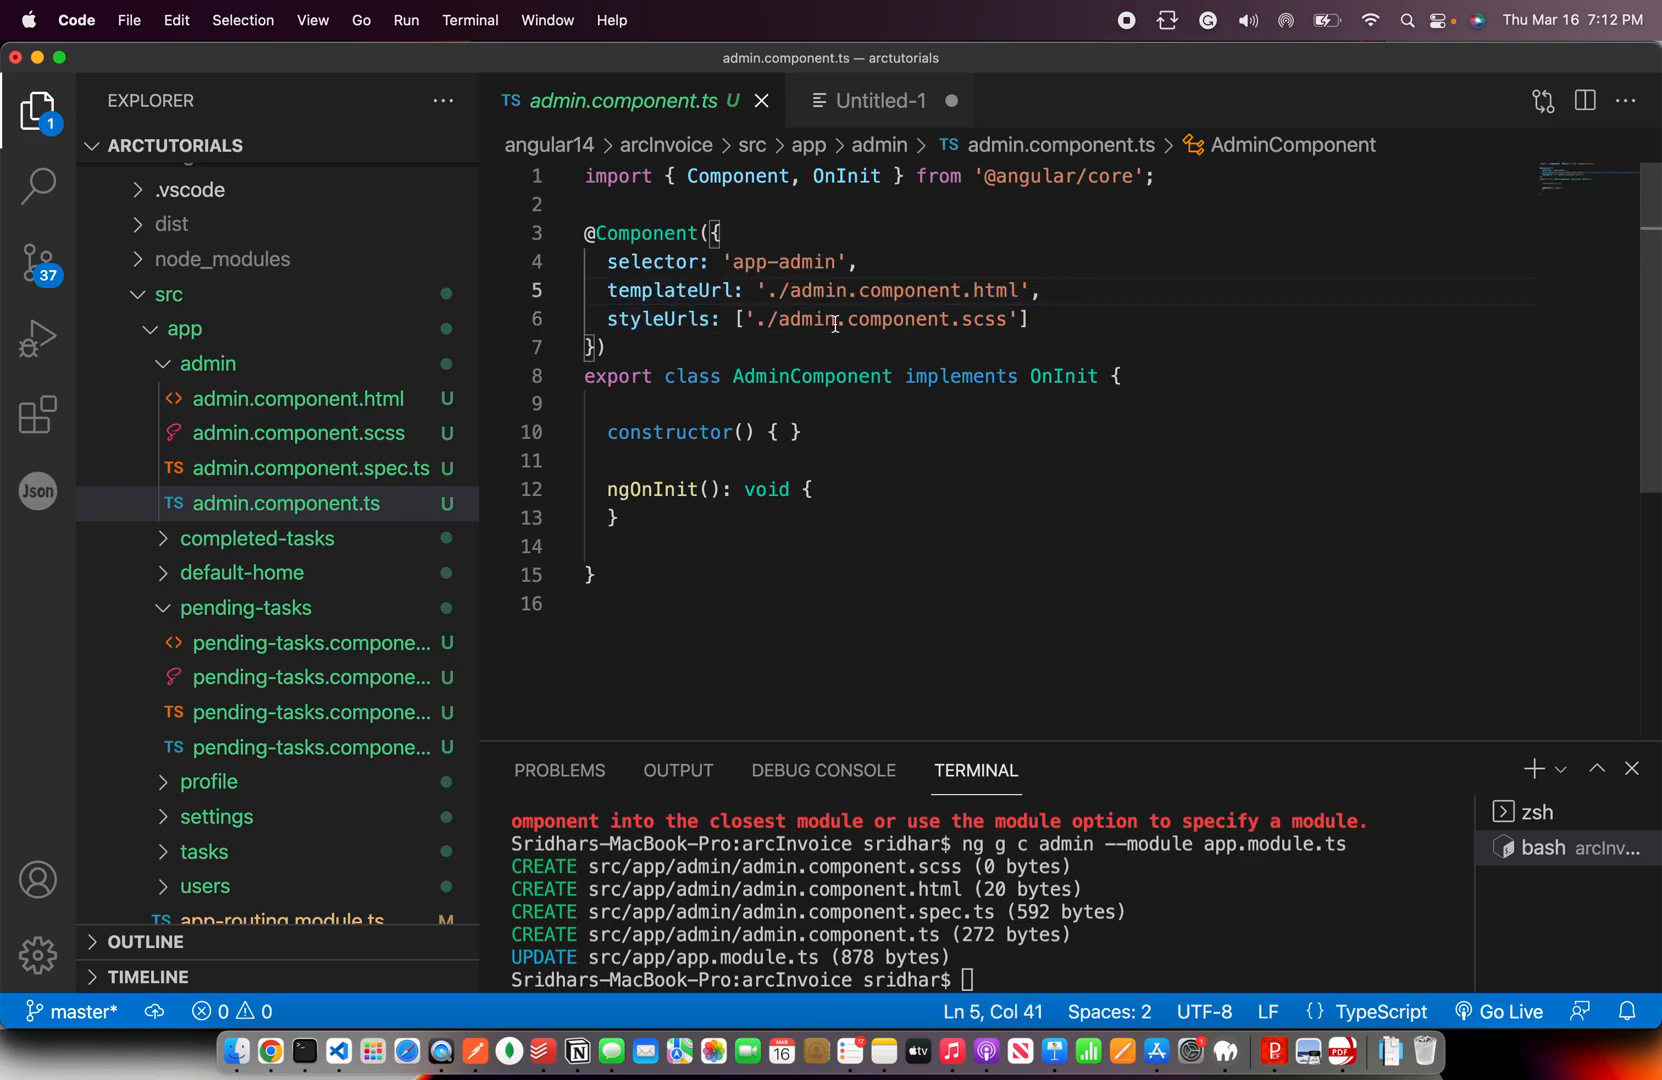
pyautogui.click(298, 400)
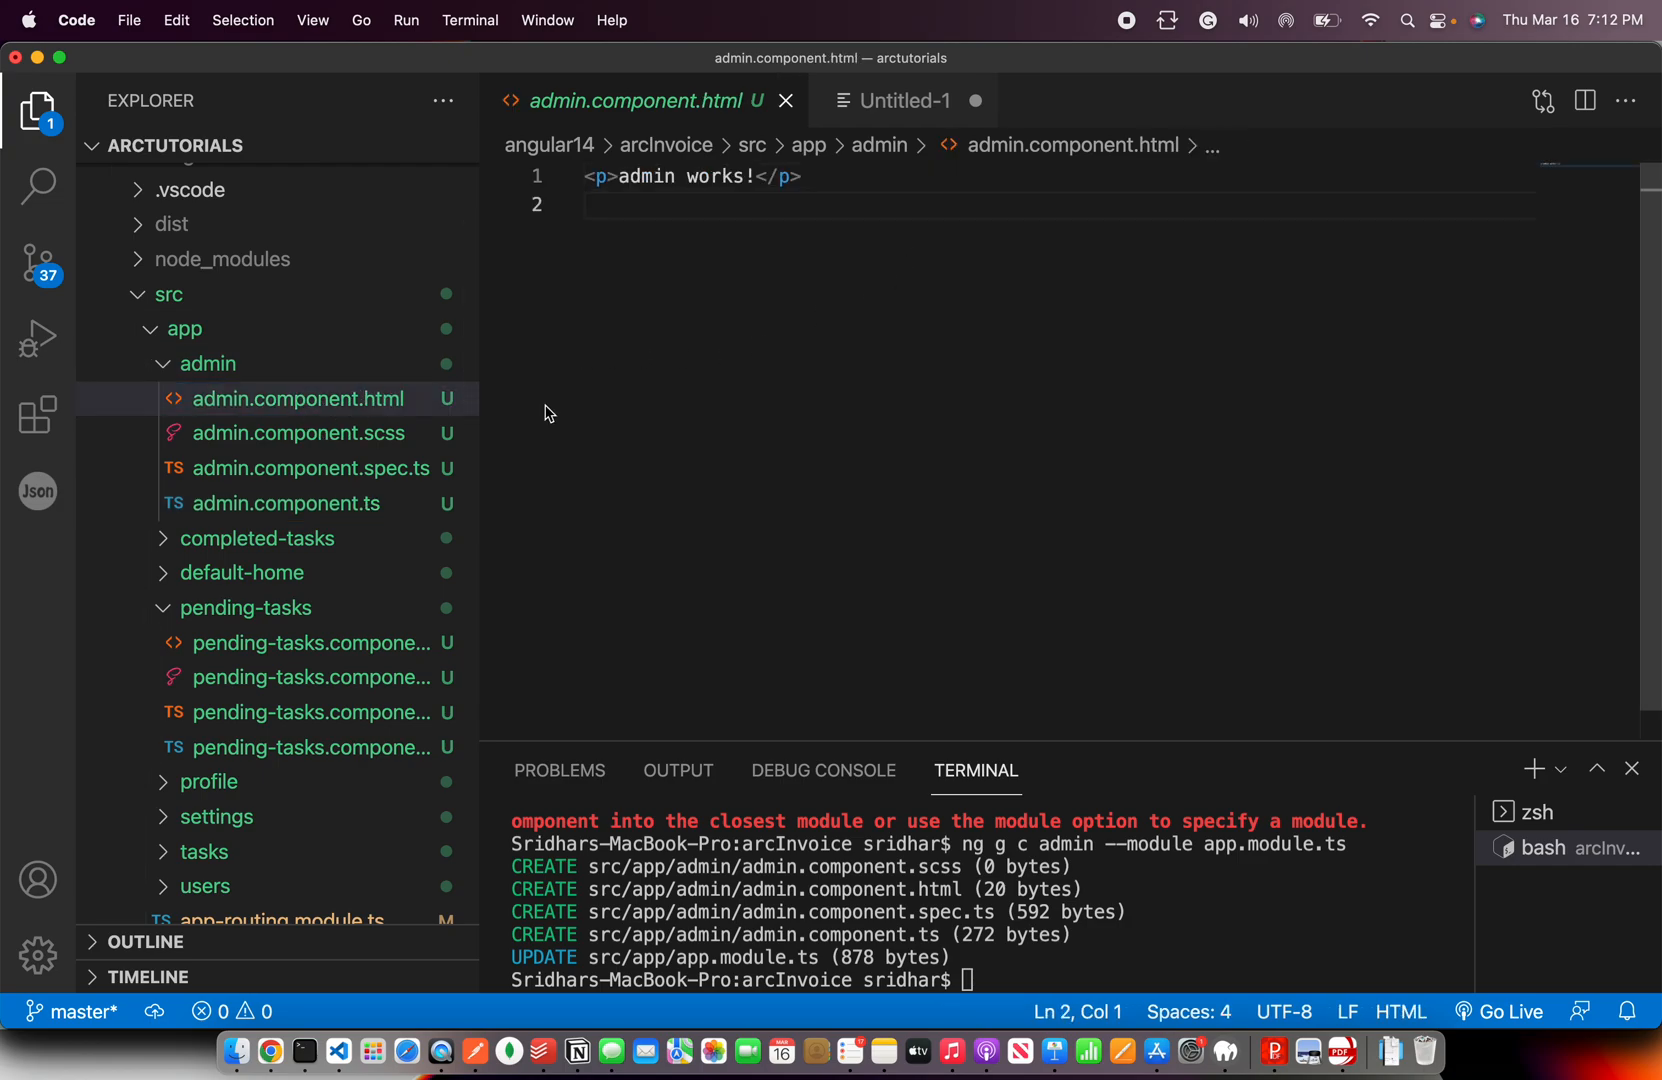
pyautogui.click(298, 398)
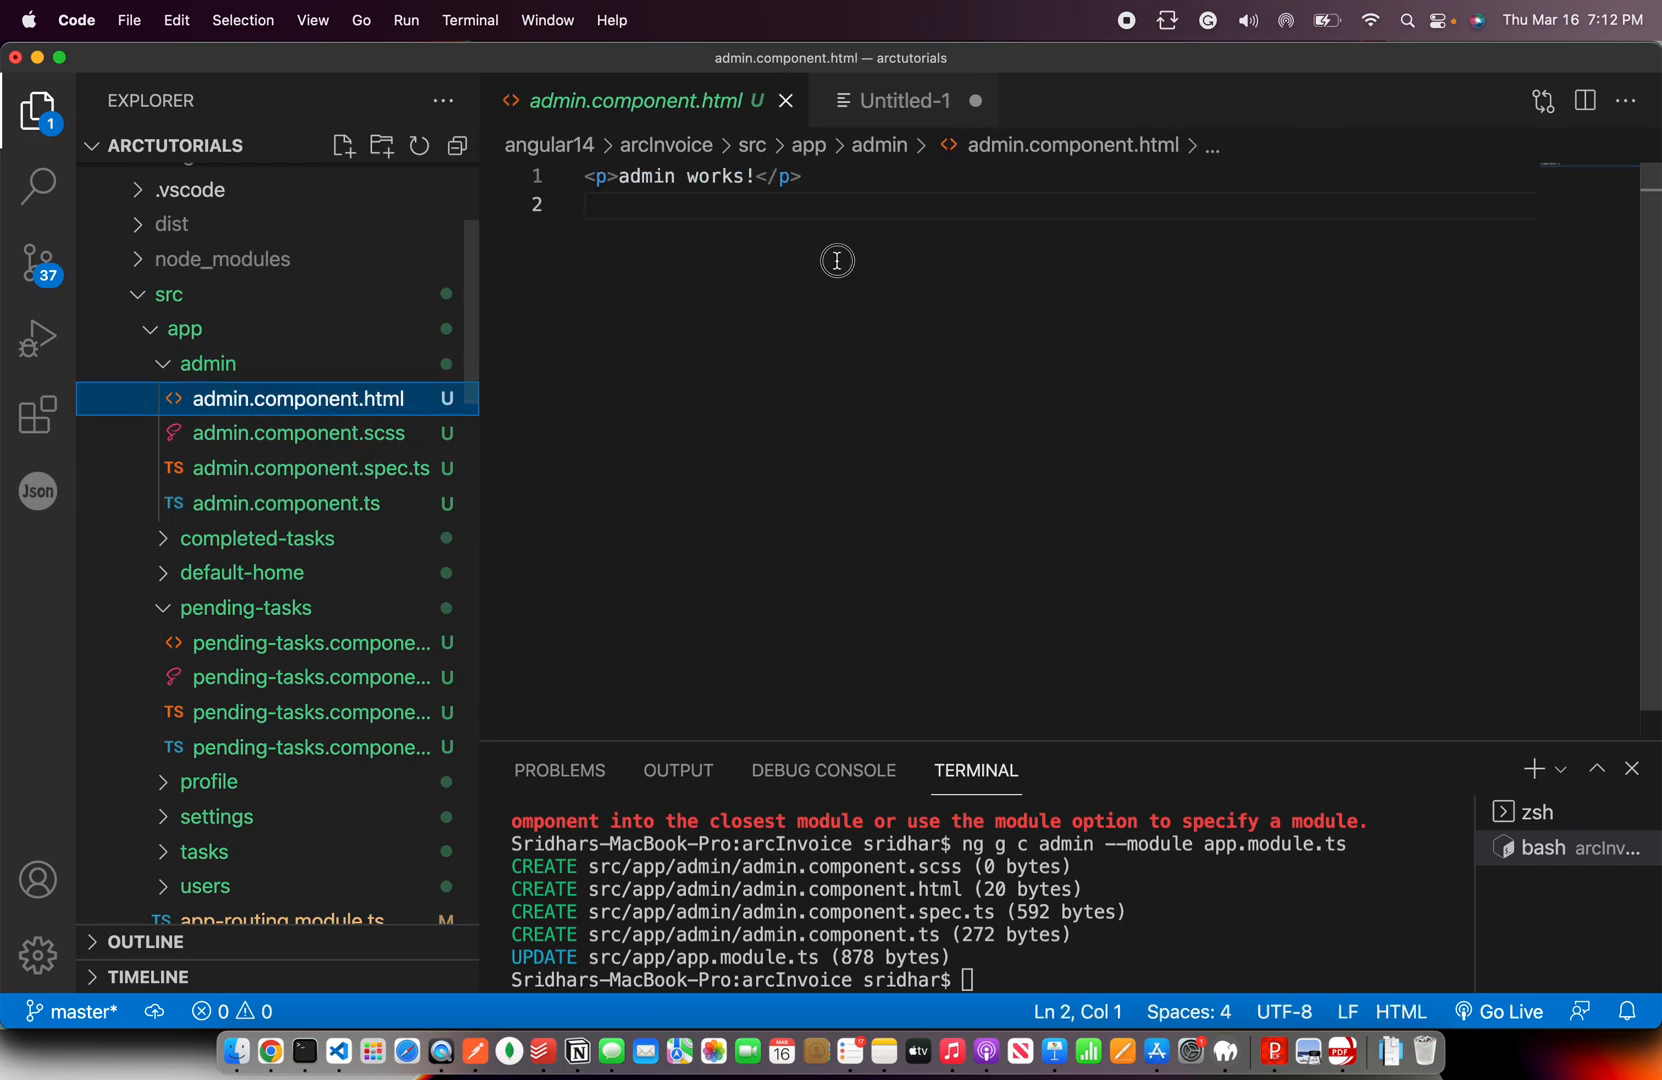
pyautogui.tripleClick(694, 176)
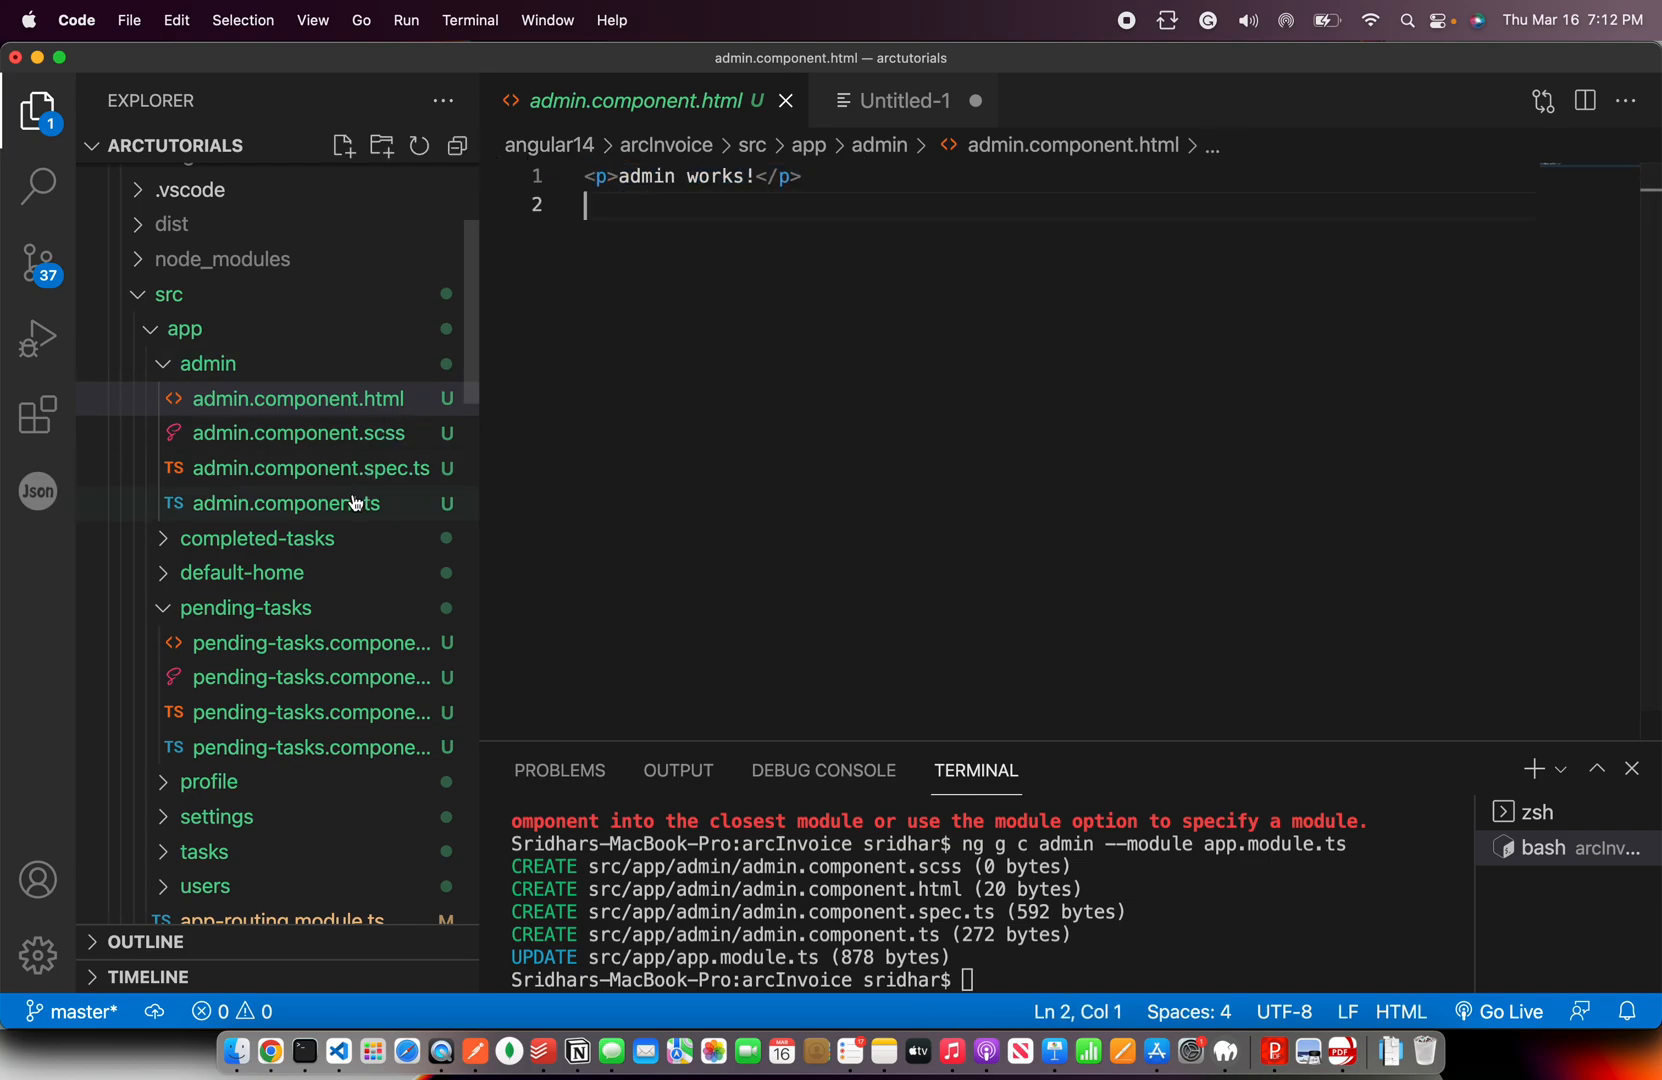
pyautogui.click(284, 504)
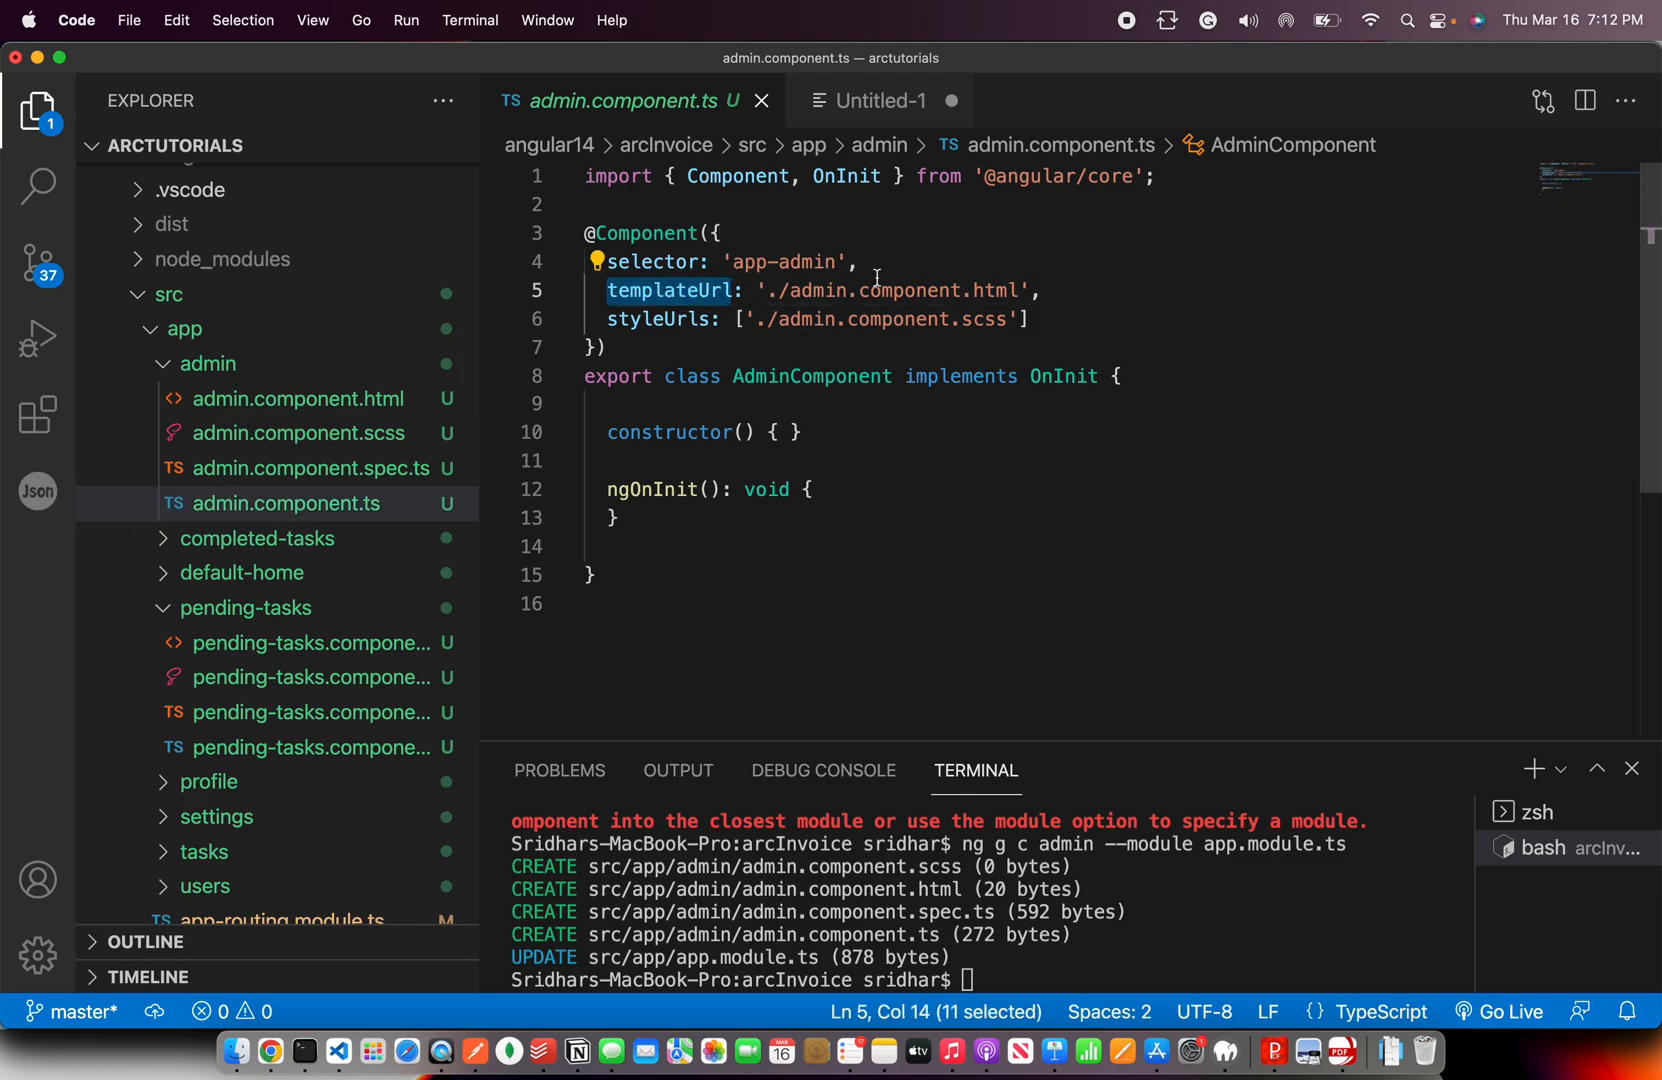
pyautogui.click(774, 292)
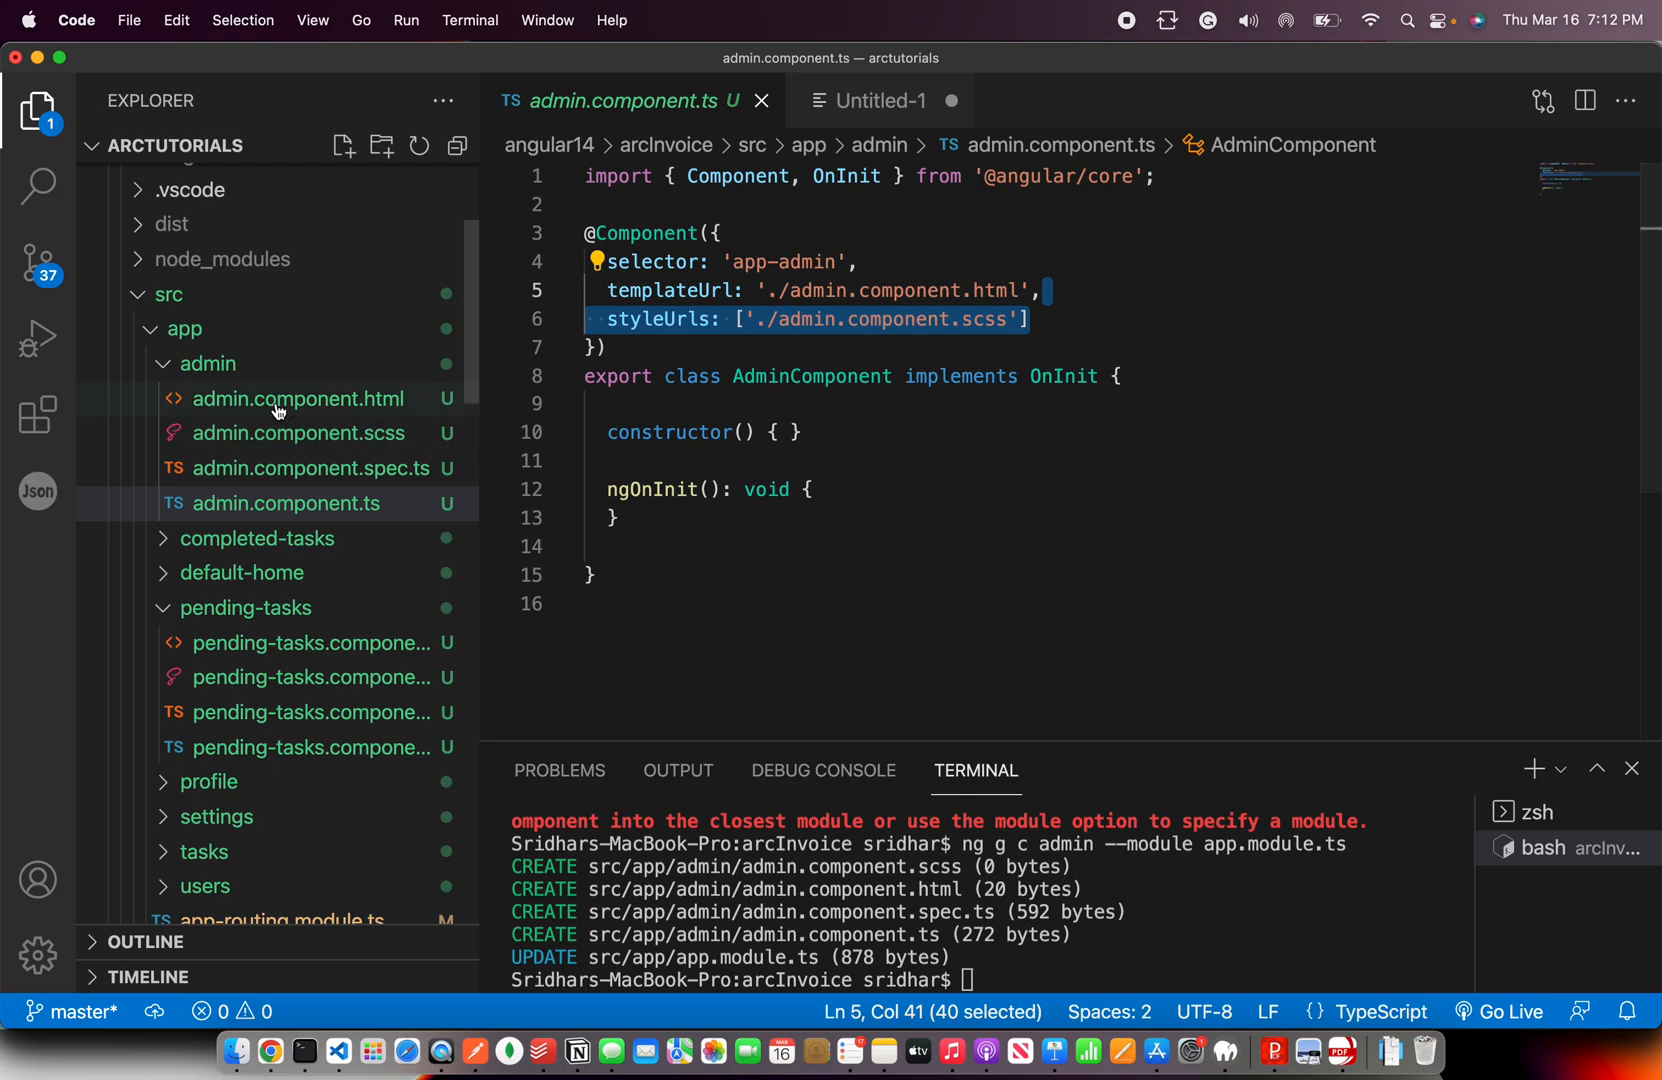
pyautogui.click(296, 398)
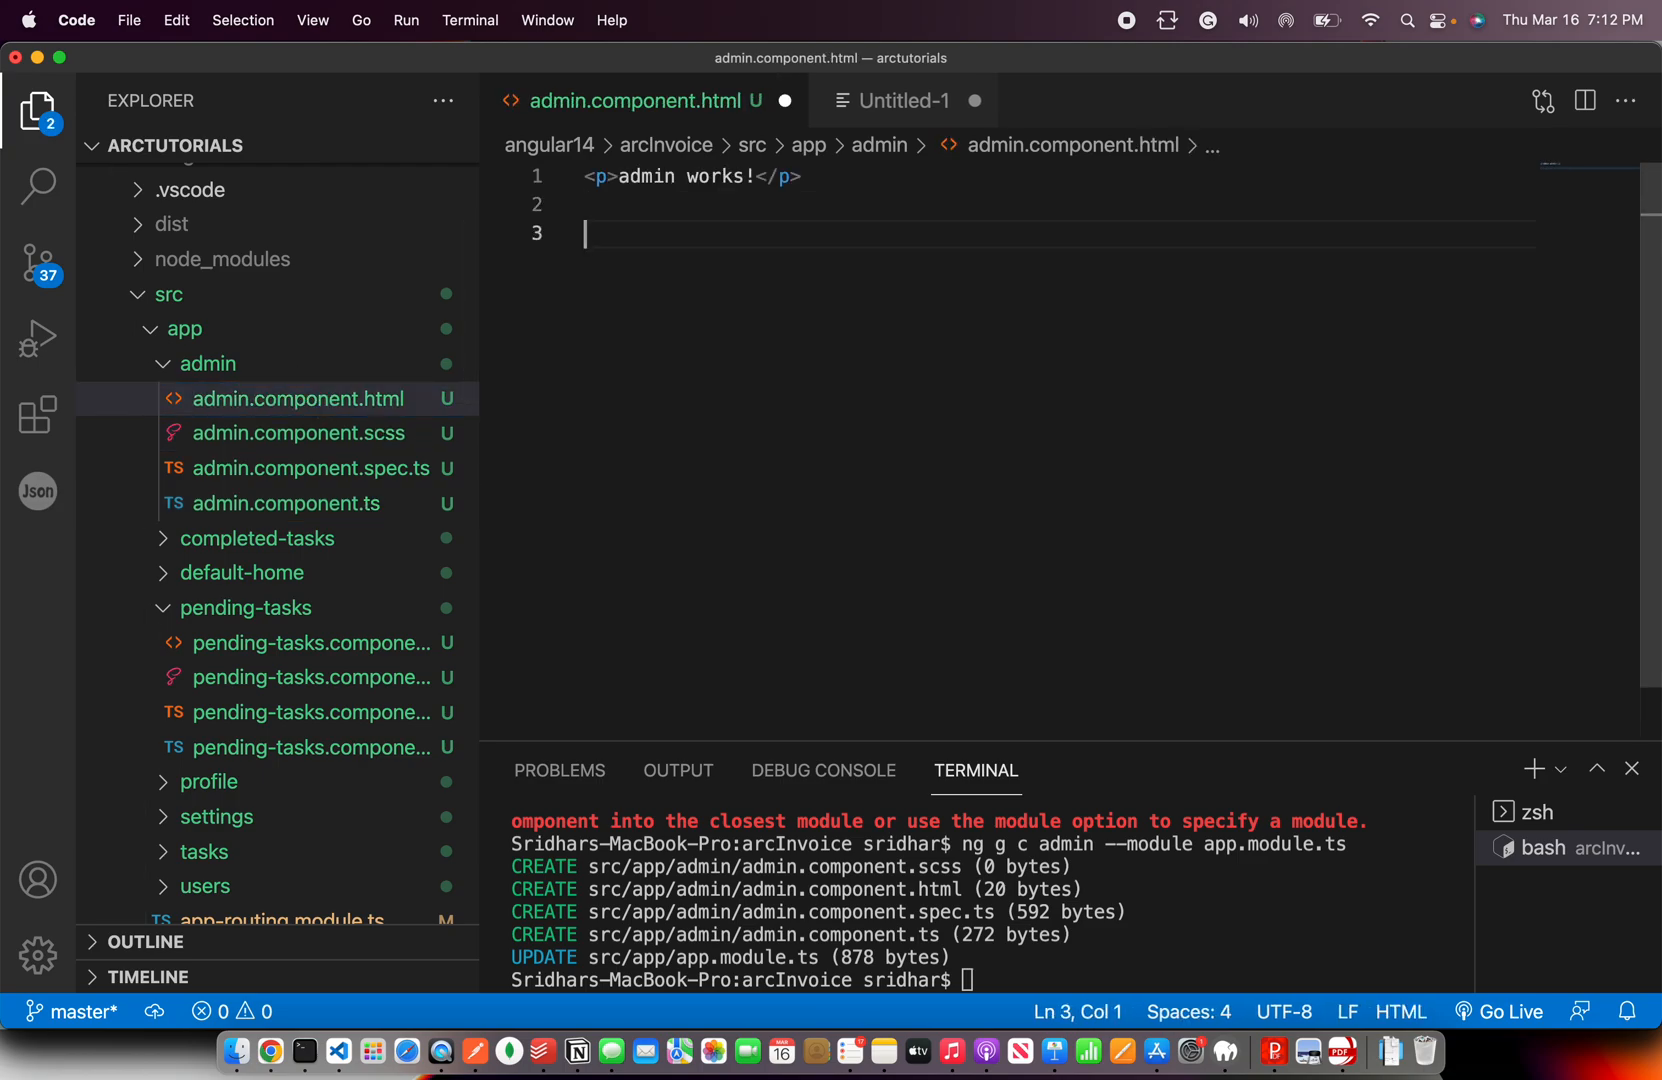
# Add an h1 'Welcome to ADMIN Panel', a <ul> with a 'List' item and an empty <table> to admin.component.html
pyautogui.write('<h1')
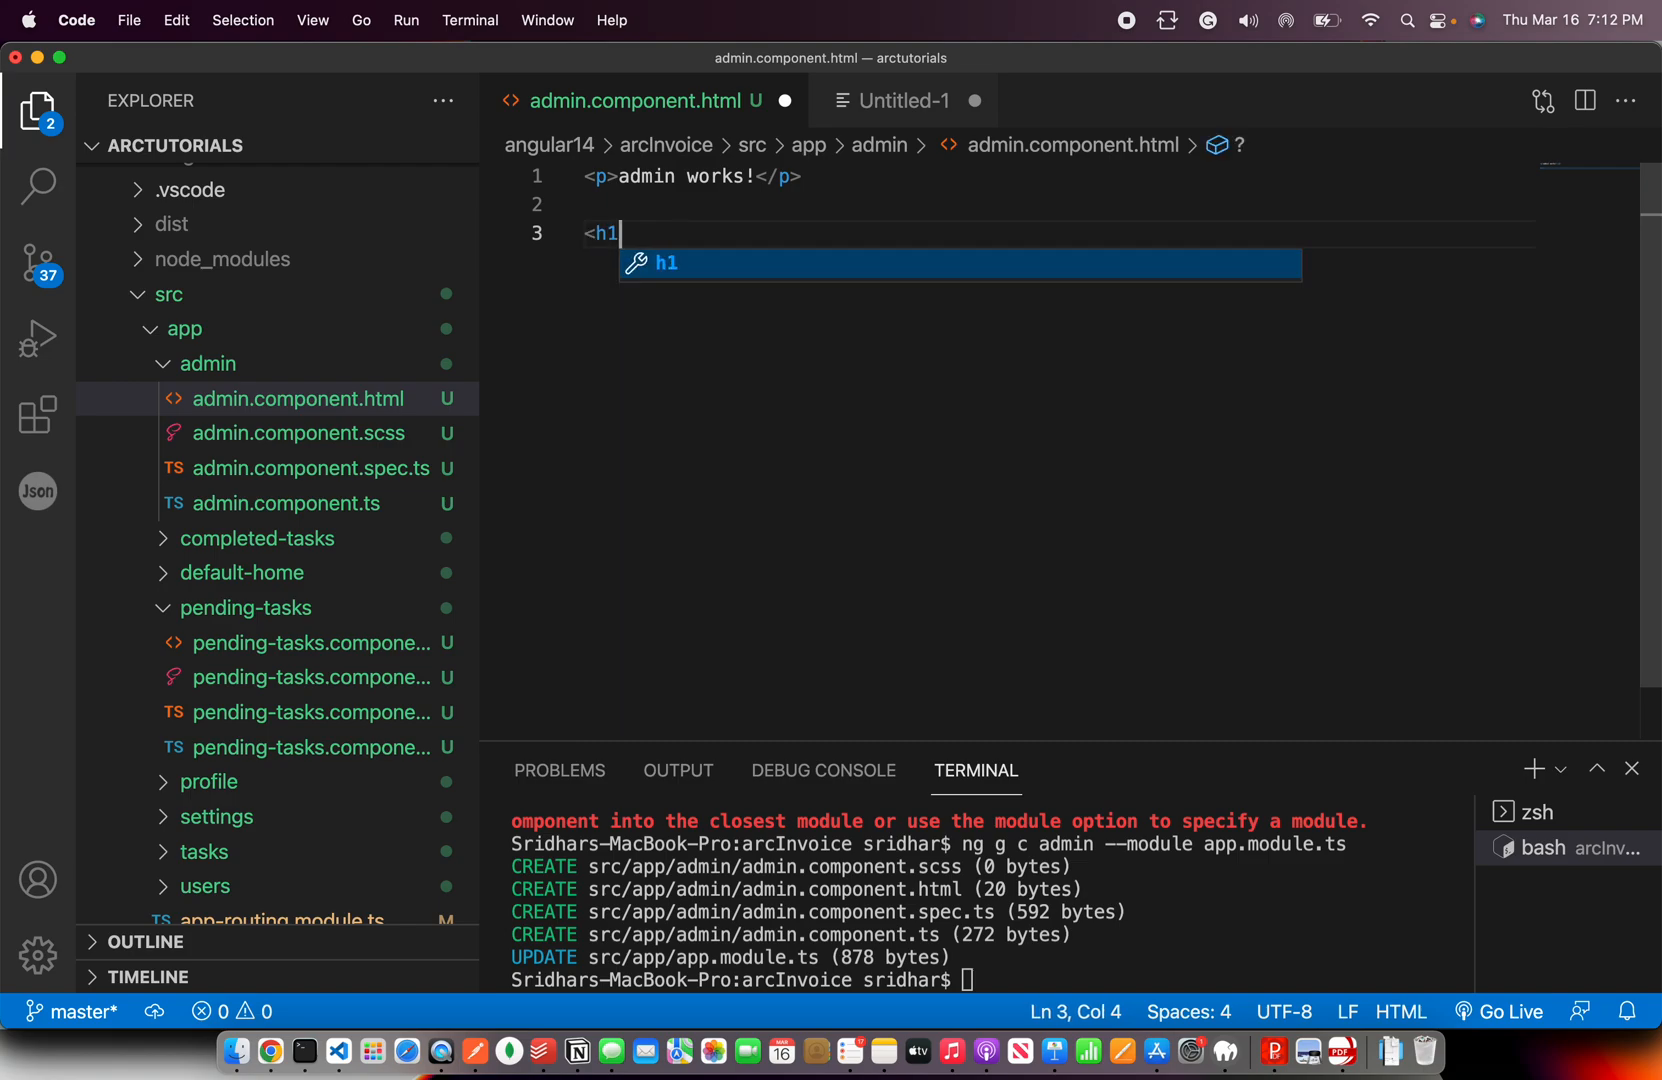
pyautogui.write('>Welcome to </h1>')
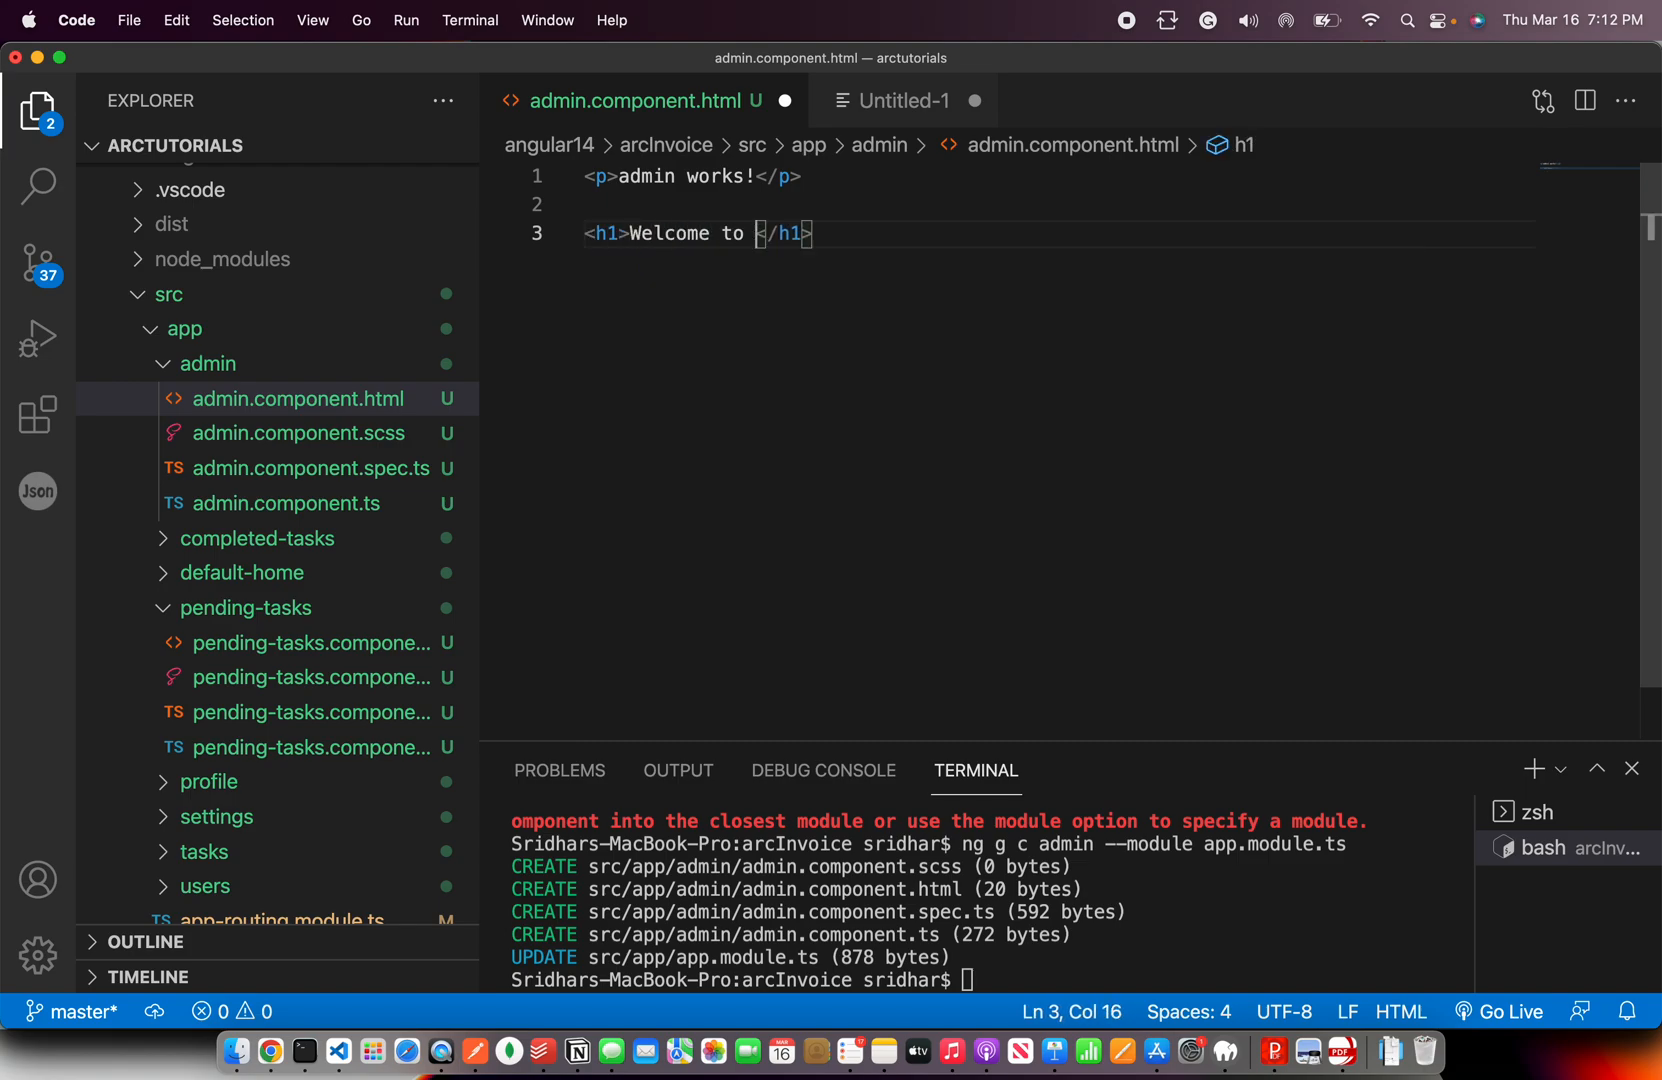
pyautogui.write('ADMIN P')
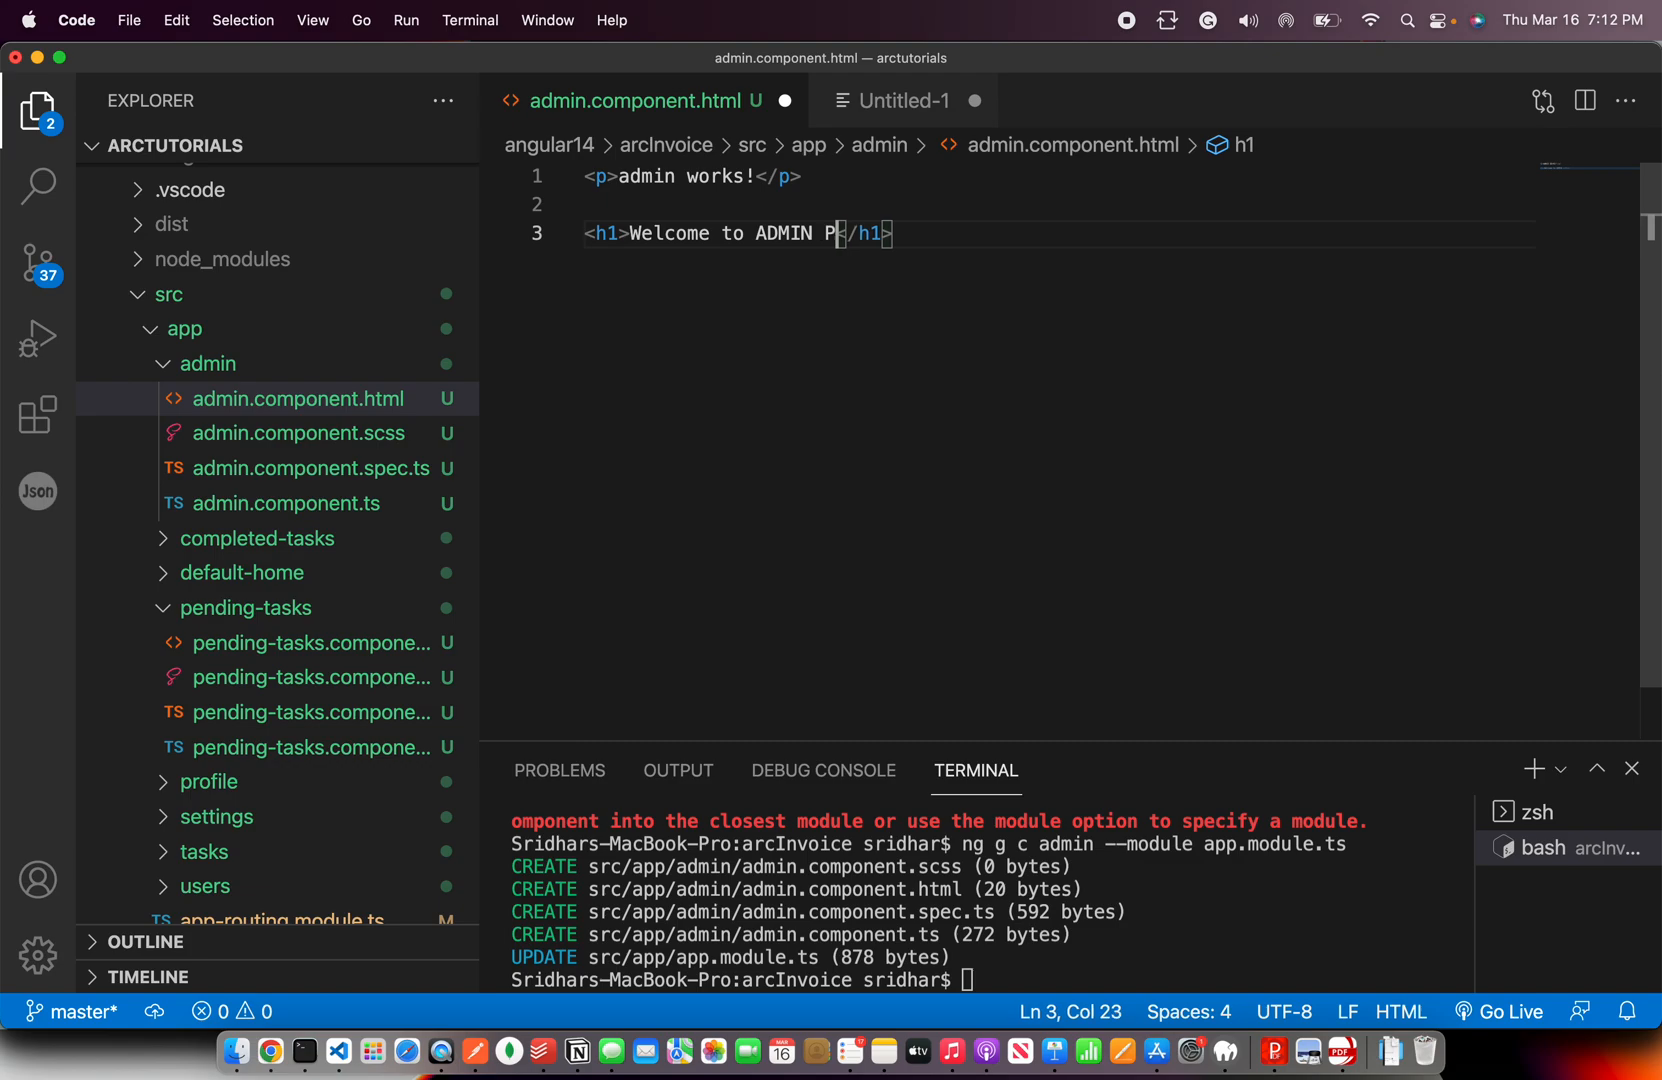
pyautogui.write('anel')
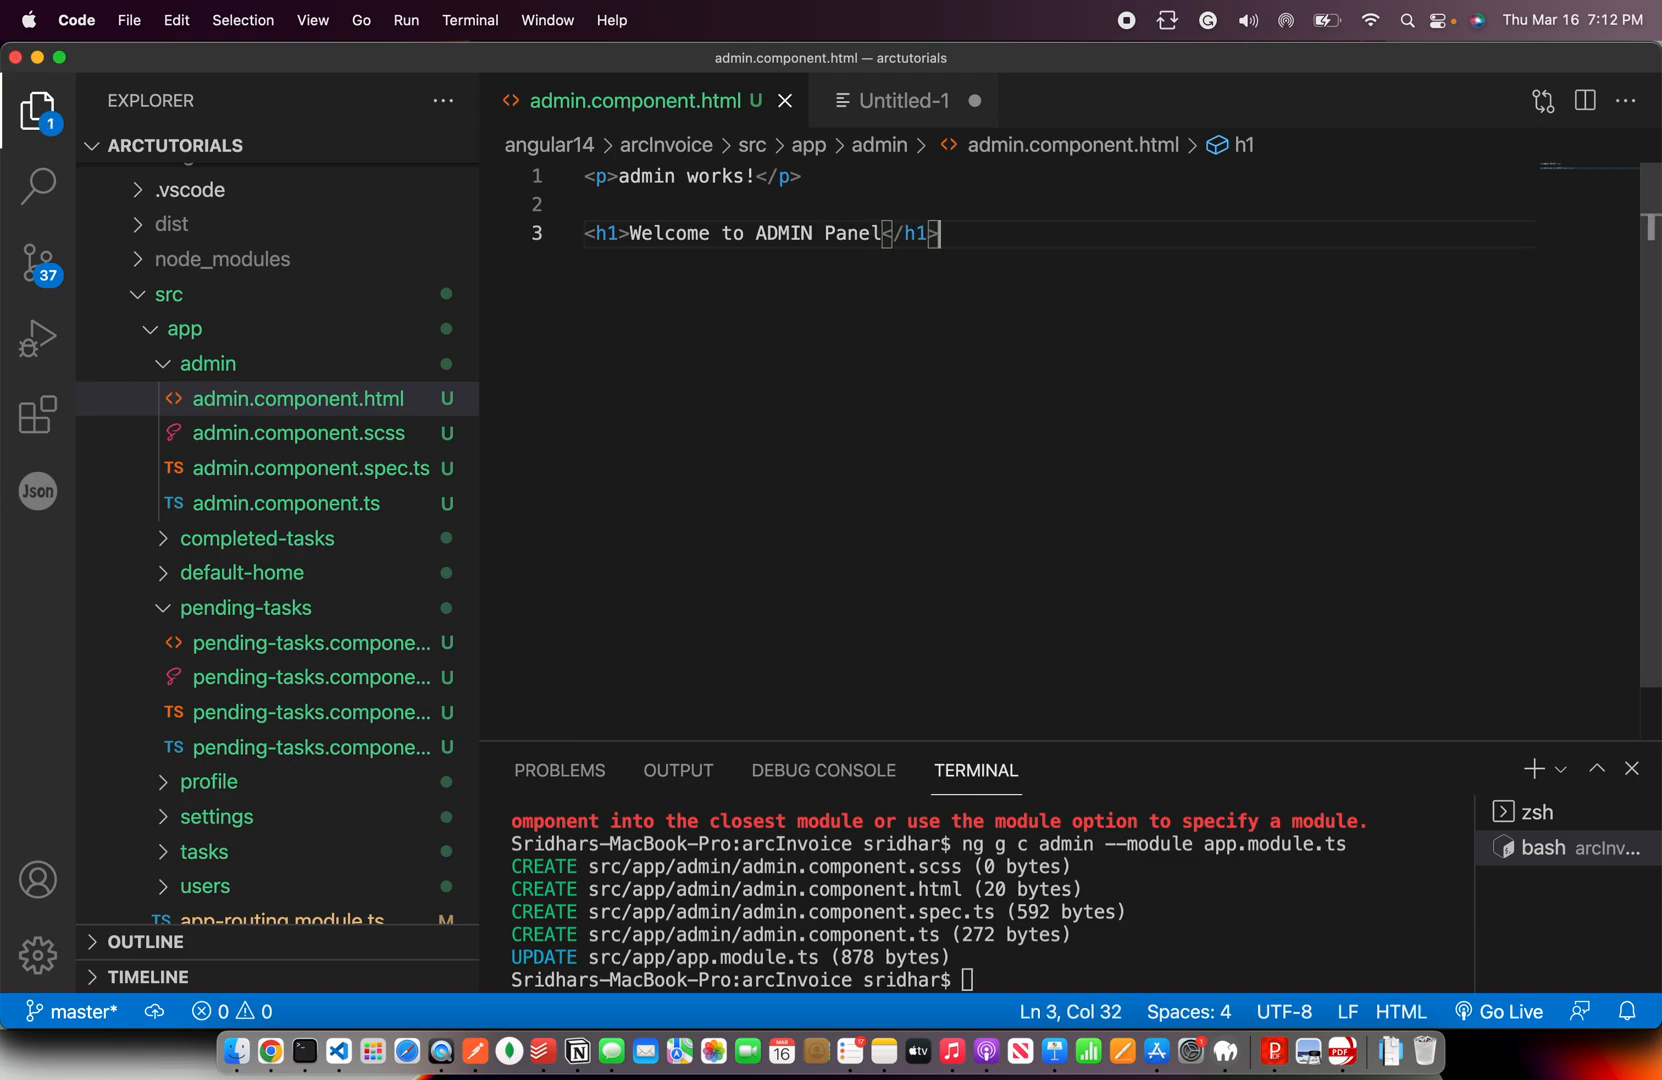
pyautogui.write('<')
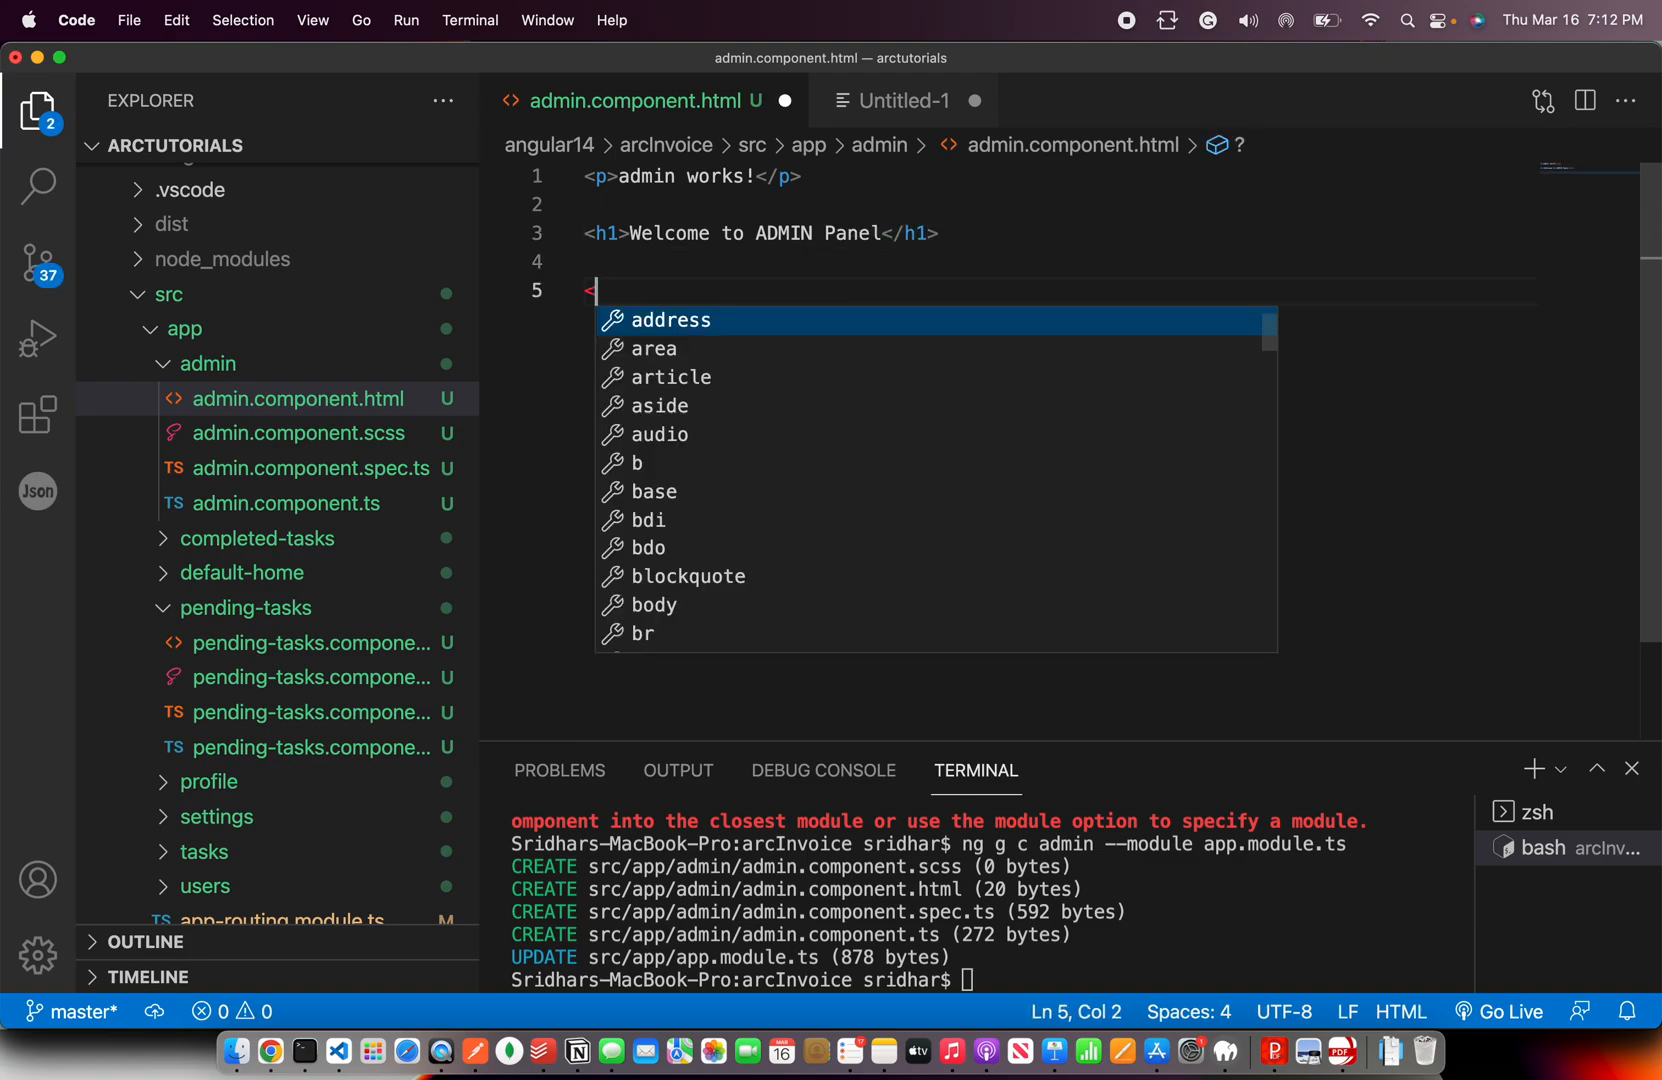
pyautogui.write('ul>')
pyautogui.write('<li></li>')
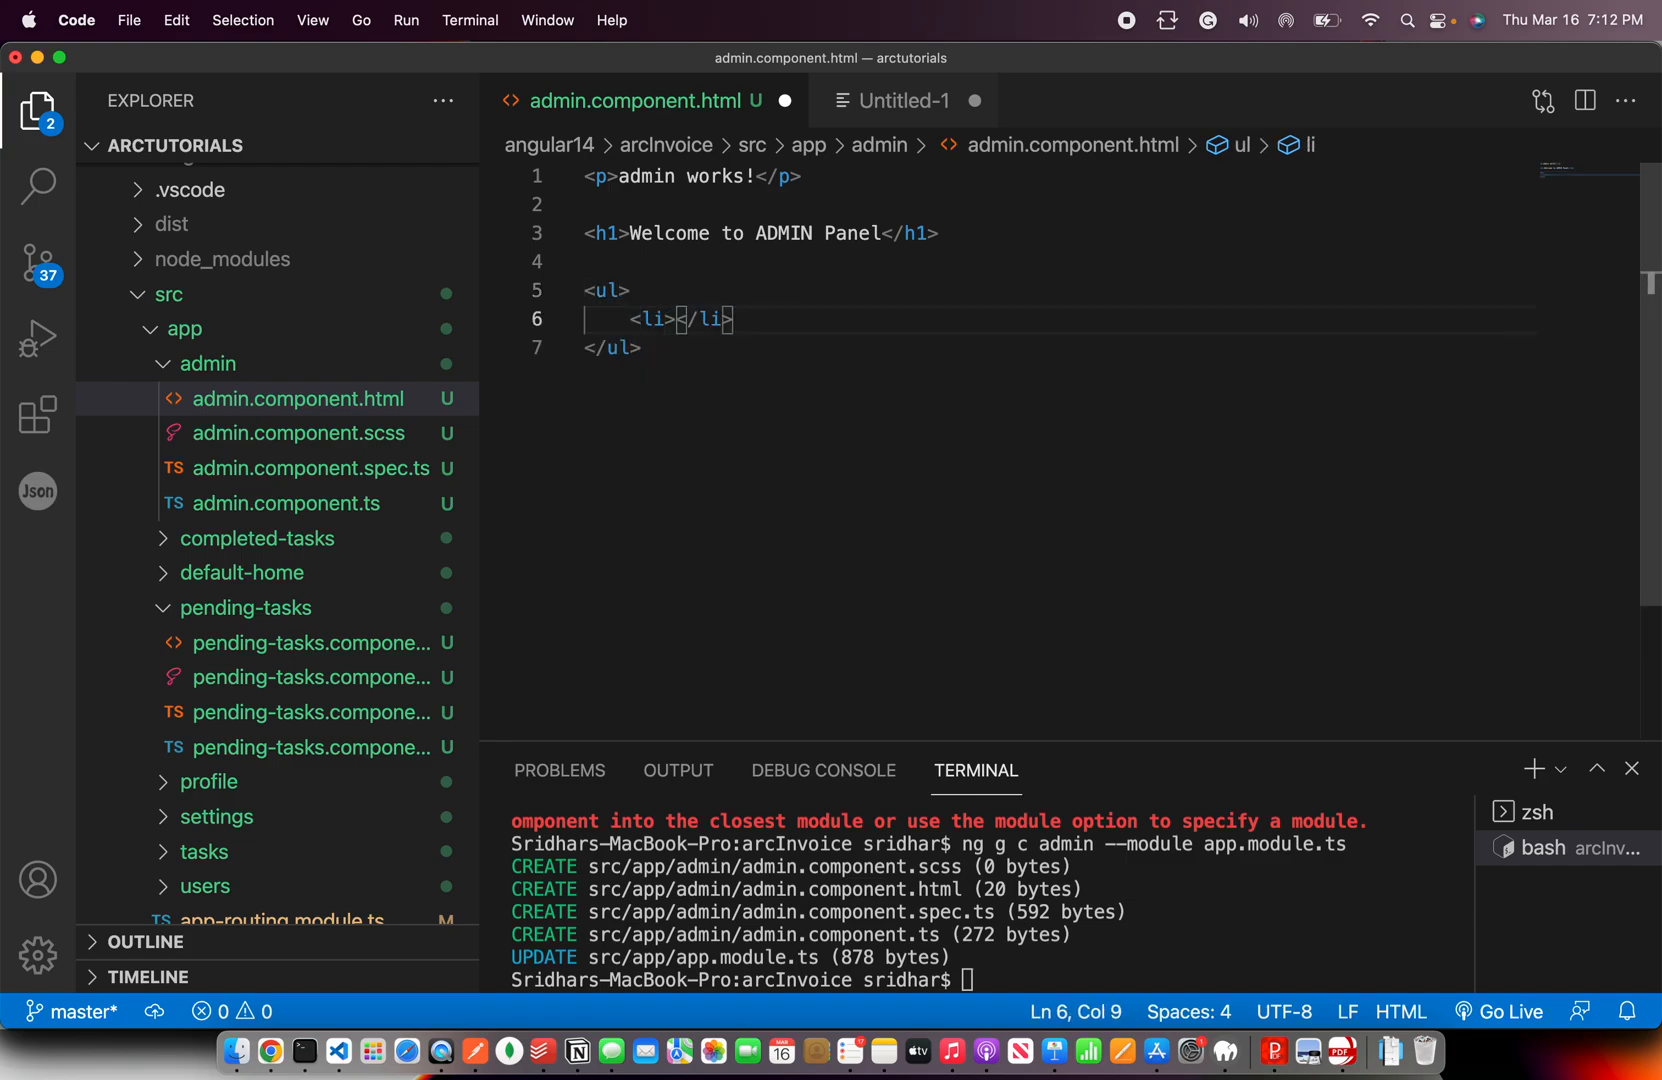
pyautogui.write('List')
pyautogui.write('<table>')
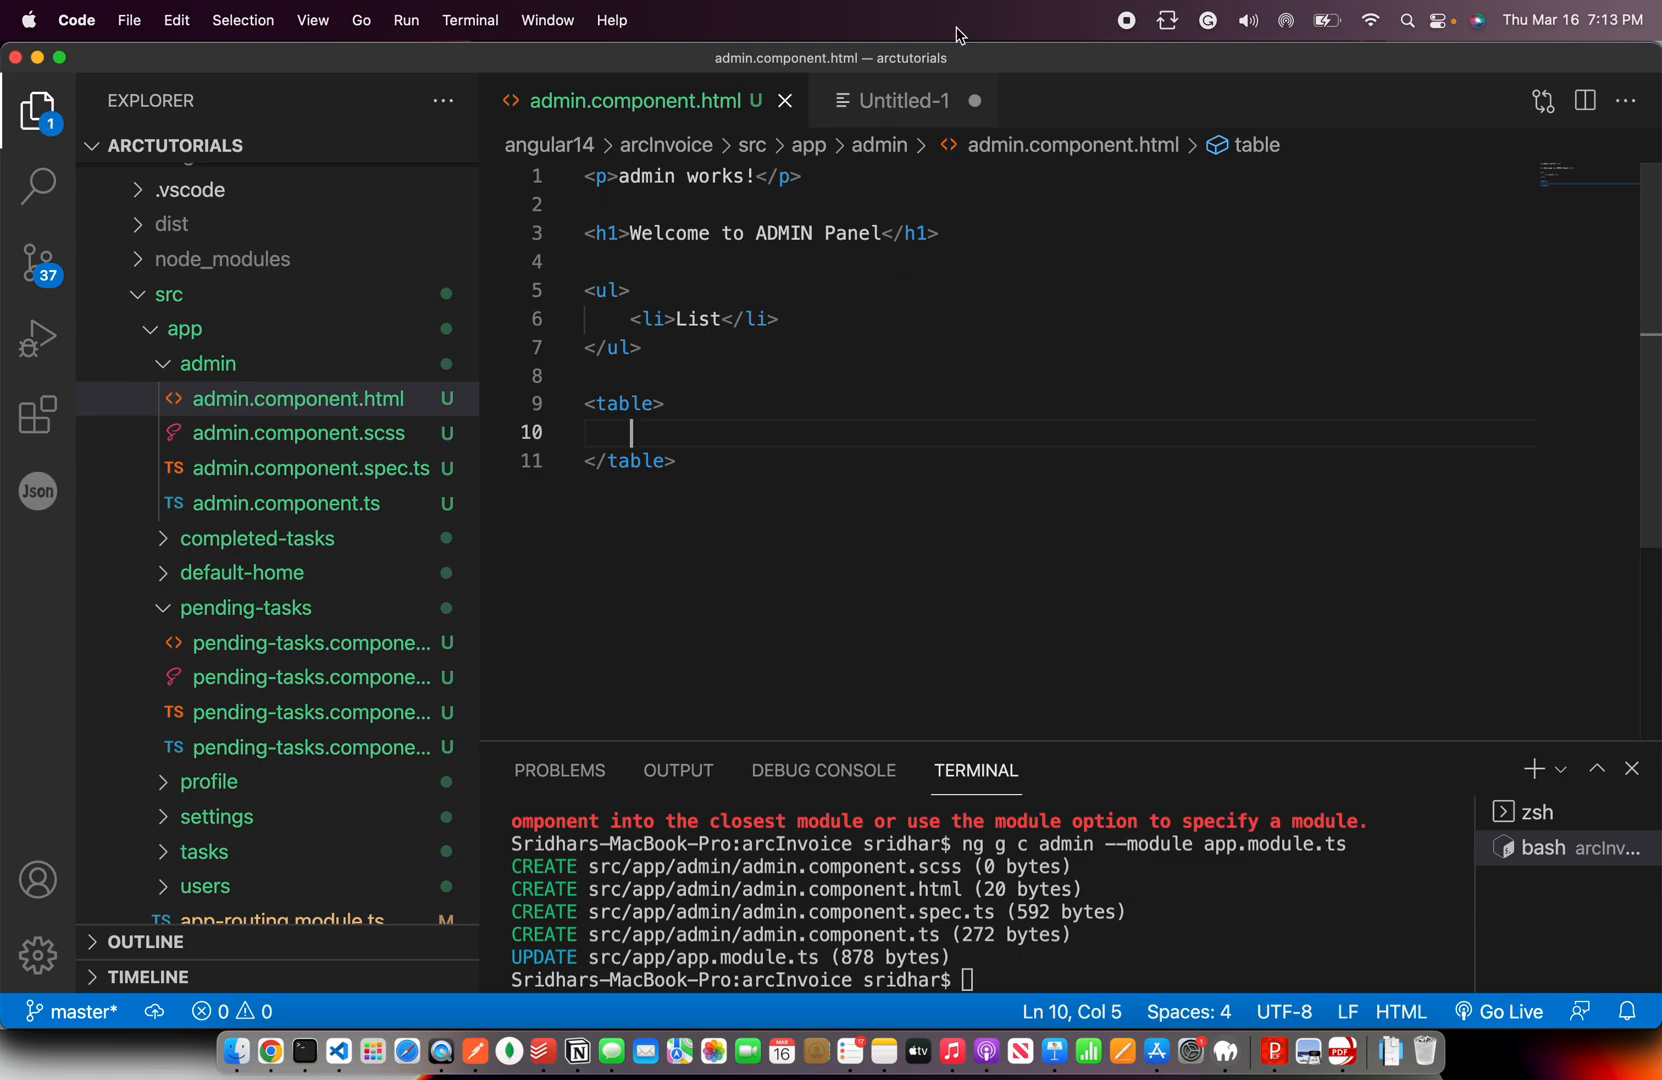
pyautogui.click(298, 504)
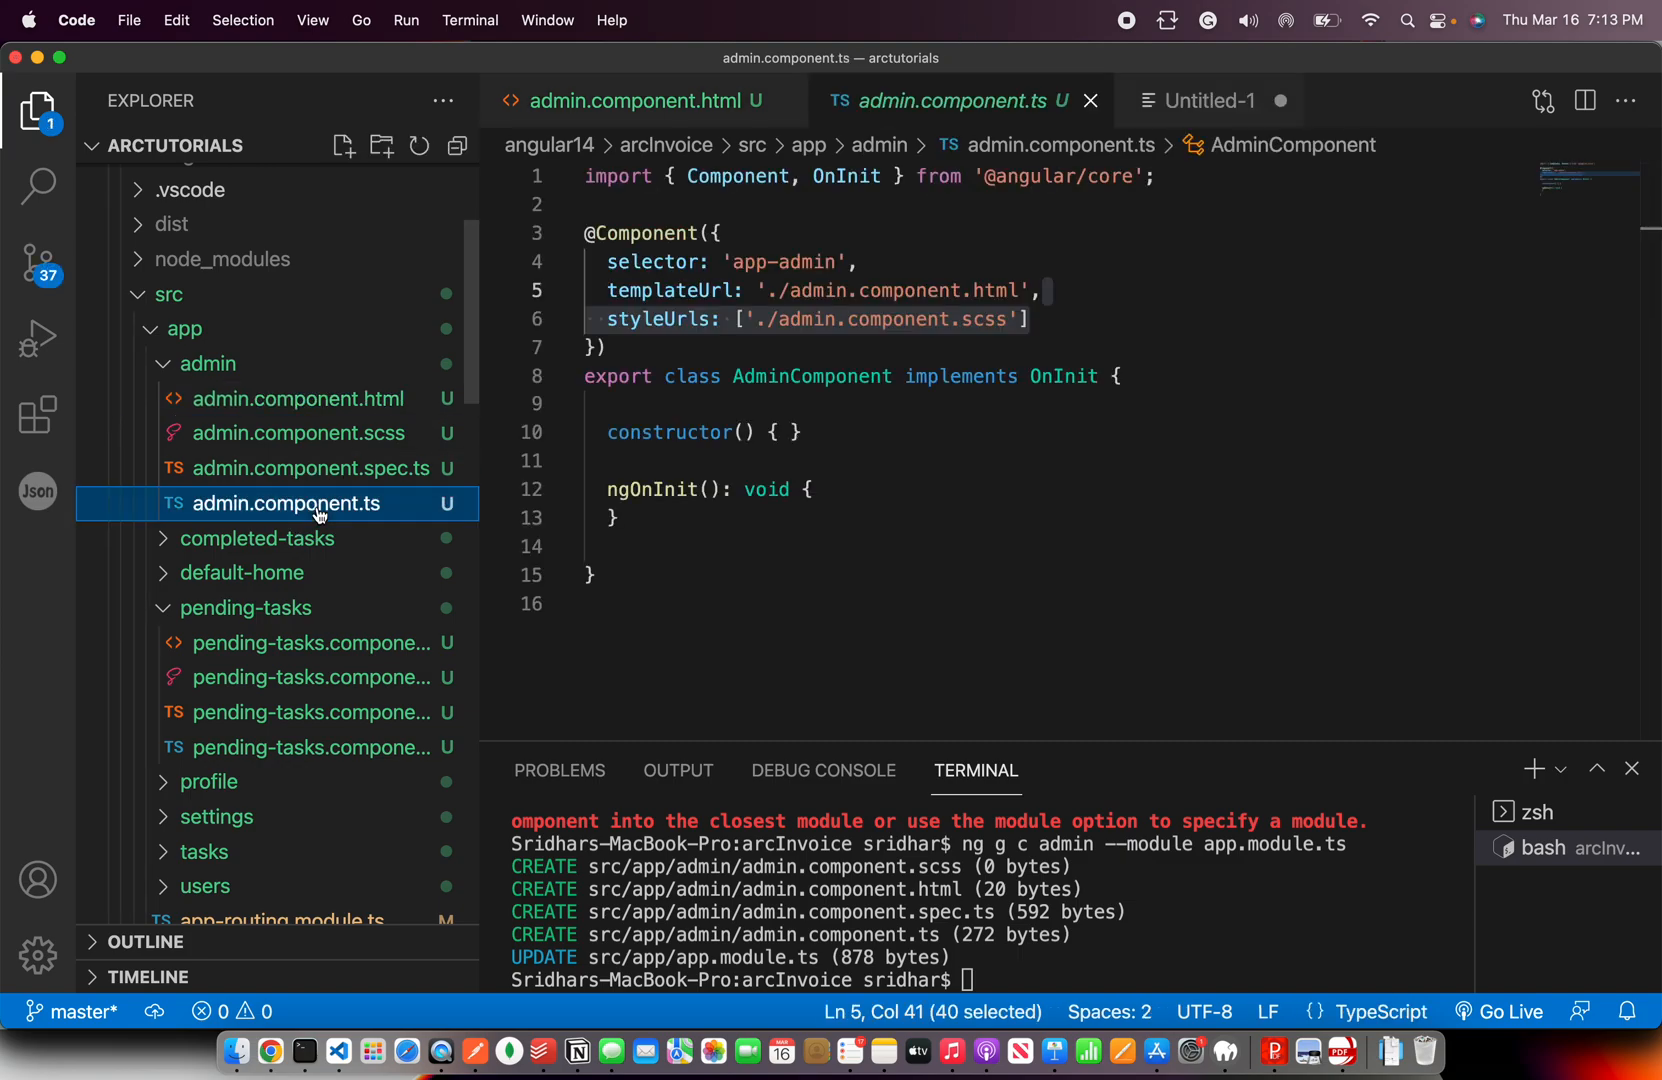
# Add <app-admin></app-admin> to app.component.html between app-home and router-outlet using the copied selector
pyautogui.click(790, 432)
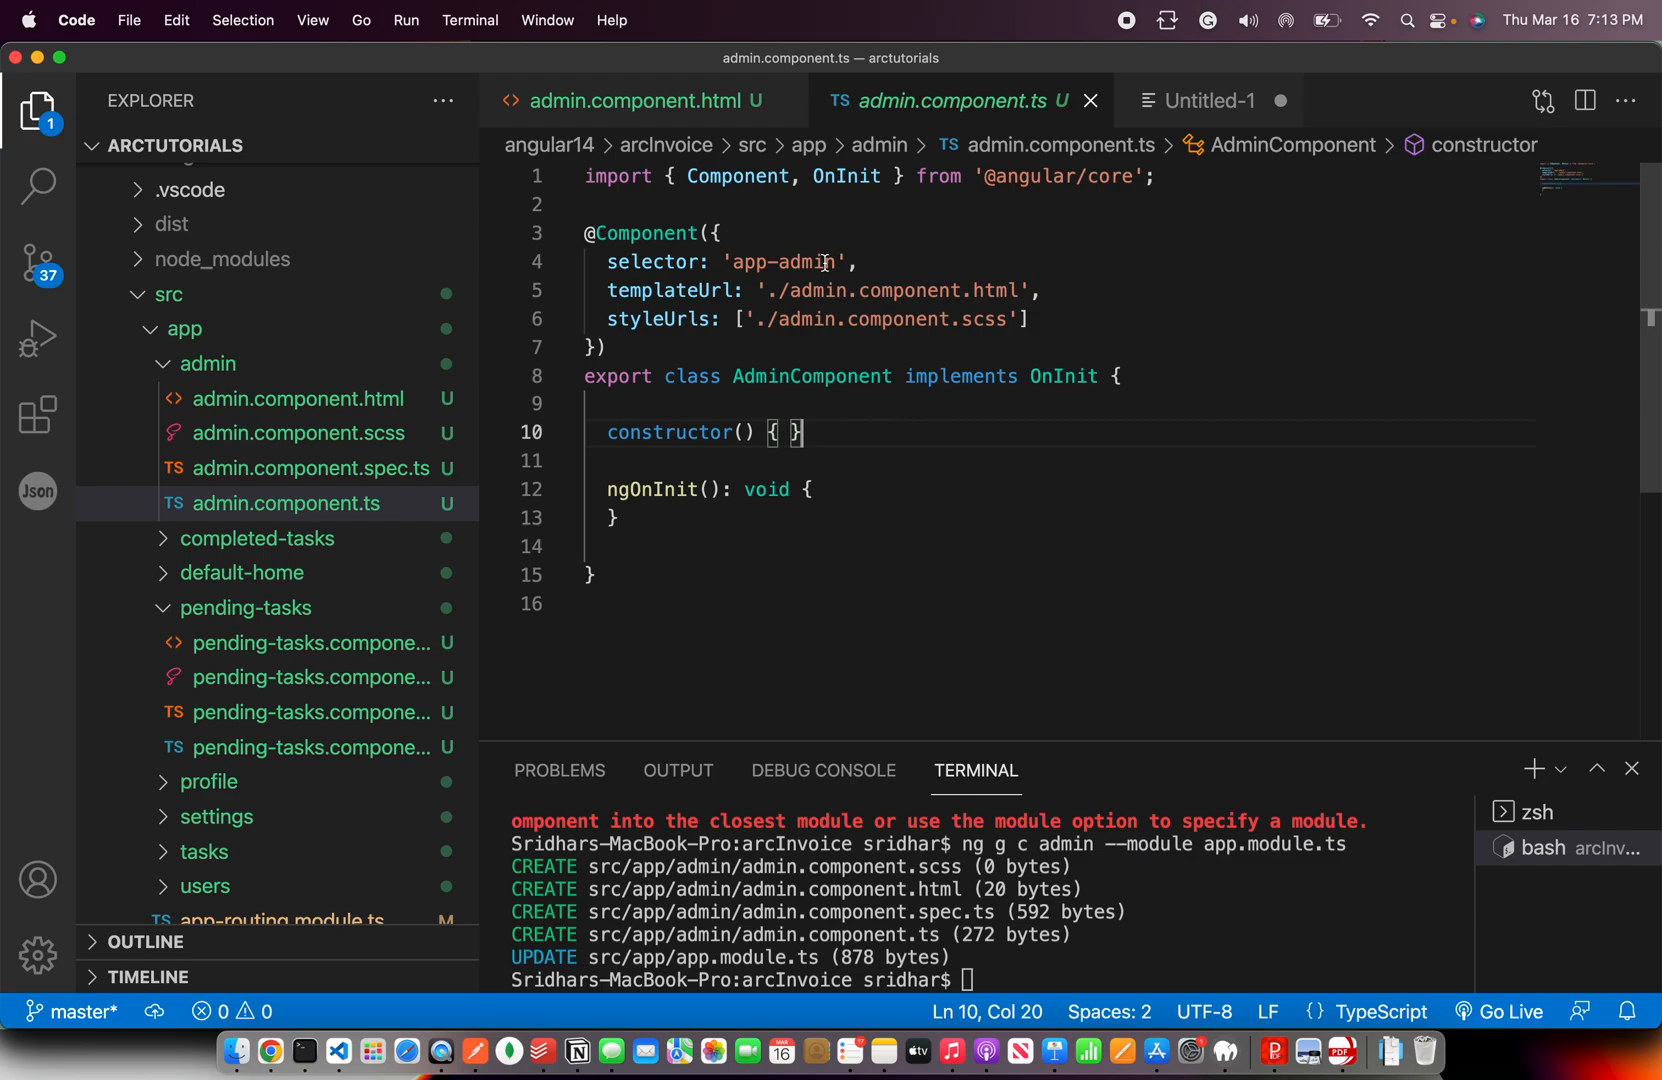
pyautogui.click(244, 608)
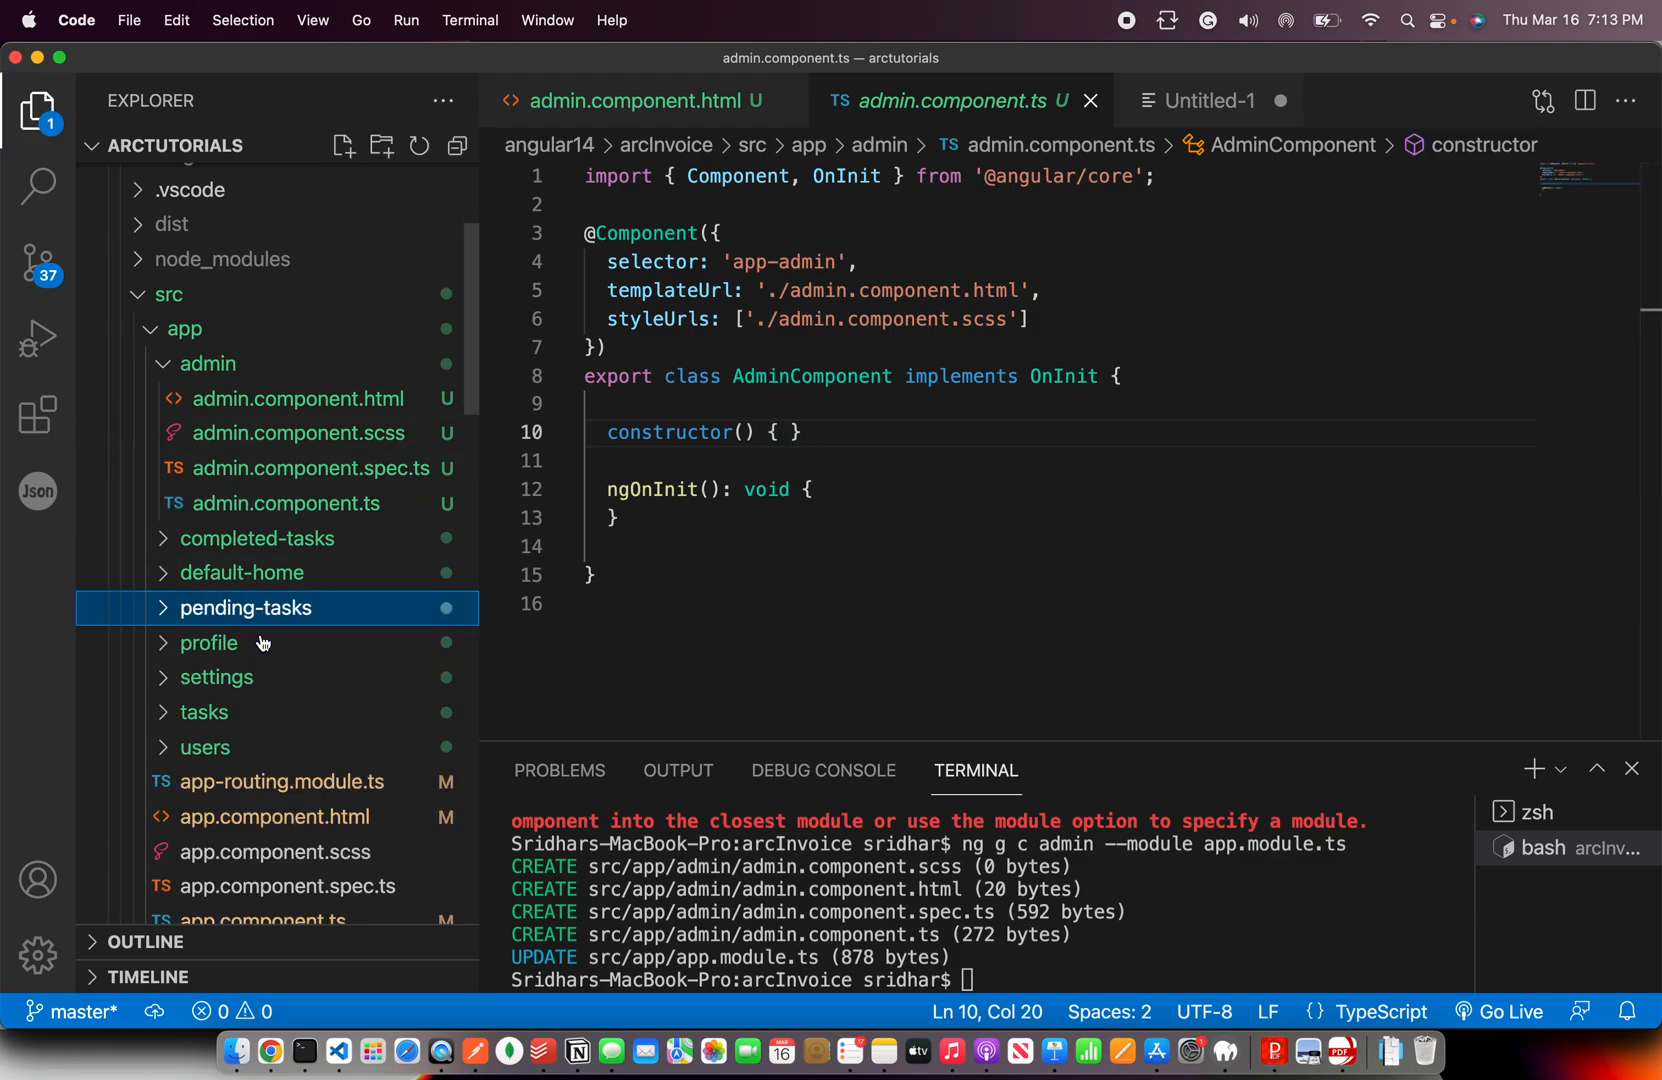
pyautogui.click(272, 816)
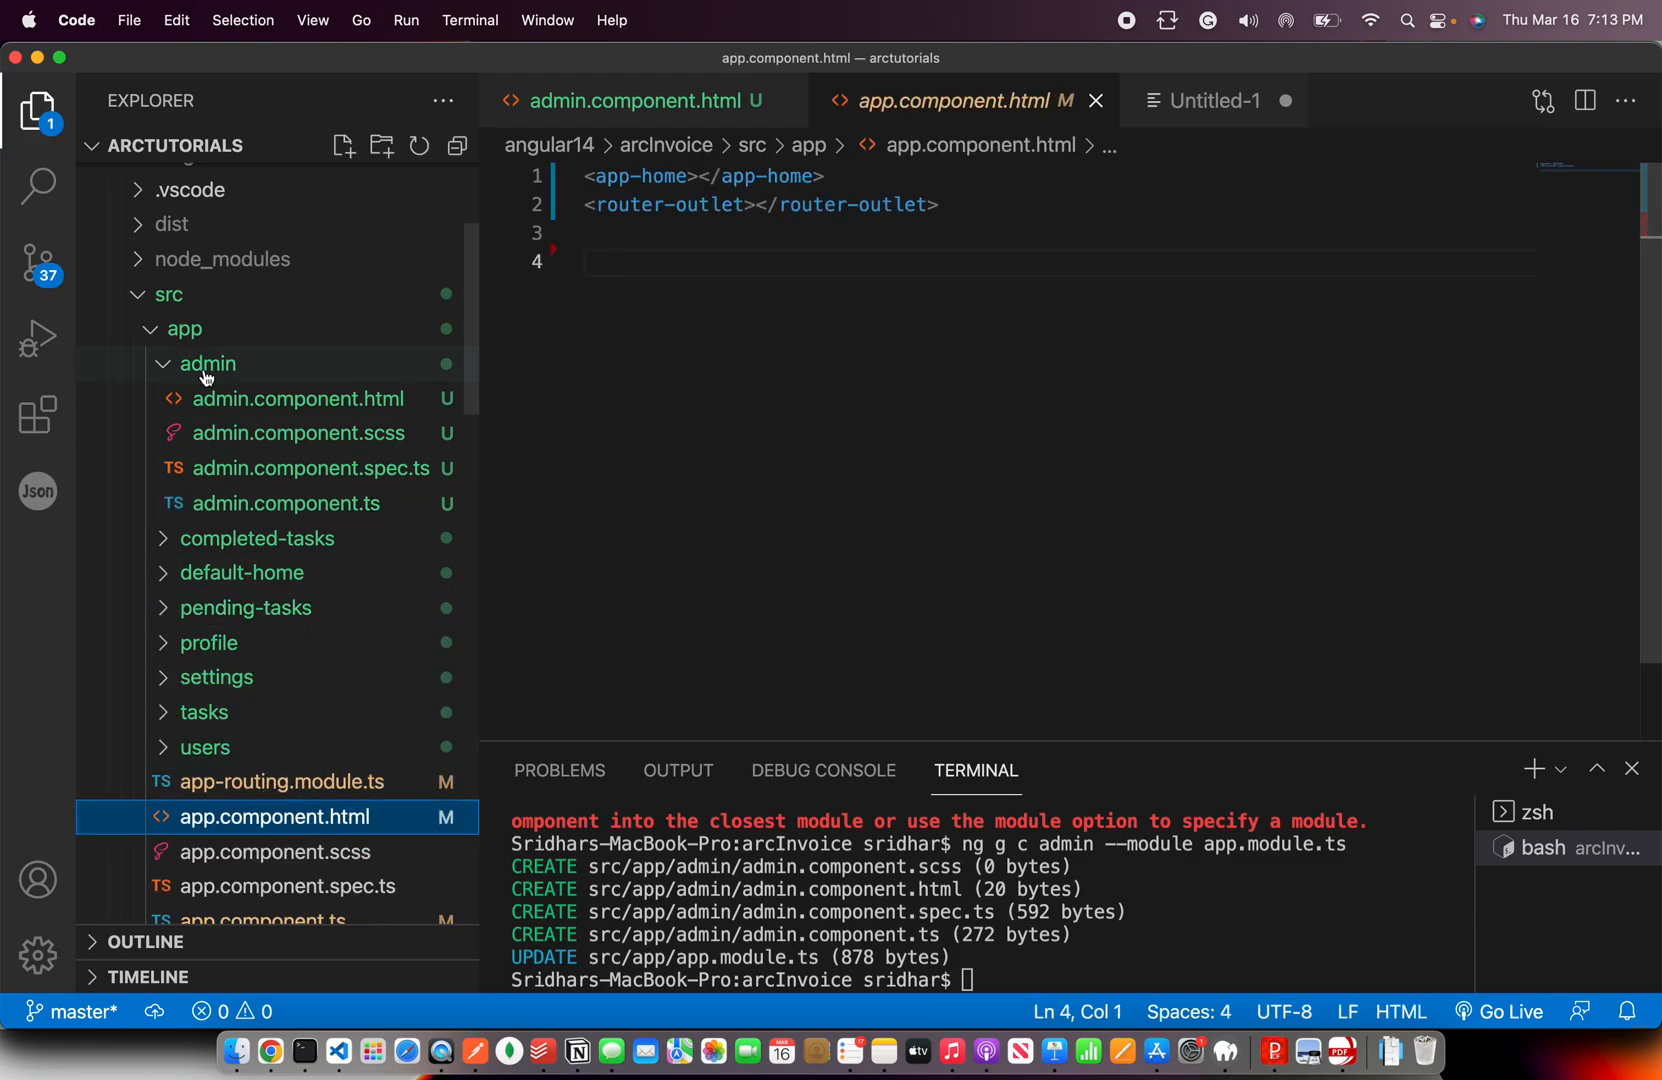
pyautogui.click(286, 502)
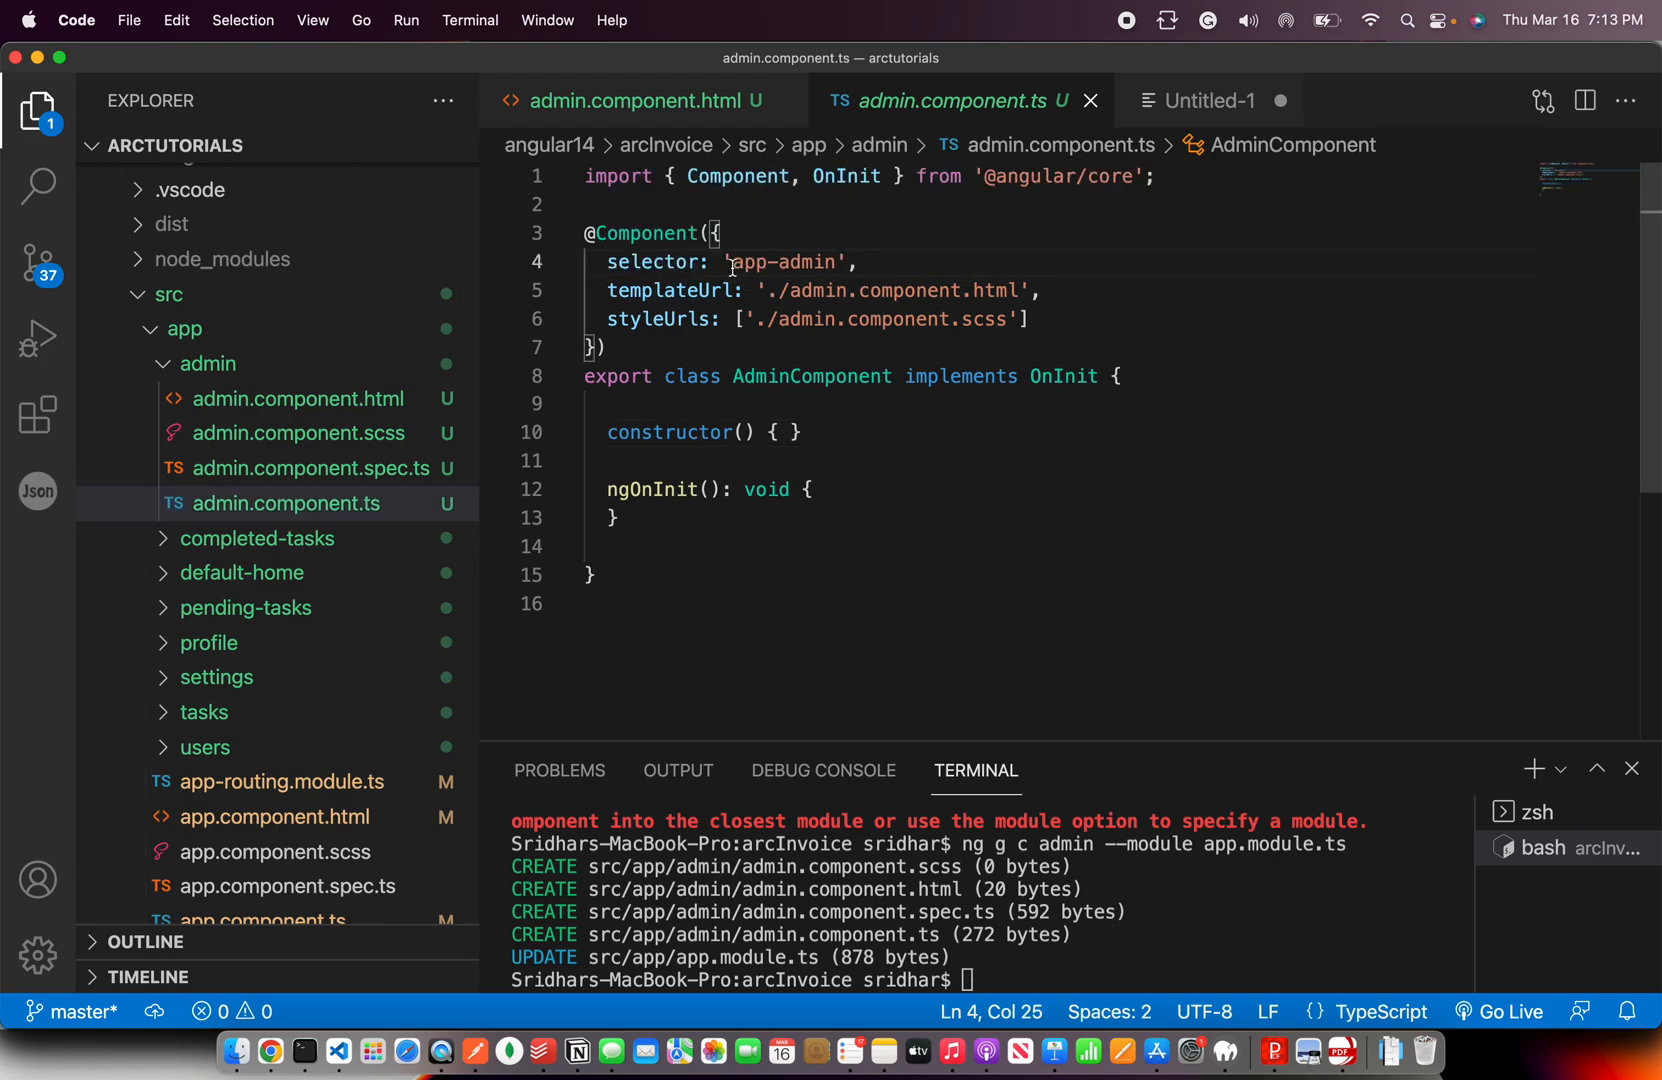
pyautogui.doubleClick(784, 262)
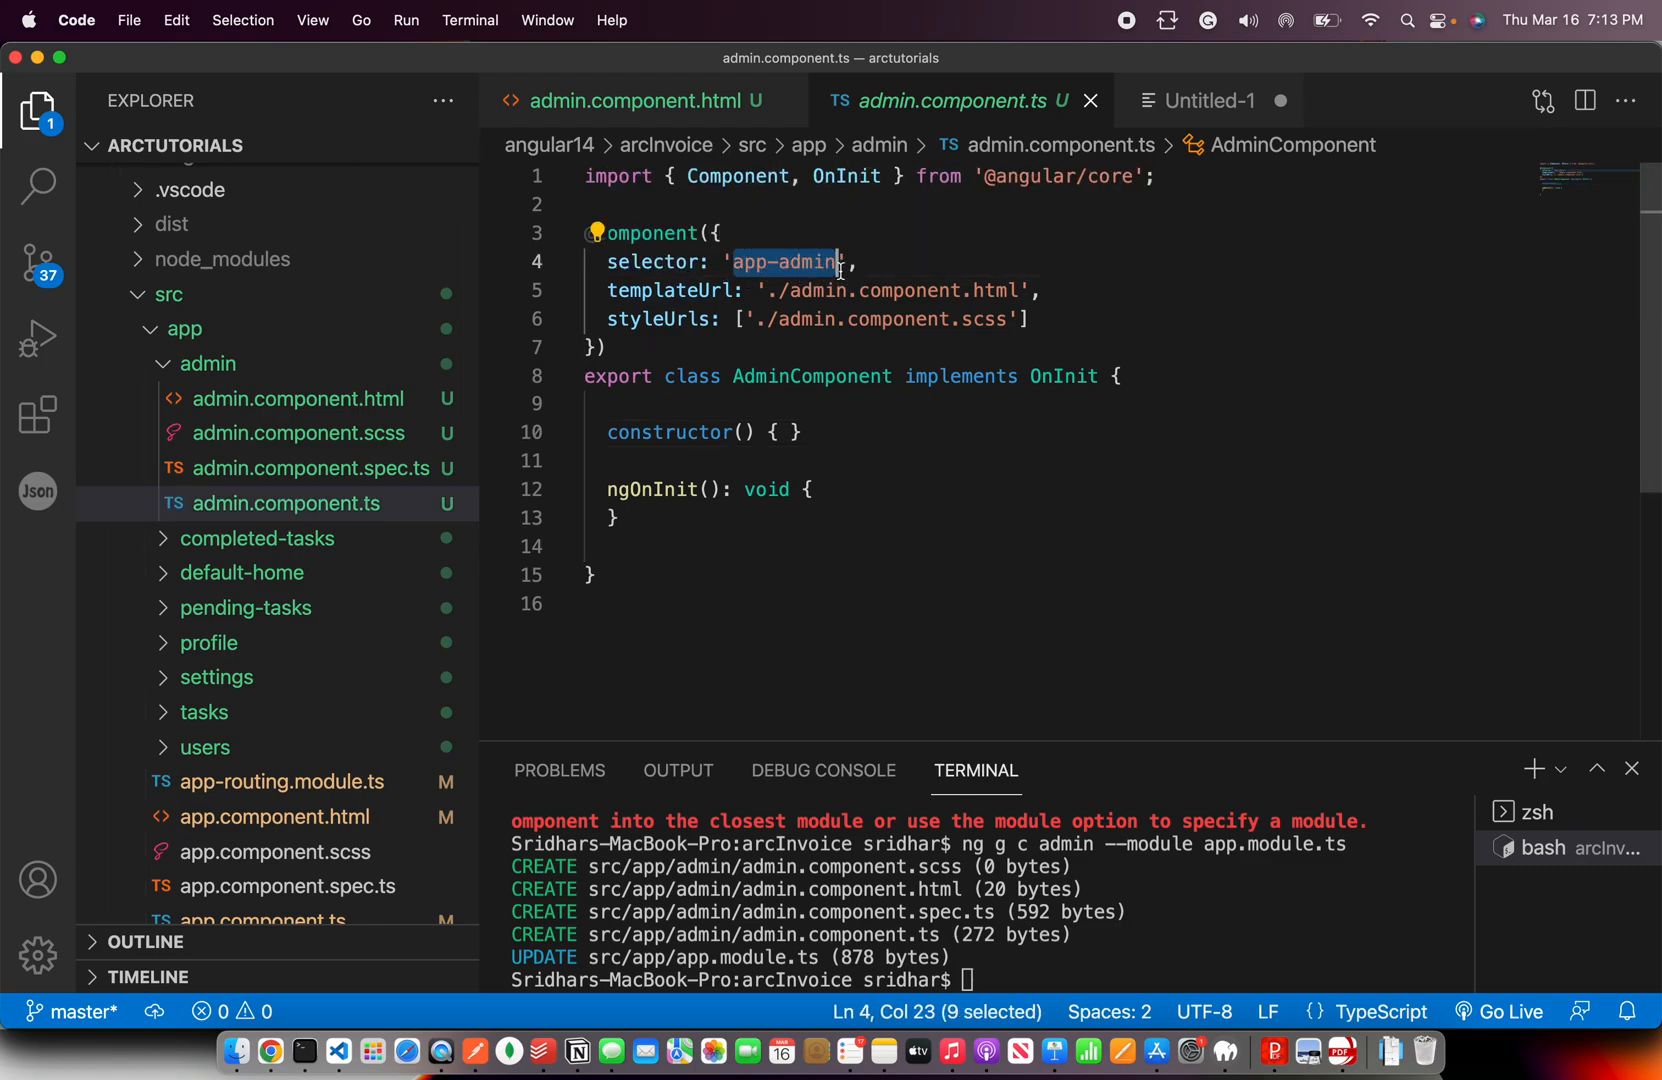
pyautogui.click(274, 818)
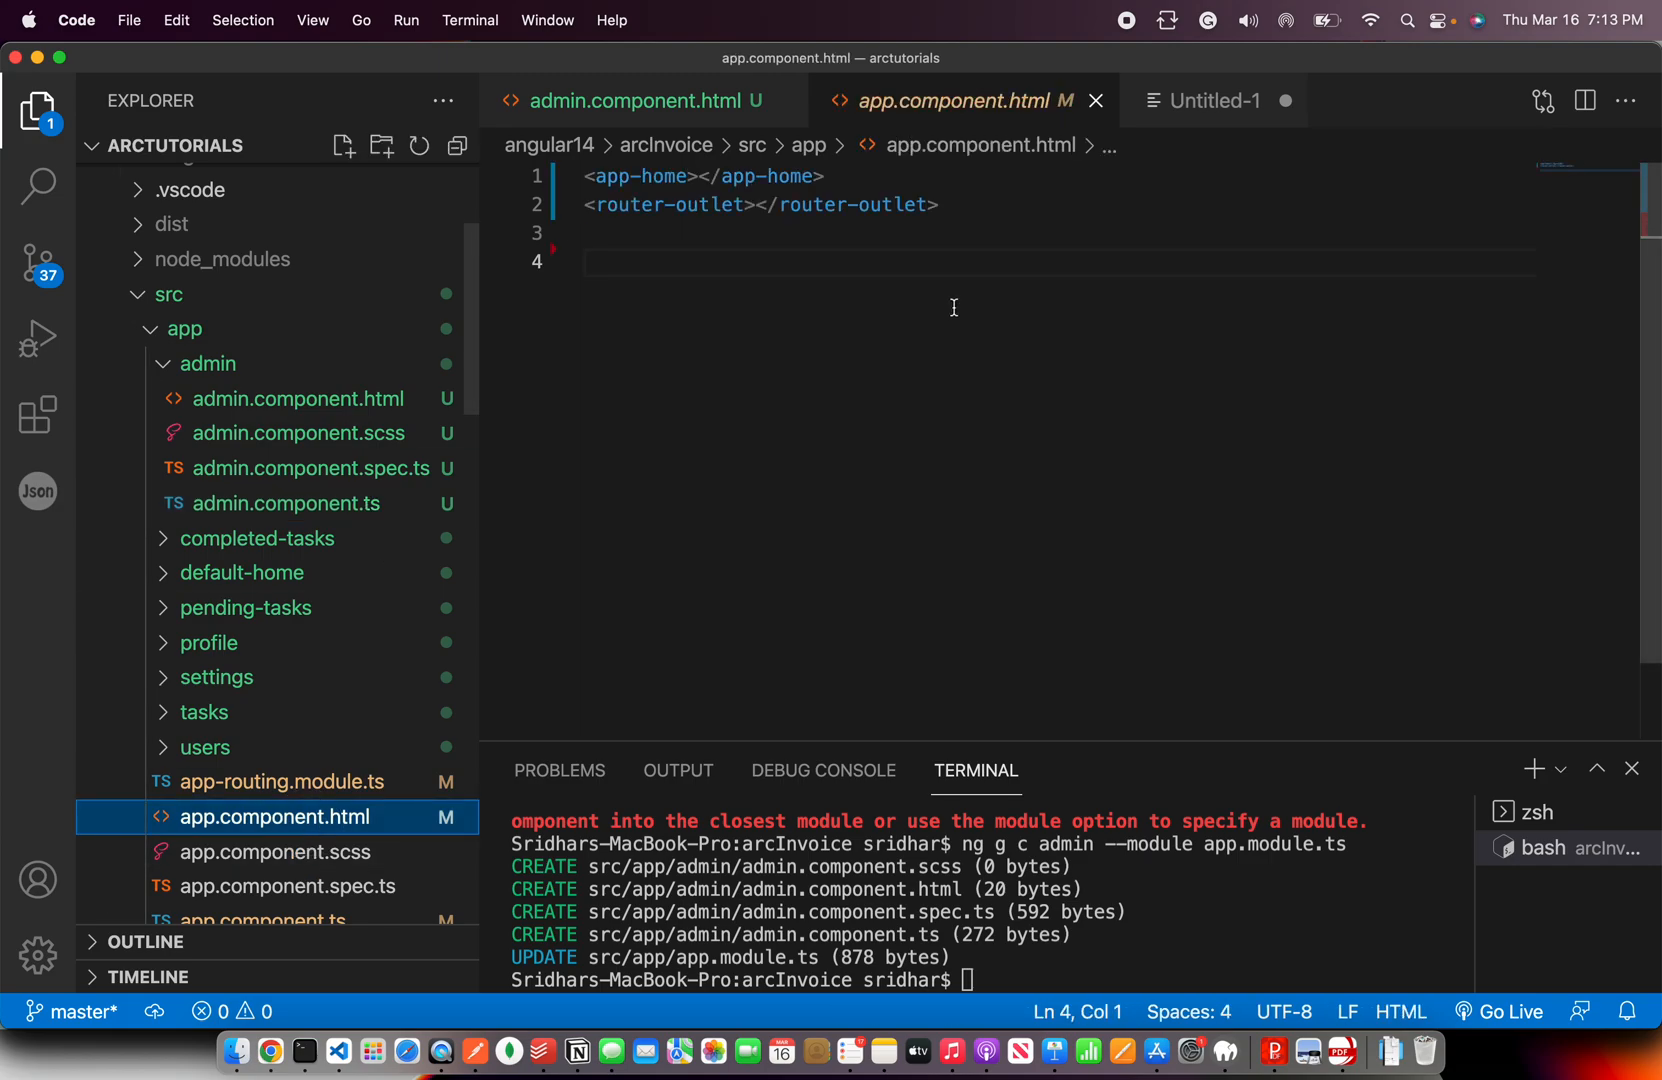
pyautogui.write('<app-admin></app-admin>')
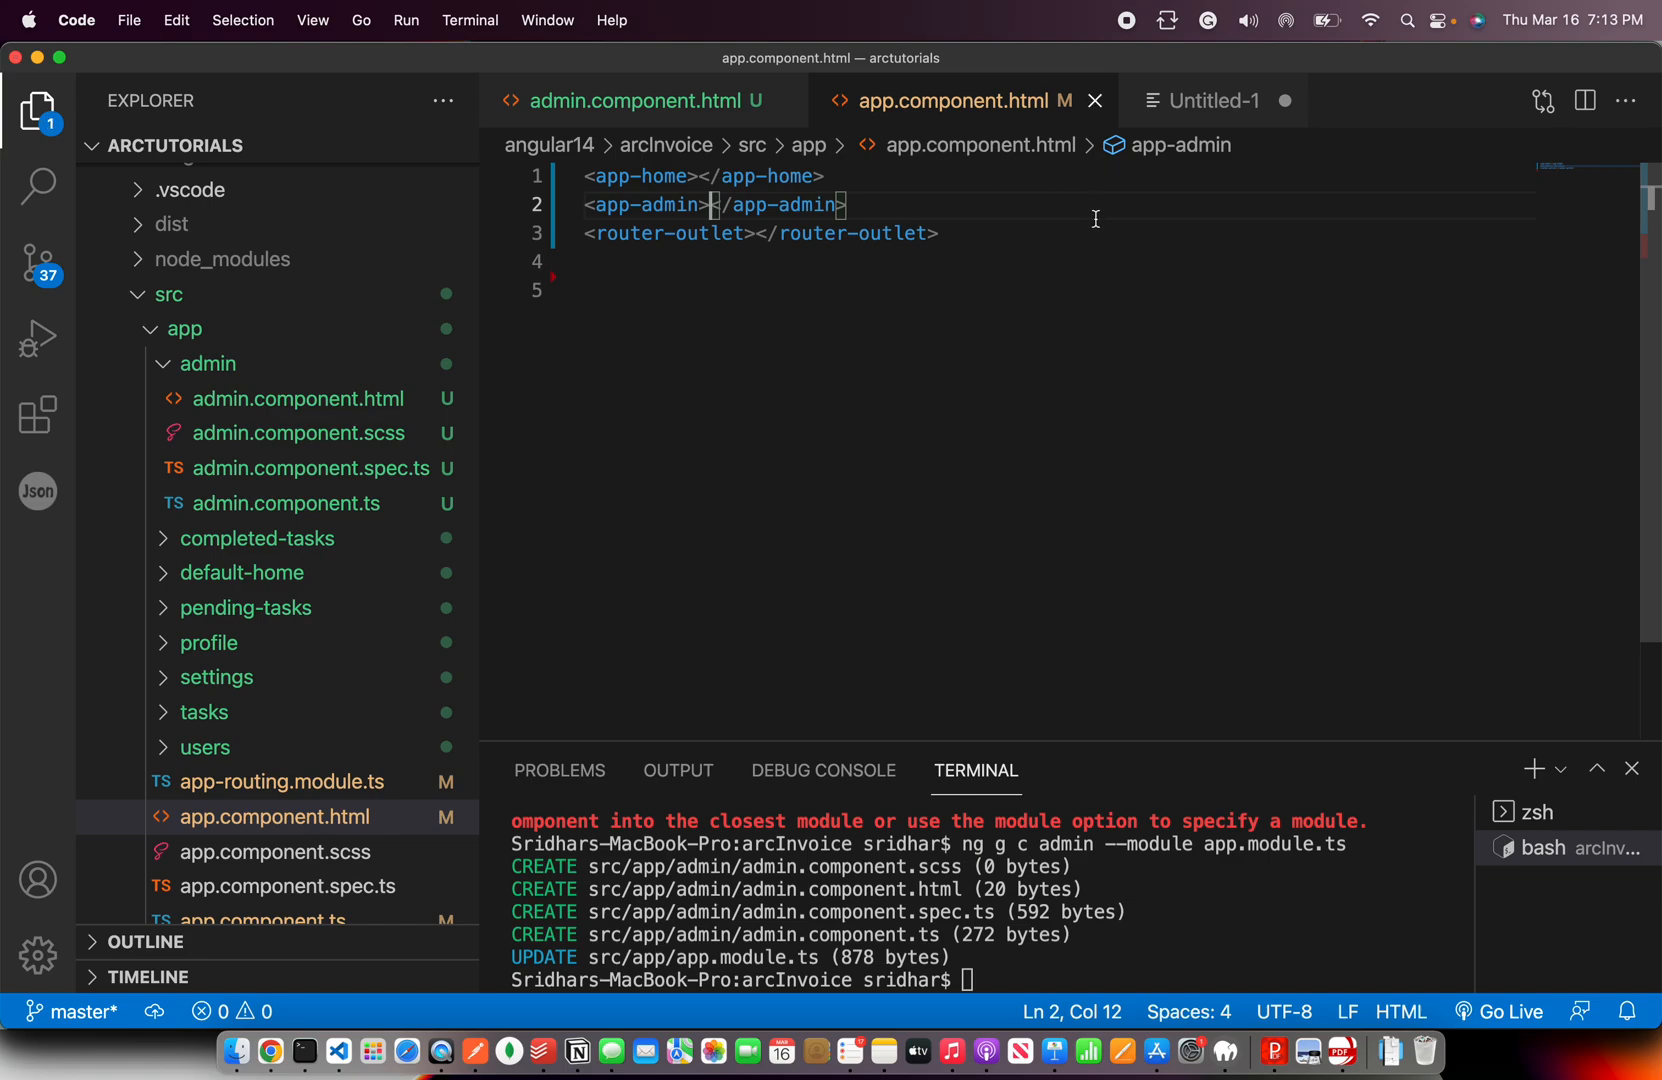
pyautogui.click(774, 234)
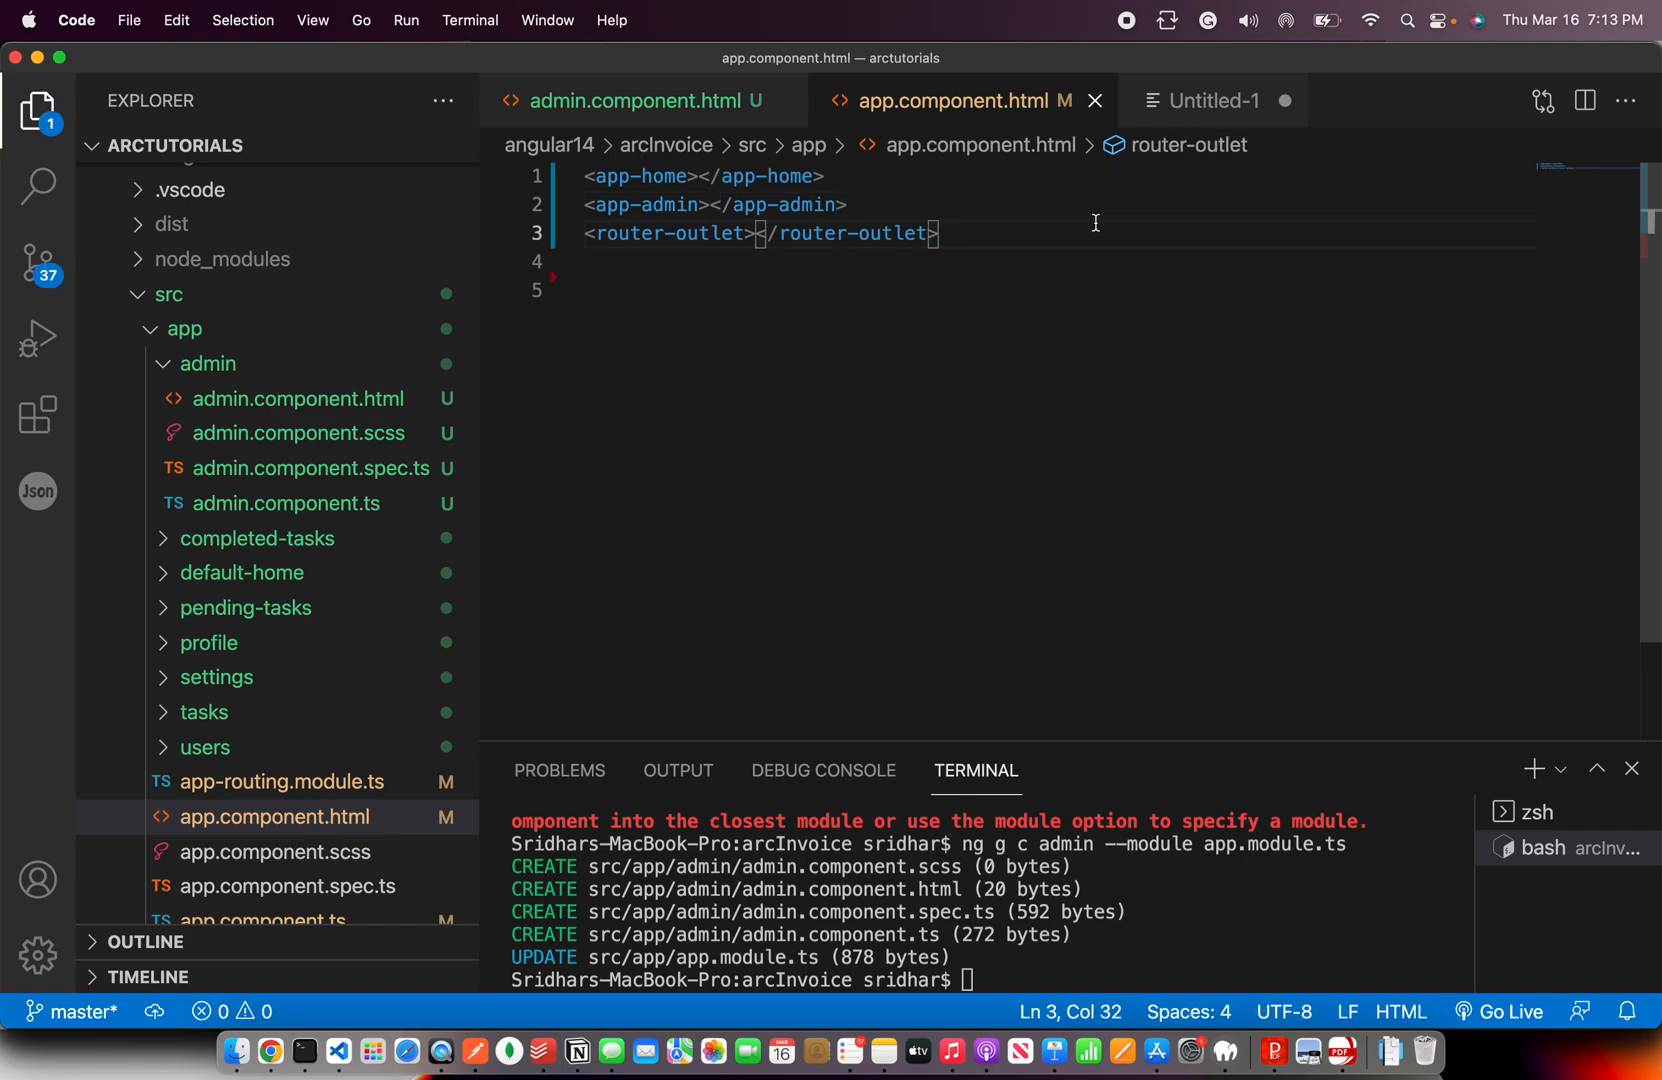
# Start the Angular dev server with ng serve in the integrated terminal
pyautogui.doubleClick(638, 204)
pyautogui.write('ng')
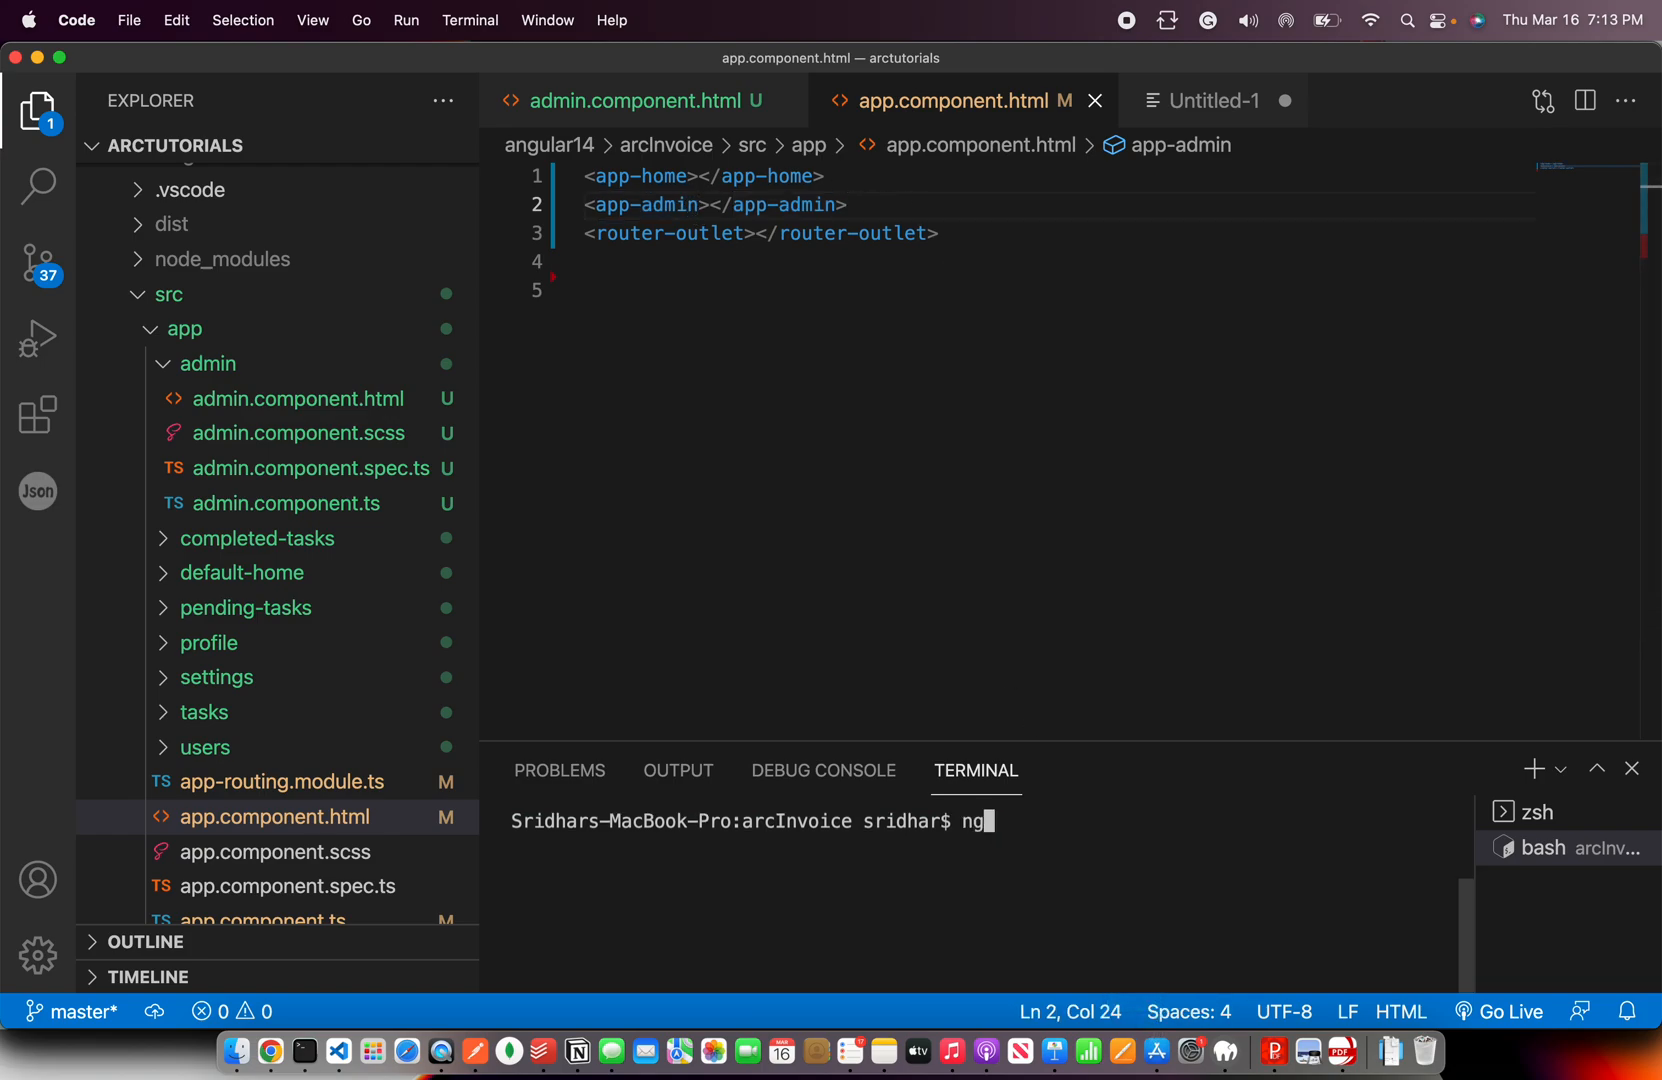
pyautogui.write('serve')
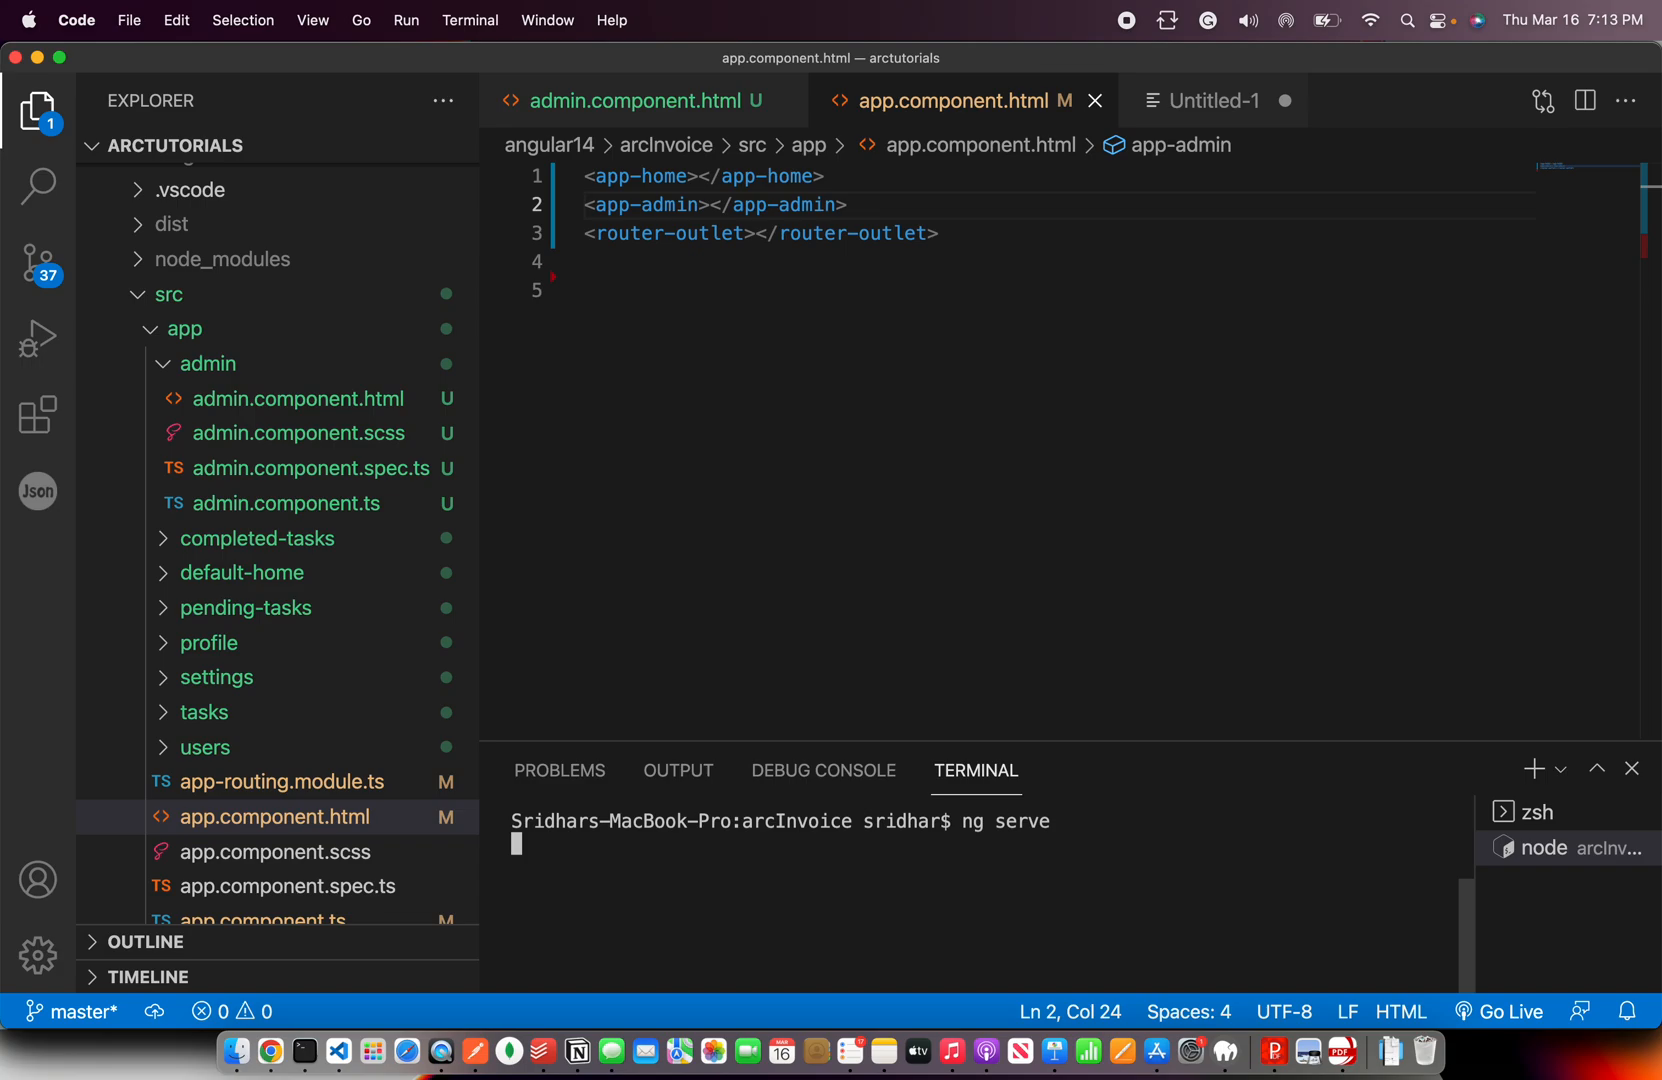
pyautogui.press('Return')
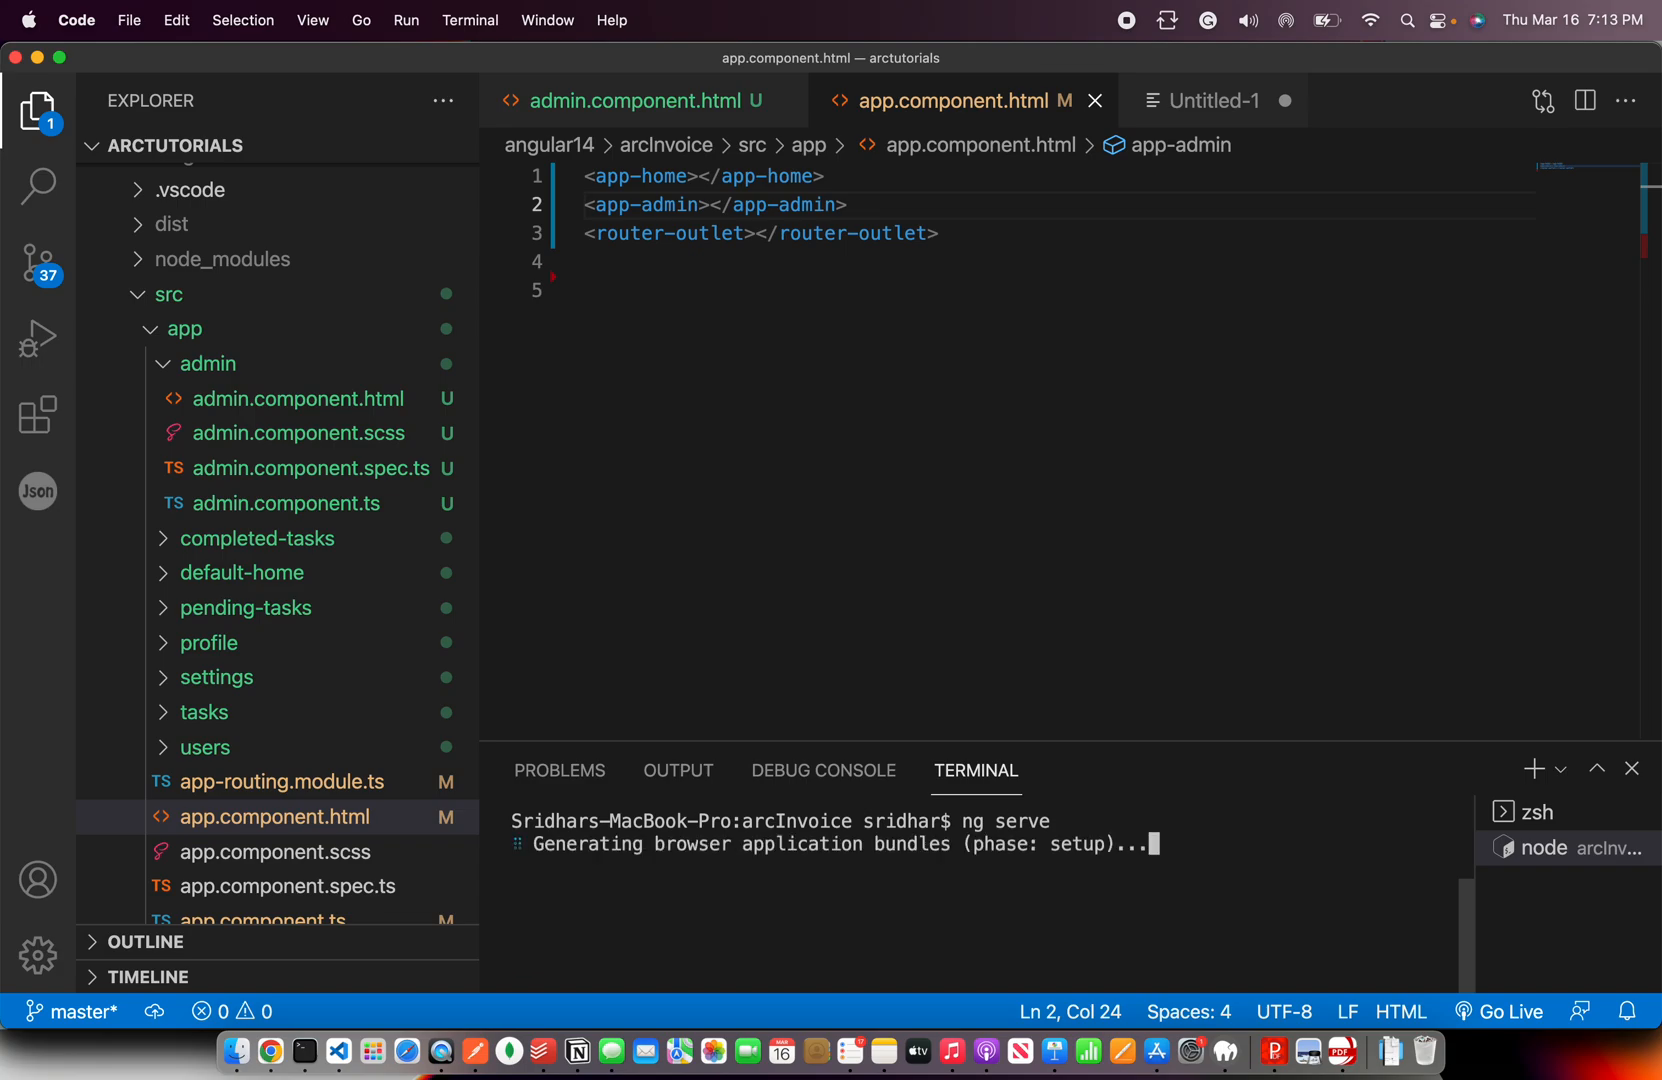
pyautogui.moveTo(708, 100)
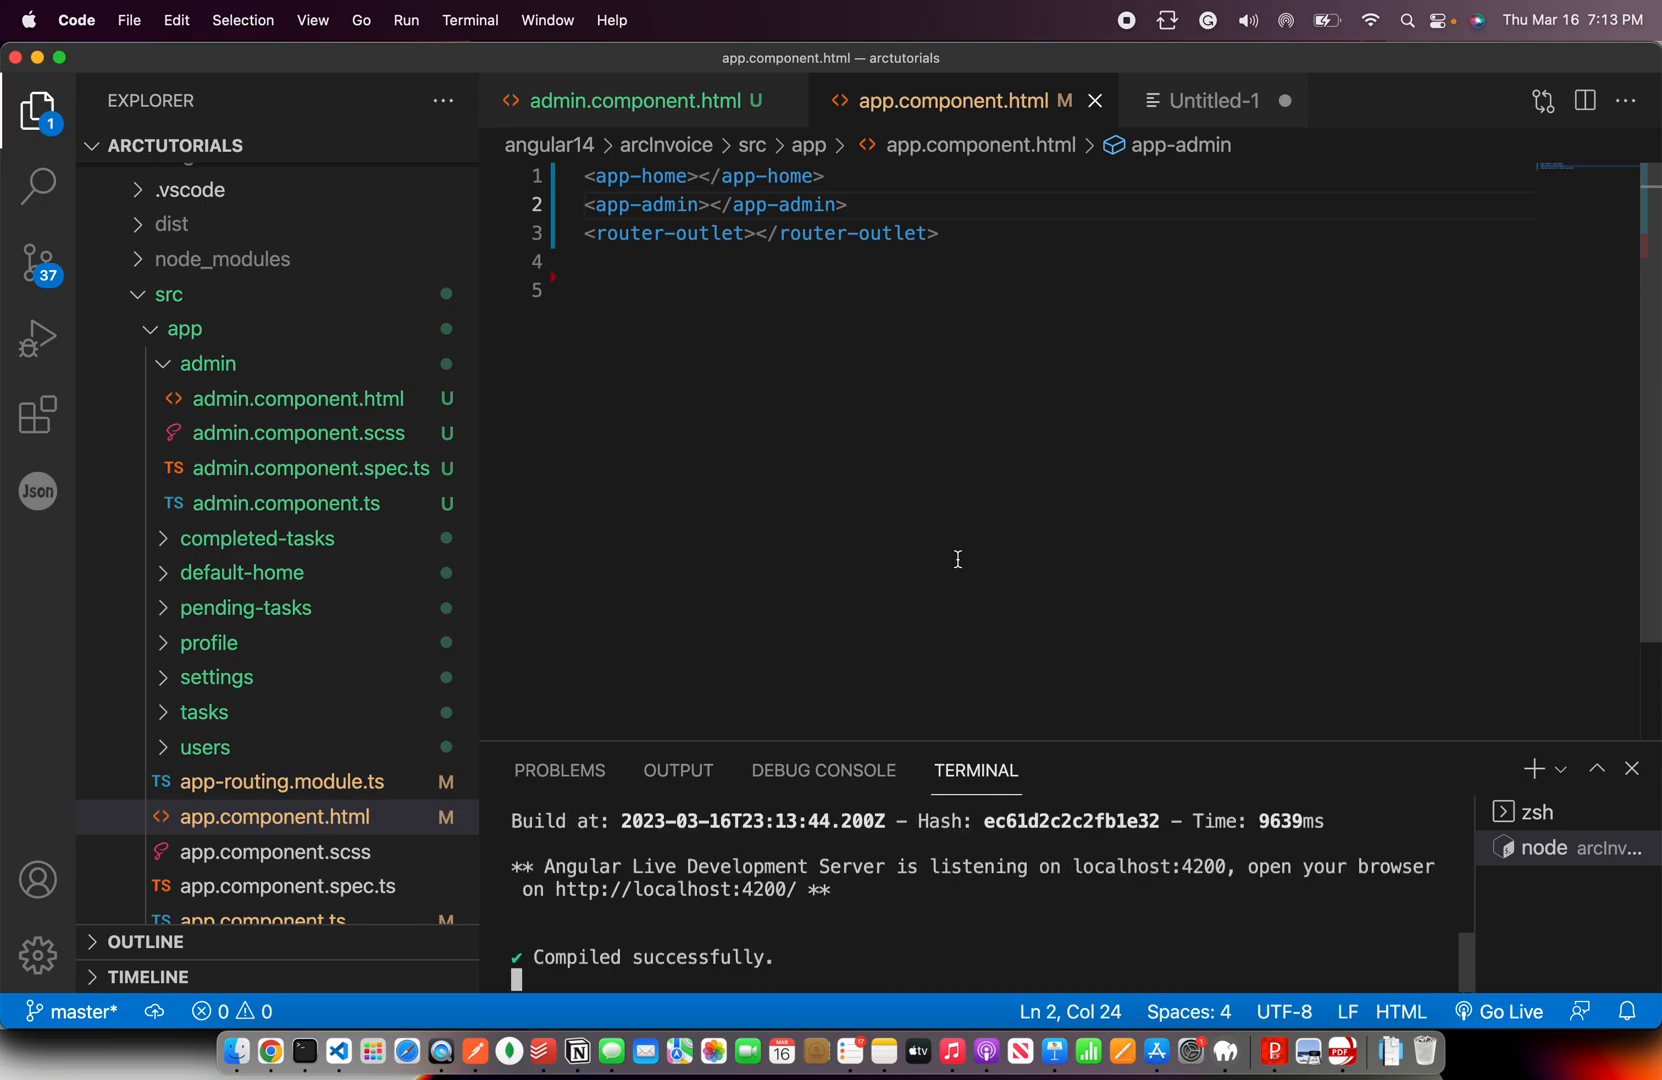
pyautogui.moveTo(306, 1056)
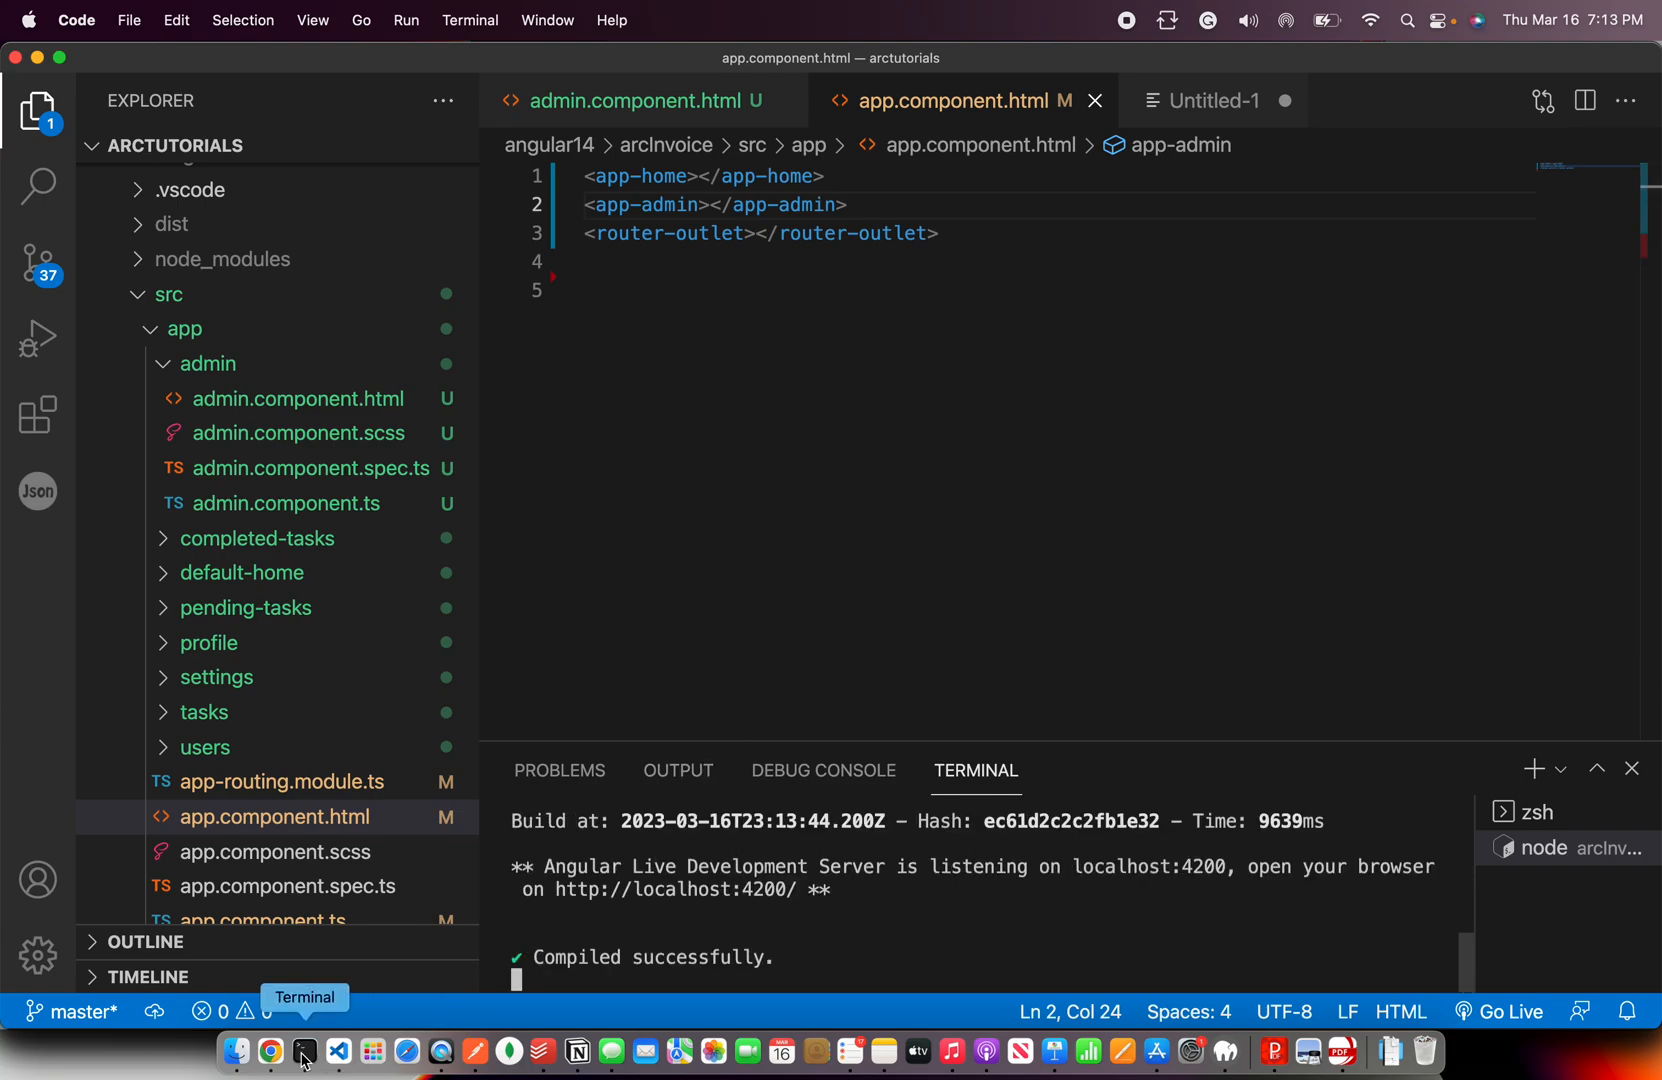
# View the app at localhost:4200 in Chrome showing the home heading, 'admin works!' and the ADMIN Panel
pyautogui.click(270, 1052)
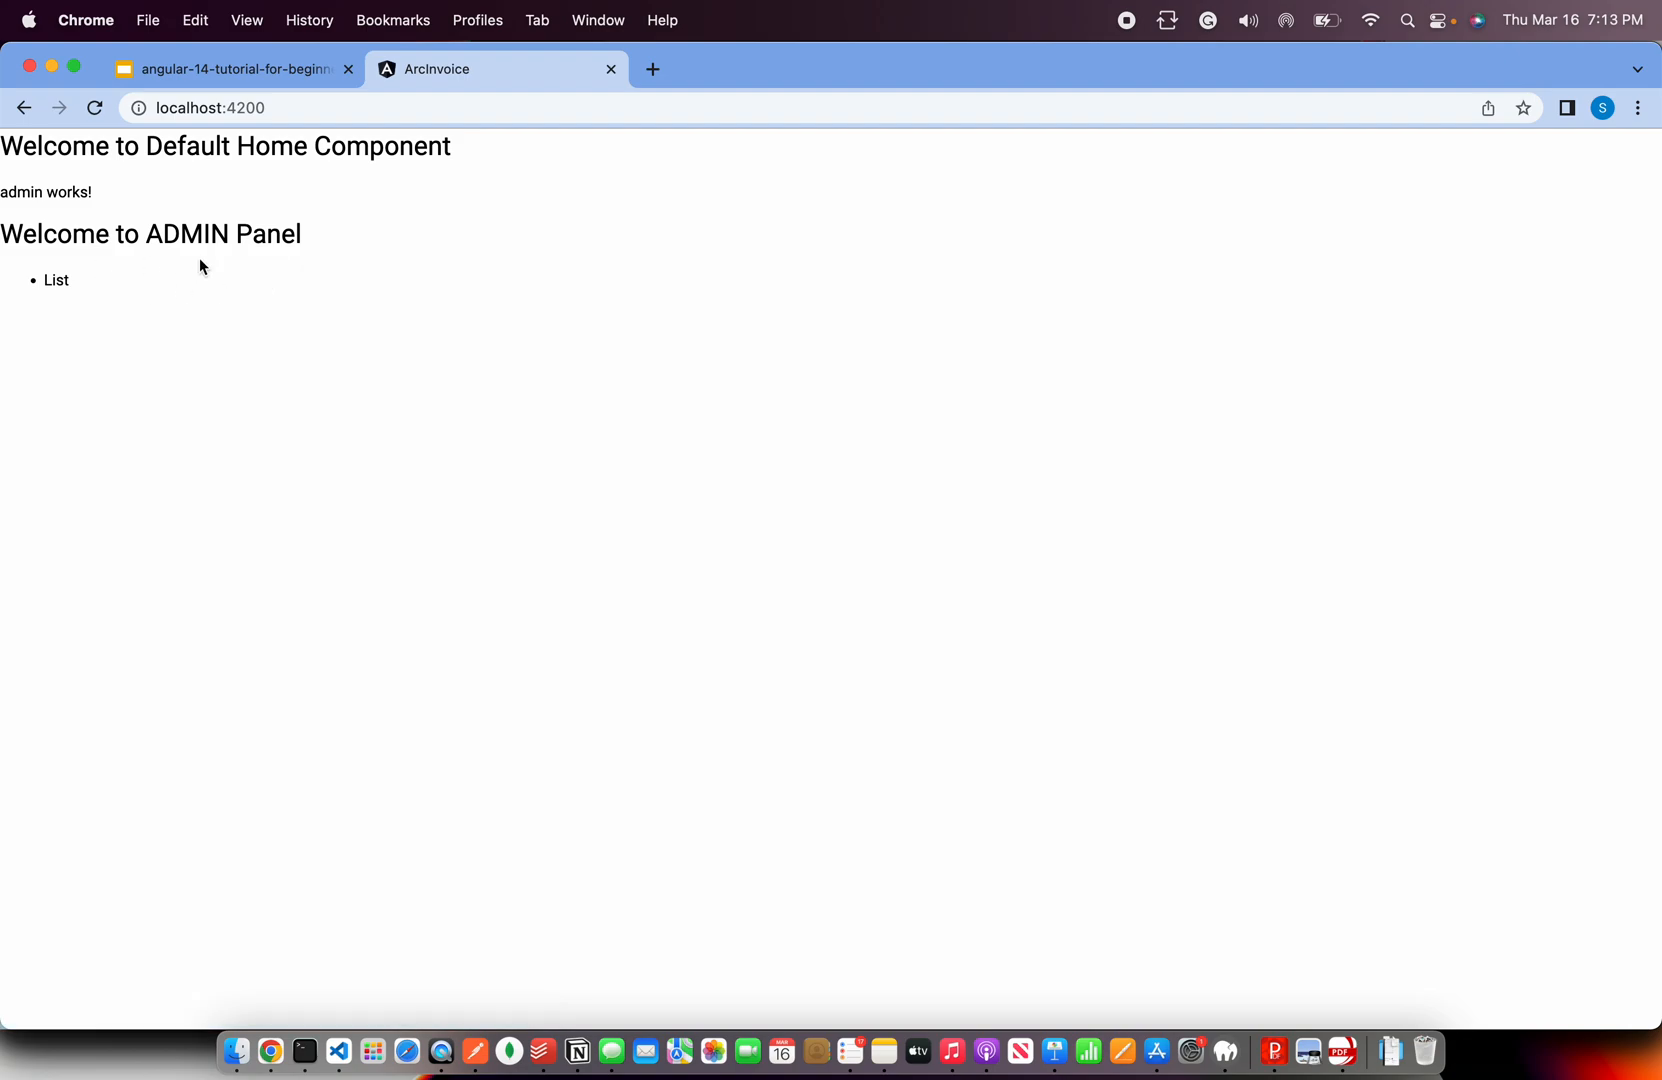
pyautogui.moveTo(48, 280)
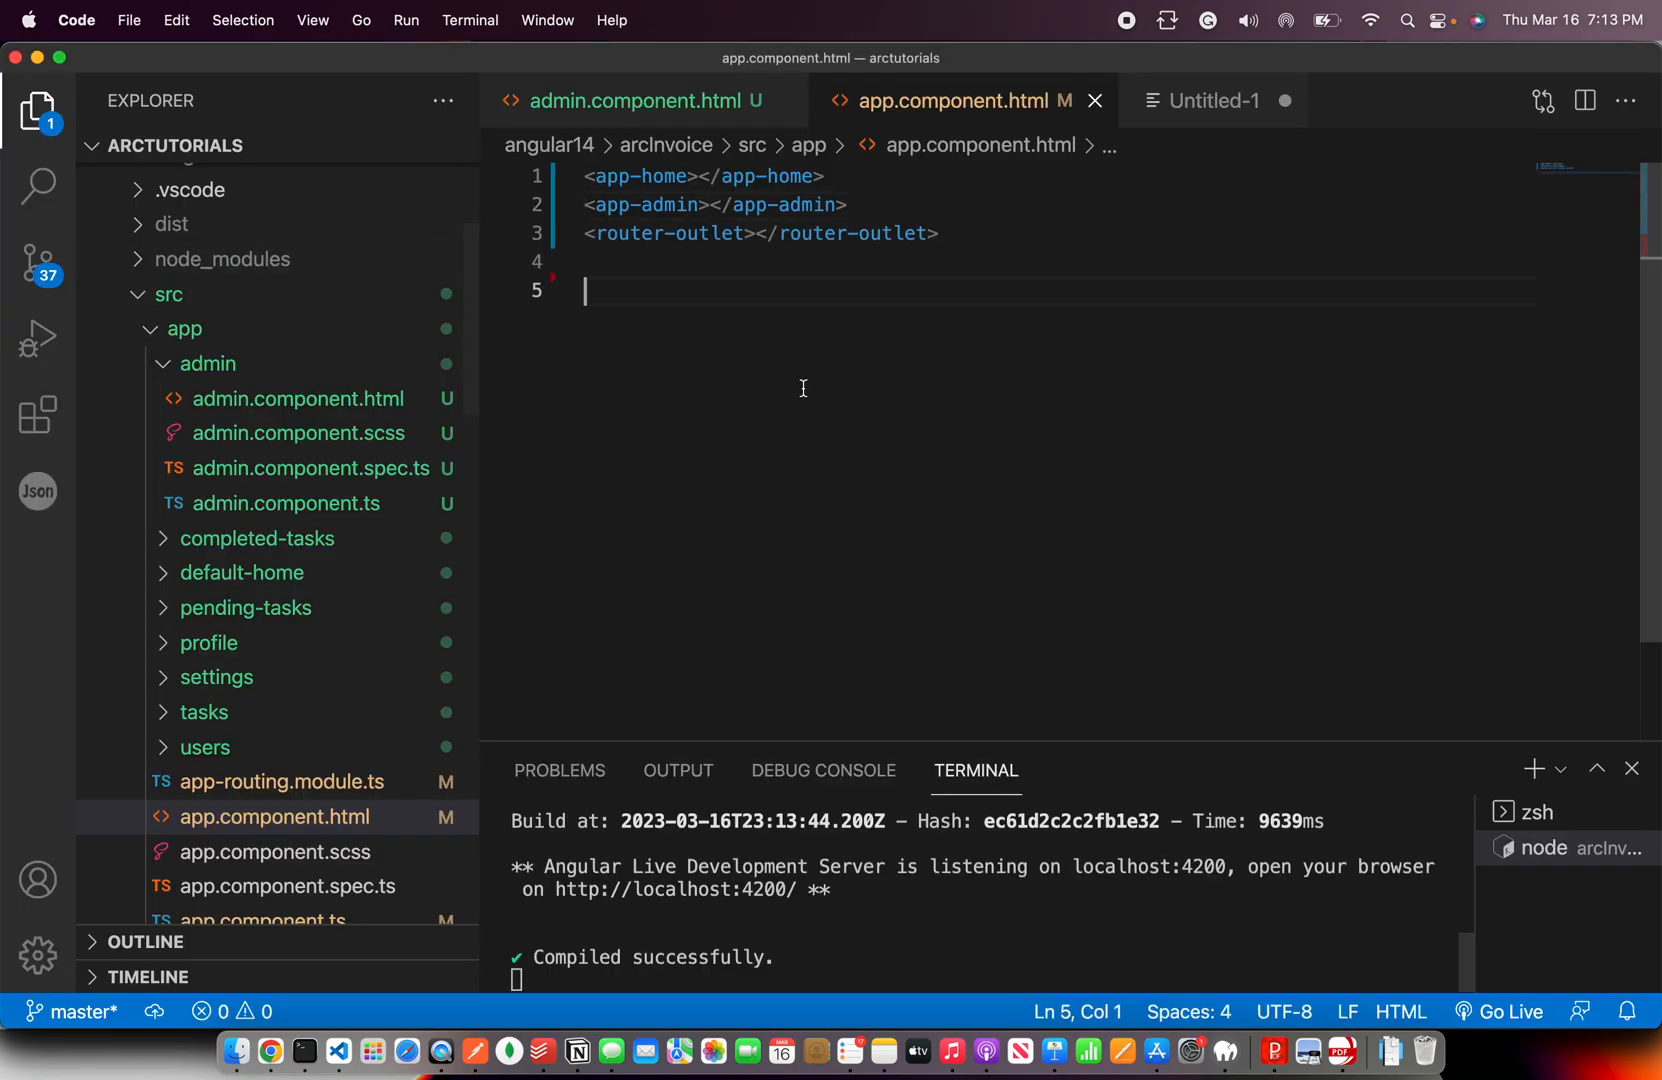
pyautogui.moveTo(630, 432)
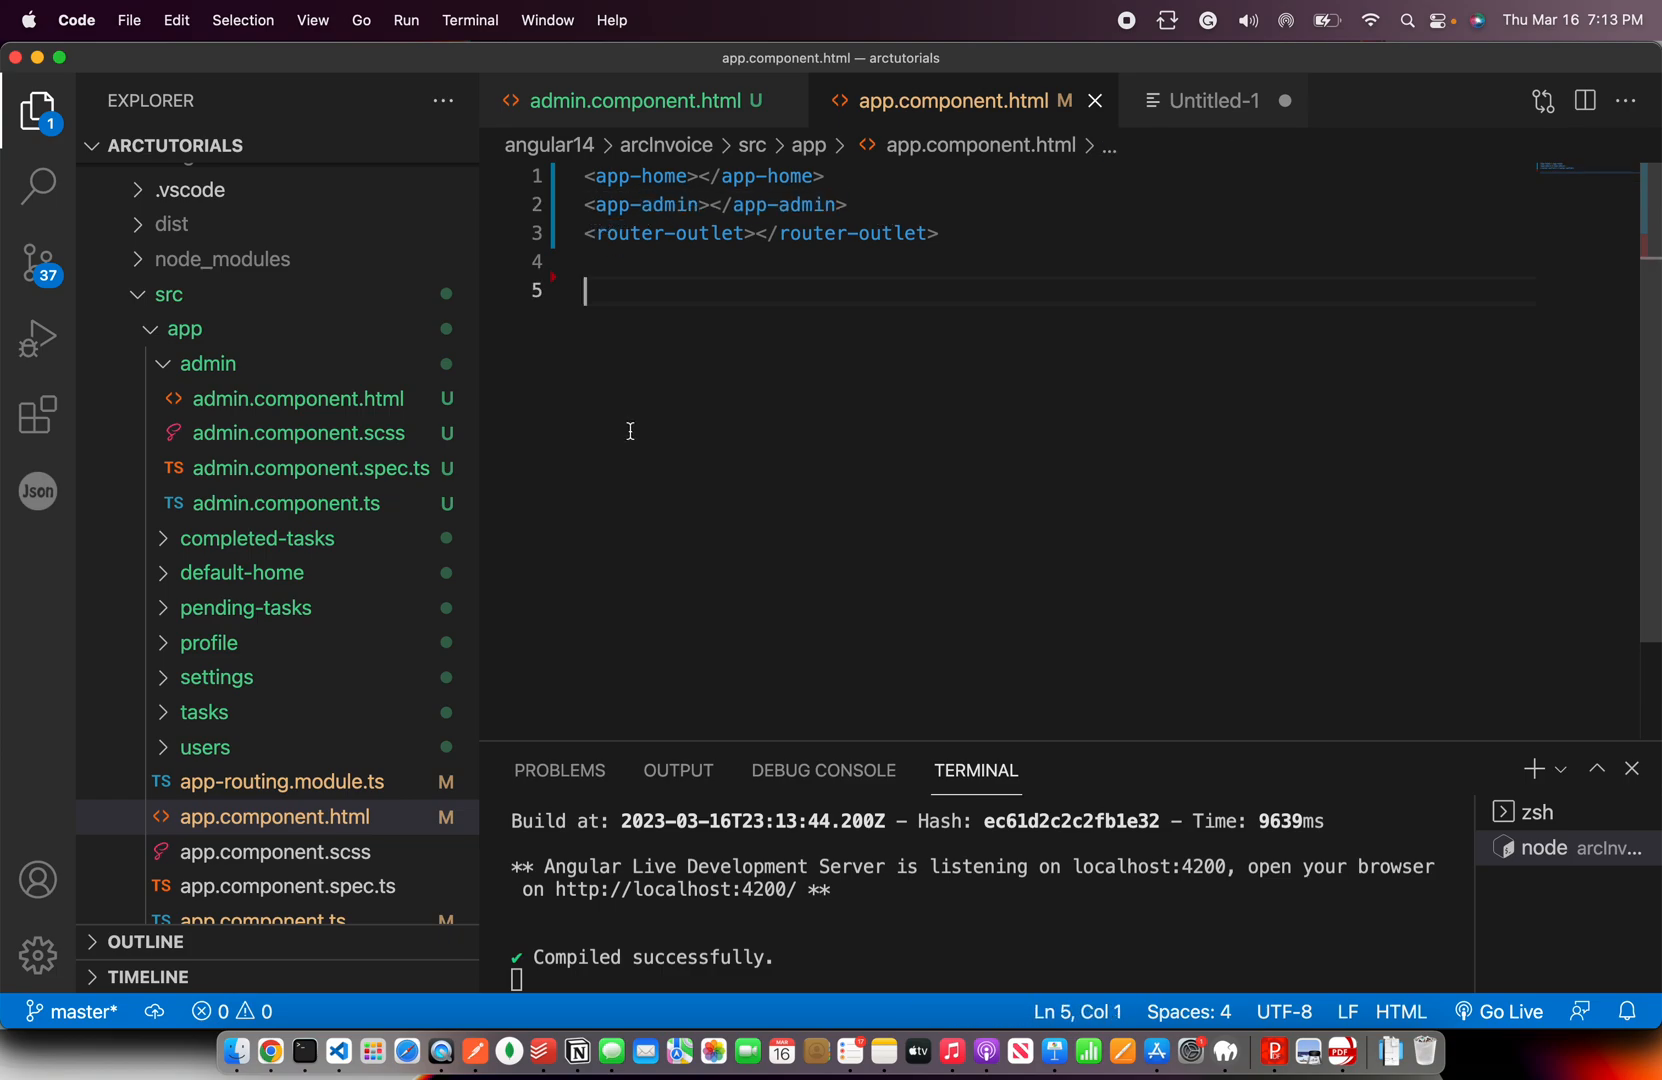
# Delete the templateUrl property name on line 5 of admin.component.ts, leaving the HTML path
pyautogui.click(286, 502)
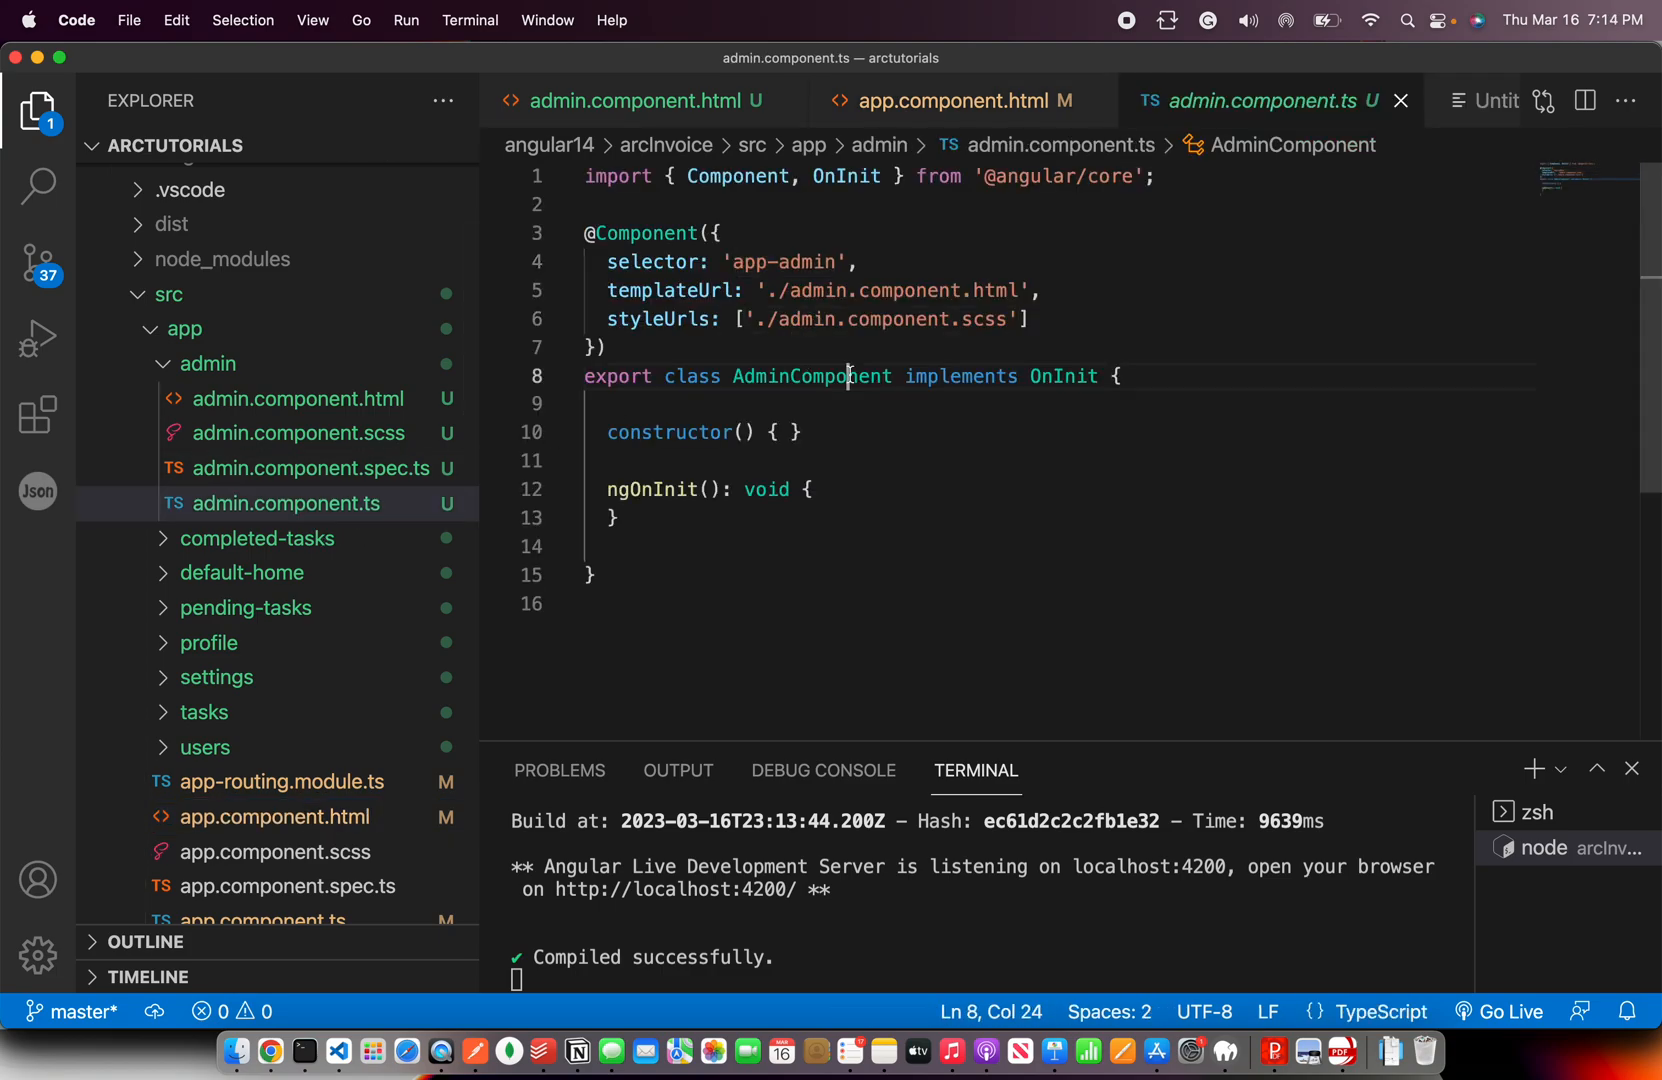
pyautogui.doubleClick(896, 292)
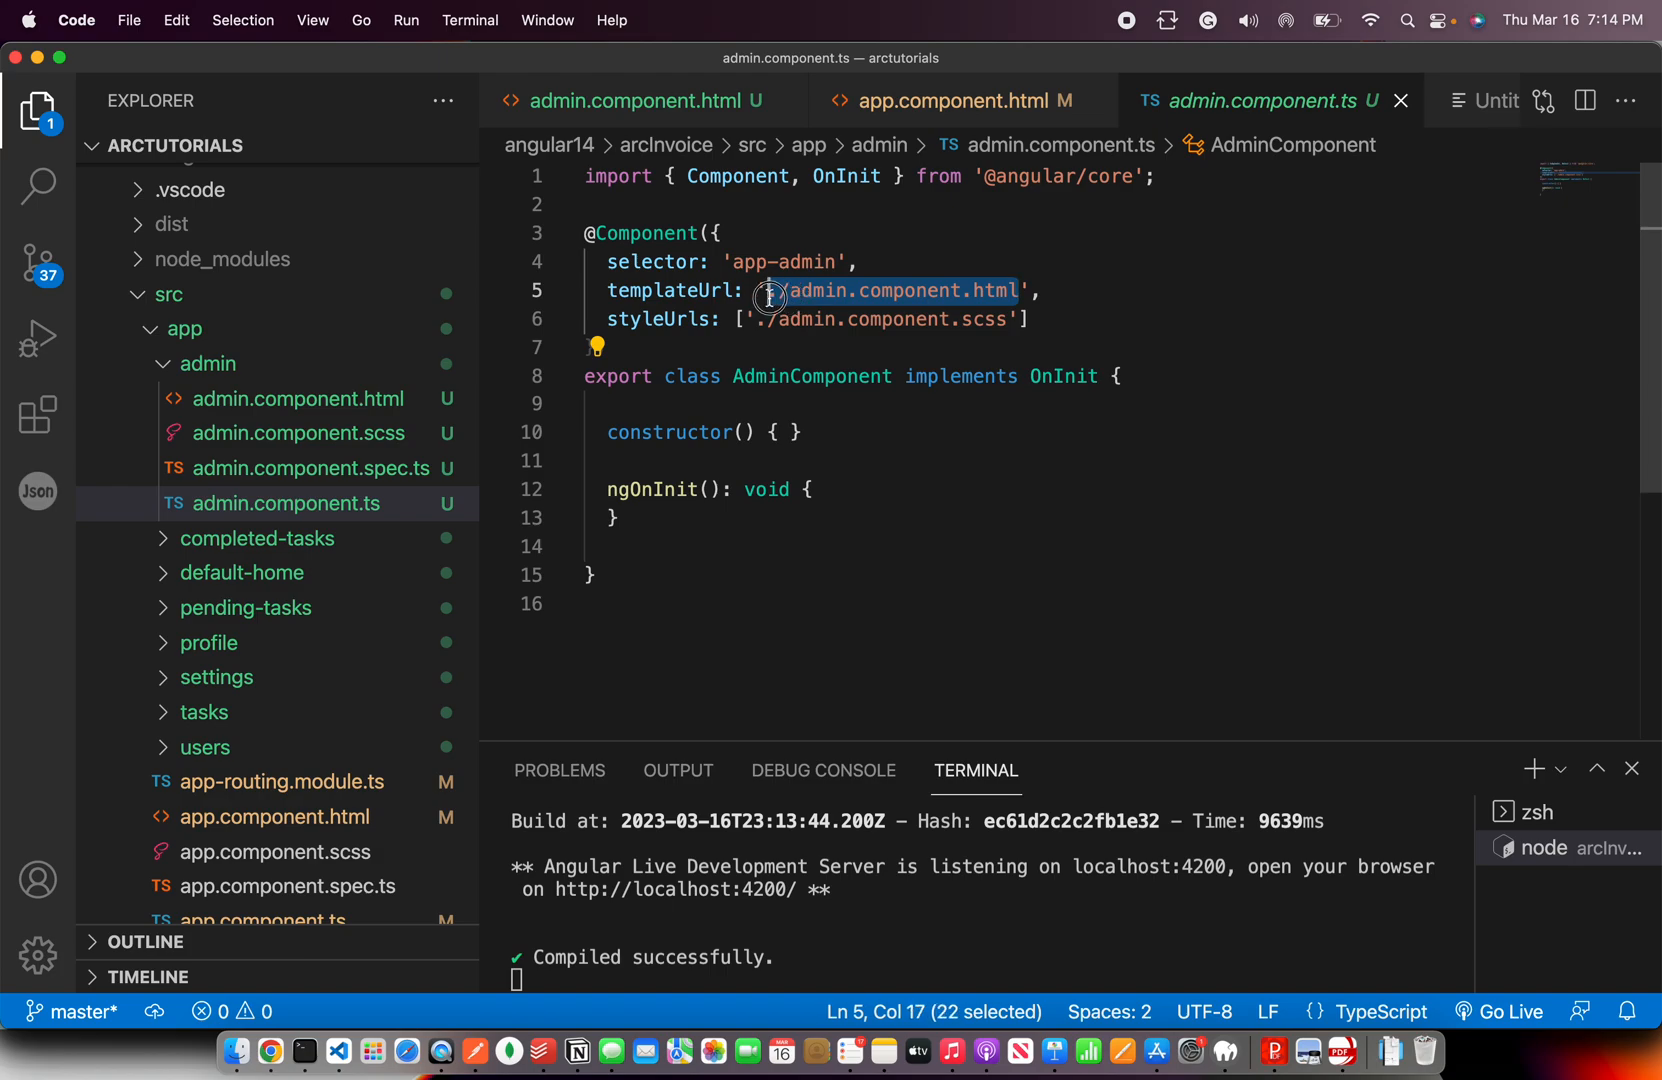
pyautogui.moveTo(670, 290)
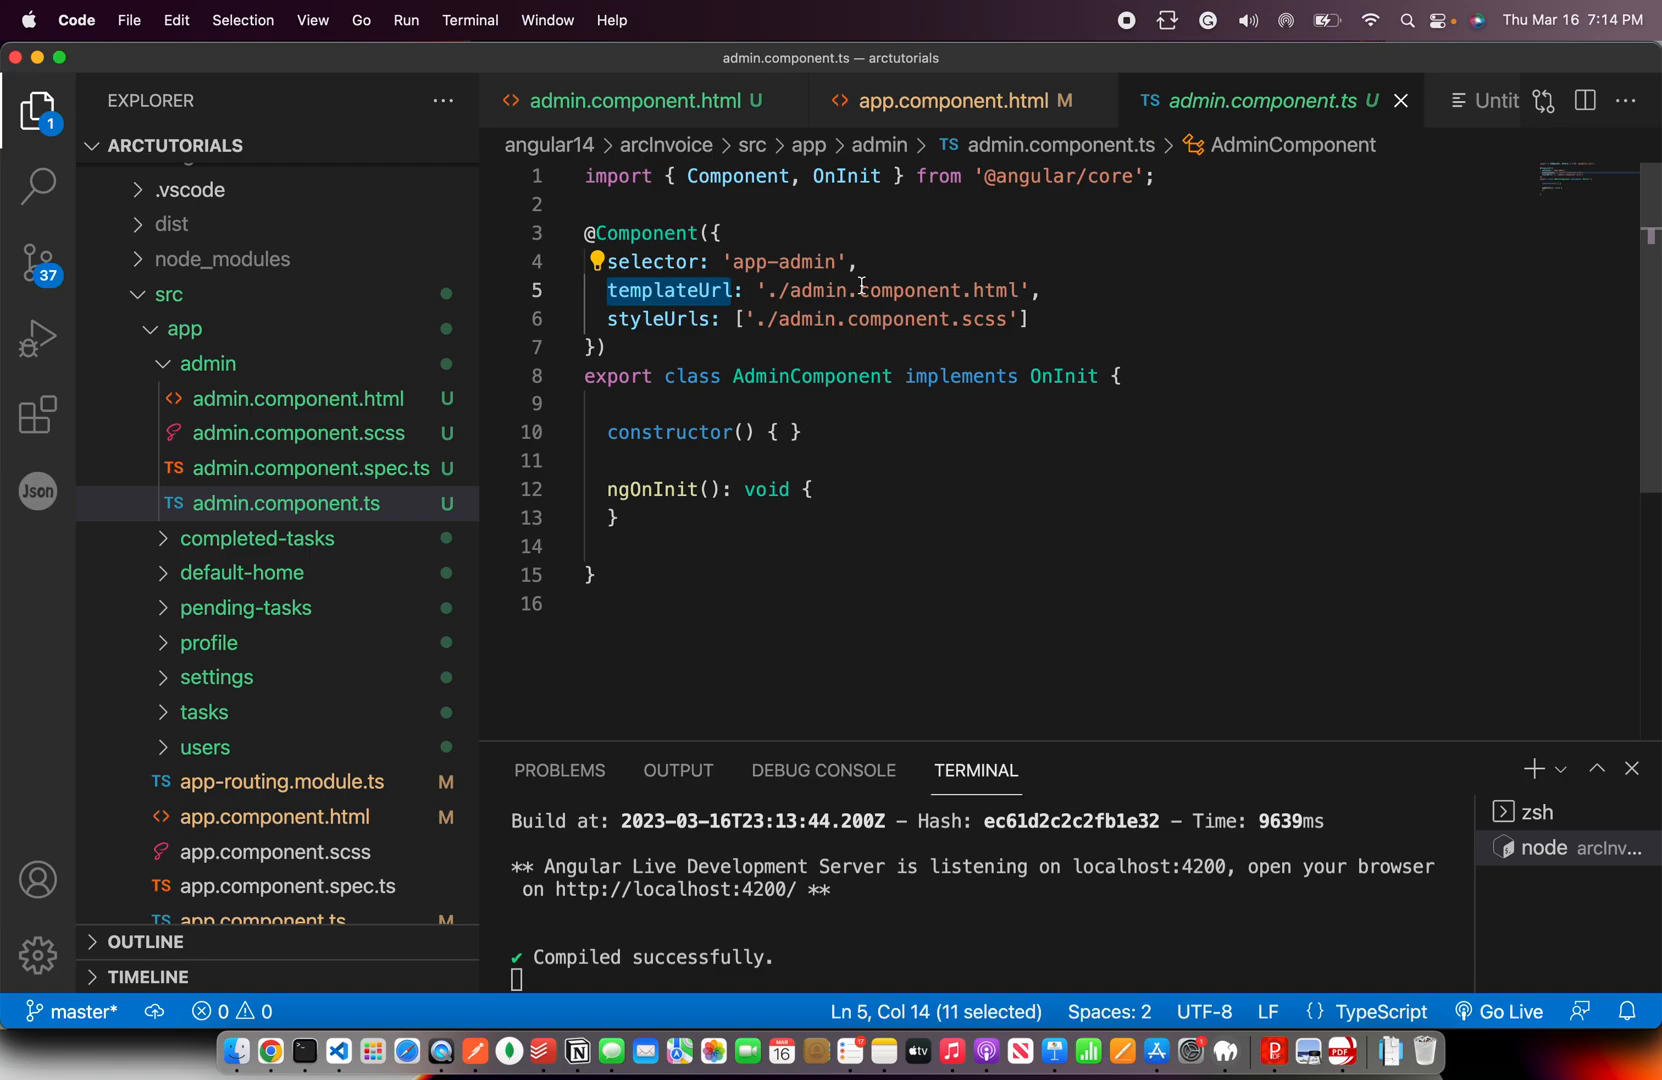
pyautogui.moveTo(830, 290)
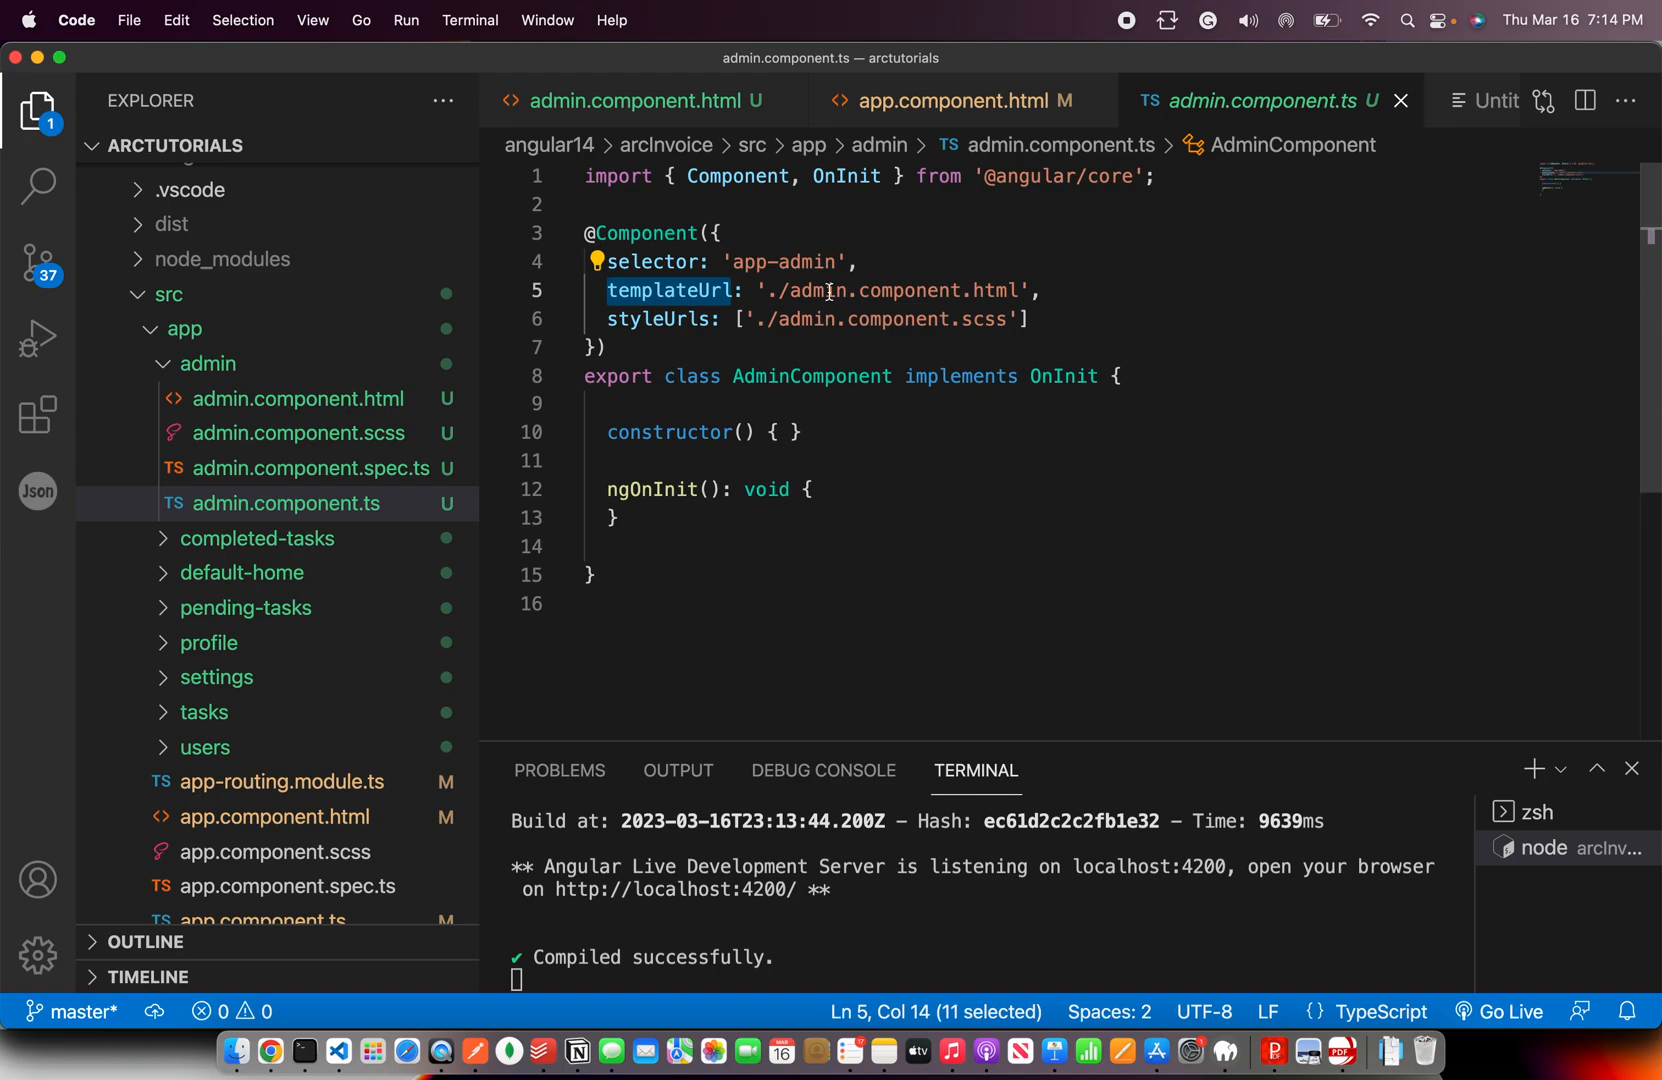
pyautogui.click(766, 290)
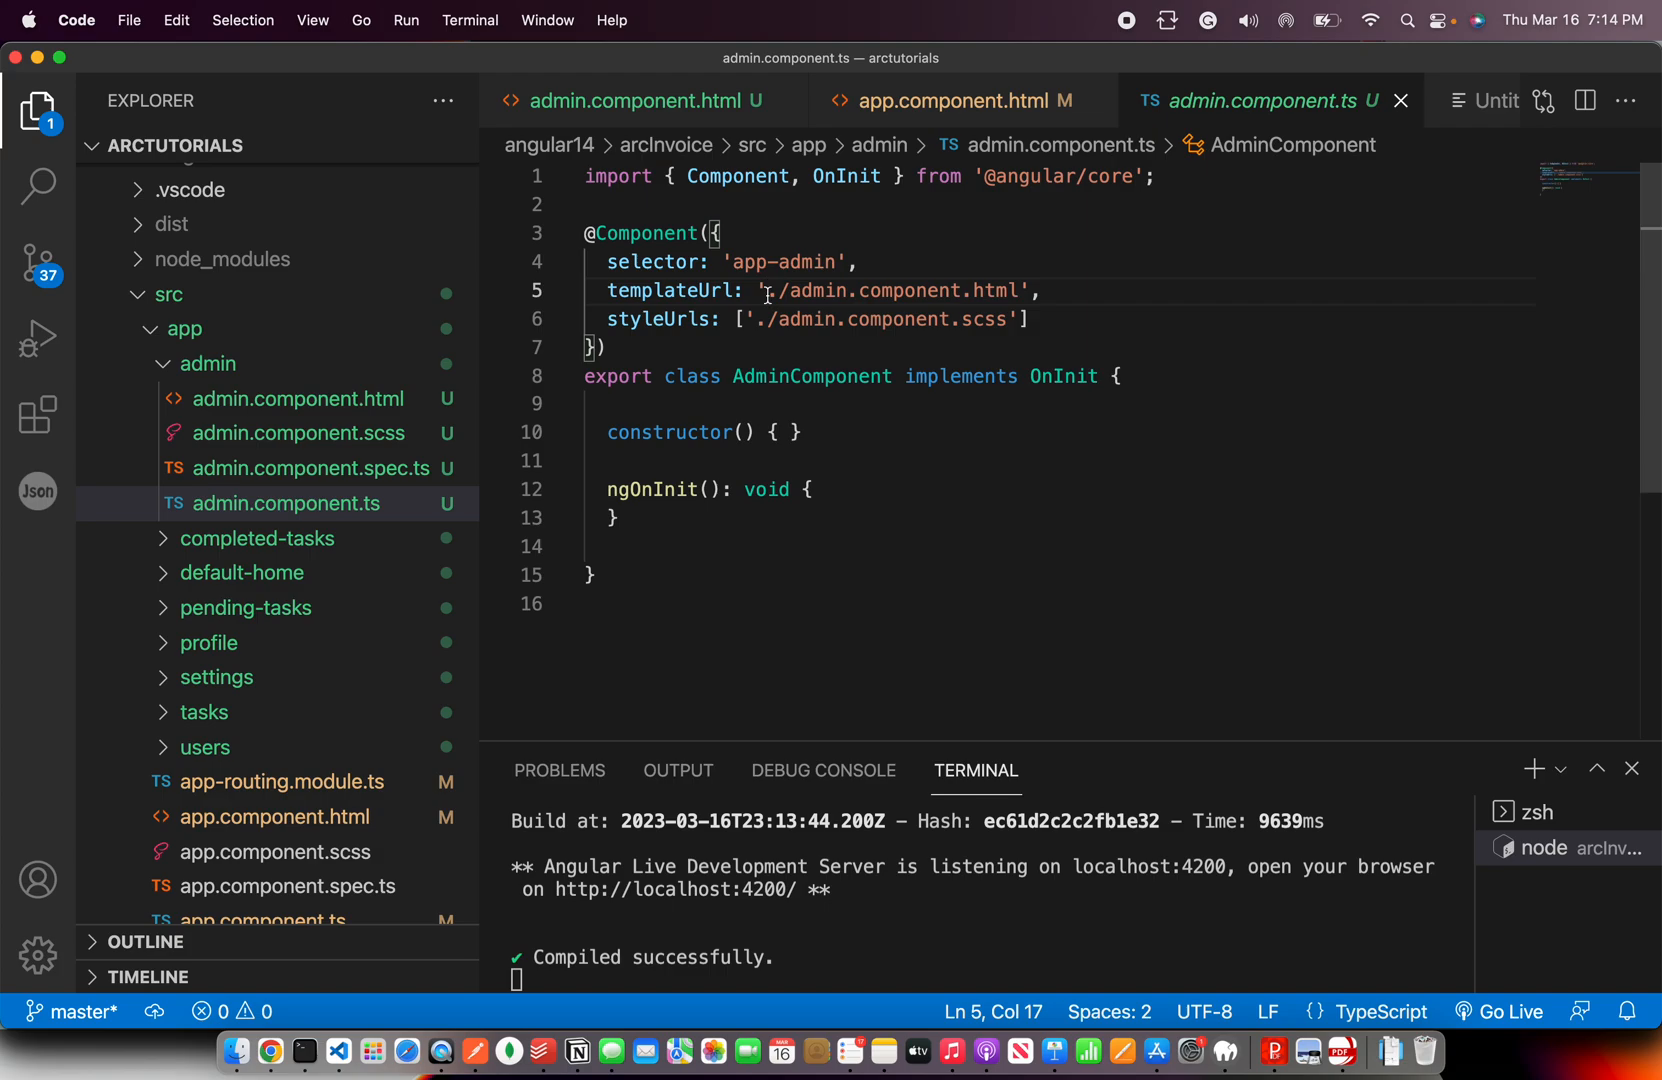
pyautogui.press('Backspace')
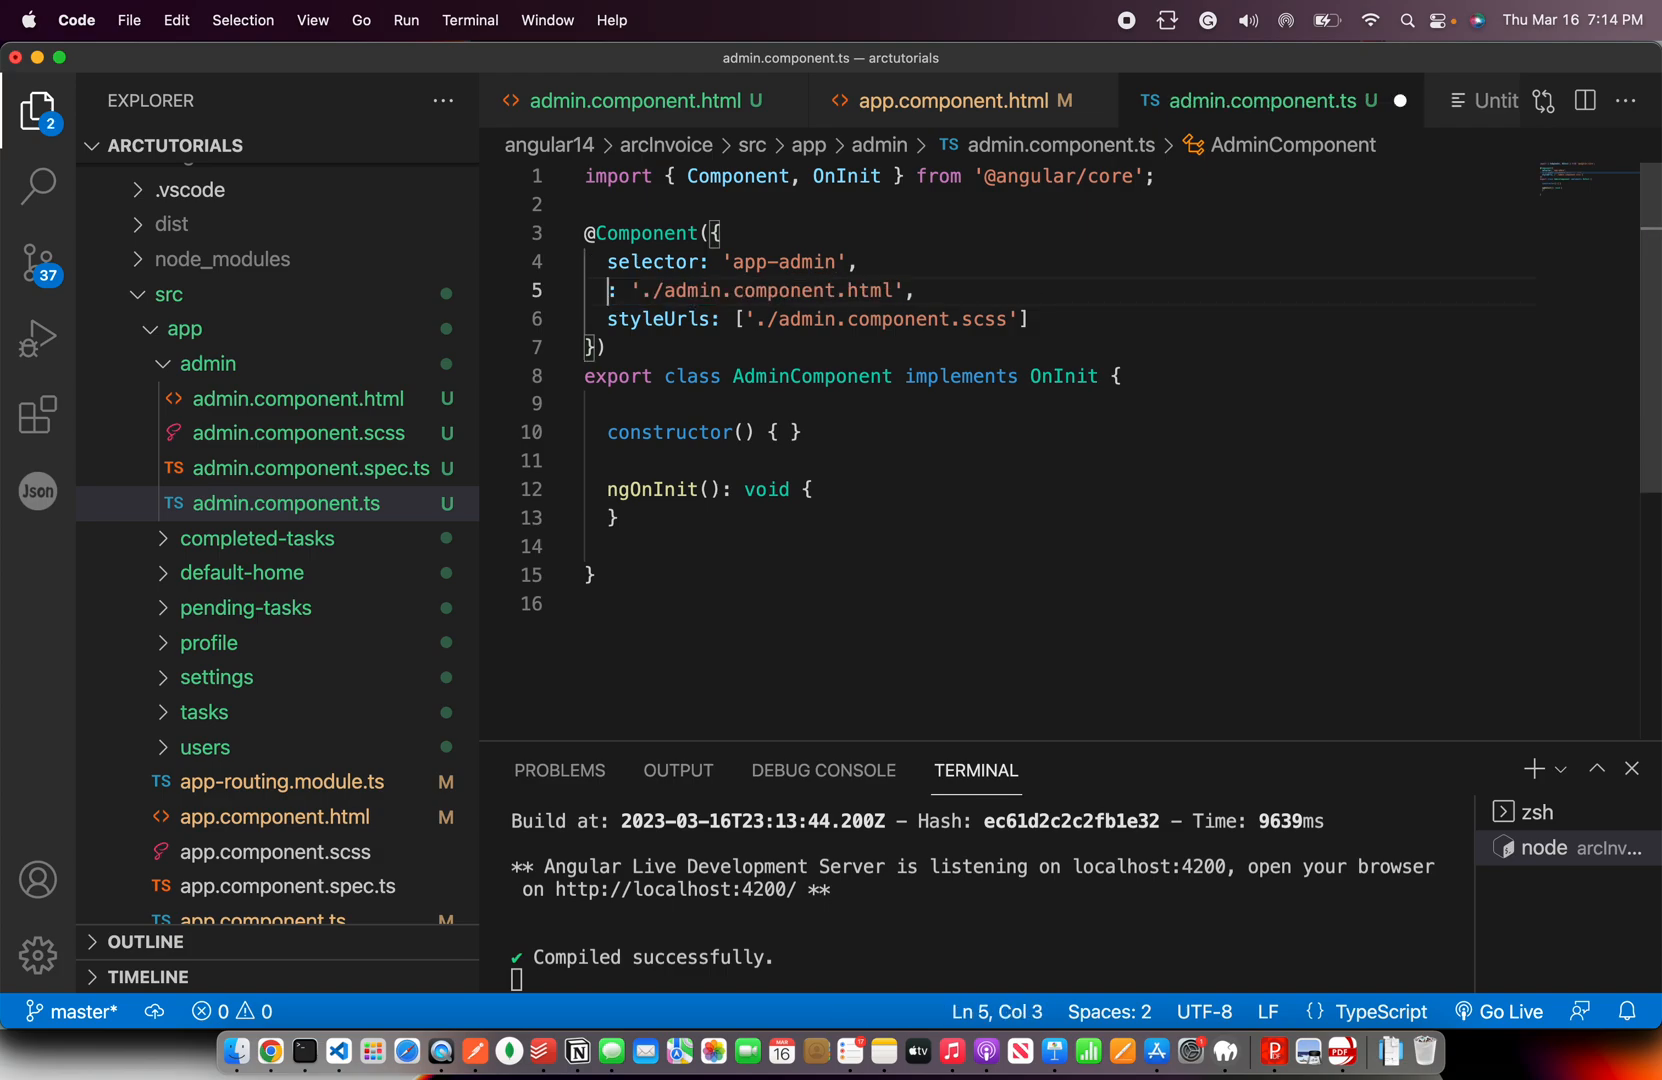
# Replace the line with an inline template: '<h1>Welcome to Admin panel</h1>'
pyautogui.press('Backspace')
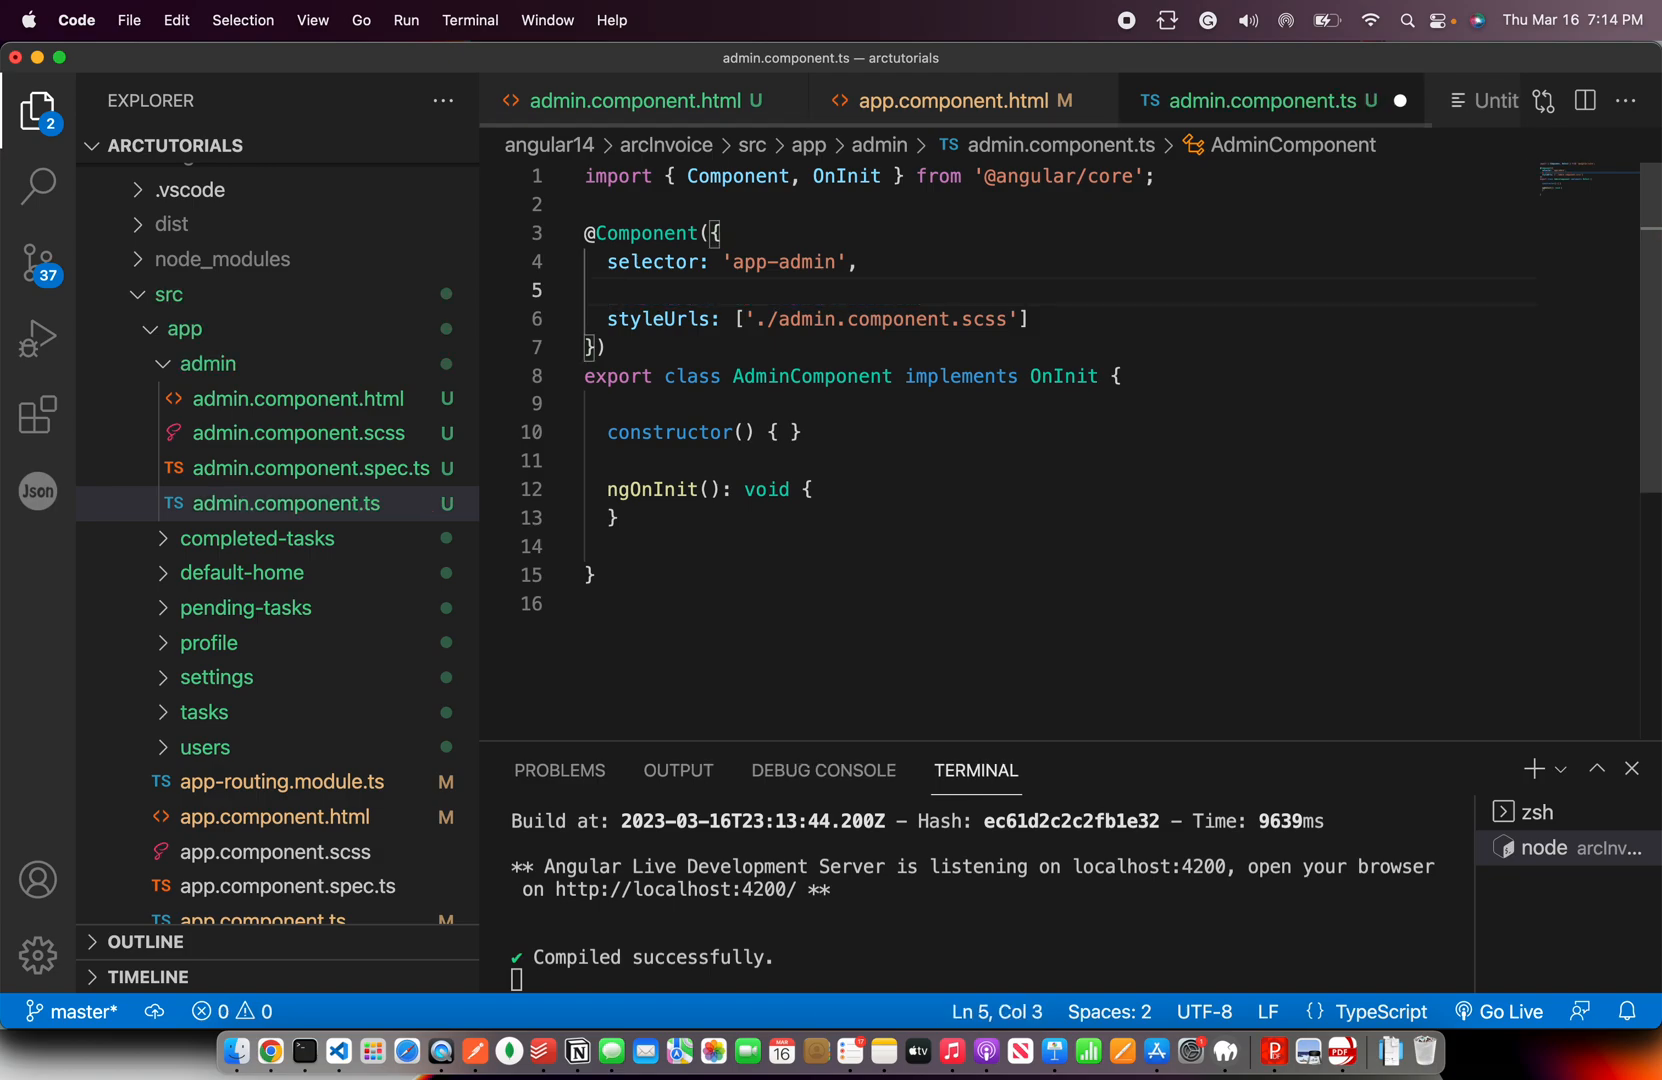
pyautogui.write('template')
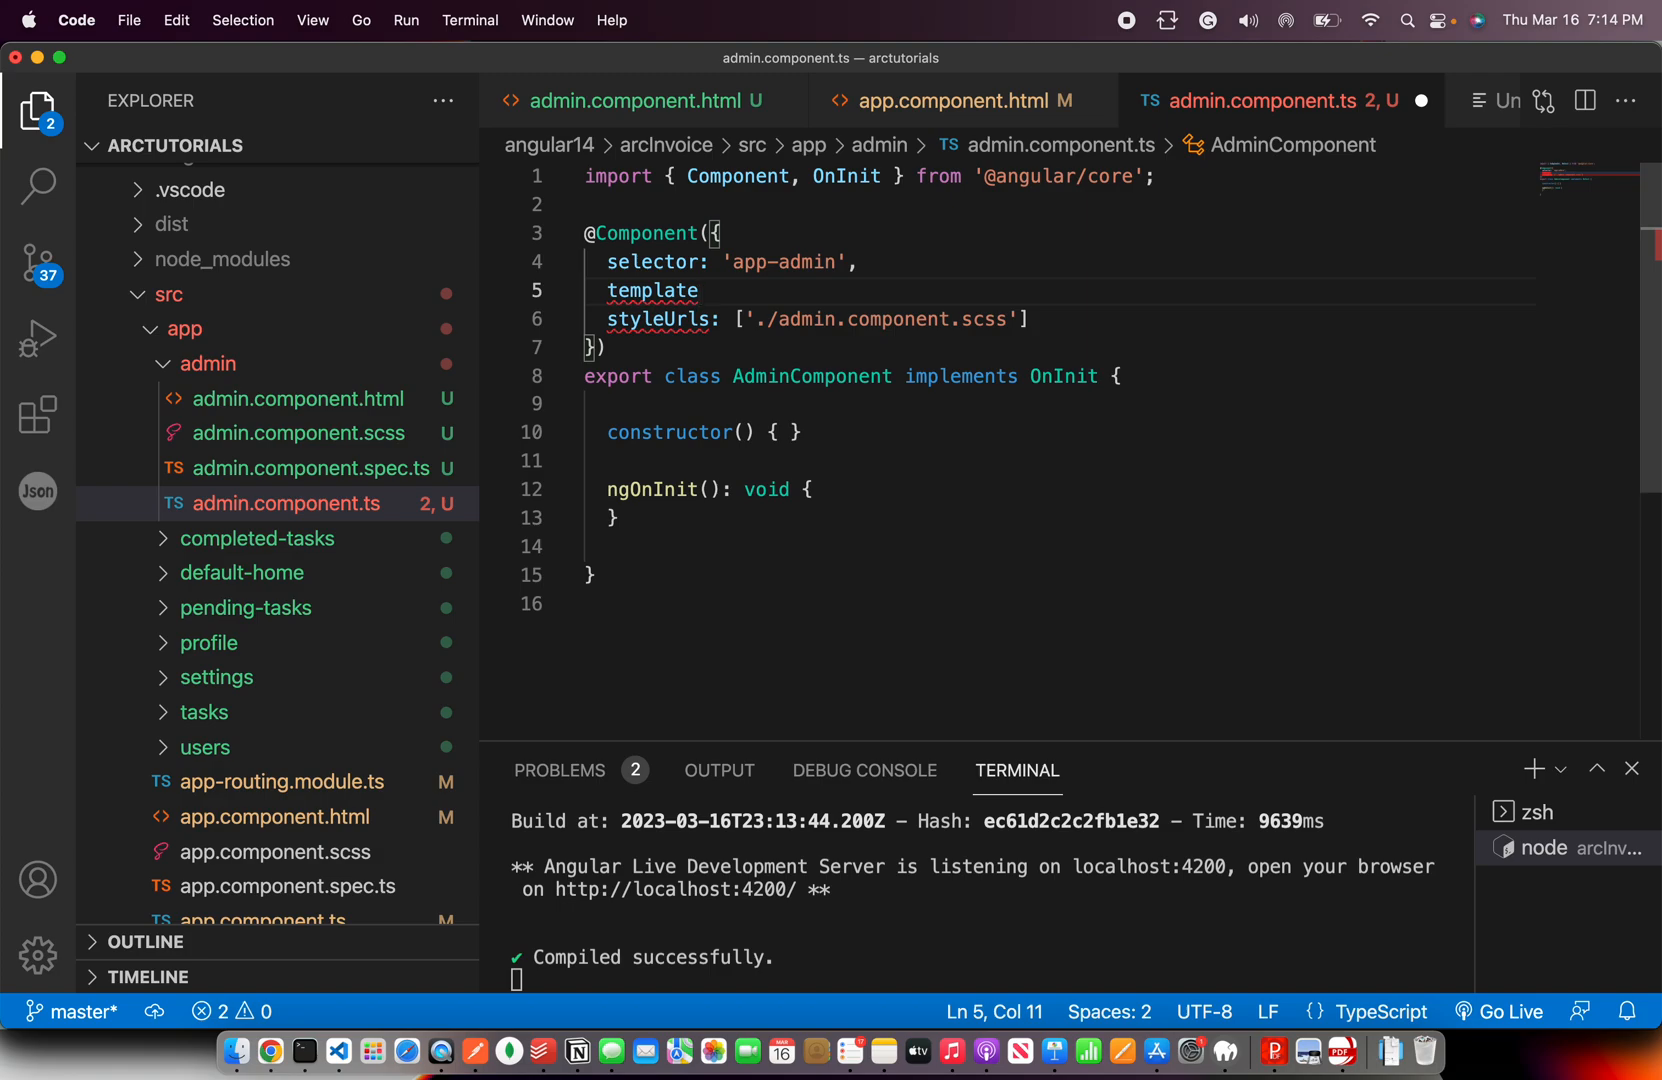
pyautogui.write(": '")
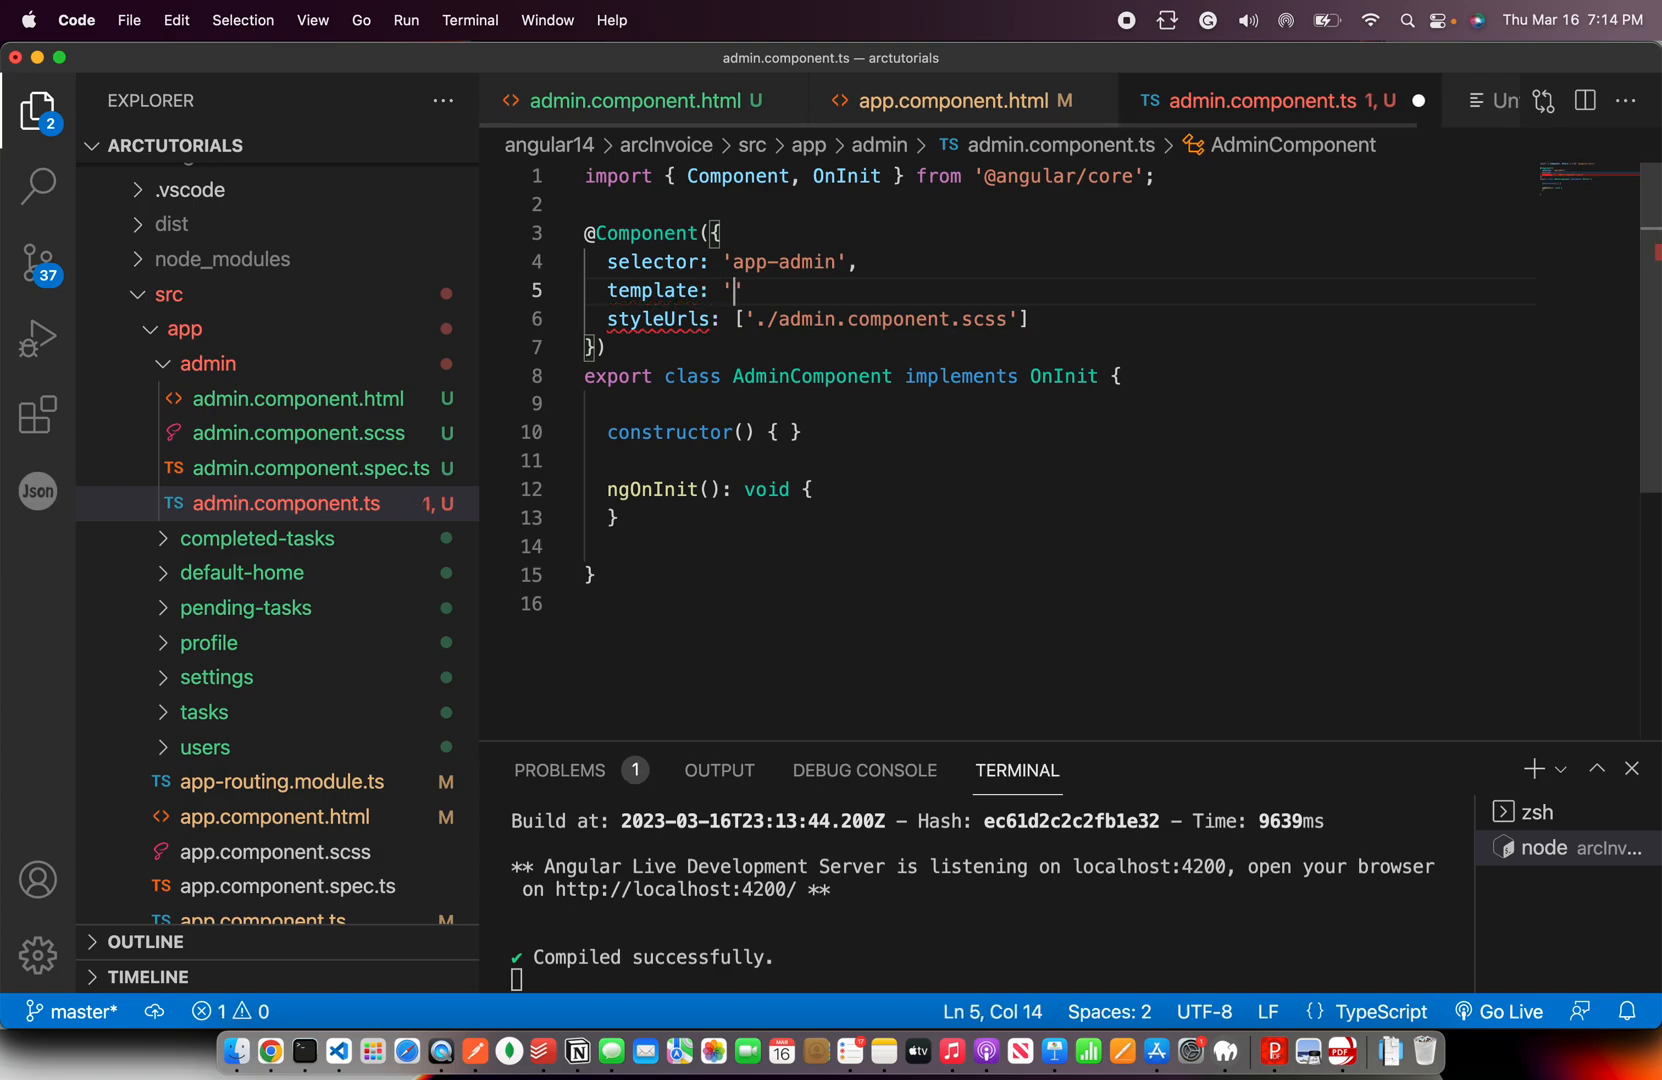
pyautogui.write('<h1')
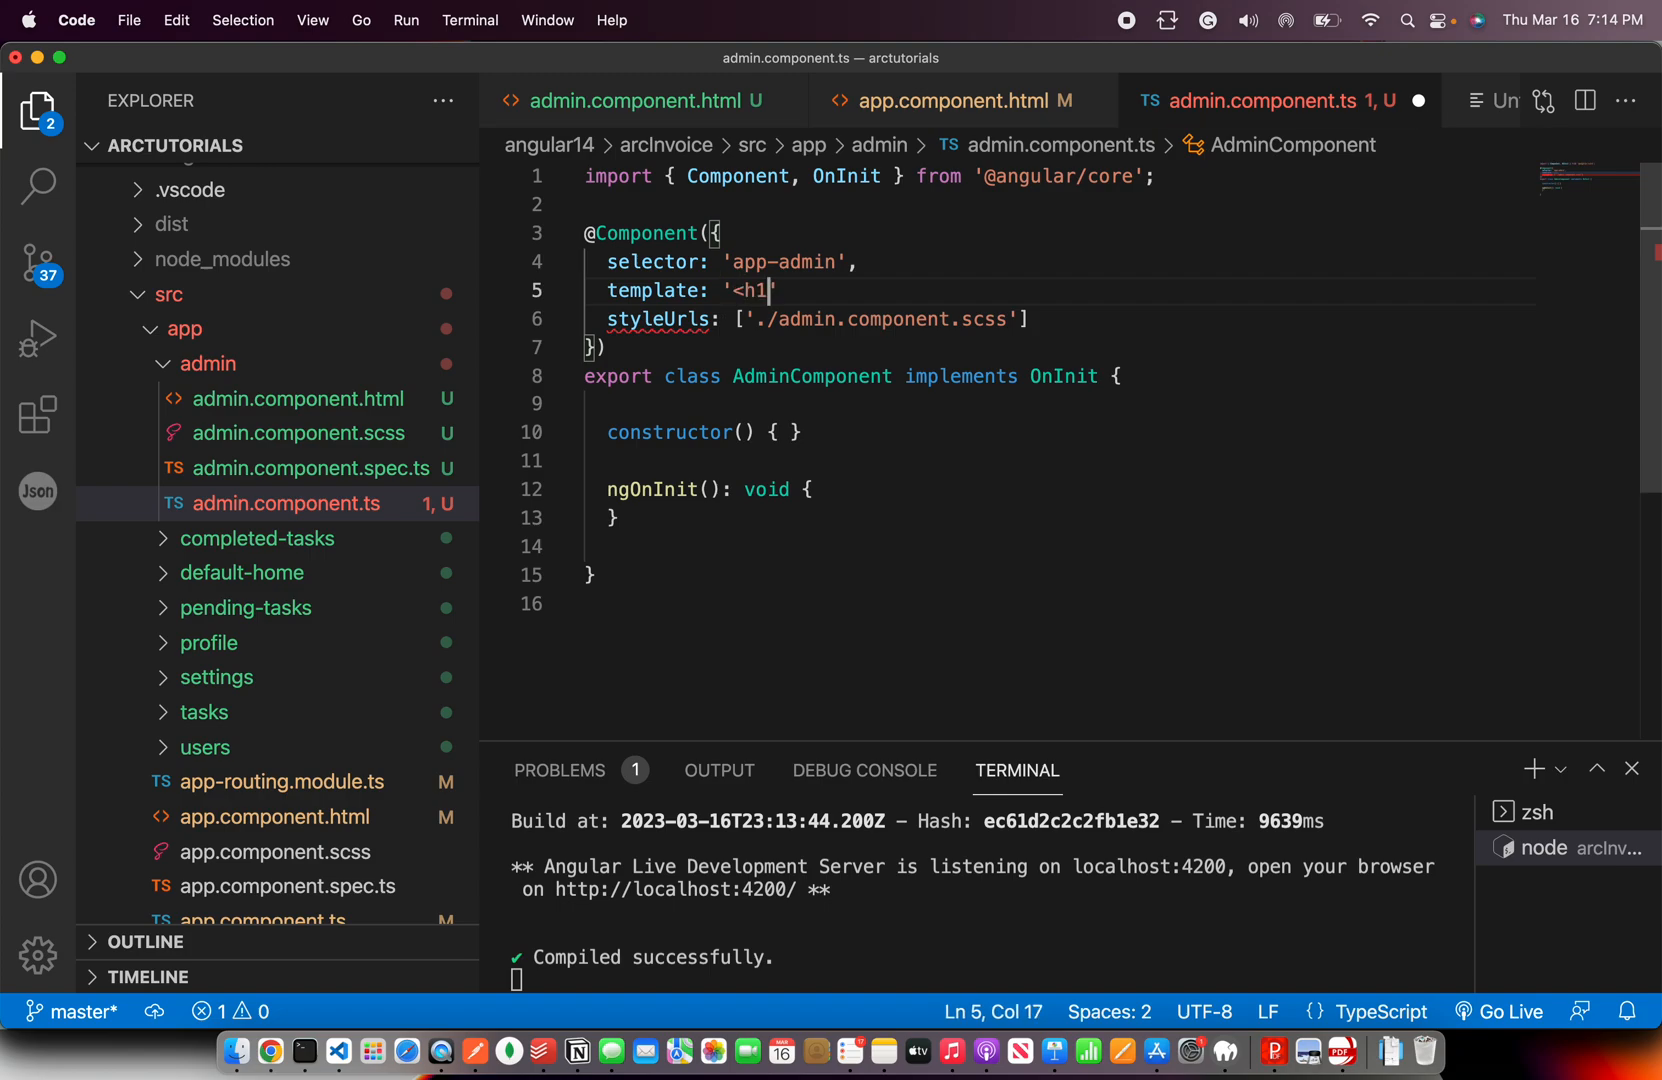
pyautogui.write('>')
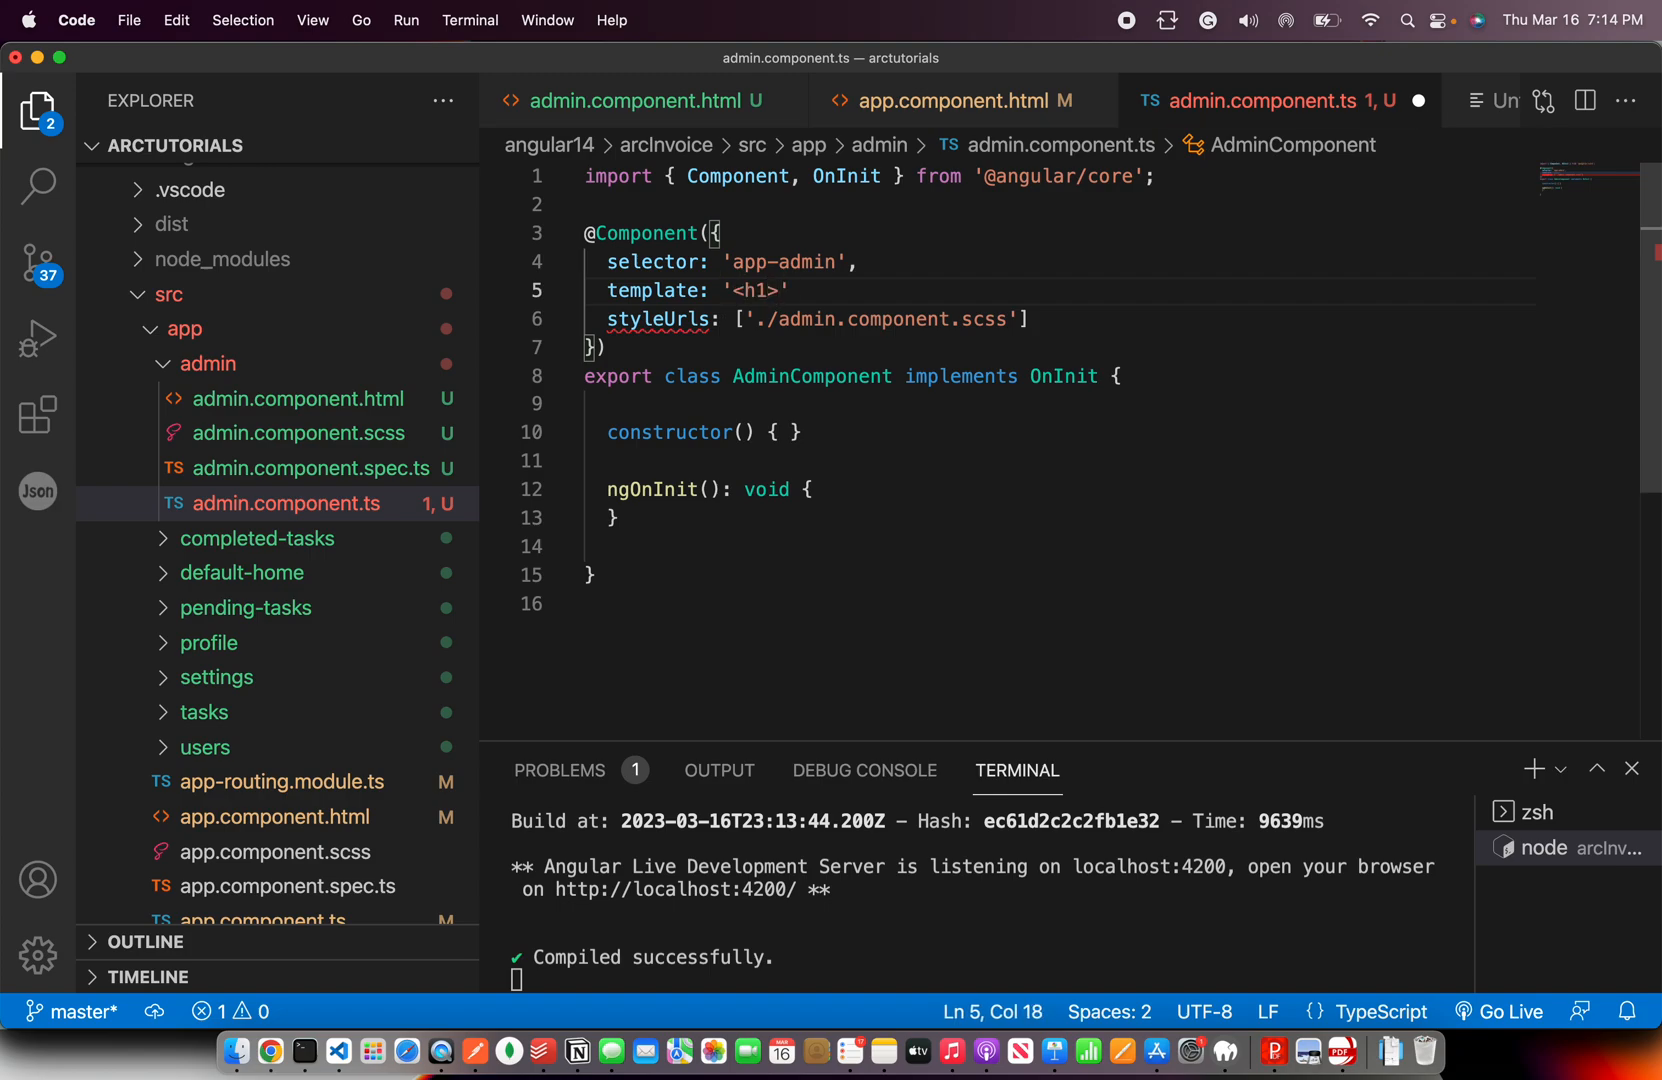
pyautogui.write('Welcome to Admin')
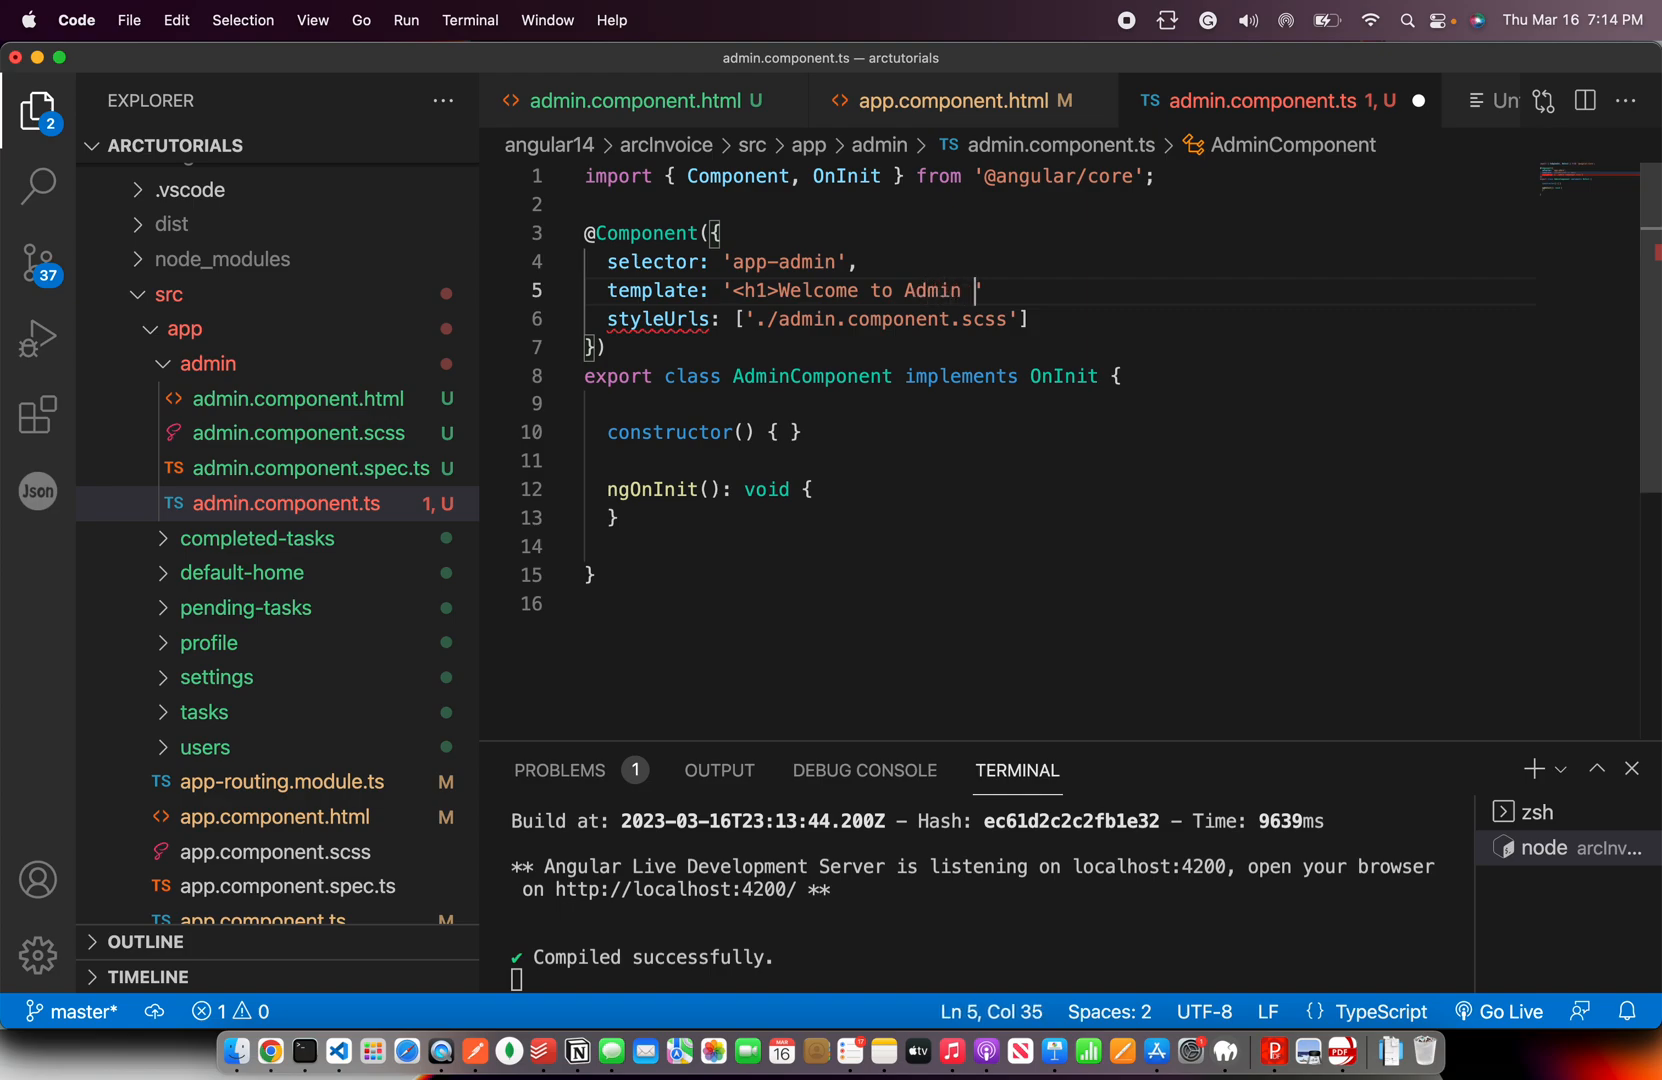
pyautogui.write('panel</h1>')
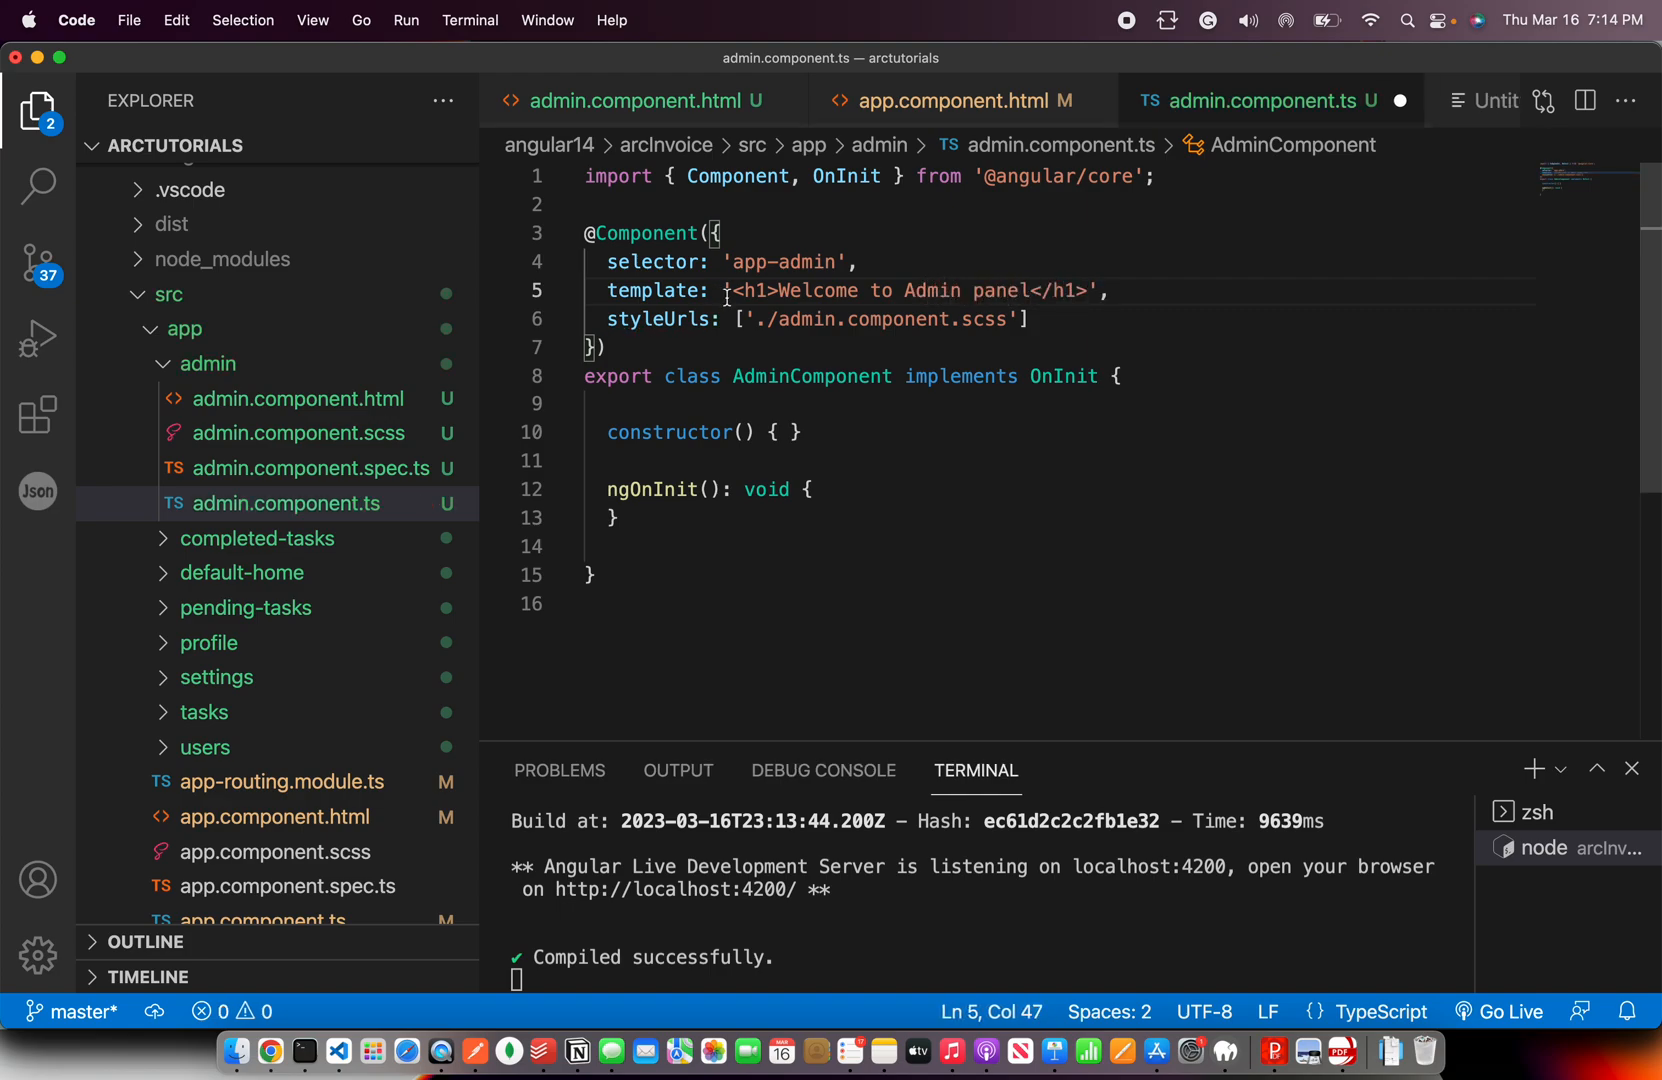
# Extend the inline heading to 'Welcome to Admin panel from component decorator' and check it renders in Chrome
pyautogui.click(932, 544)
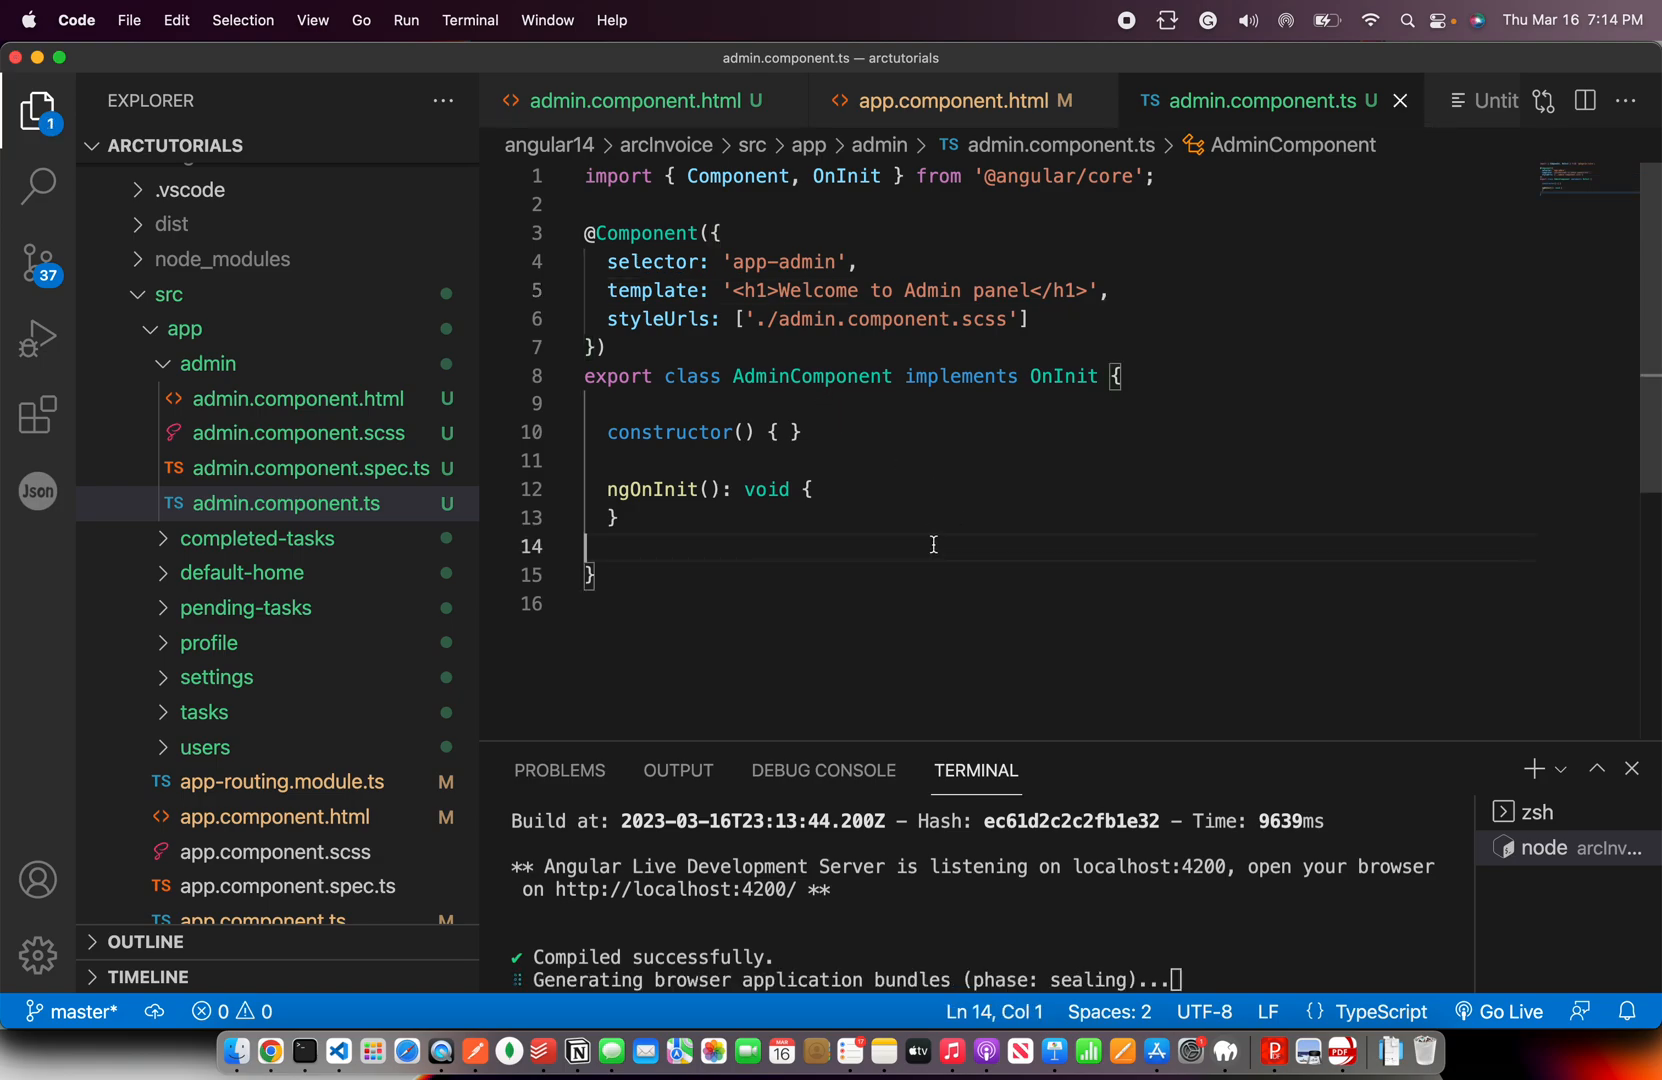
pyautogui.click(724, 234)
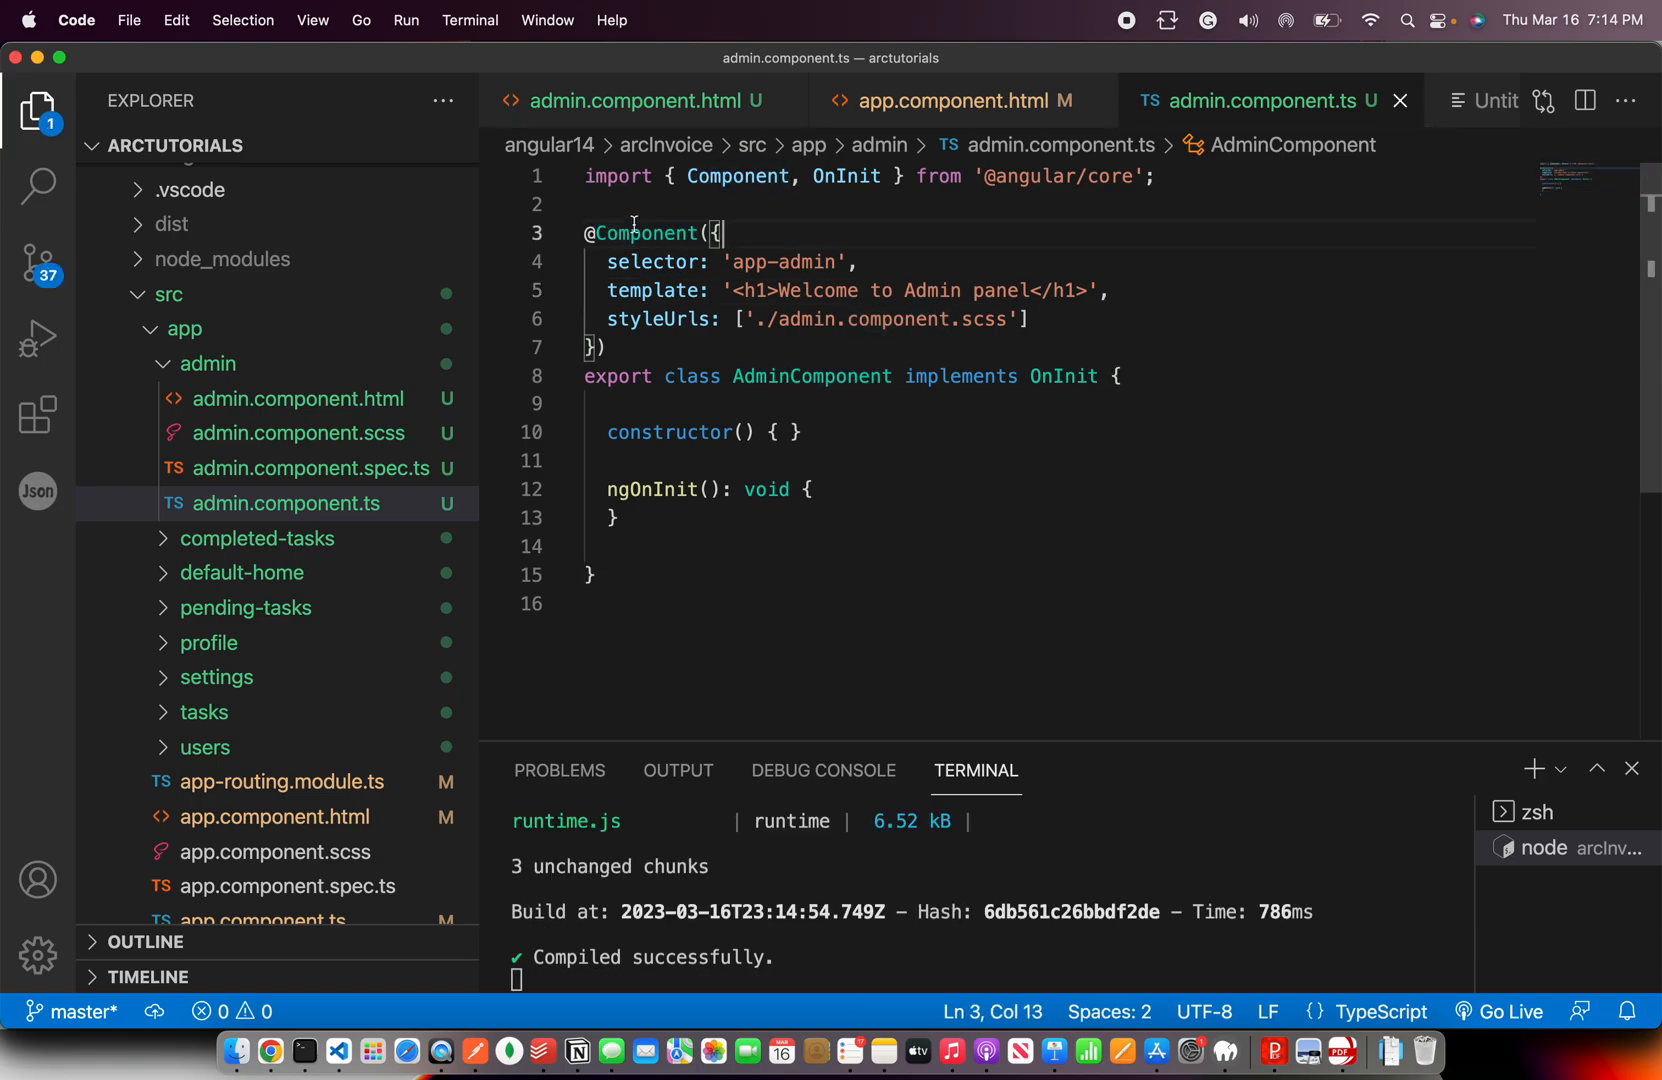
pyautogui.doubleClick(652, 290)
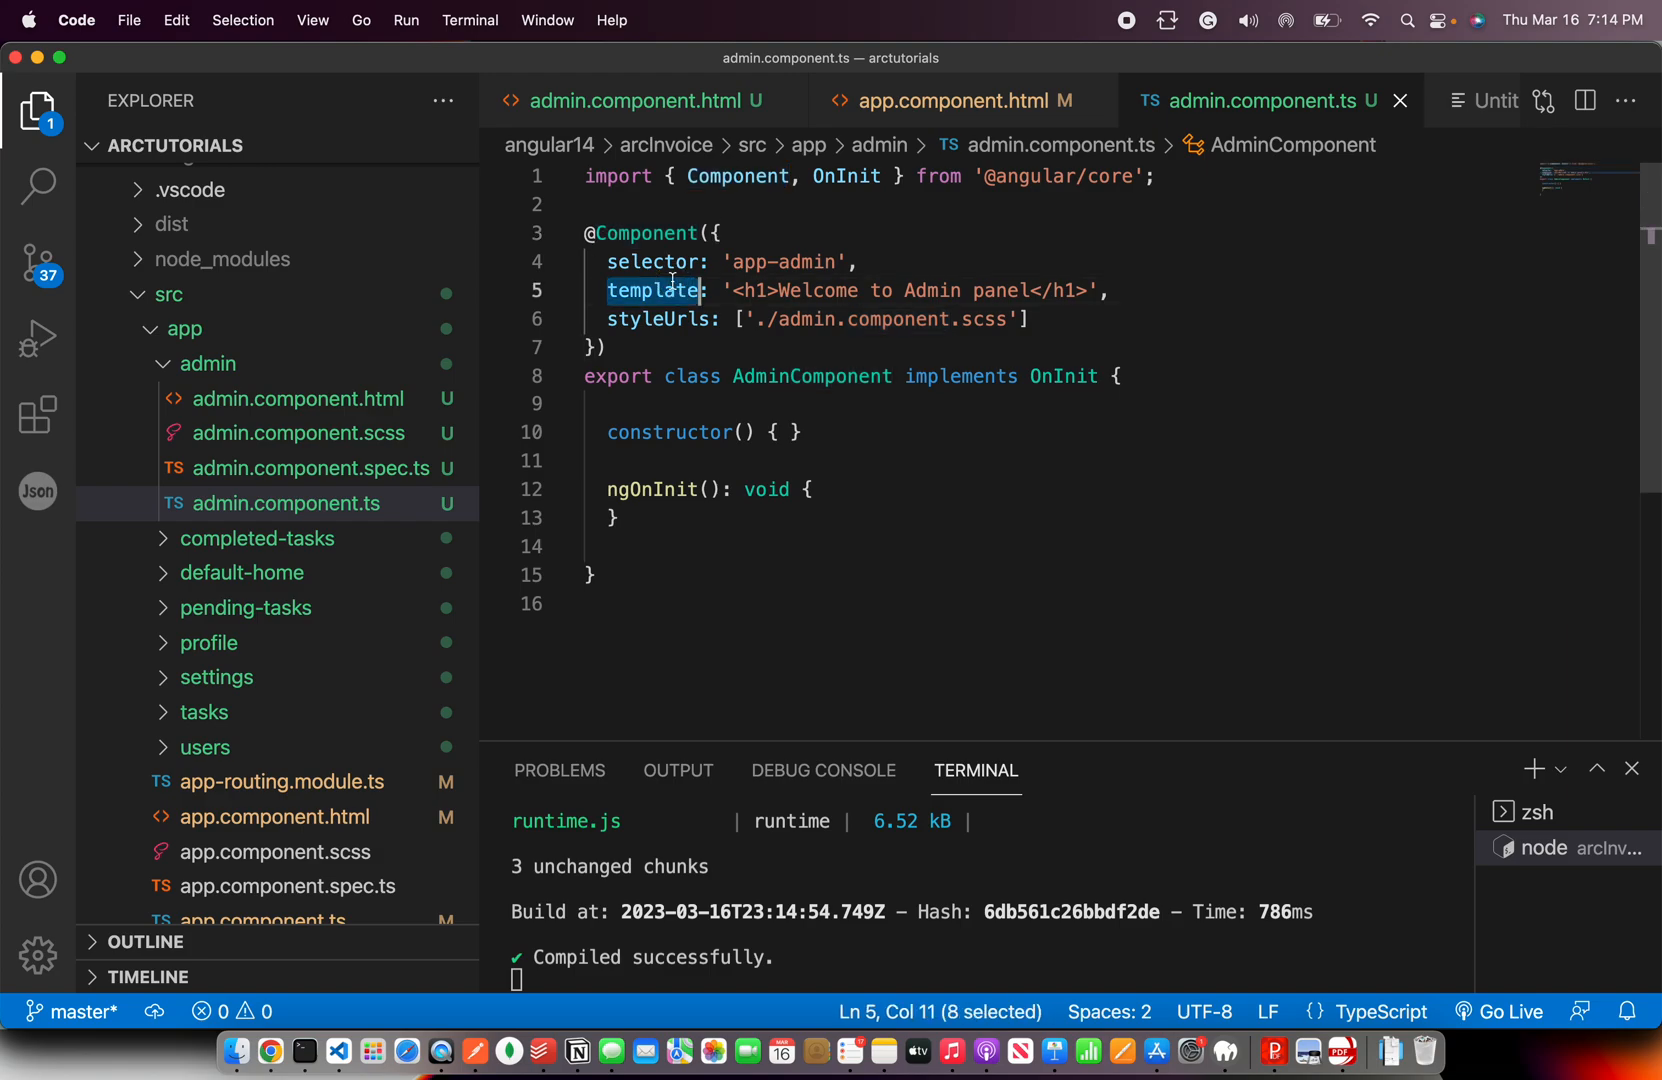
pyautogui.click(1104, 290)
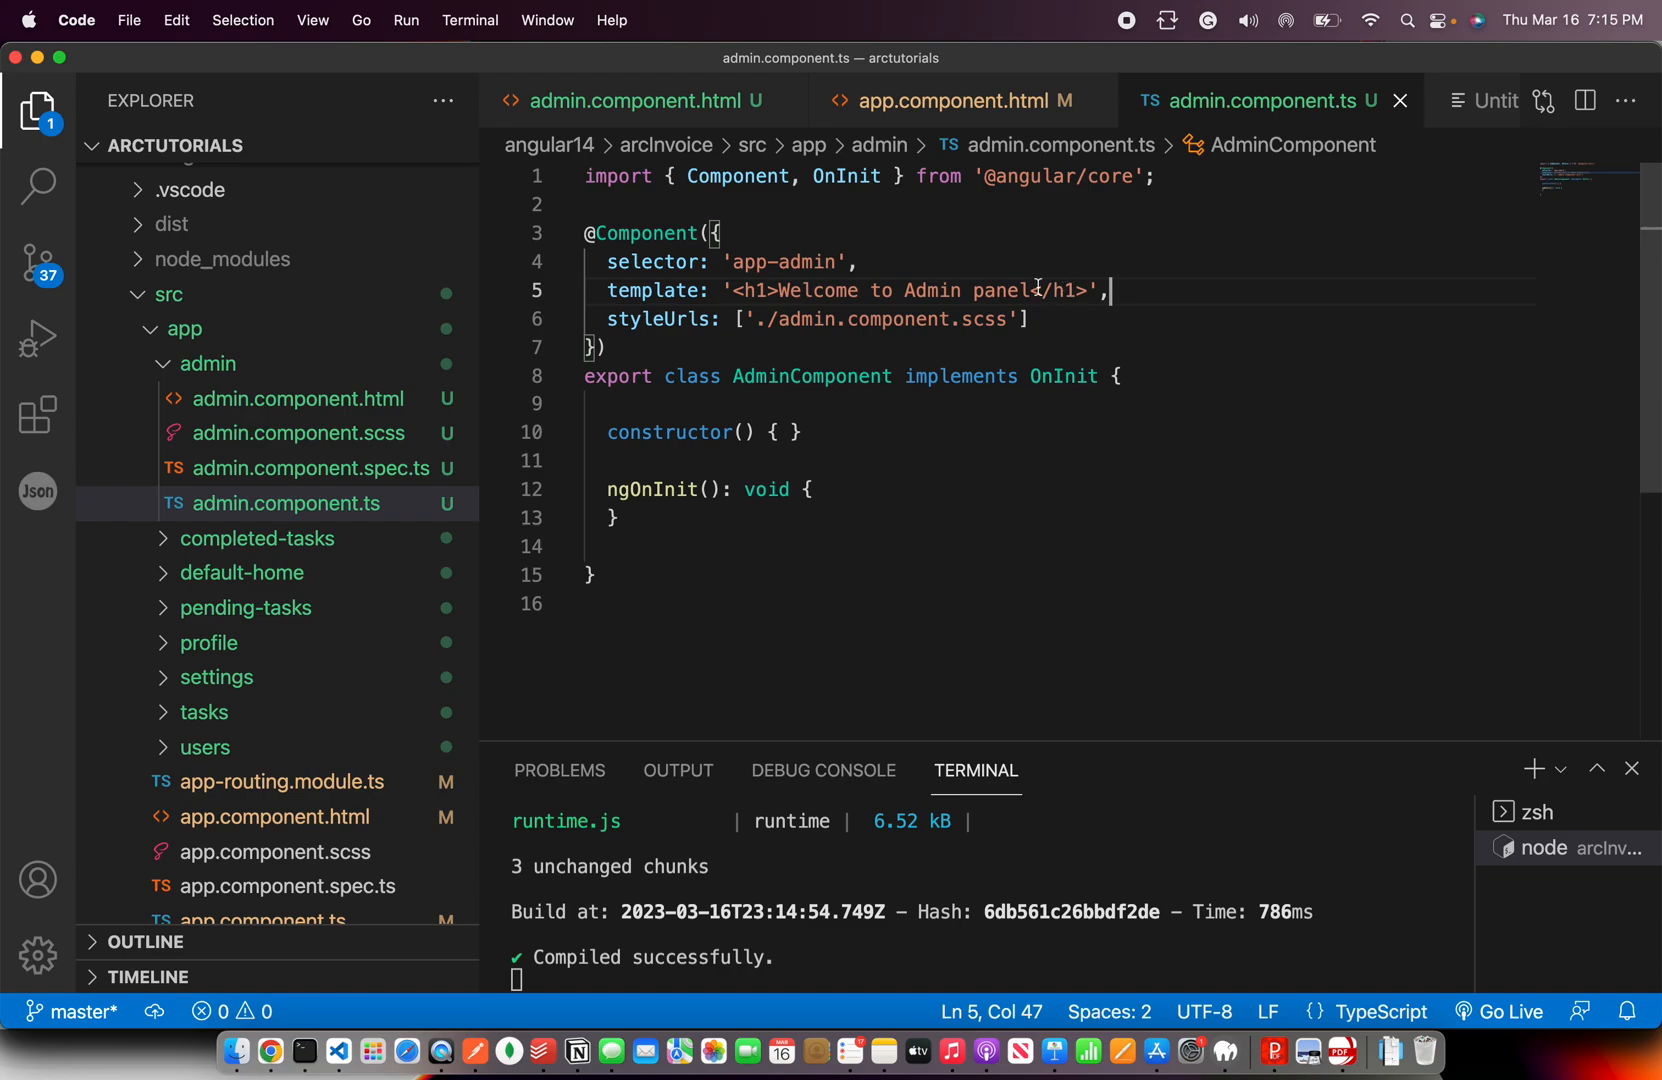
pyautogui.write('from compo')
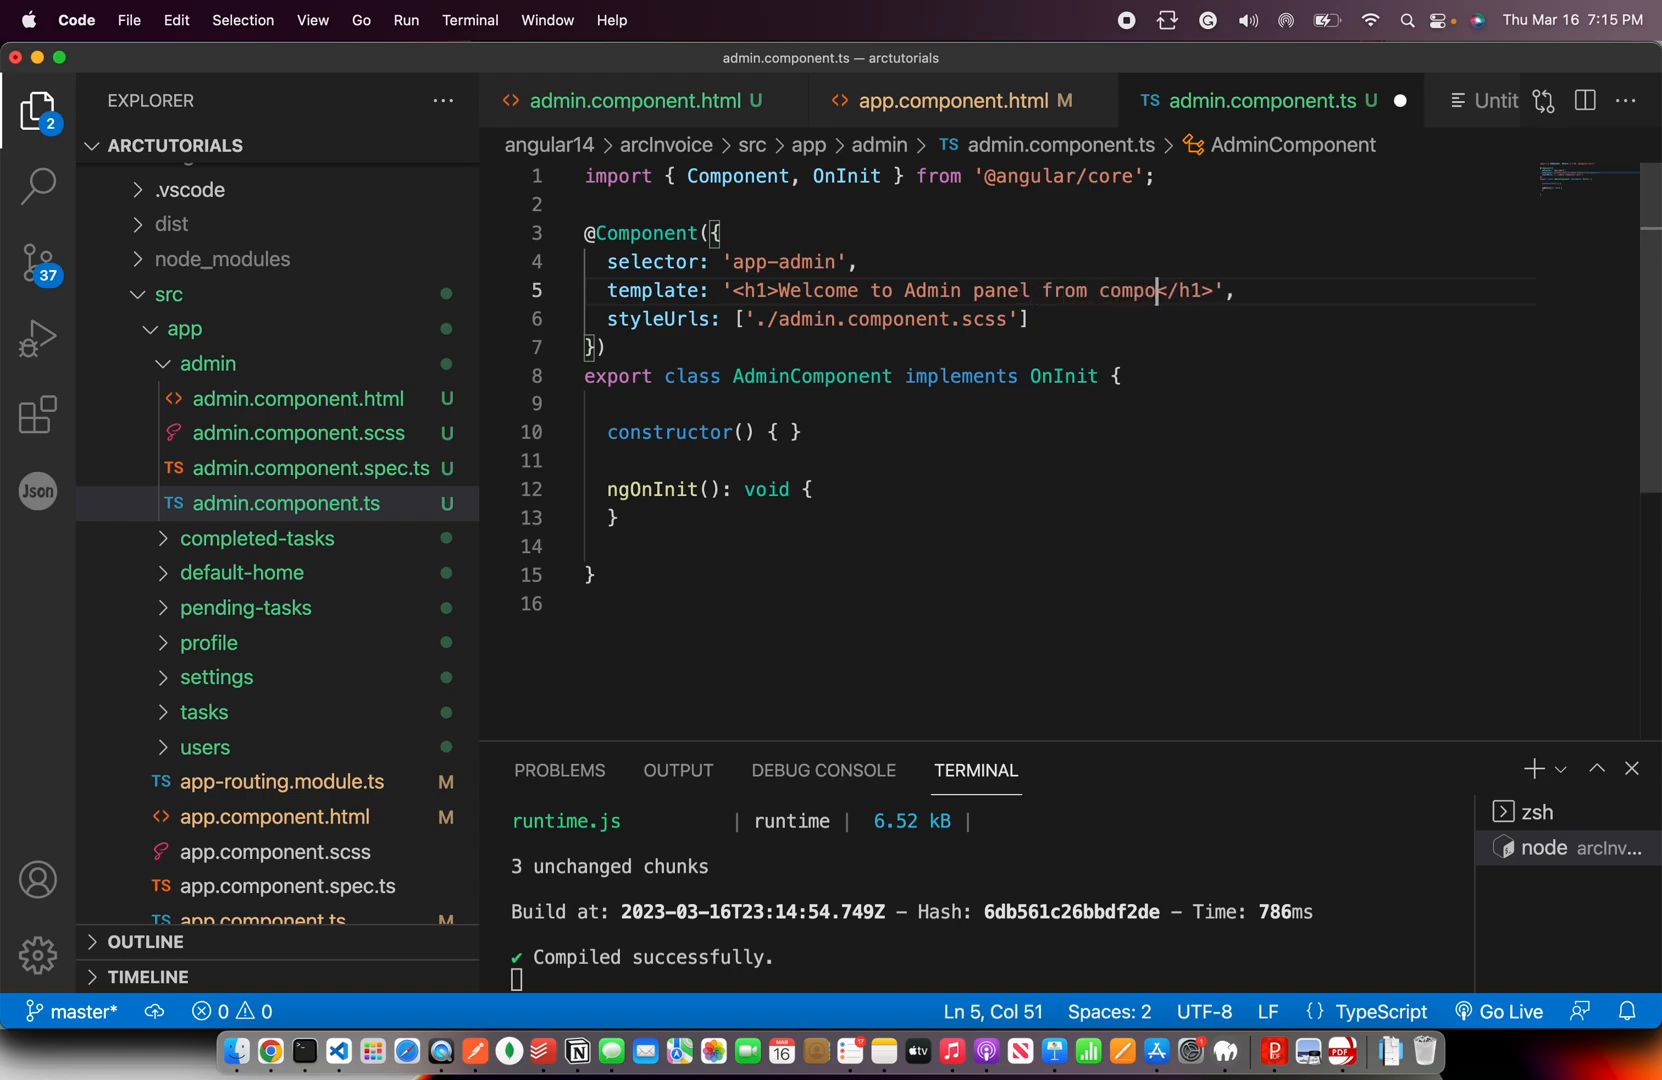
pyautogui.write('nent de')
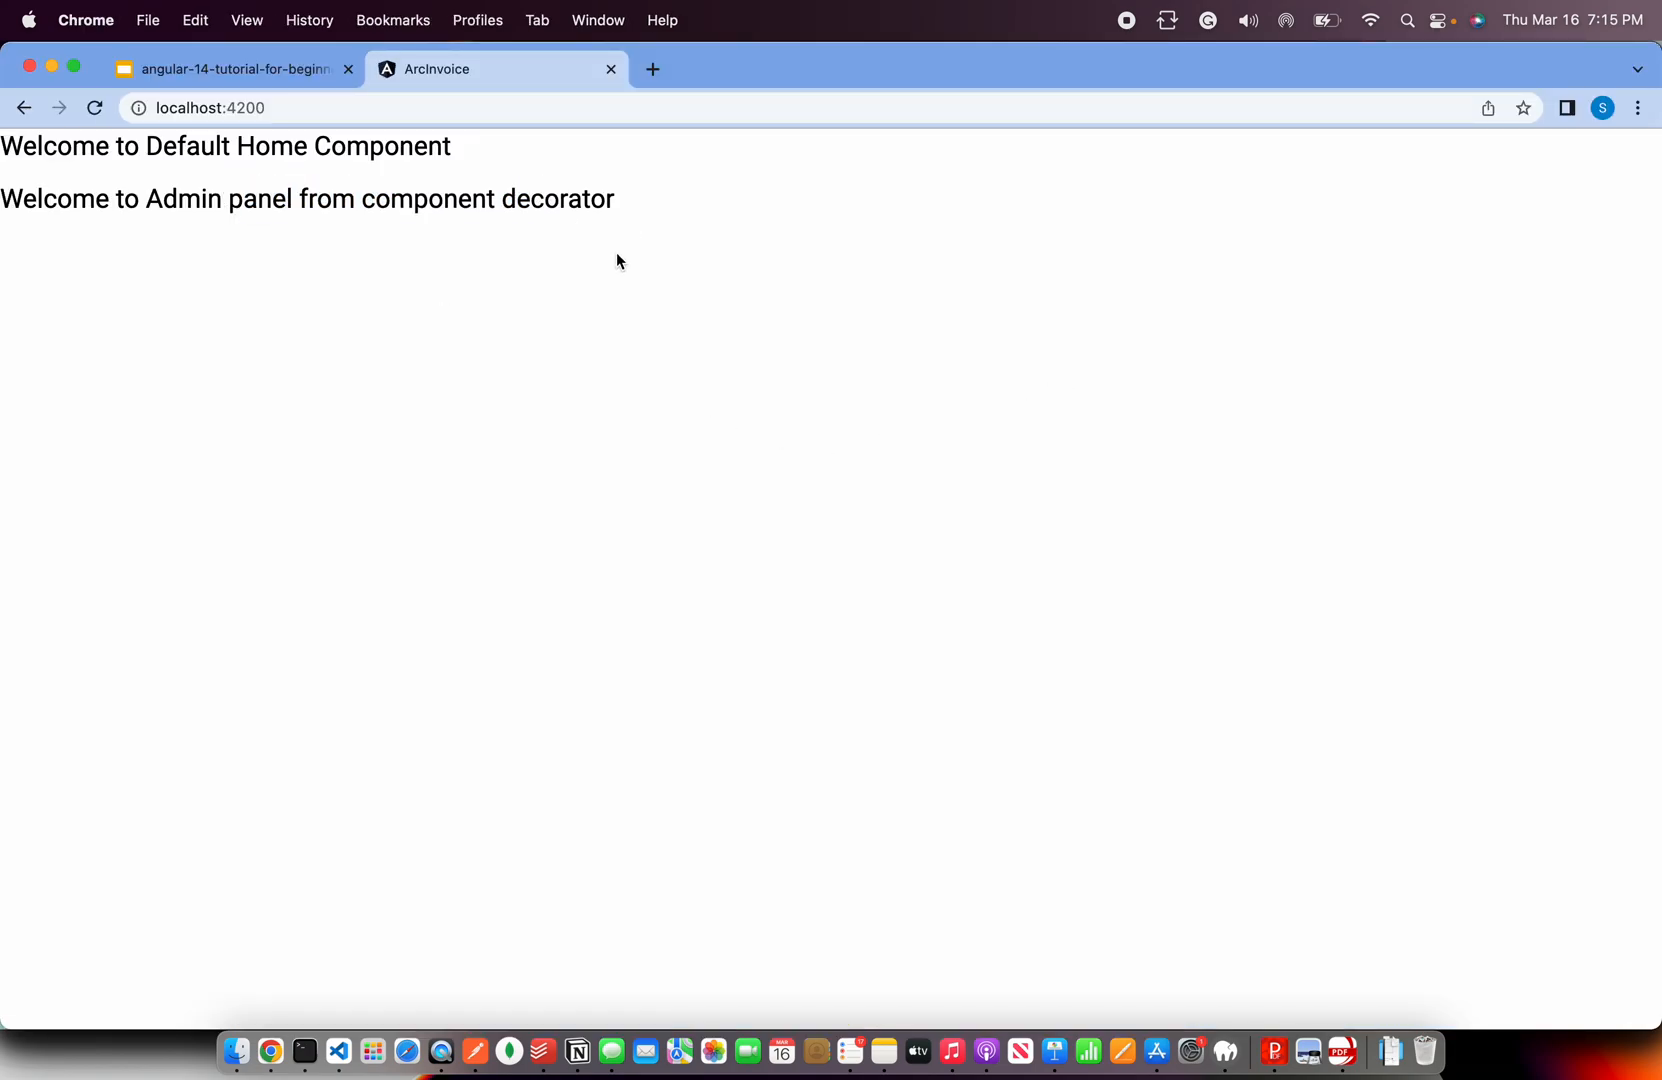
pyautogui.click(306, 1052)
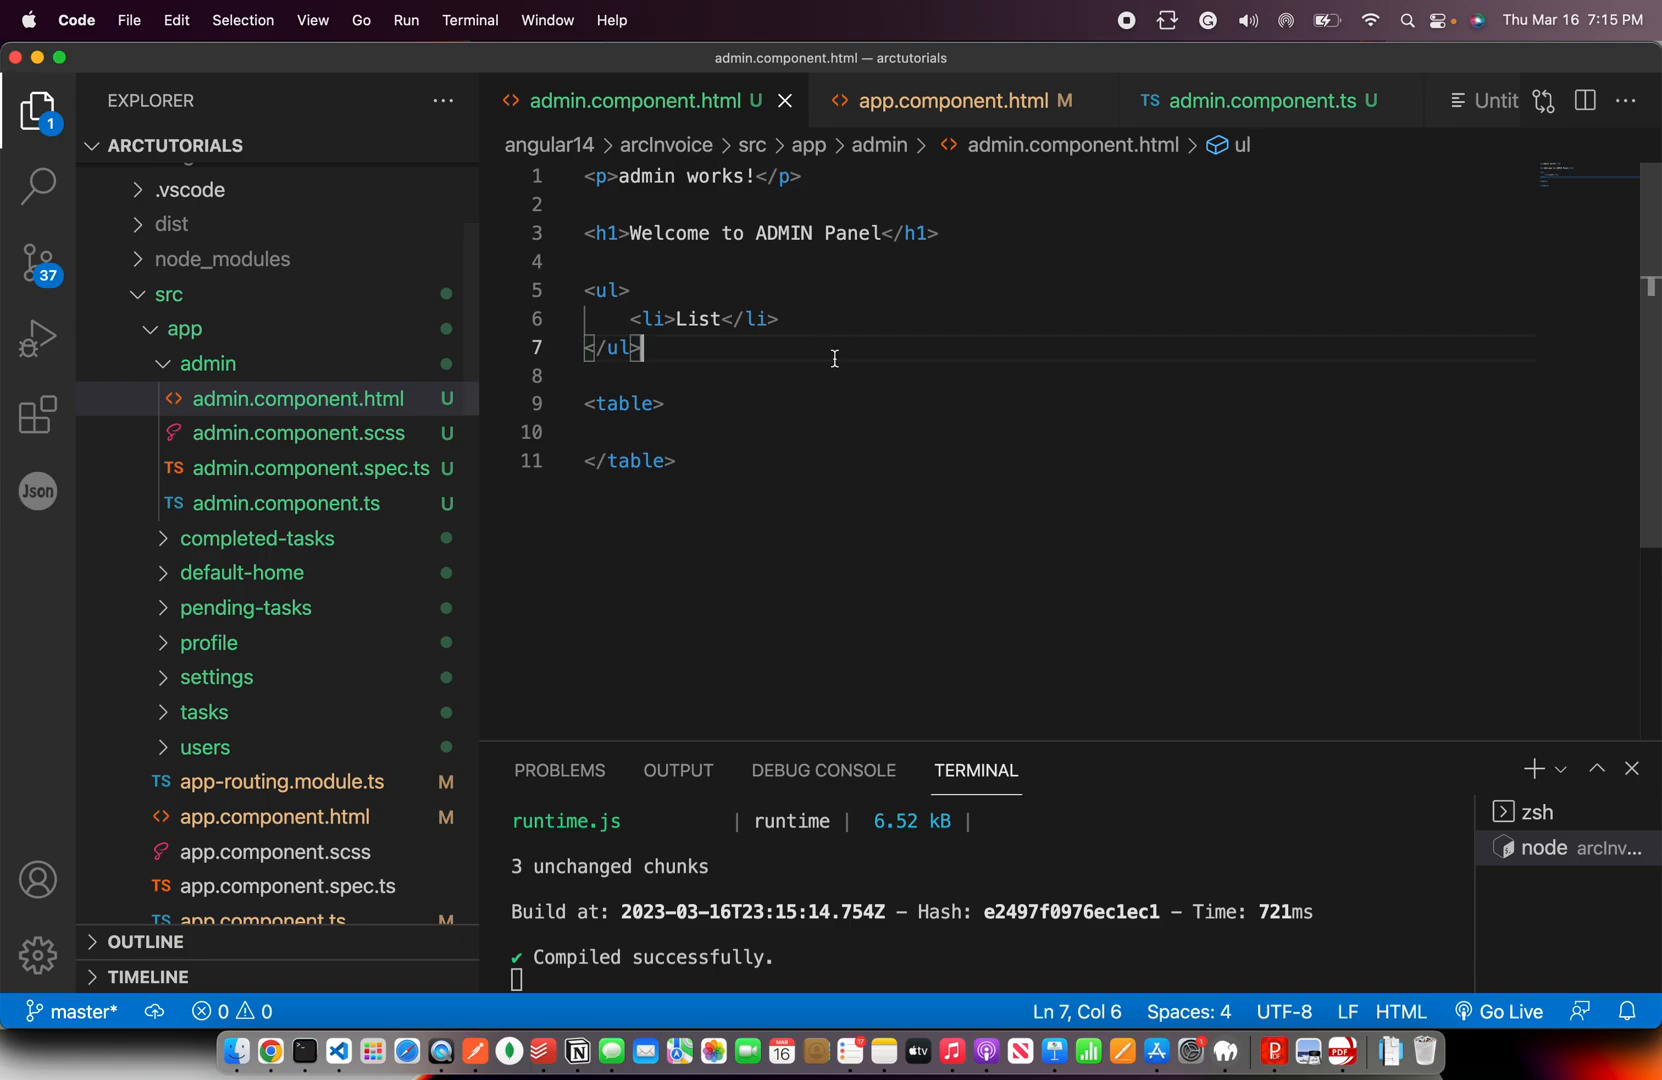
# Review the admin component's inline template decorator and its heading markup
pyautogui.click(1264, 100)
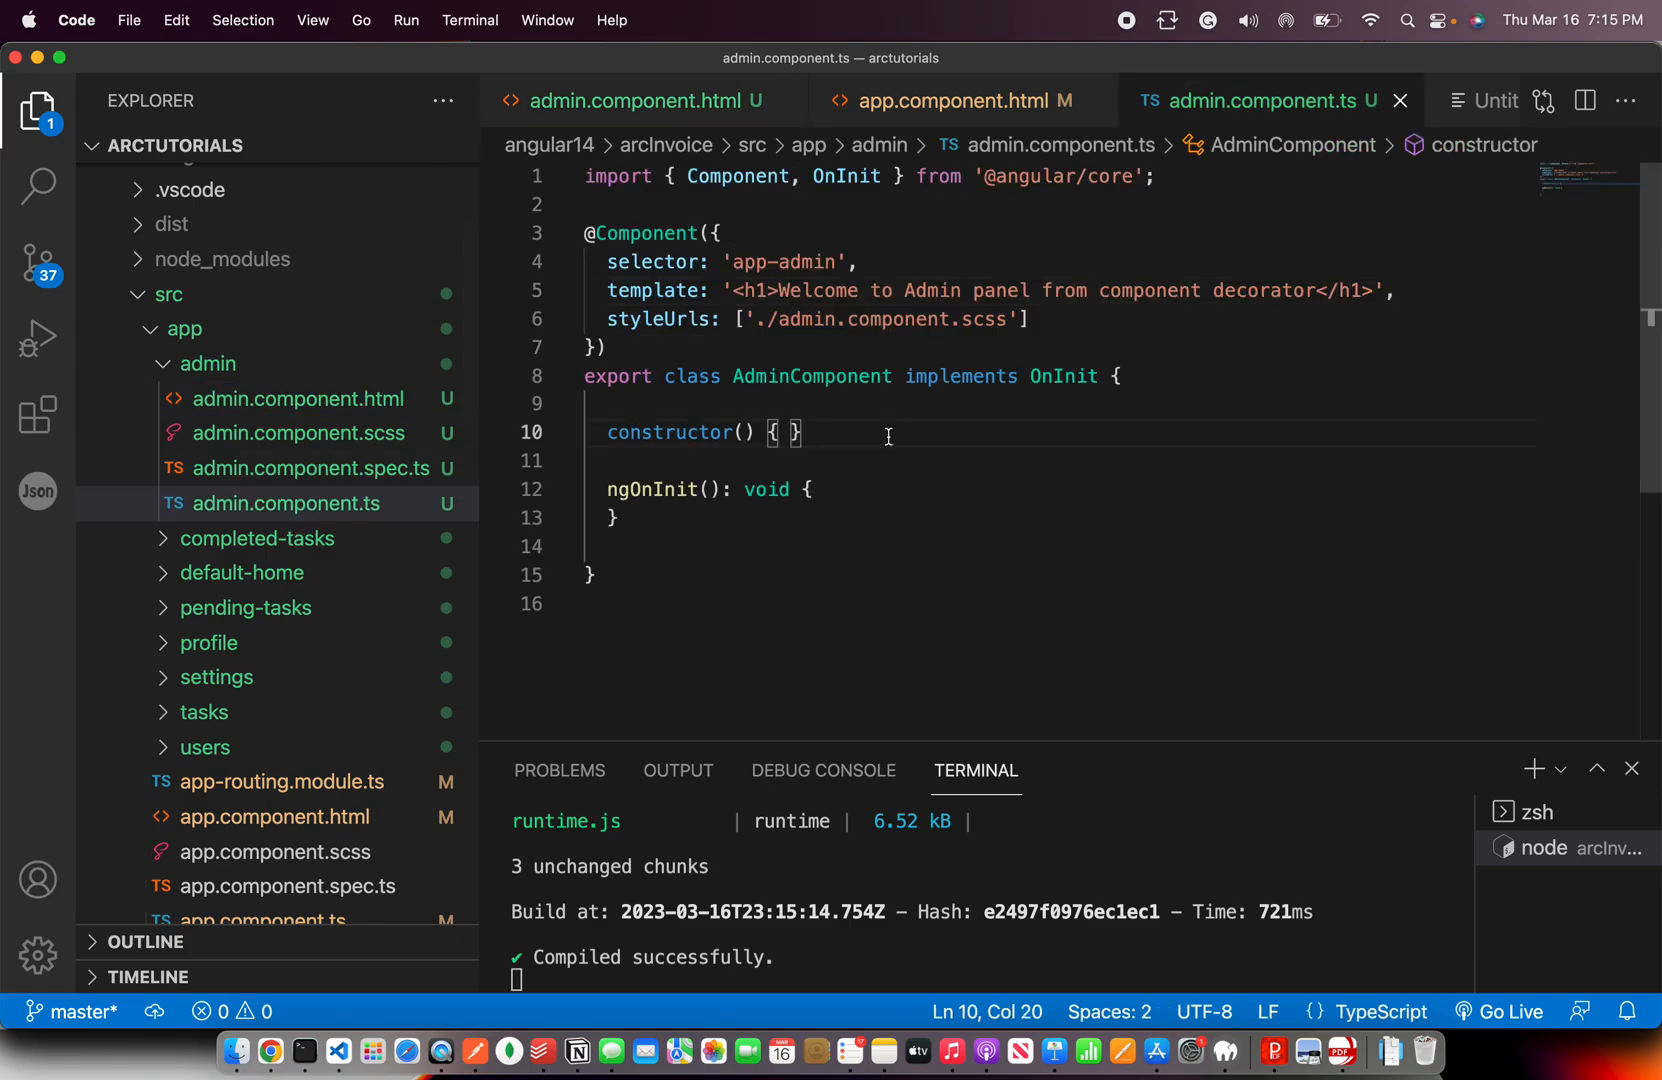
pyautogui.click(846, 458)
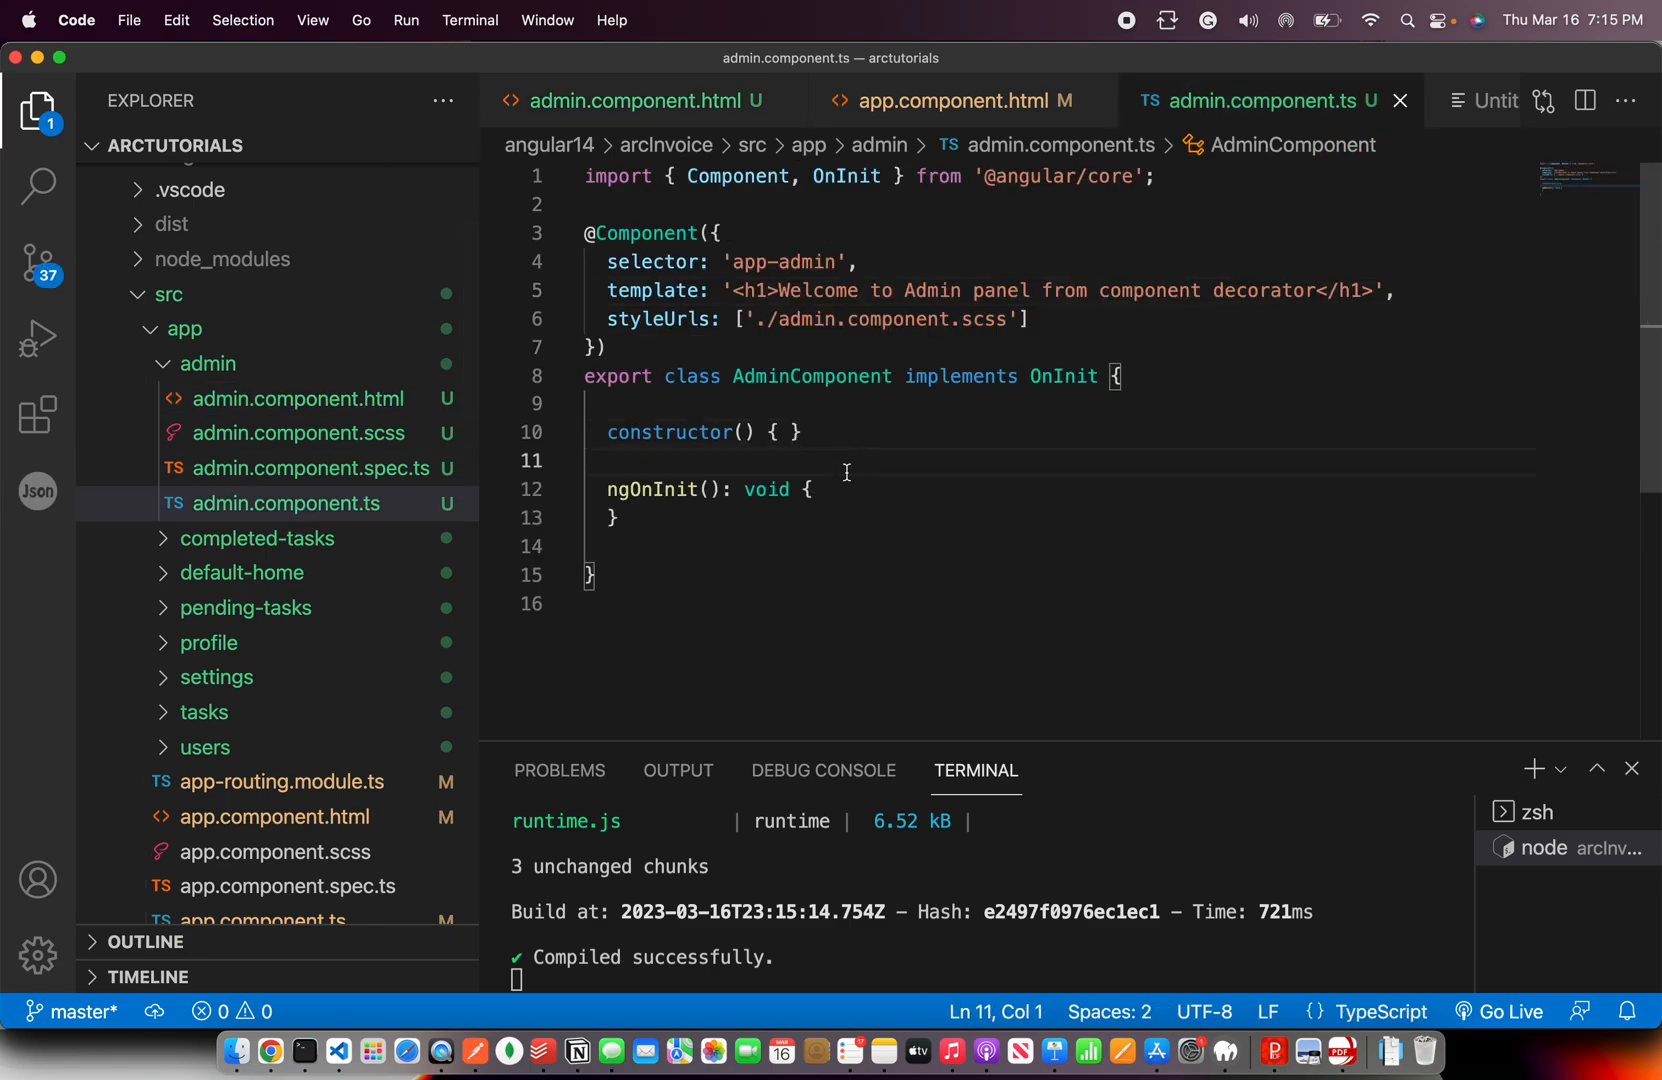
pyautogui.click(286, 502)
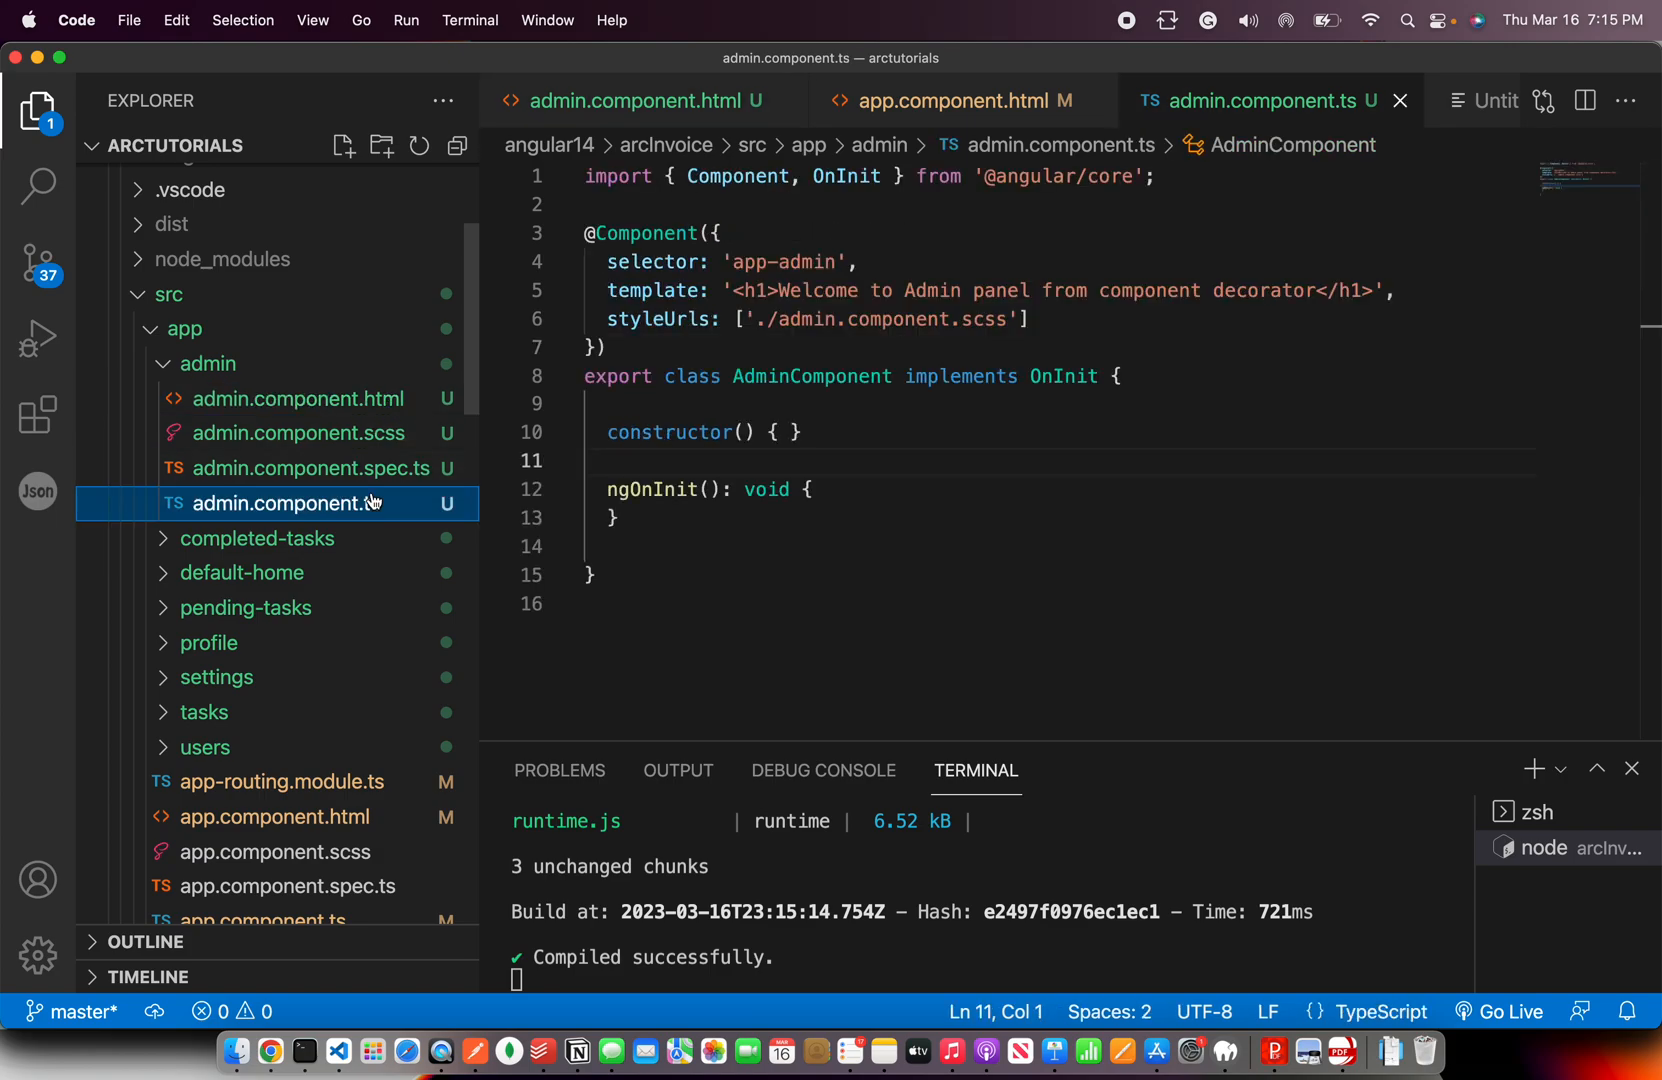
pyautogui.doubleClick(654, 294)
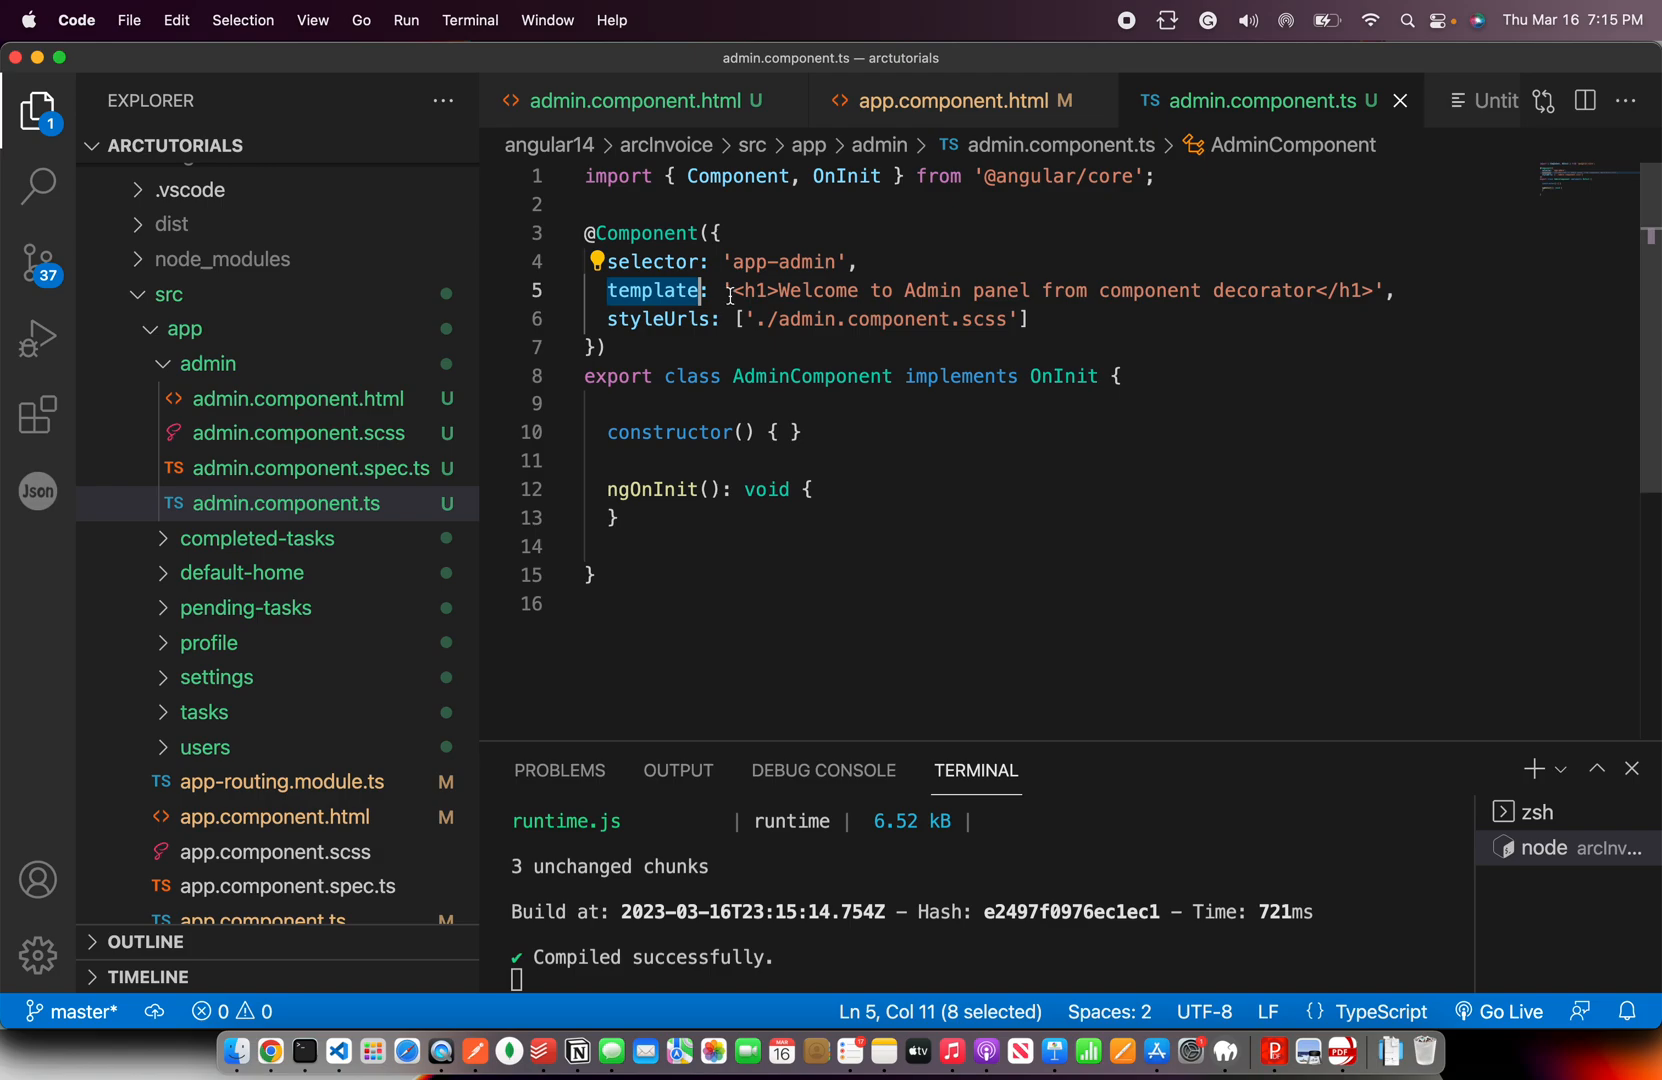
pyautogui.click(1264, 290)
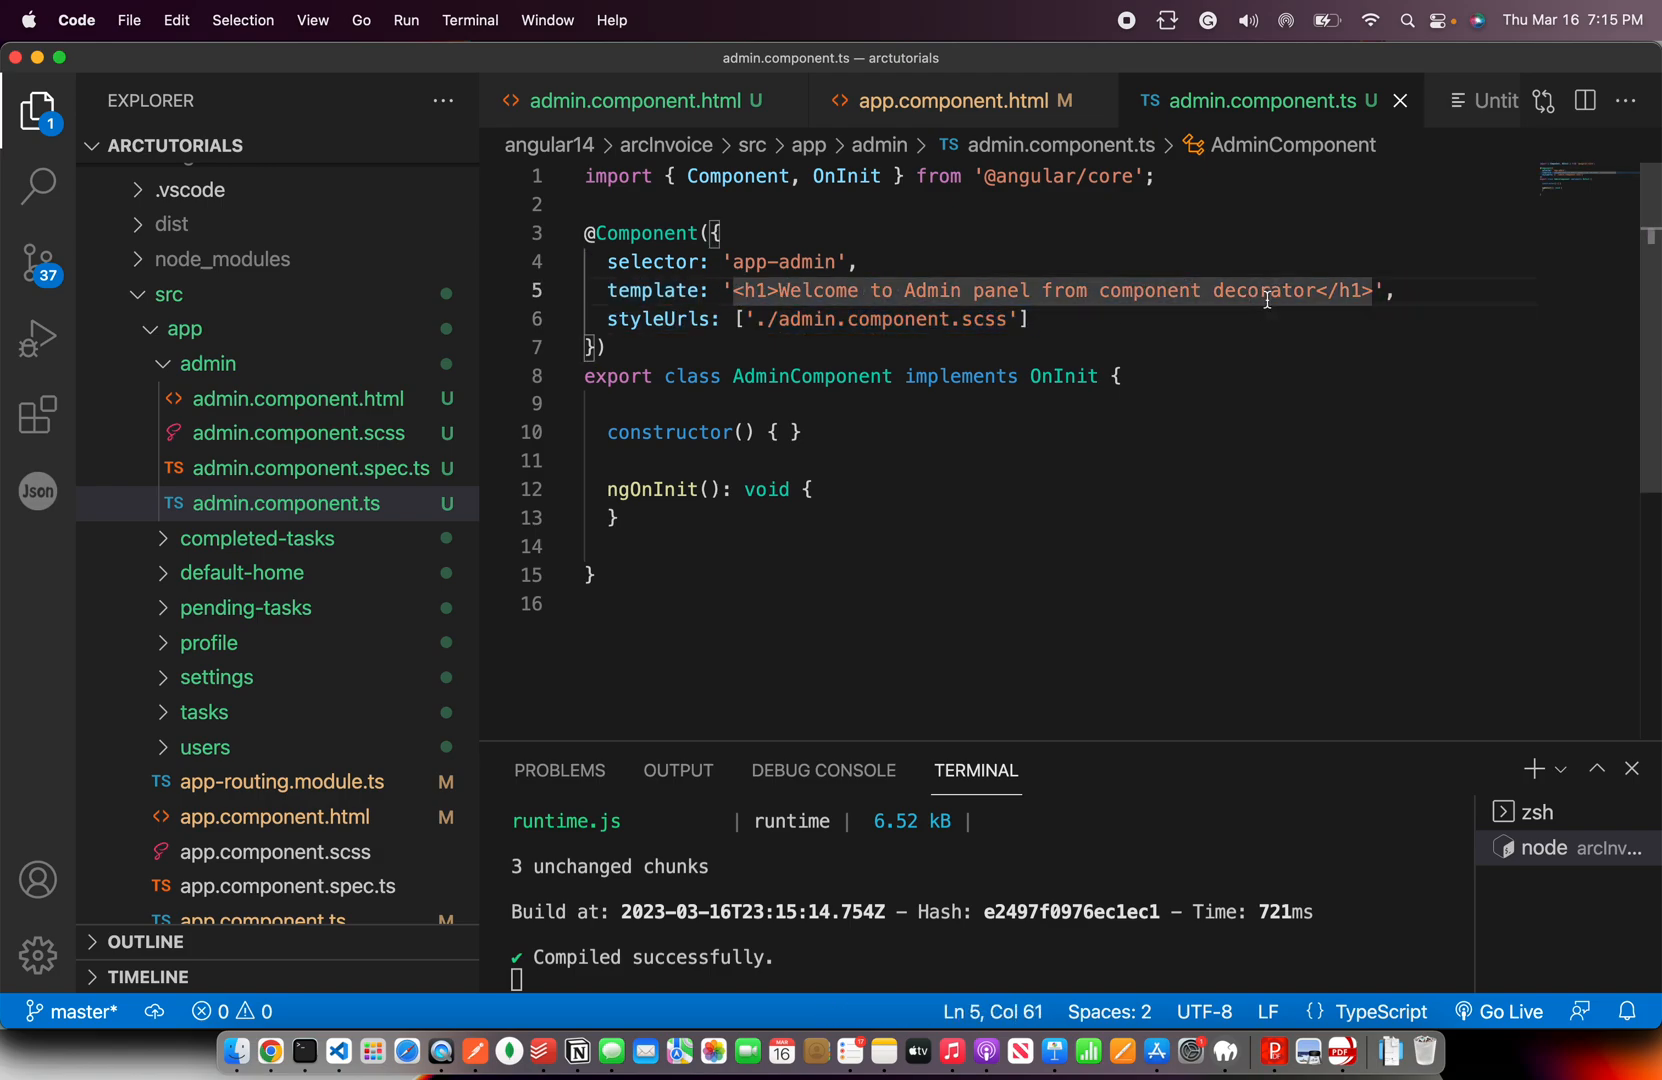
# Close app.component.html and return to the untitled notes
pyautogui.click(1124, 376)
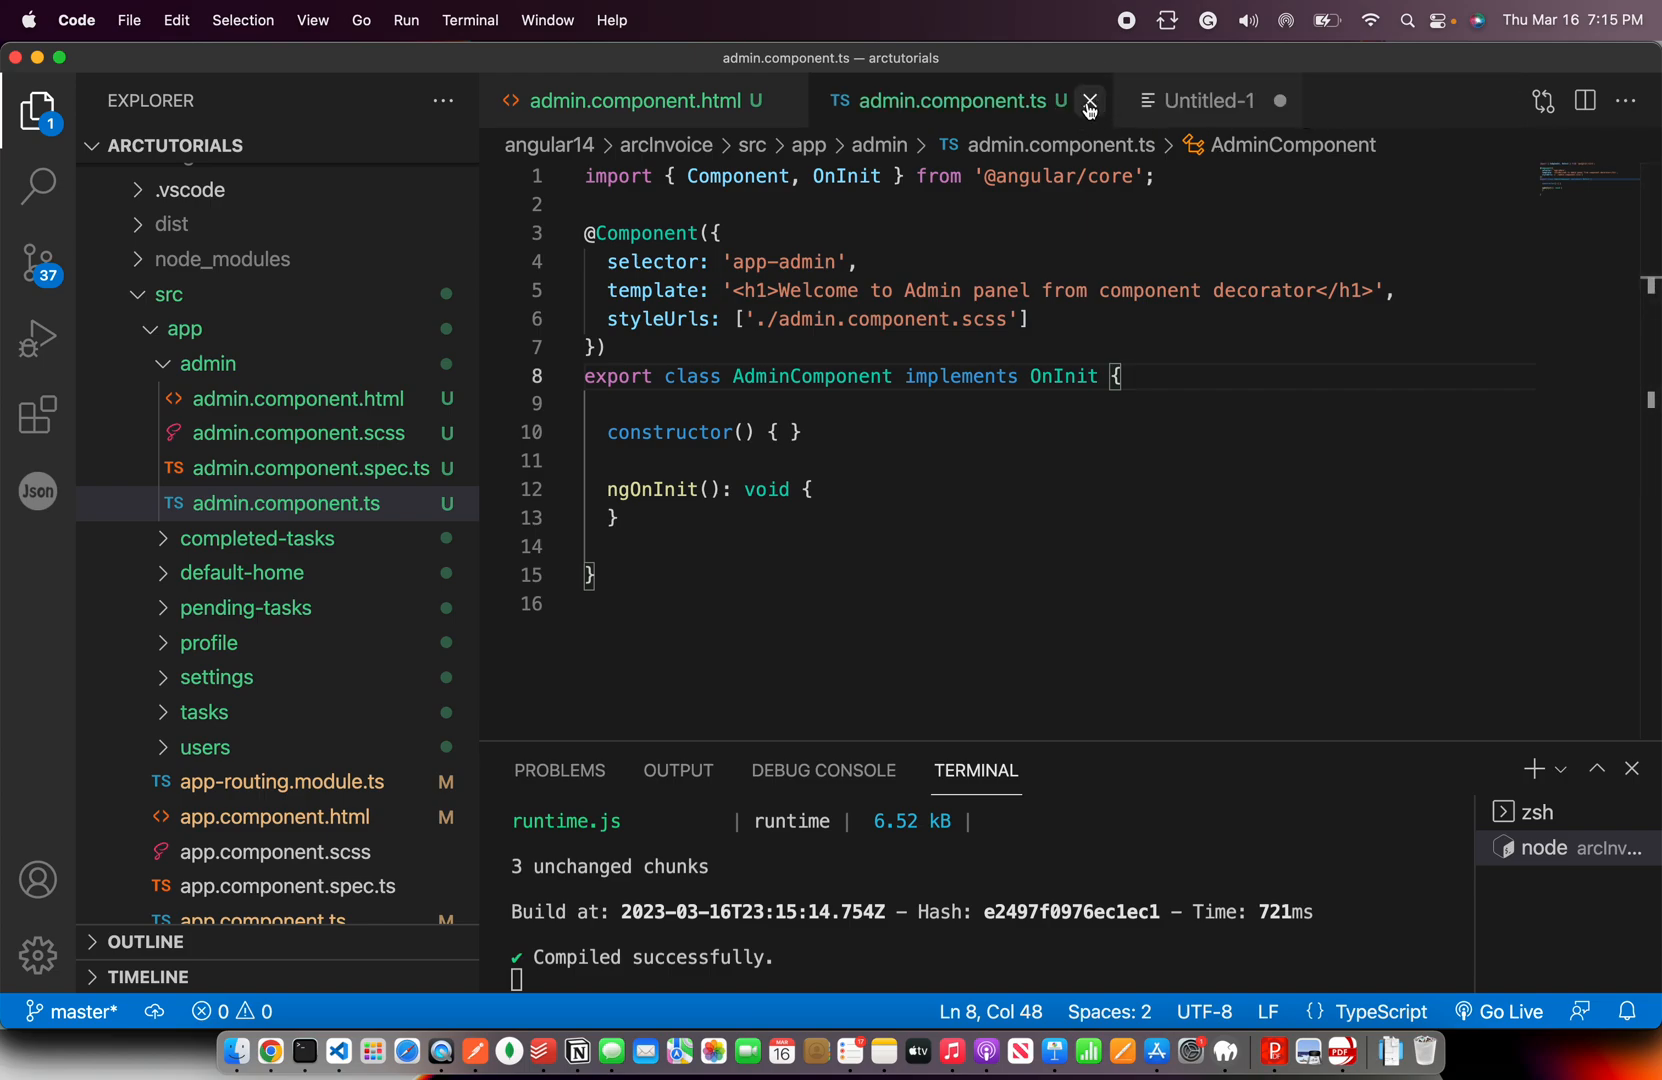
pyautogui.click(1208, 100)
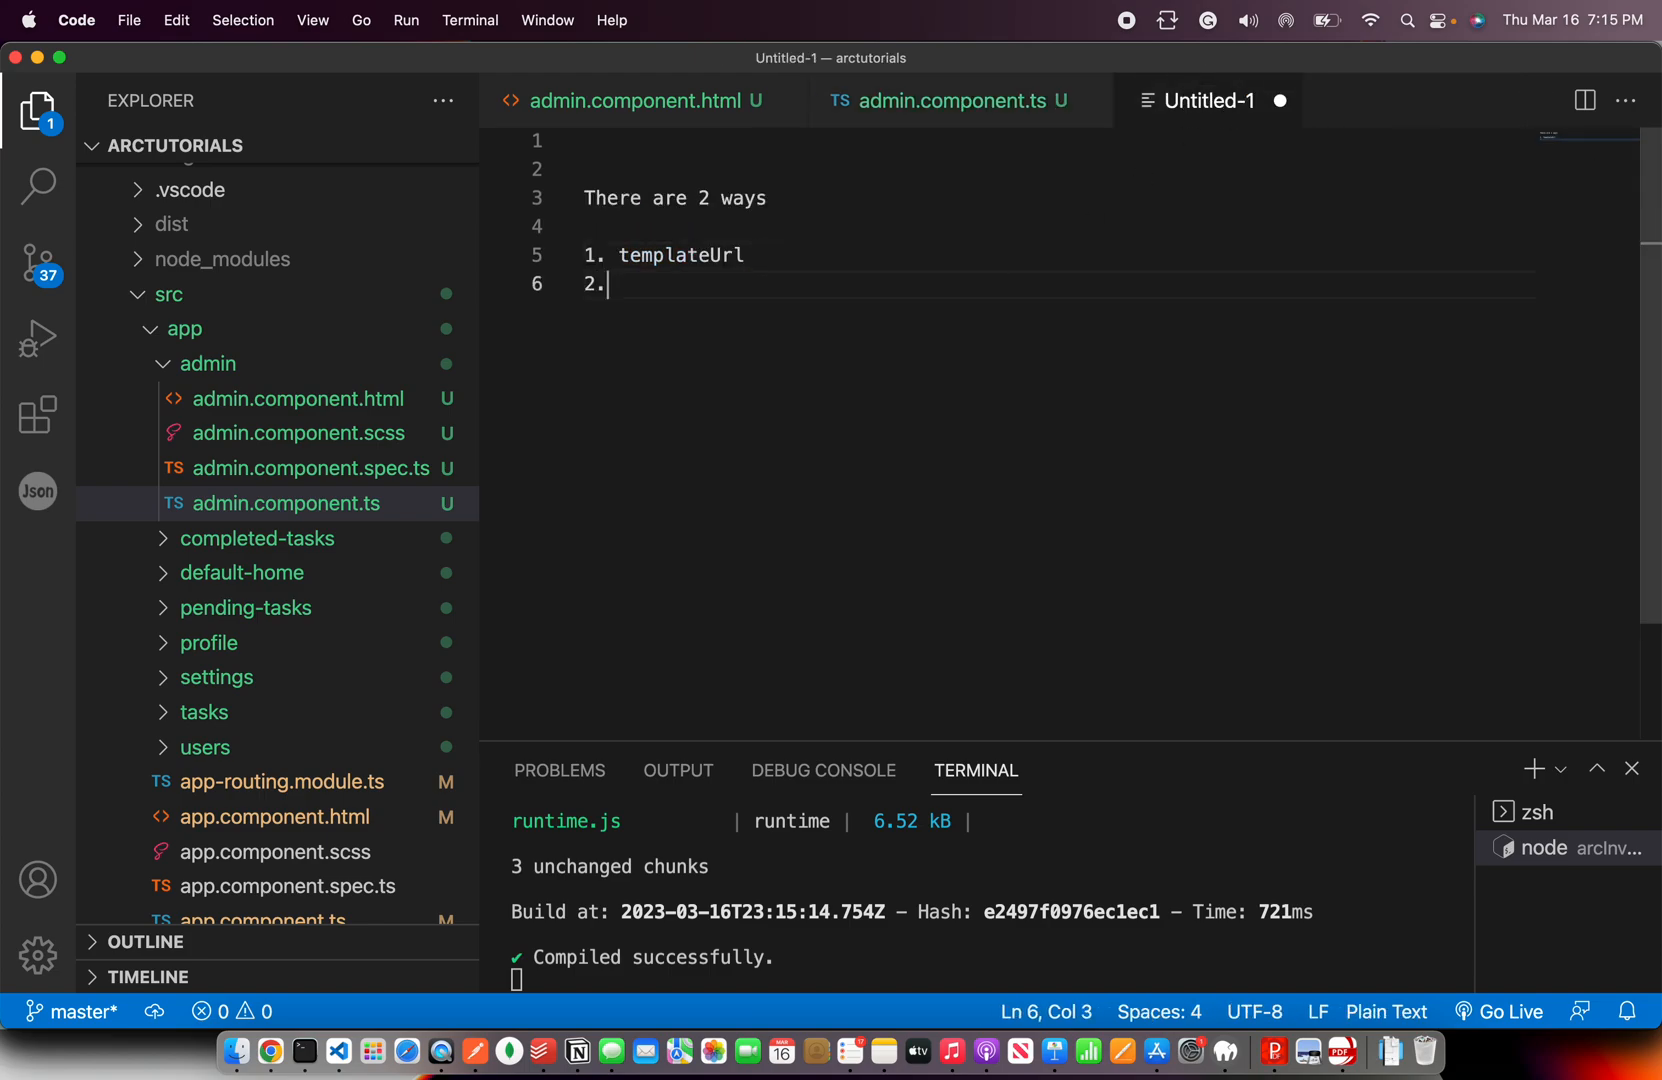
# Add '2. template', 'where should you use?' and '1. Code seperation ->' to the notes
pyautogui.write('template')
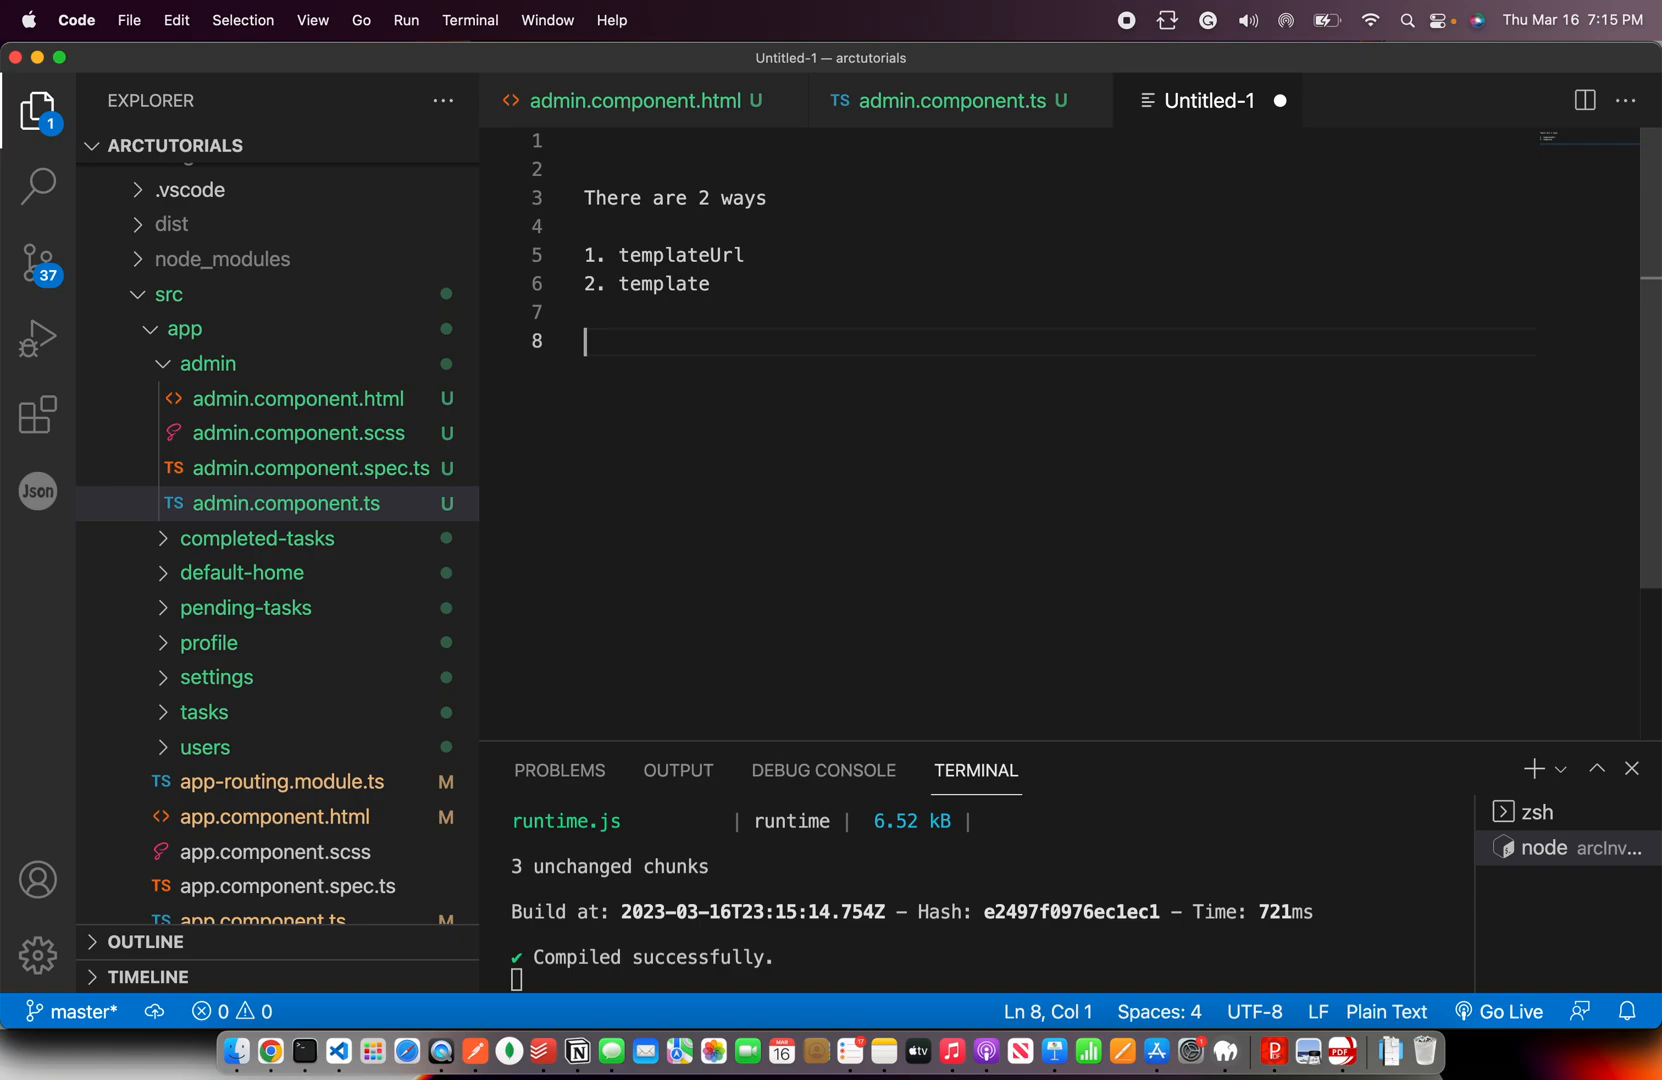
pyautogui.write('wh')
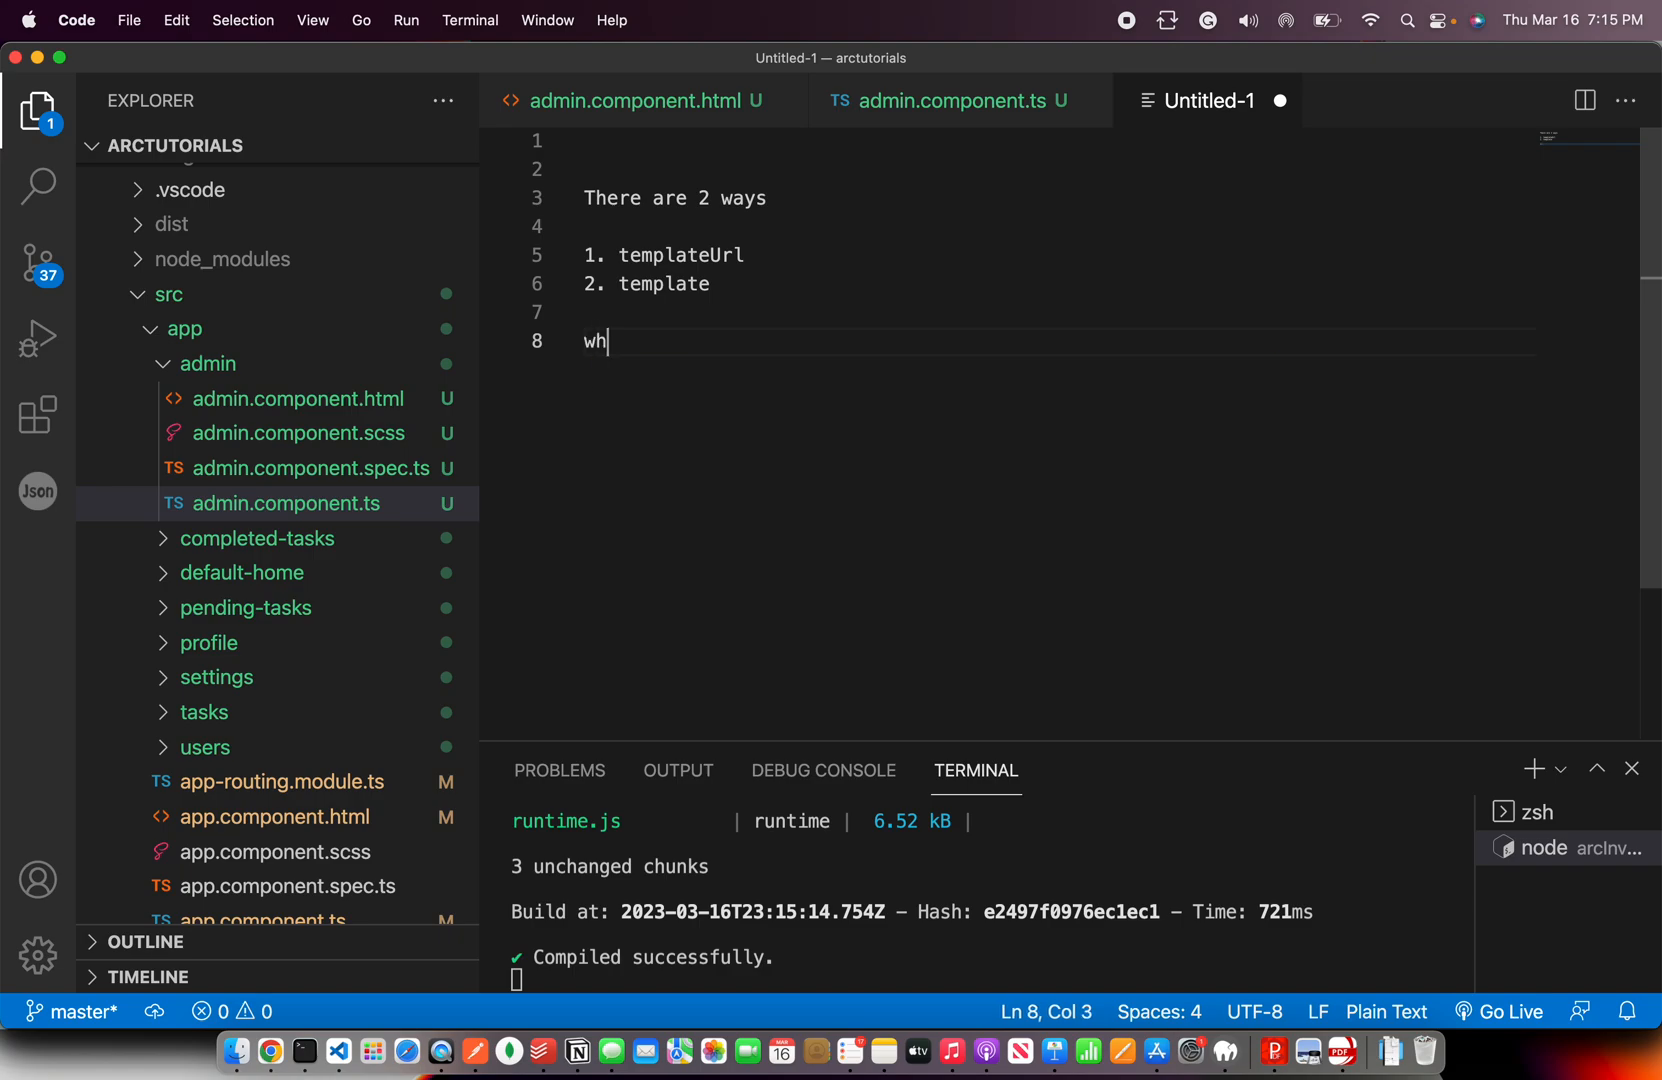
pyautogui.write('ere should you use?')
pyautogui.write('1. C')
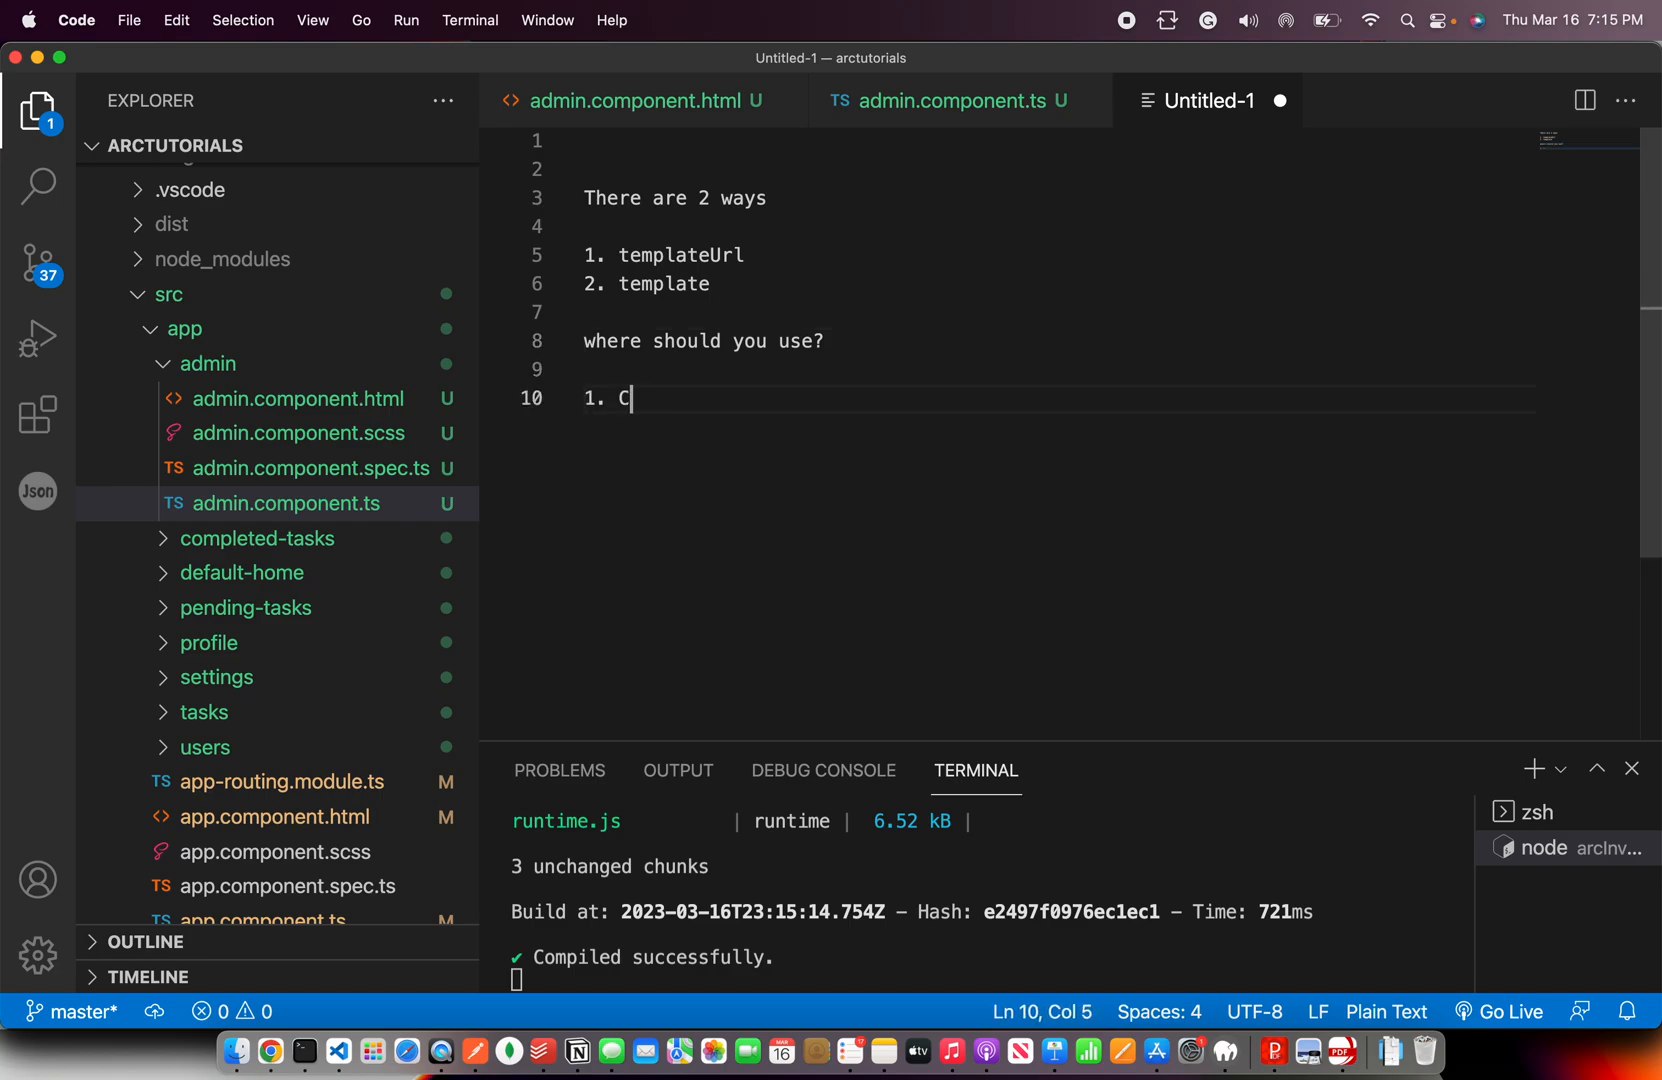
pyautogui.write('ode seperatio')
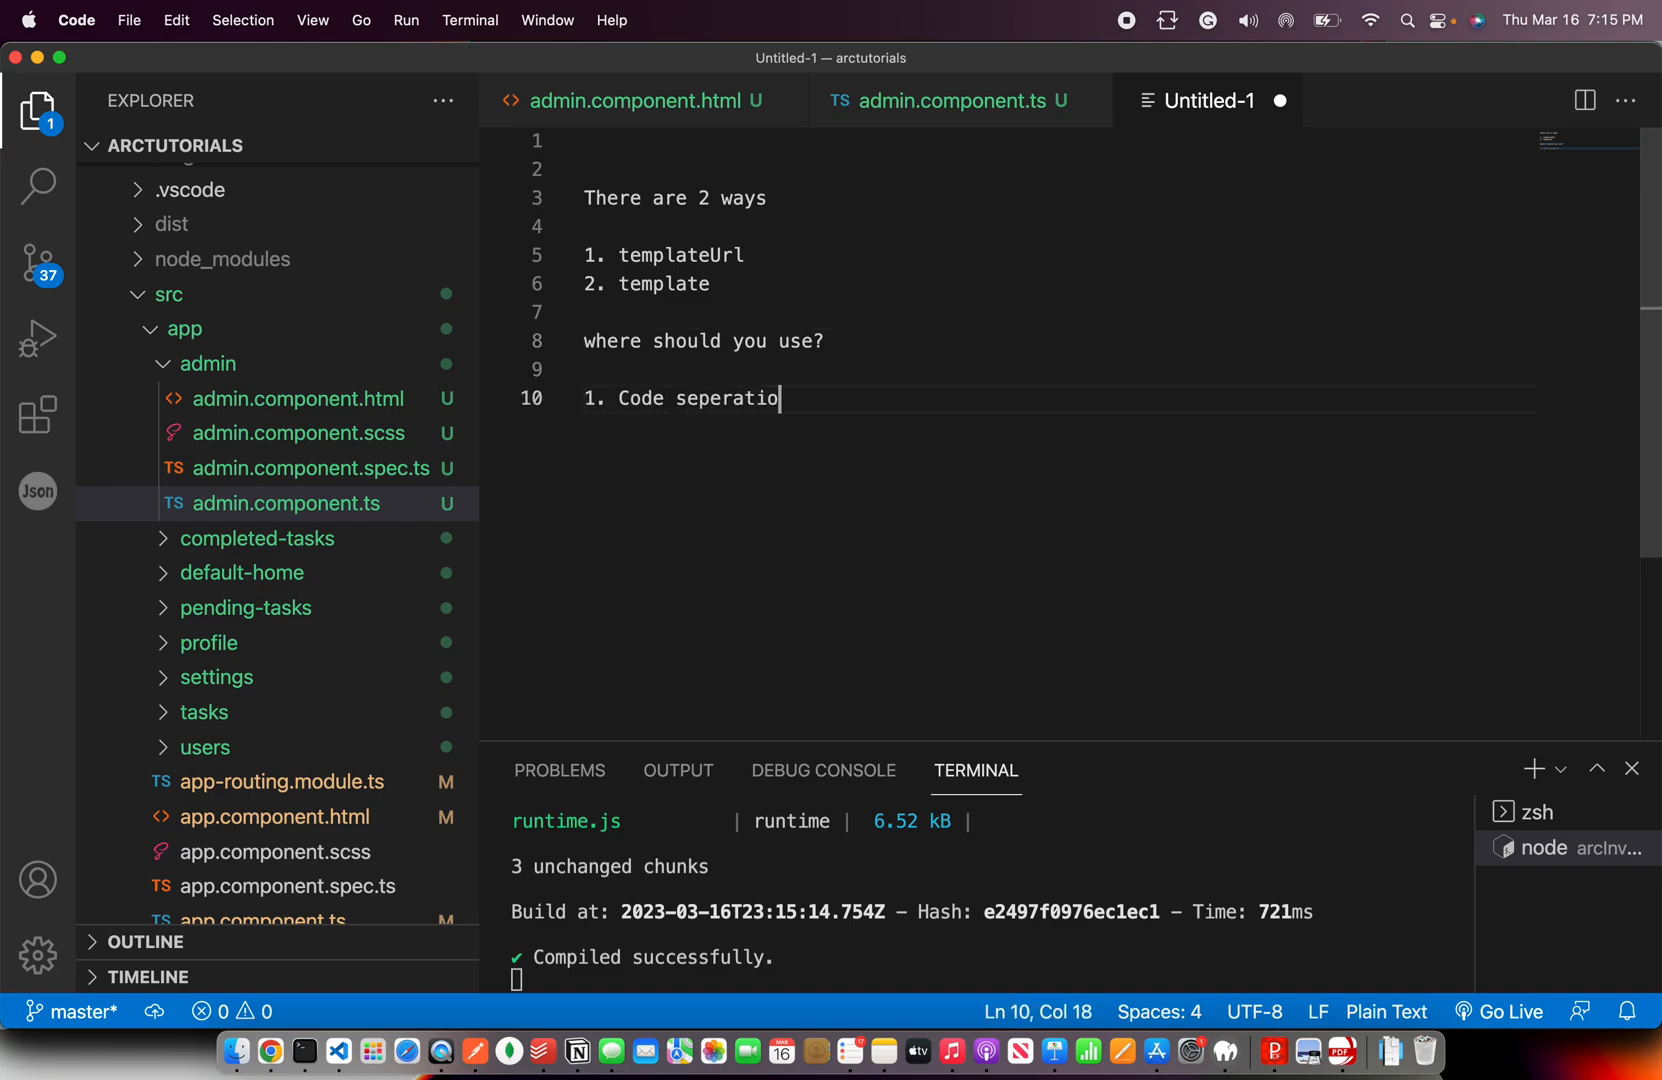
pyautogui.write('n')
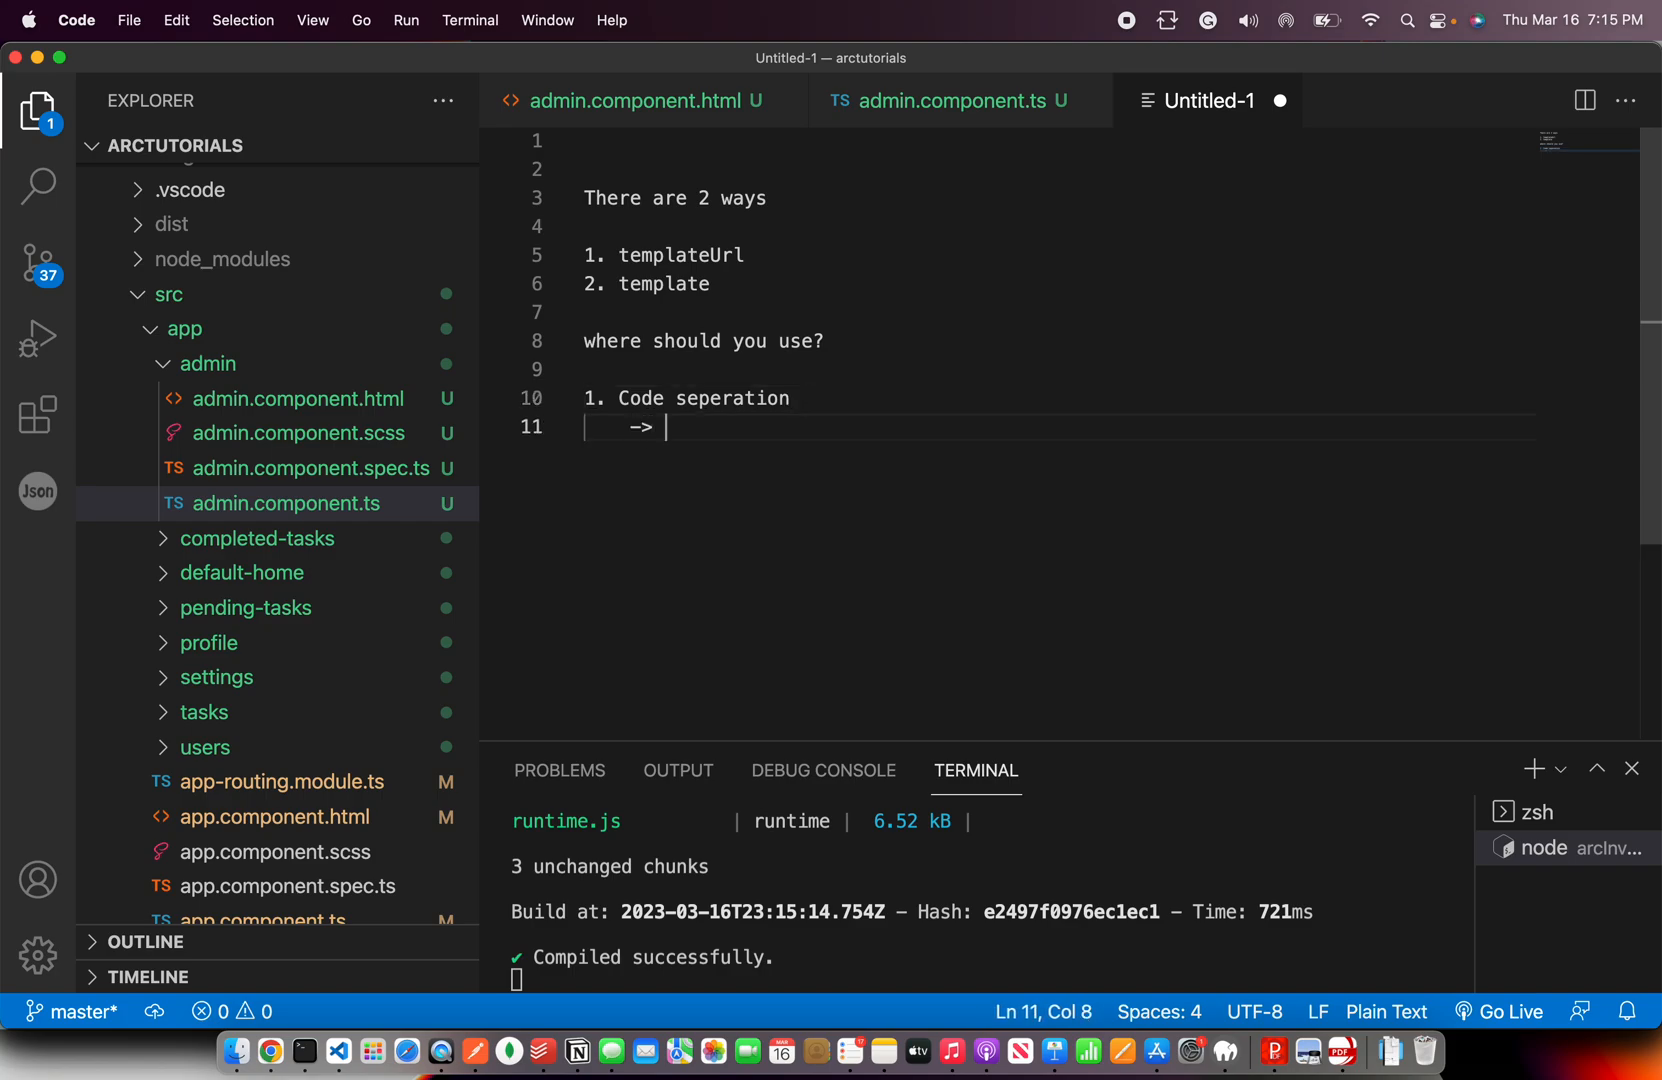
pyautogui.moveTo(934, 100)
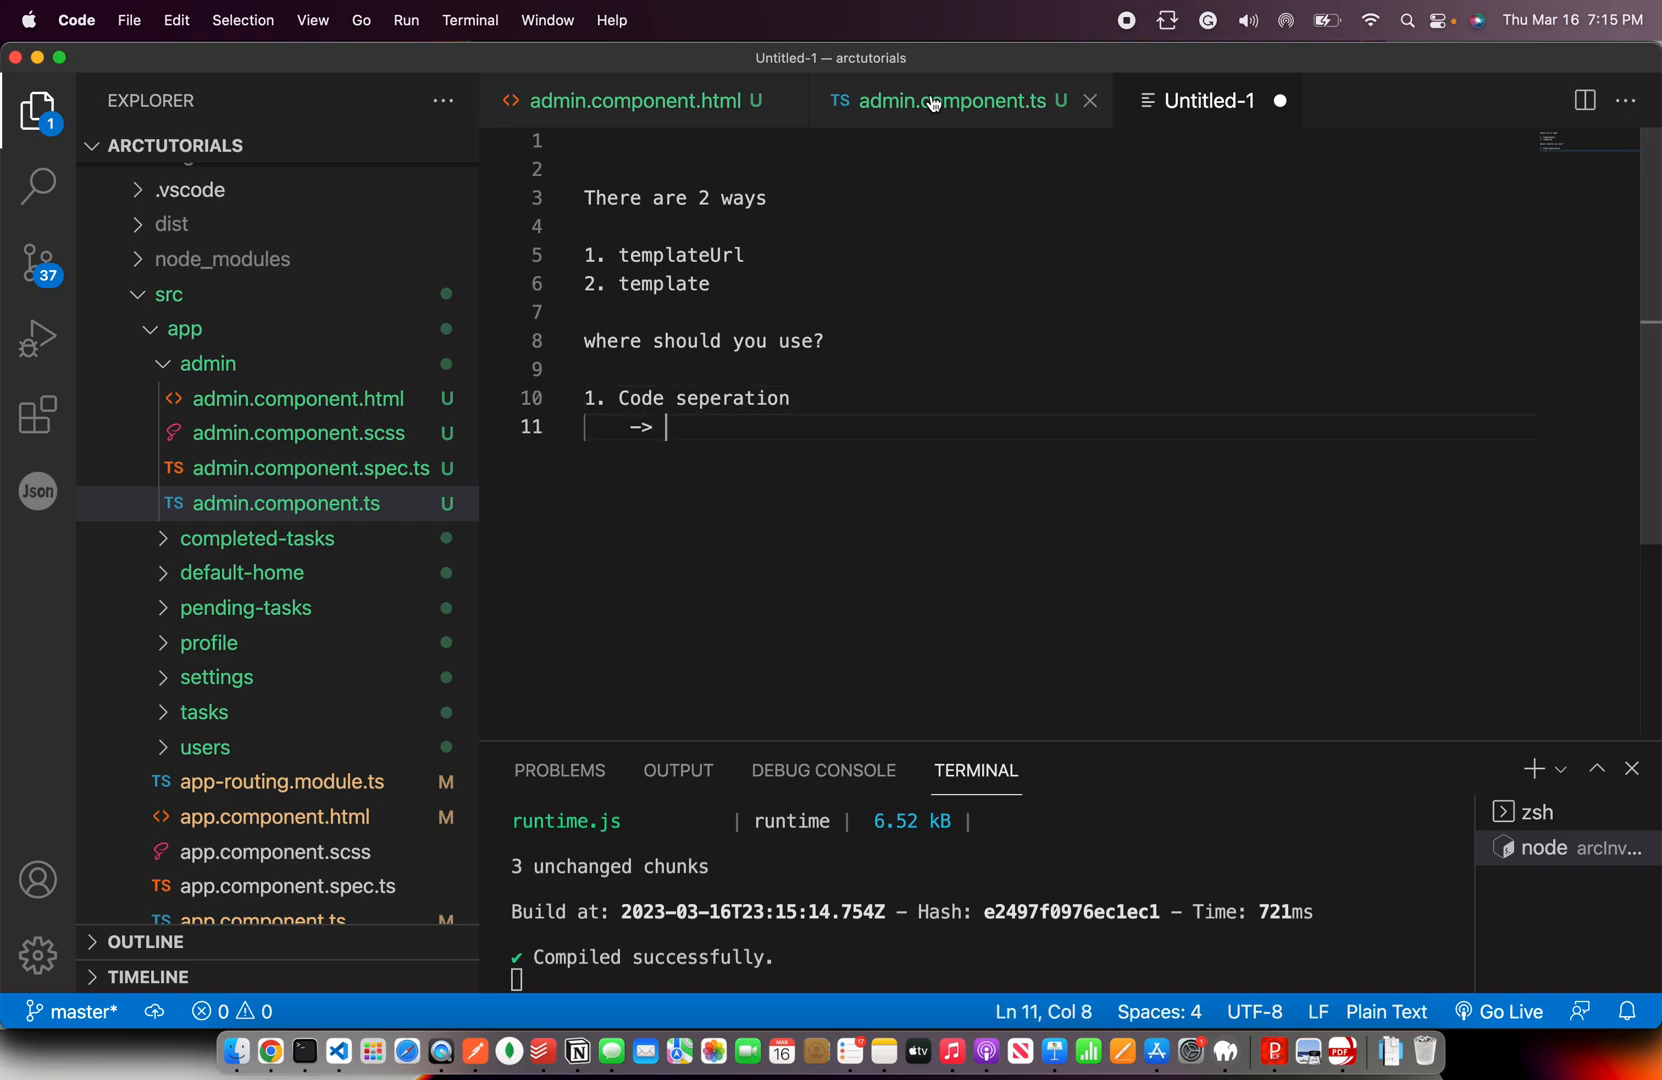
# Add '2. Dead simple component ->' to the notes after glancing at the admin HTML
pyautogui.click(638, 100)
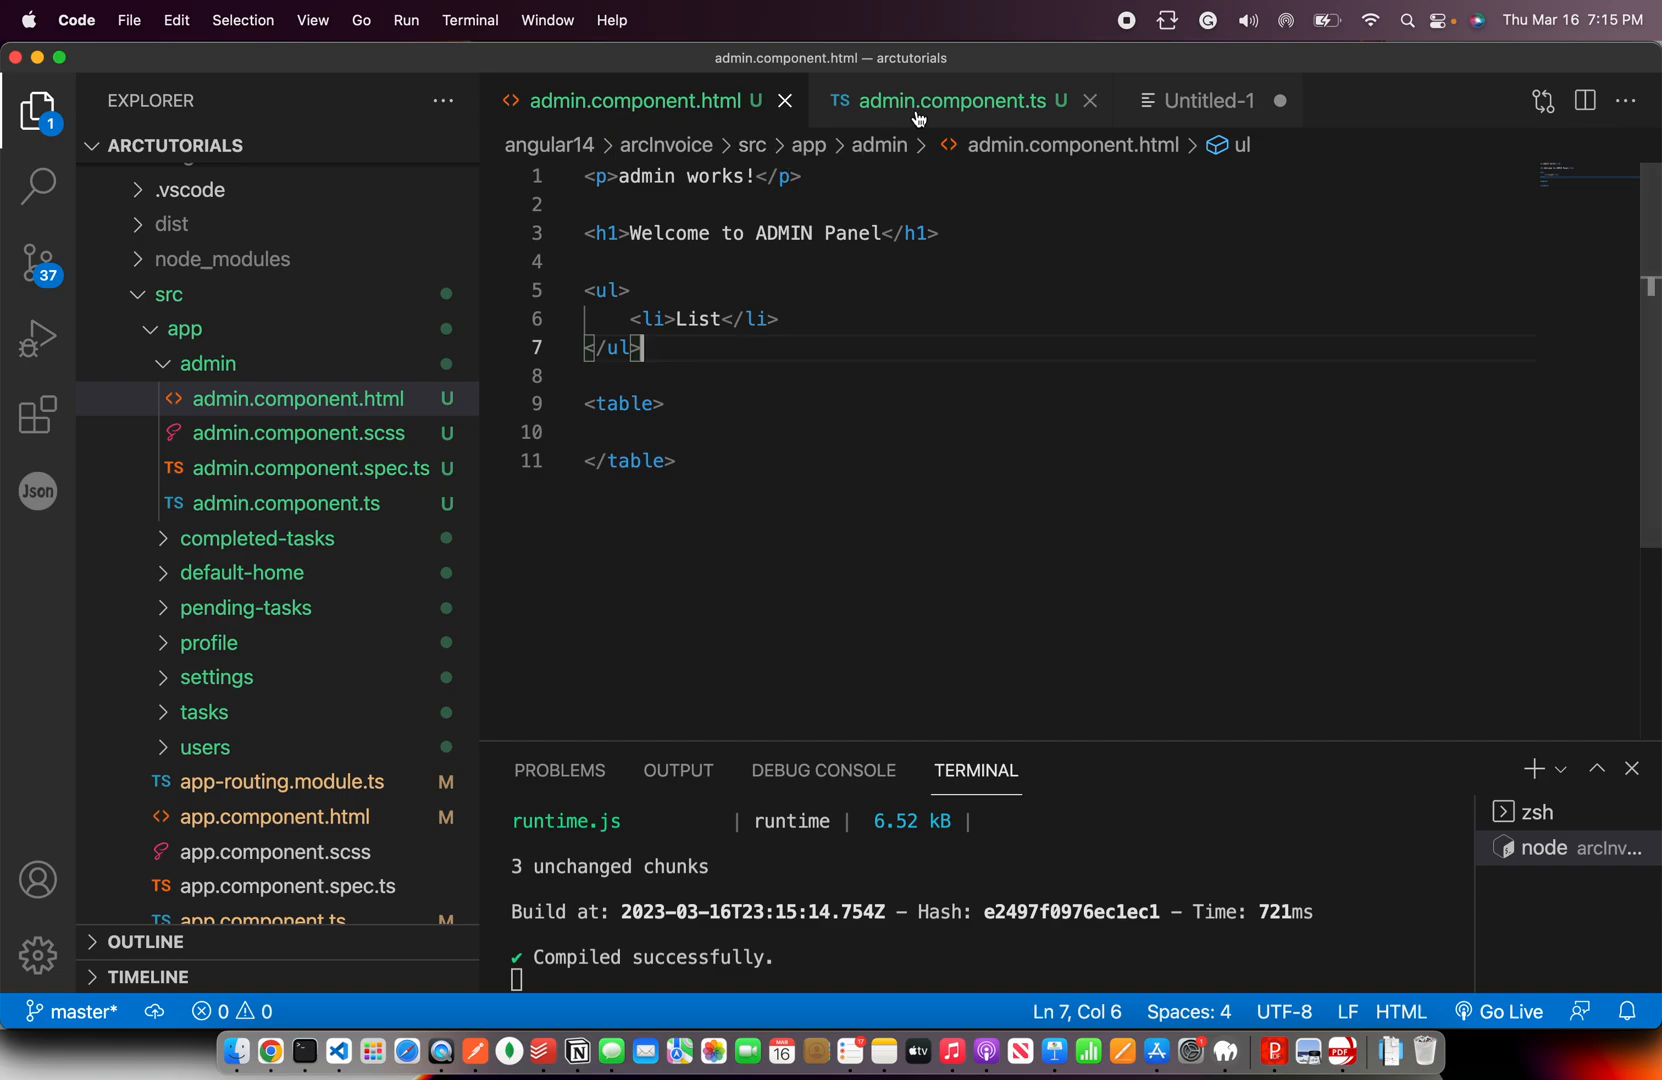
pyautogui.click(1206, 100)
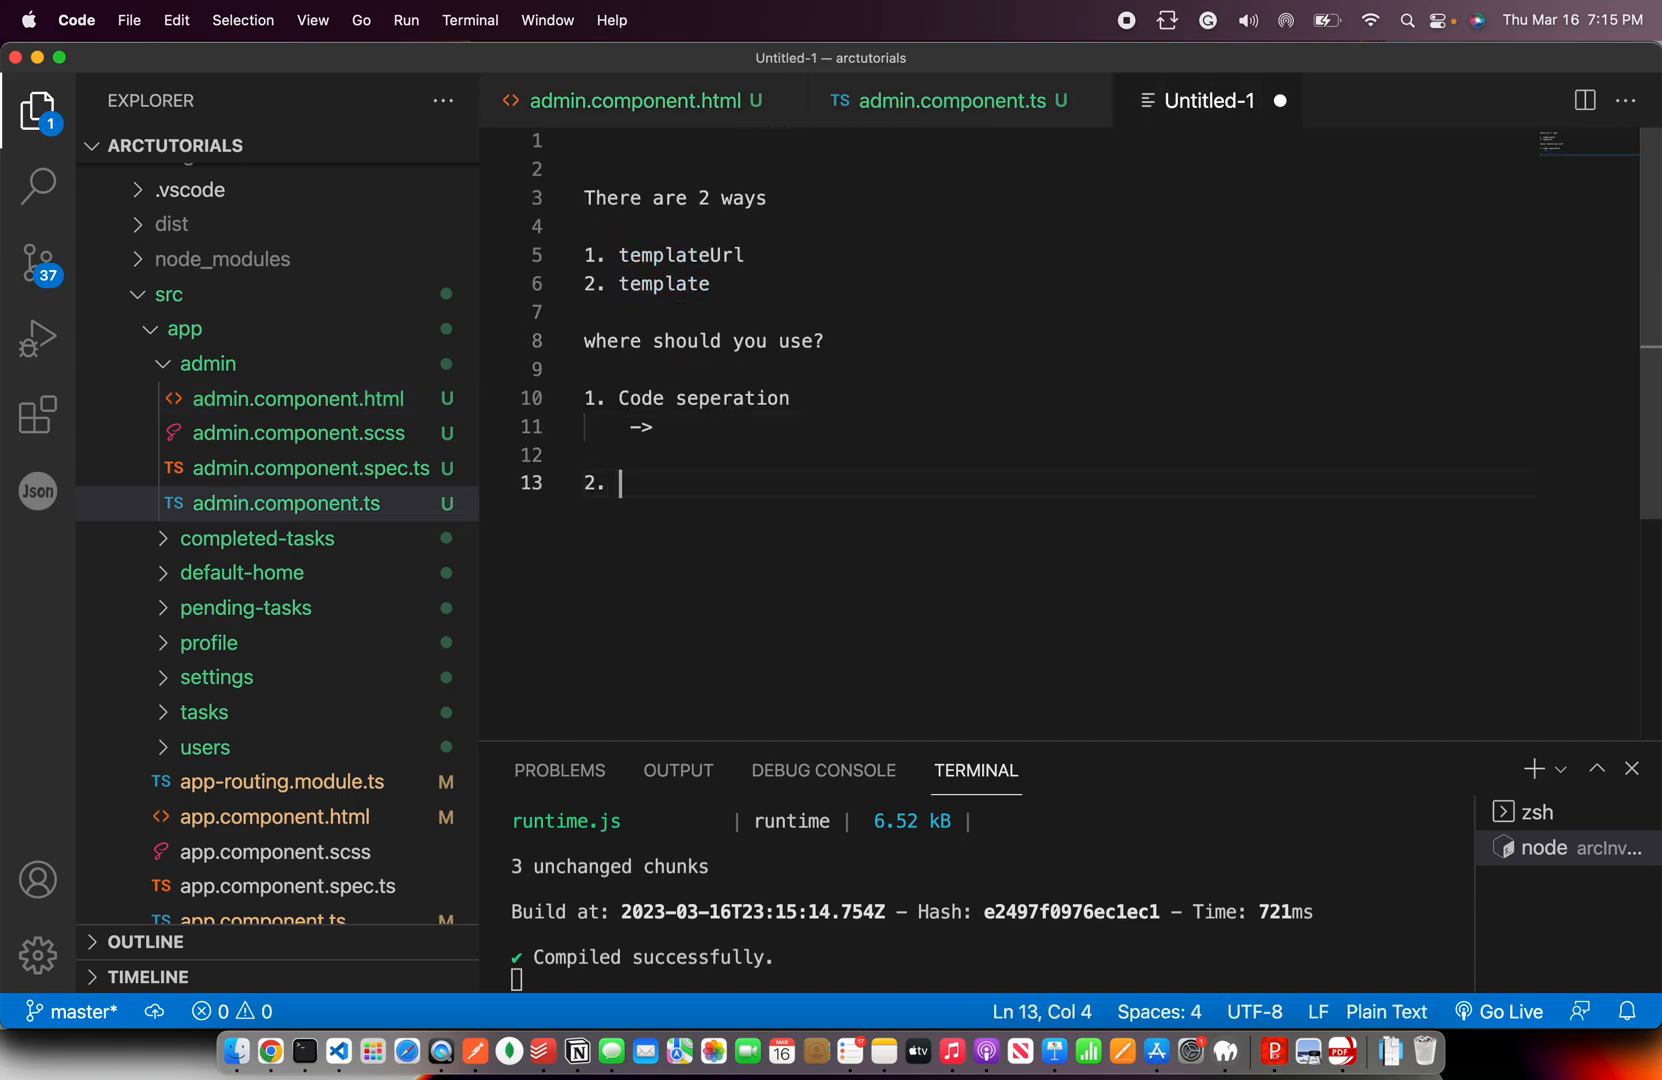
pyautogui.write('Dead simple')
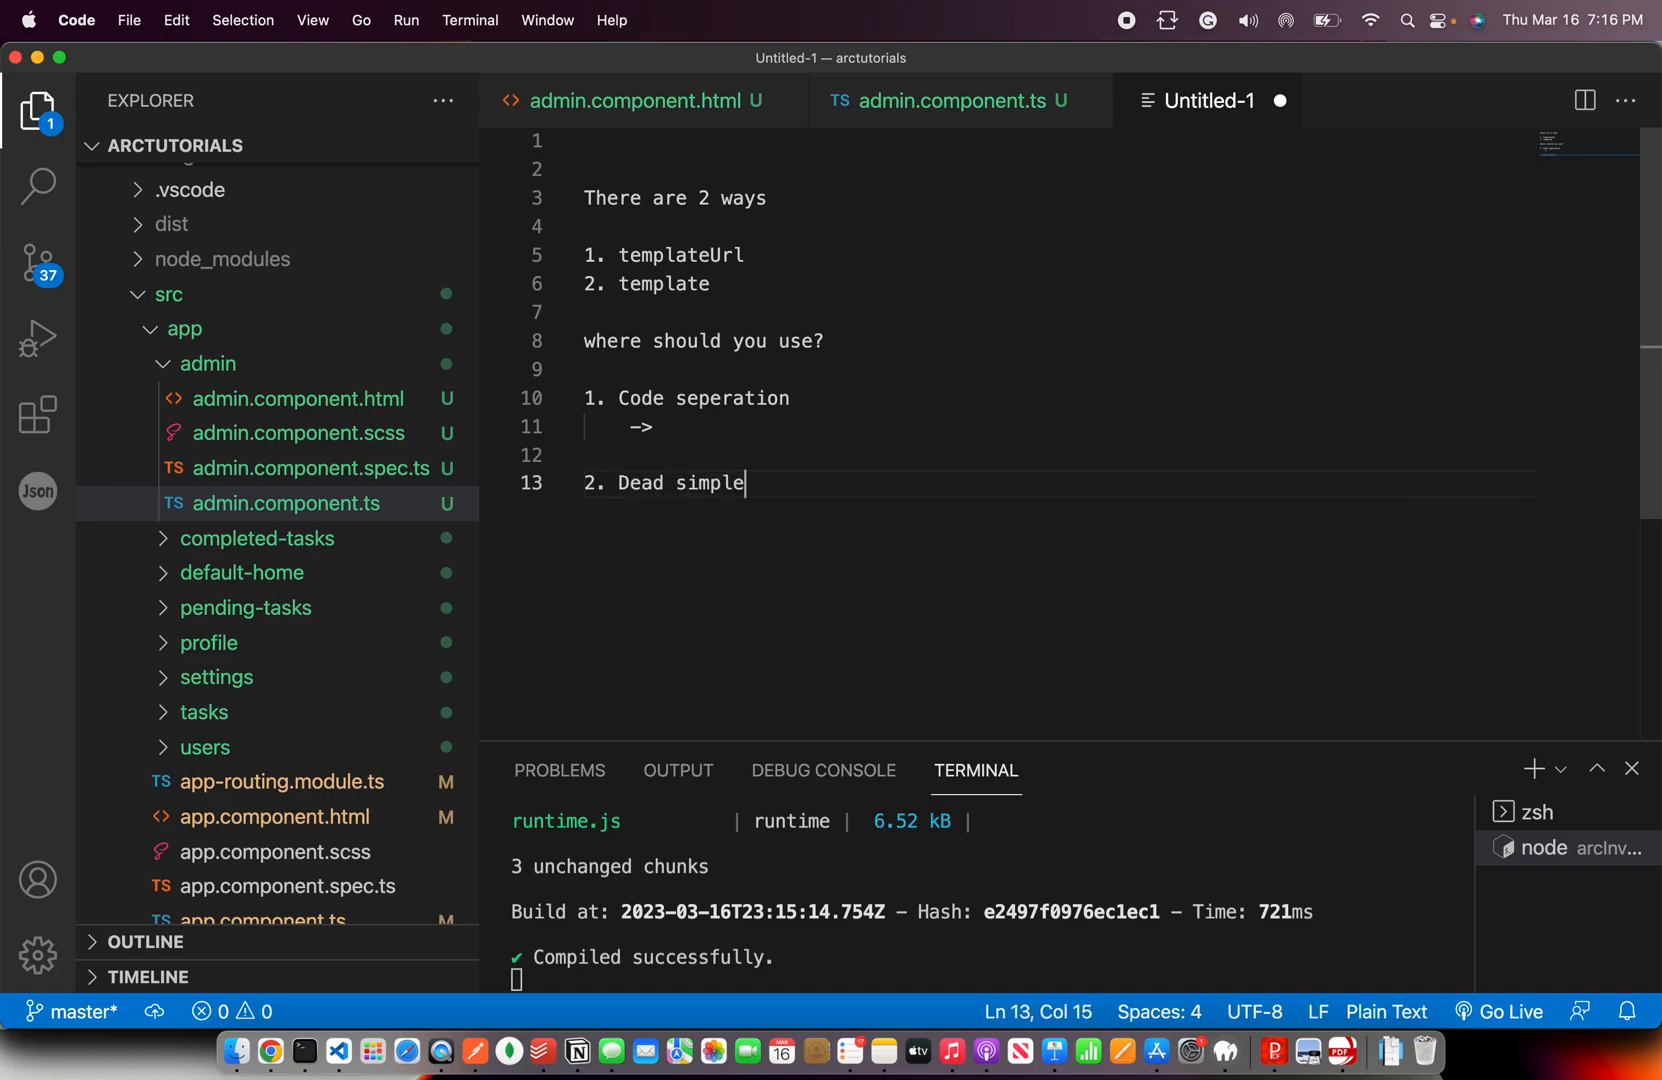
pyautogui.write('component')
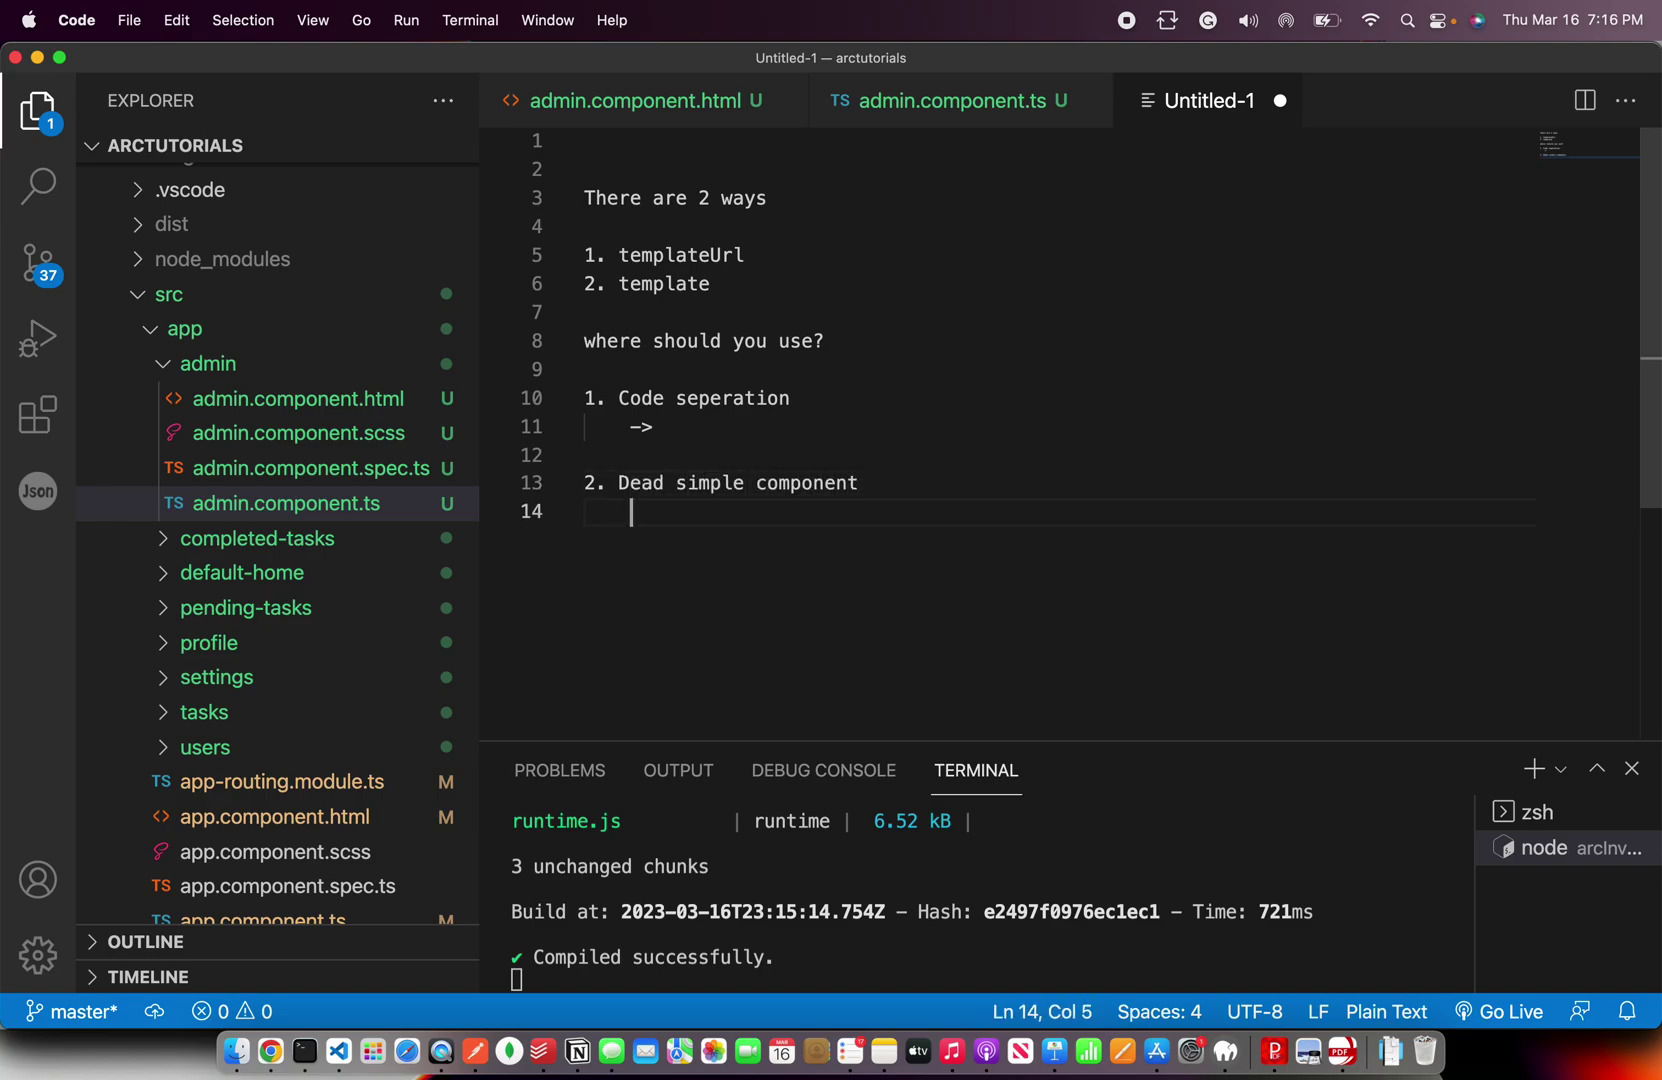
pyautogui.write('->')
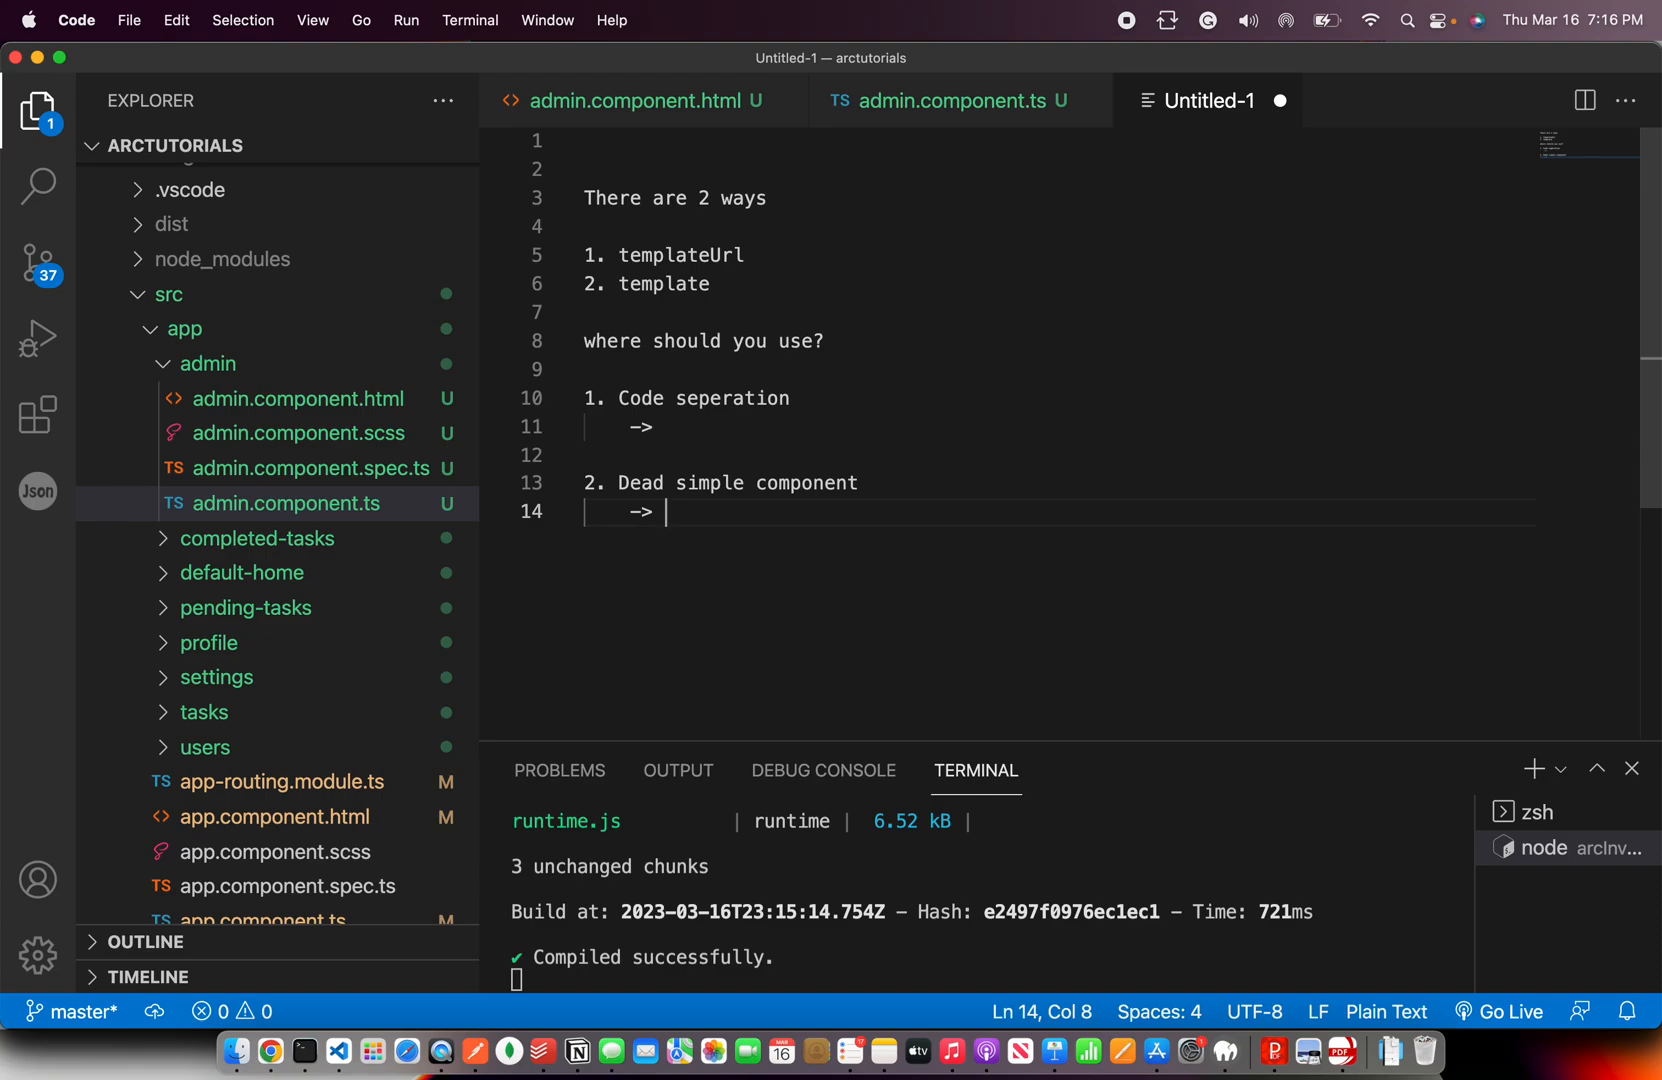
pyautogui.click(952, 100)
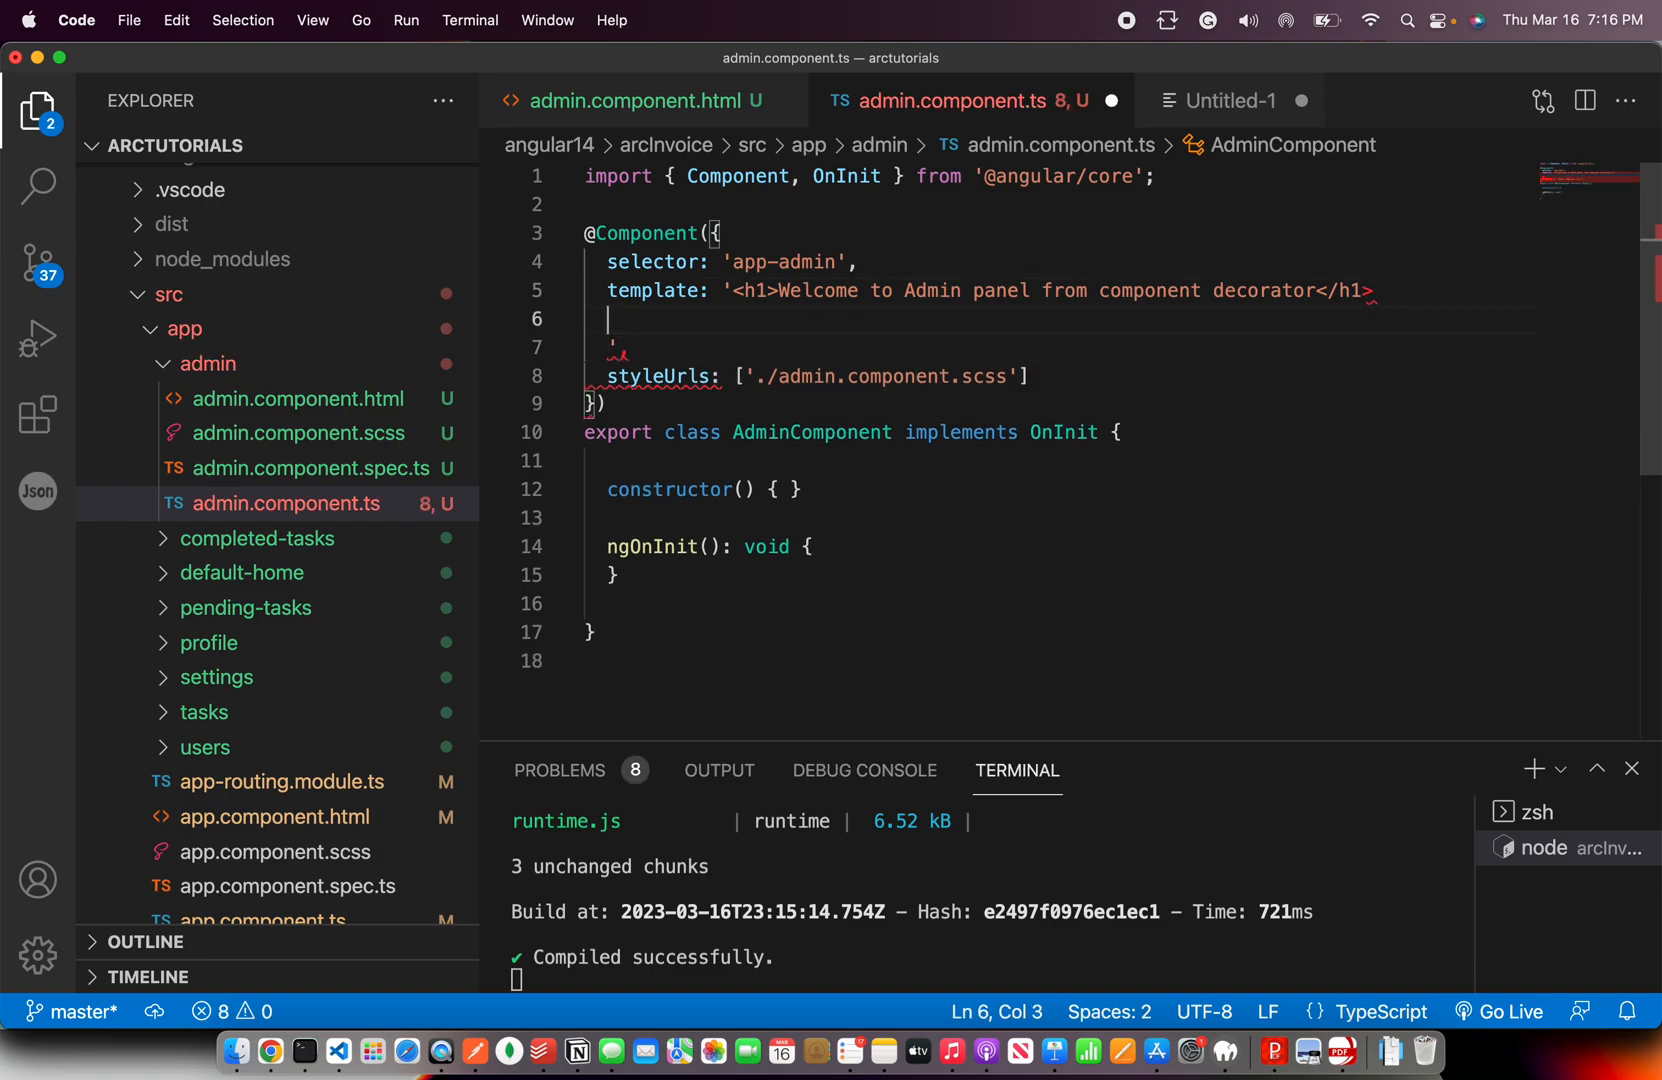
pyautogui.moveTo(1360, 264)
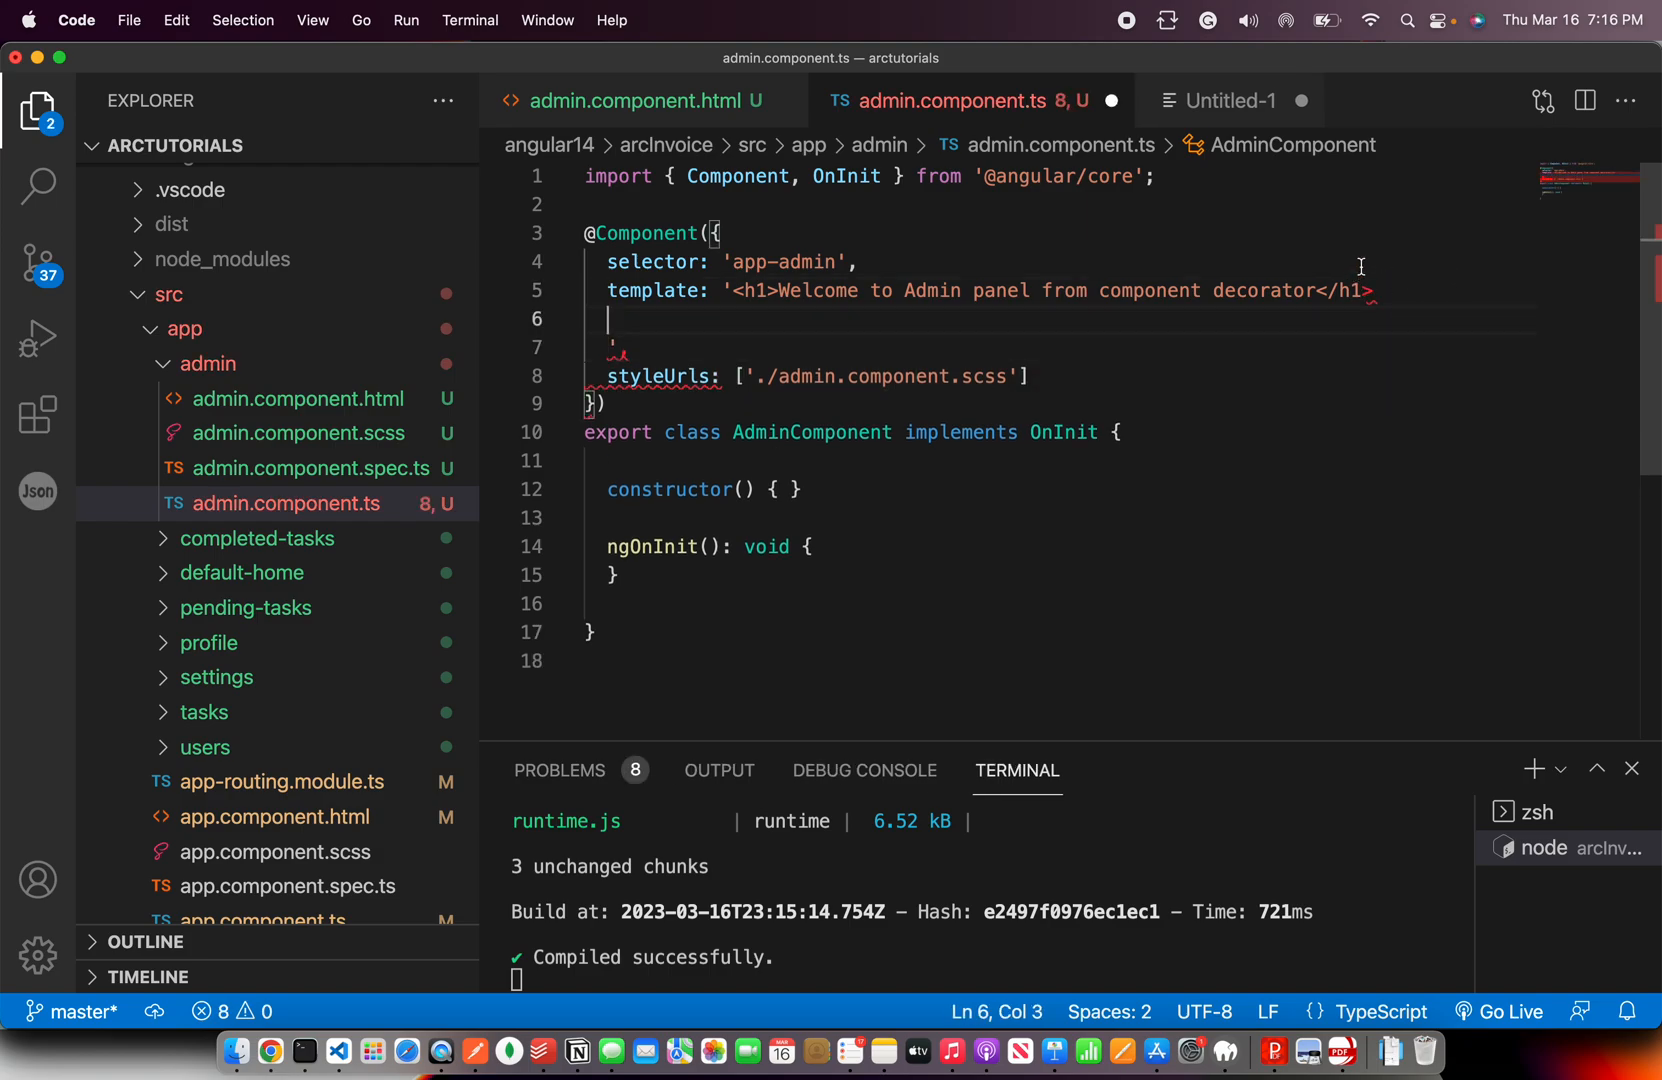
pyautogui.moveTo(956, 330)
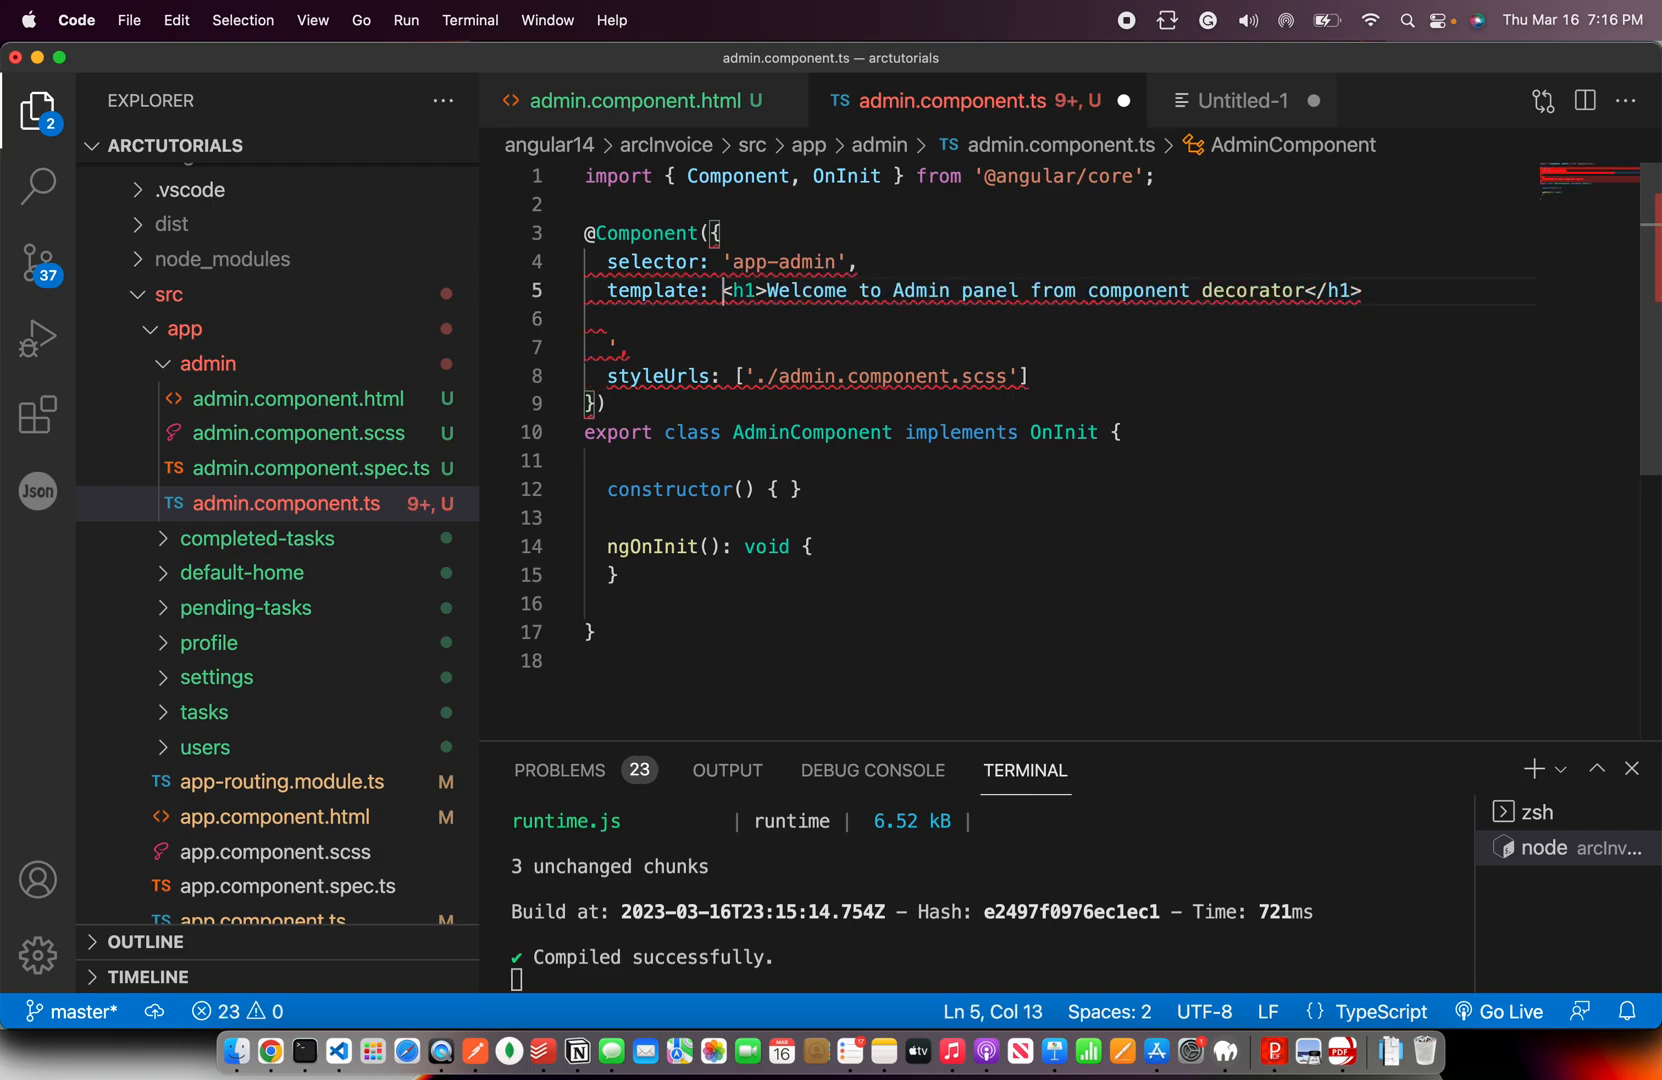
# Add <p>this is a paragraph inside component decorator</p> to the inline template string
pyautogui.write('`')
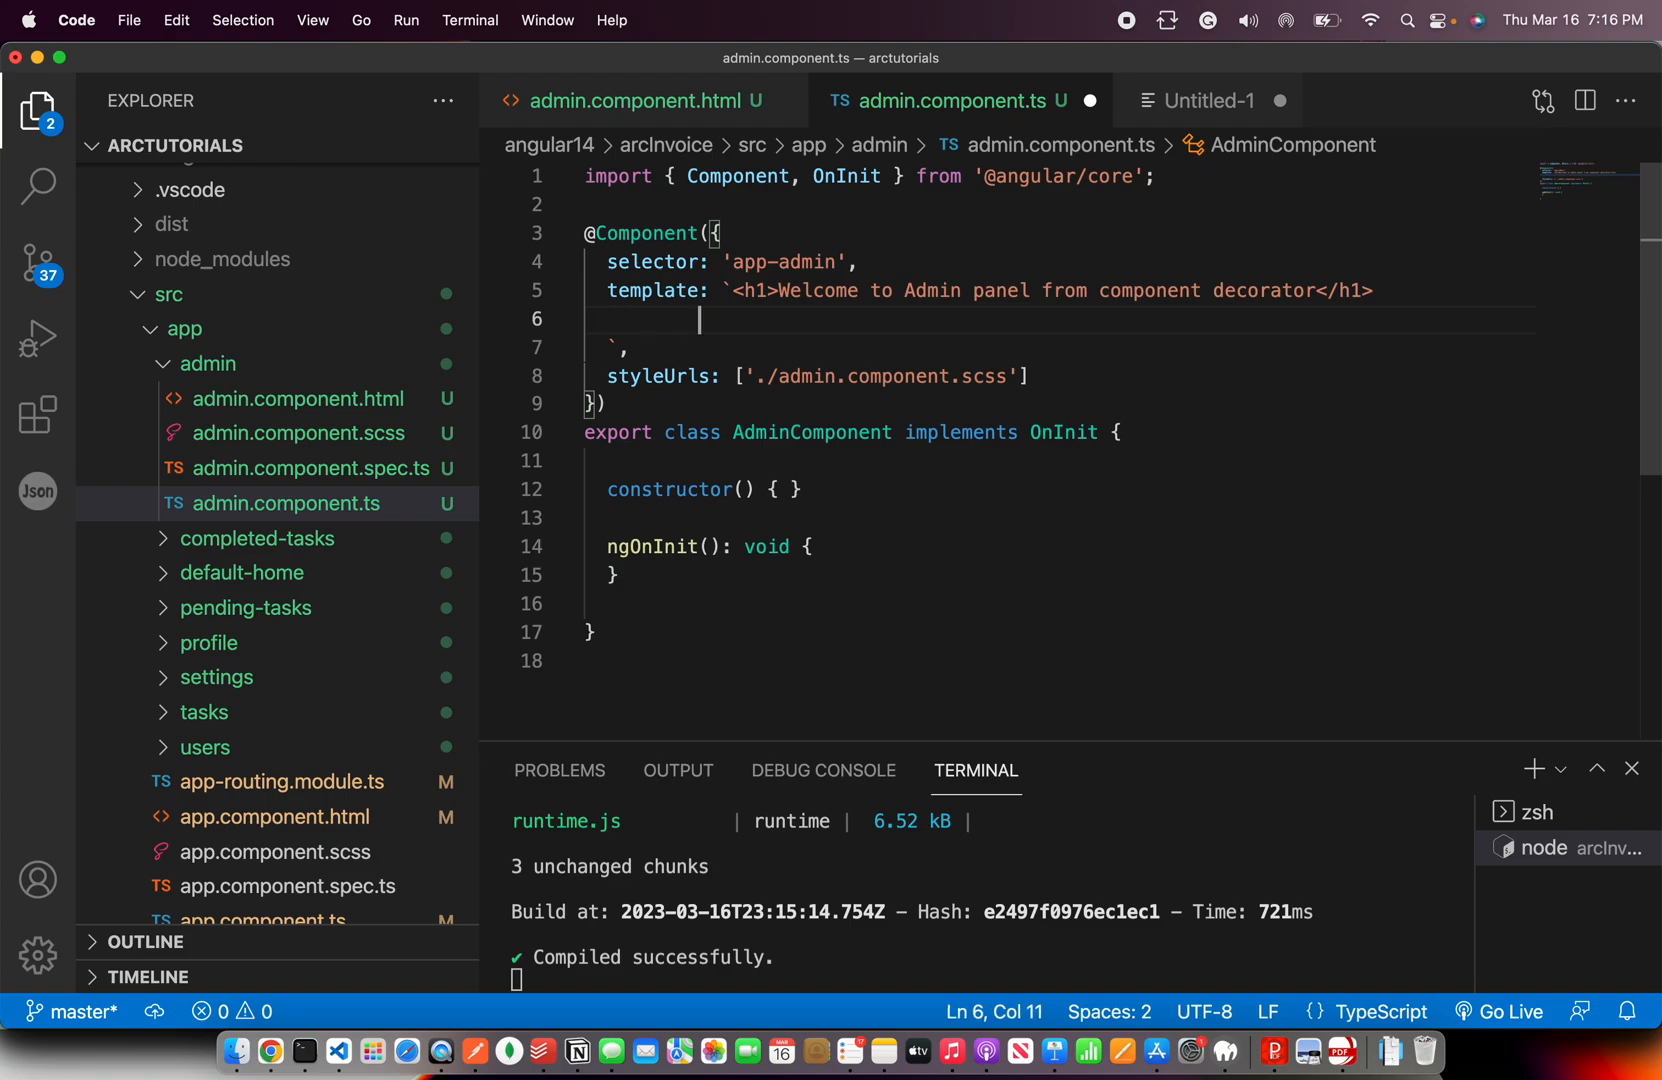
pyautogui.write('<p> this')
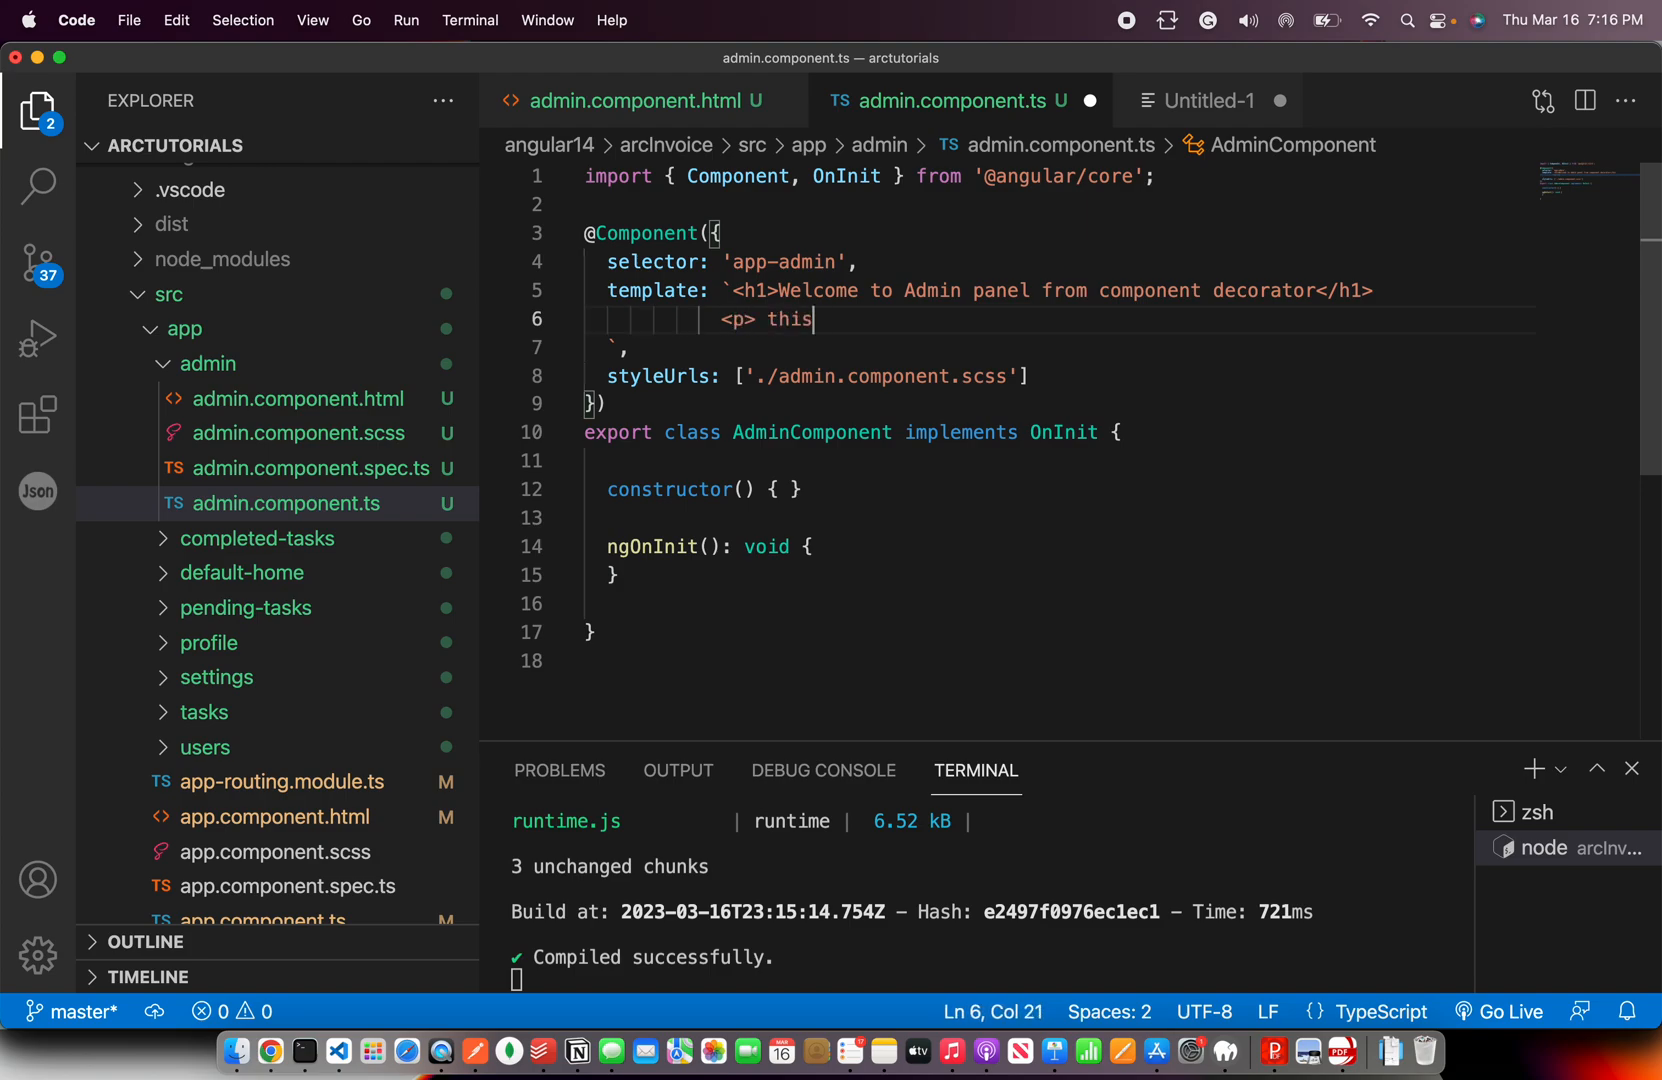
pyautogui.write('is a parahr')
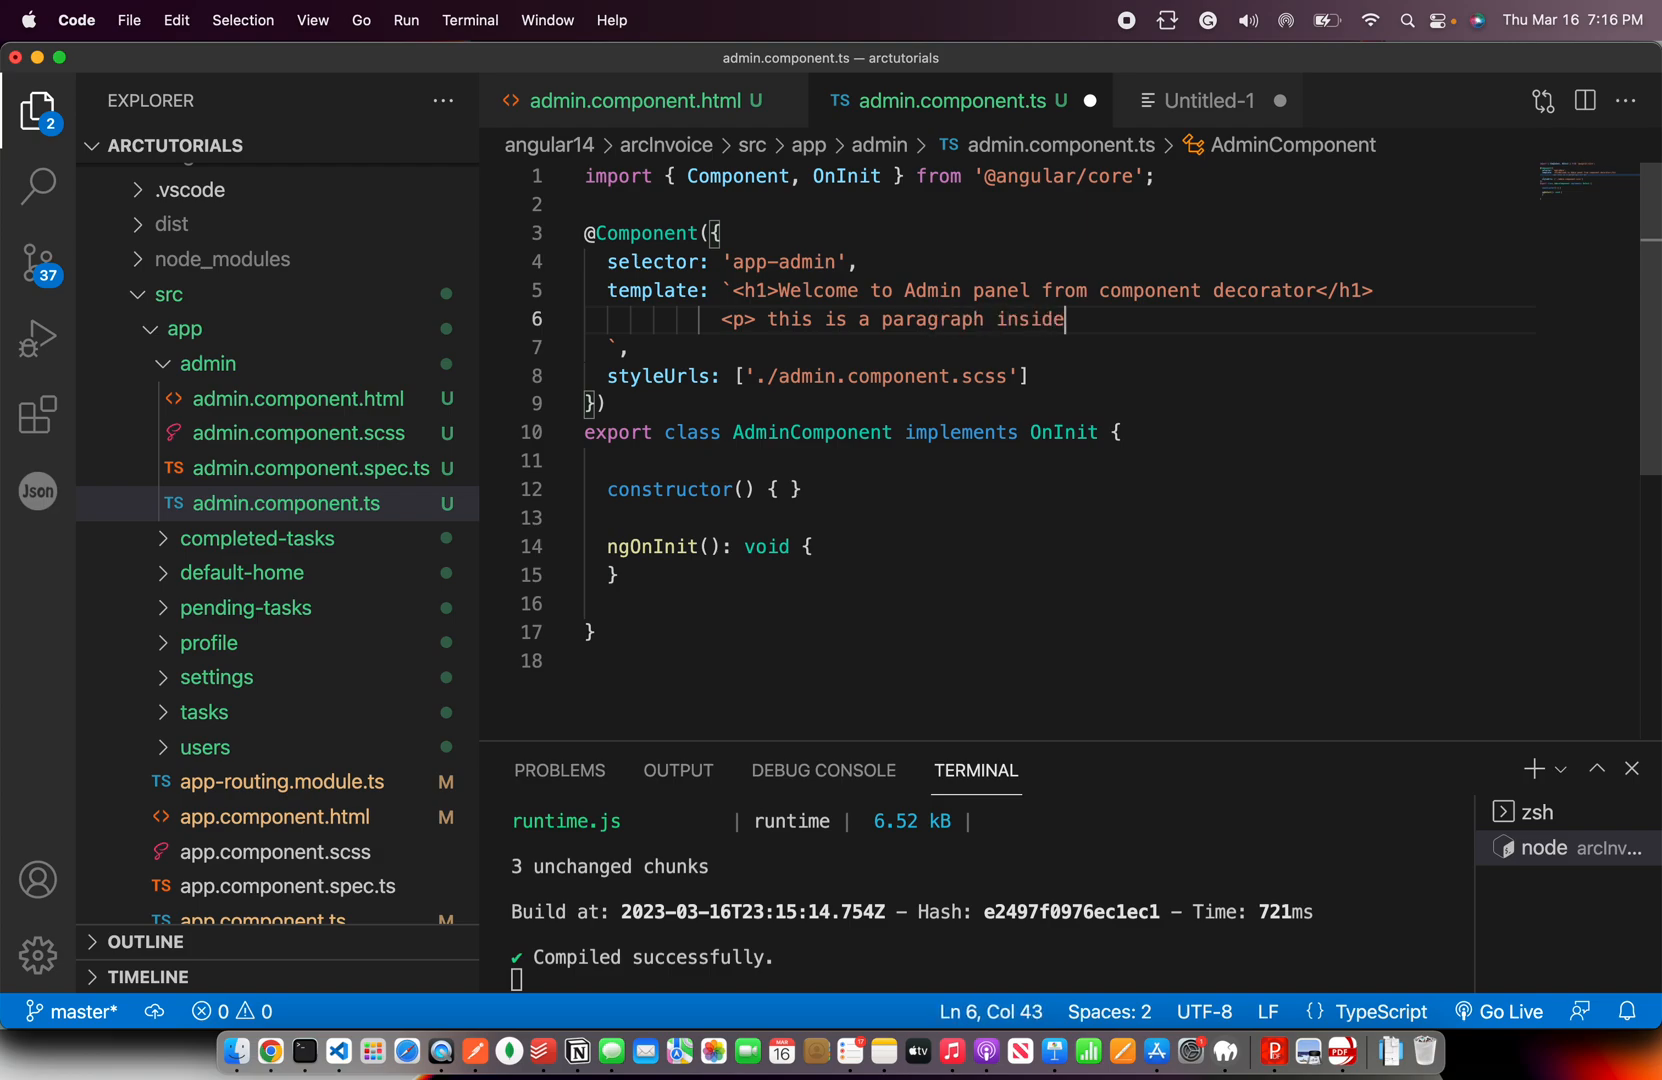
pyautogui.write('component decor')
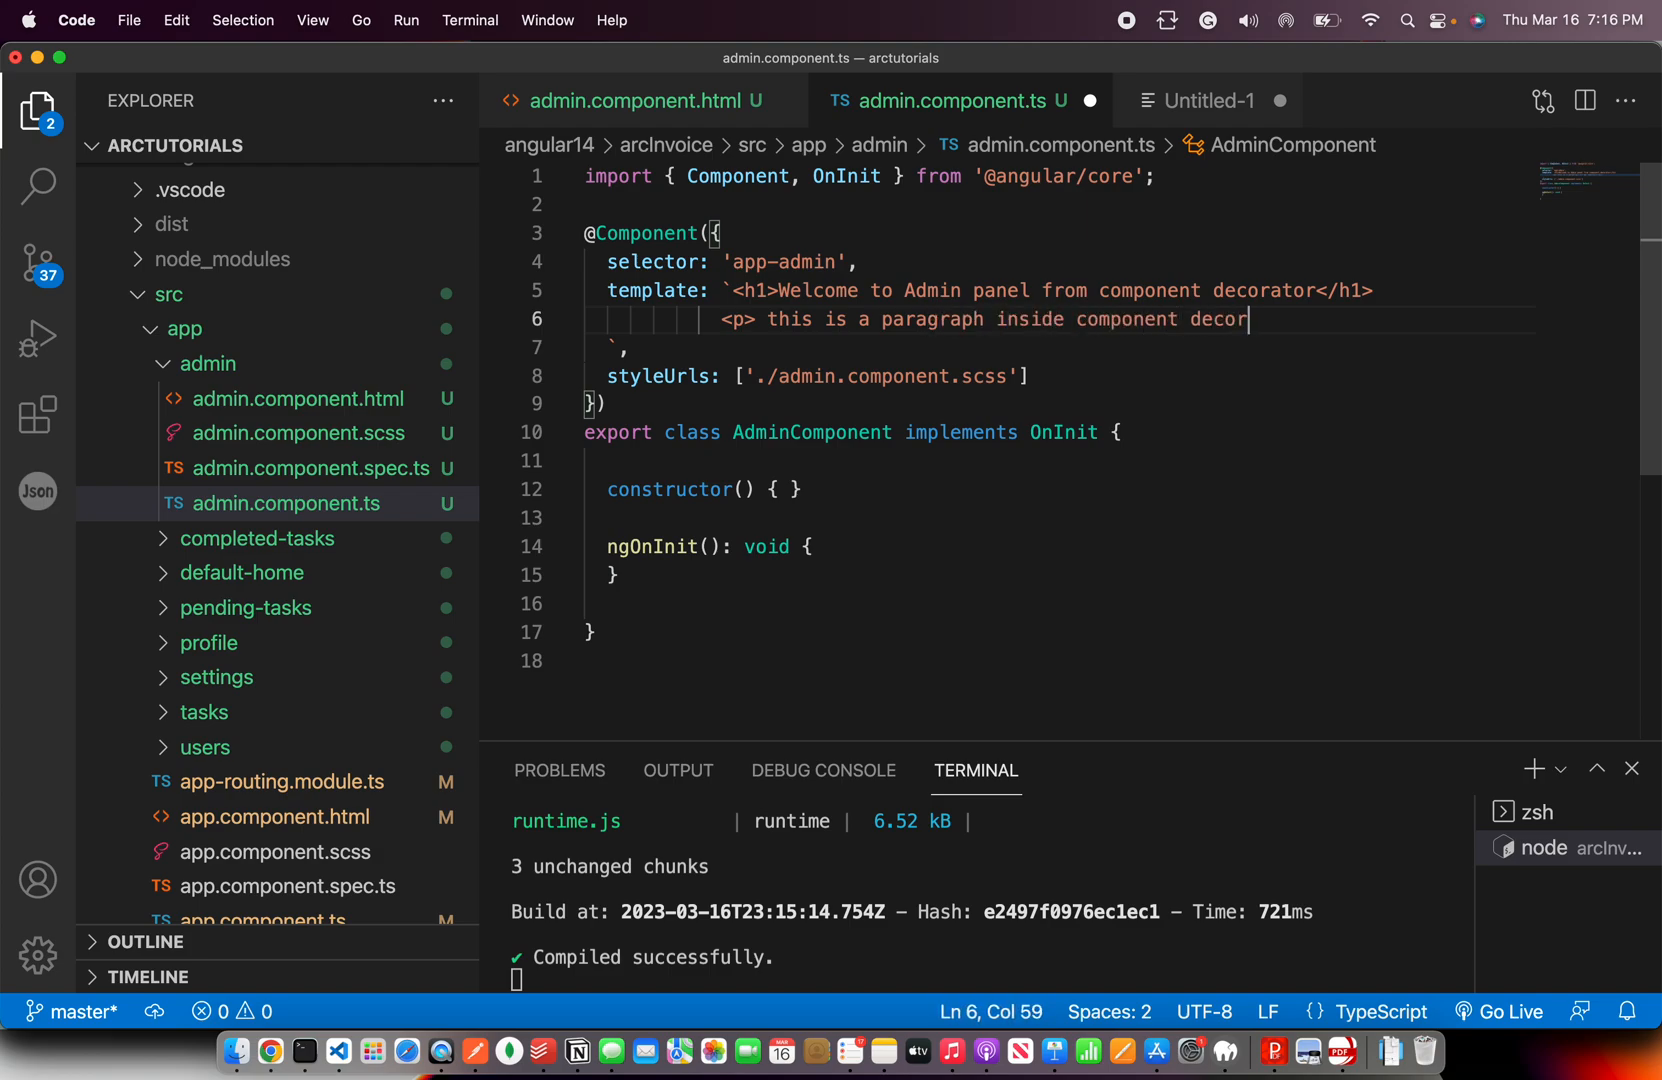
pyautogui.write('ator</')
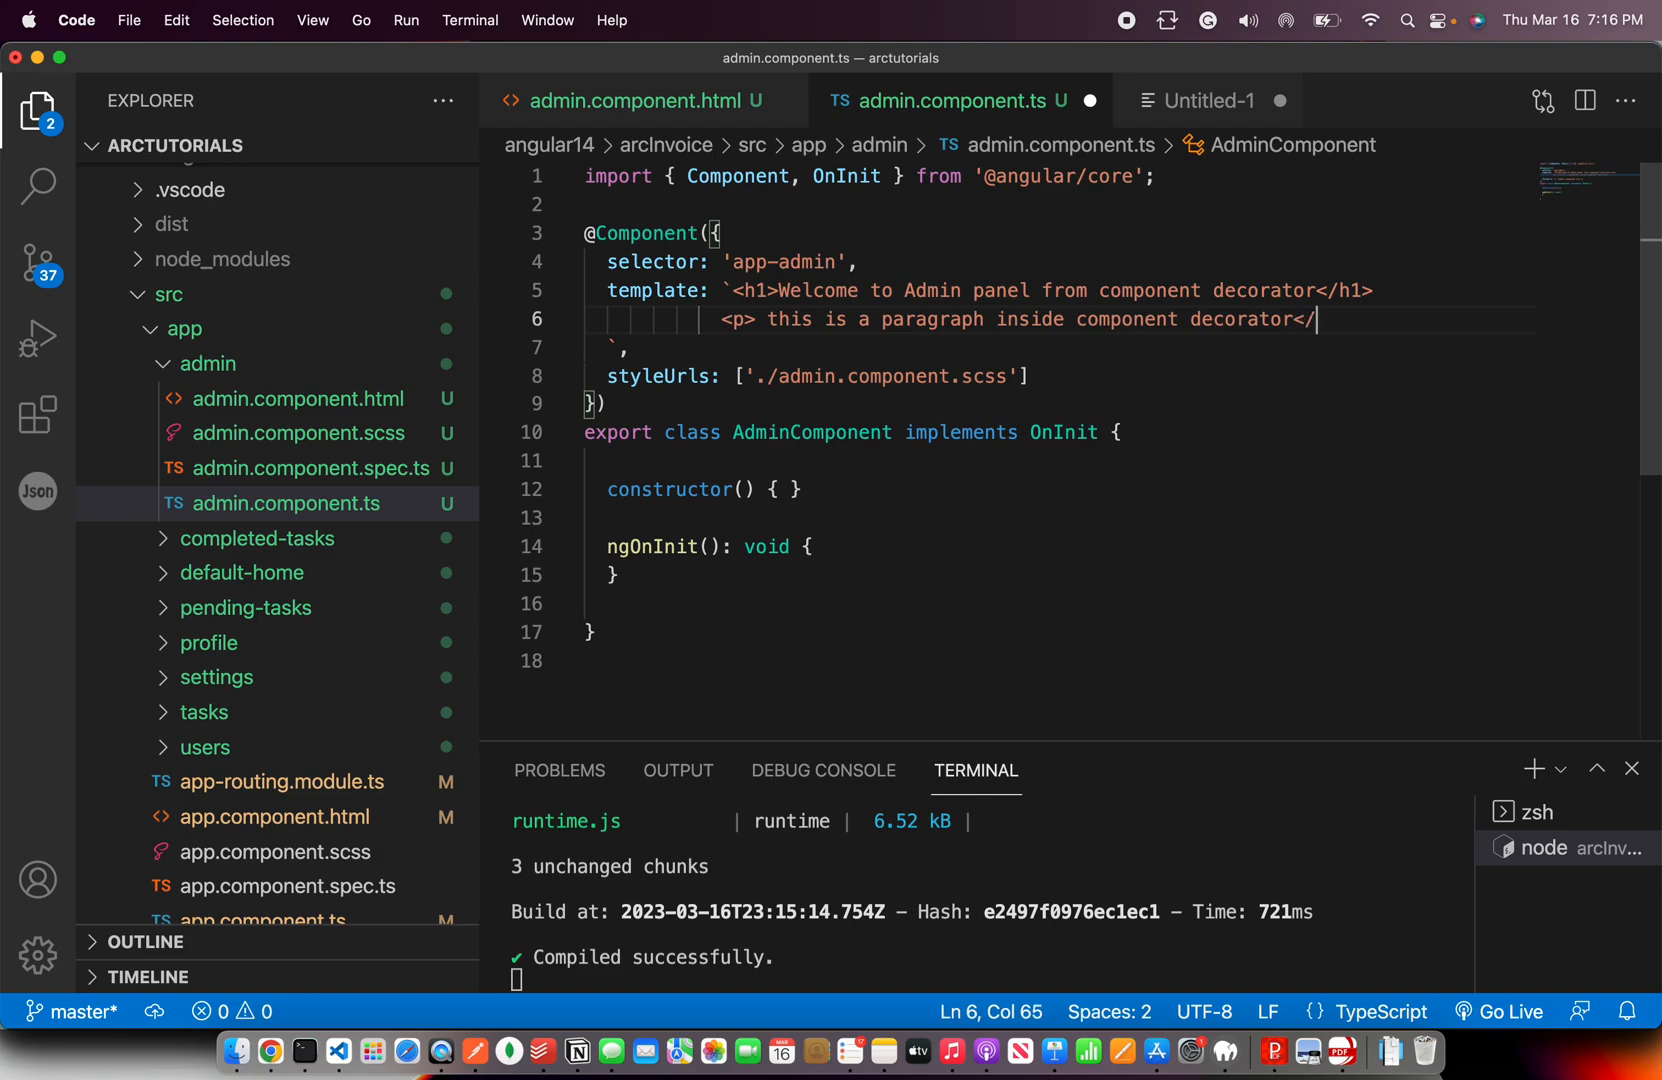
pyautogui.write('p>')
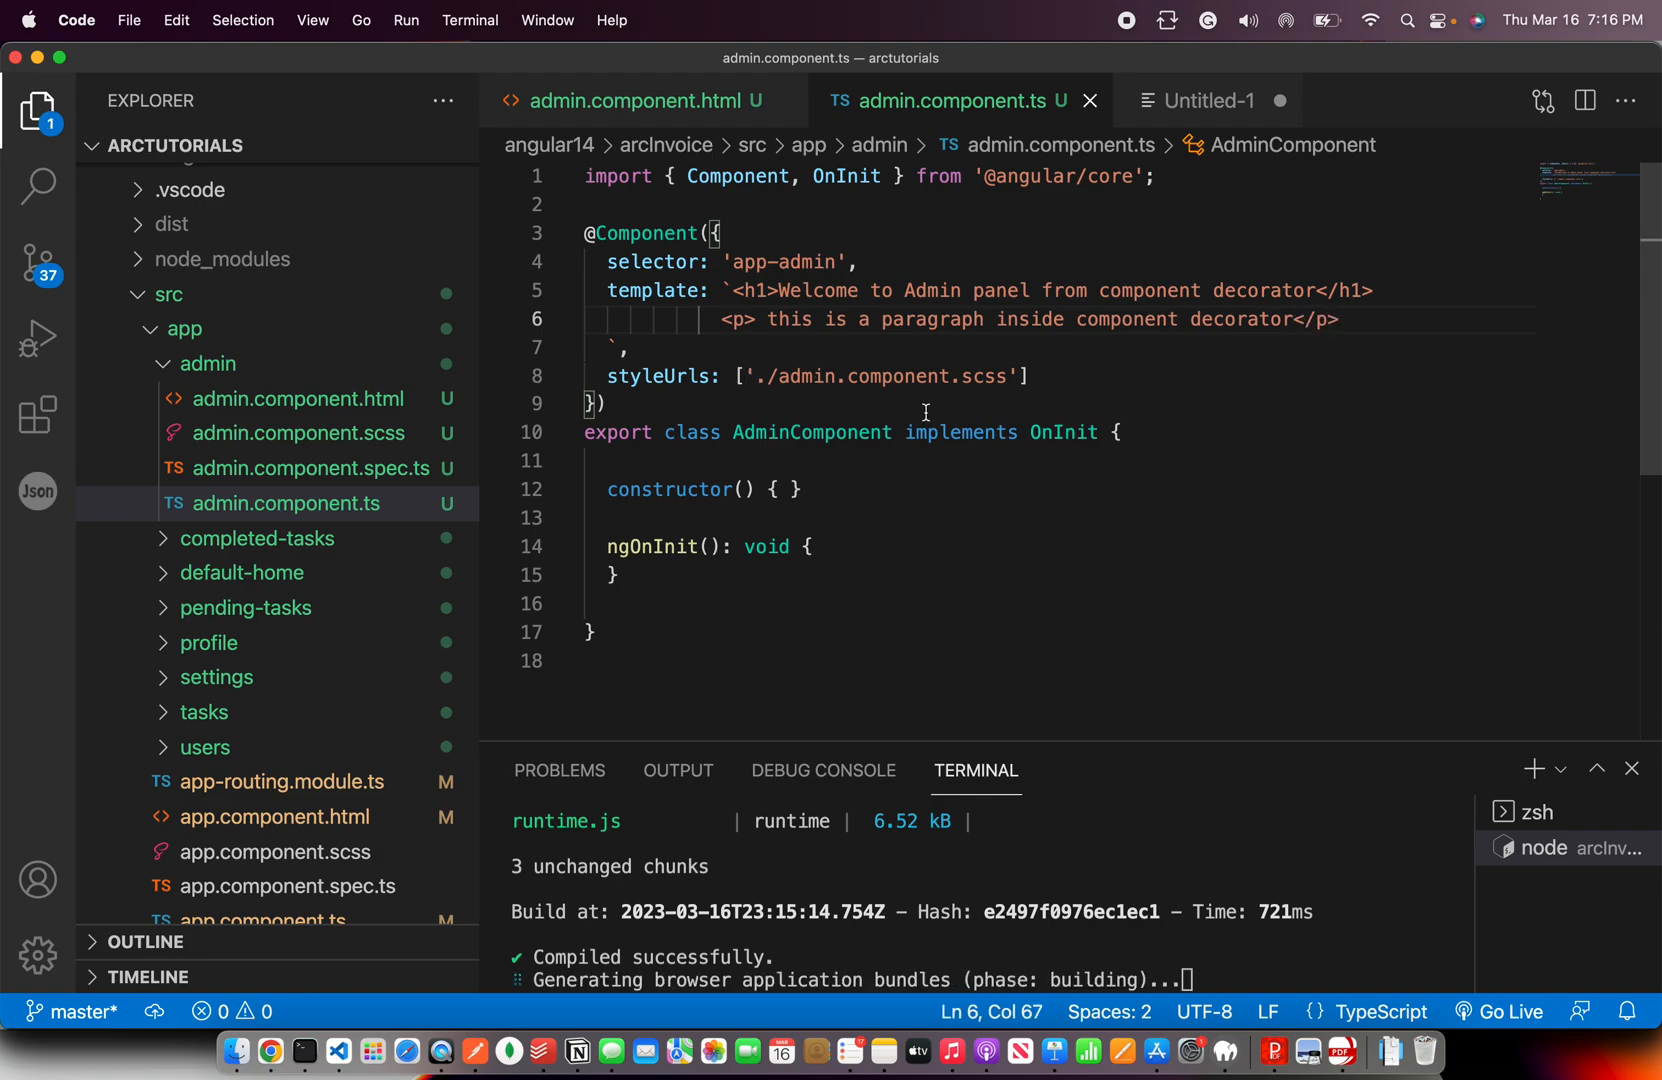
# Check the rendered paragraph on the admin page, then return to the component code
pyautogui.click(594, 460)
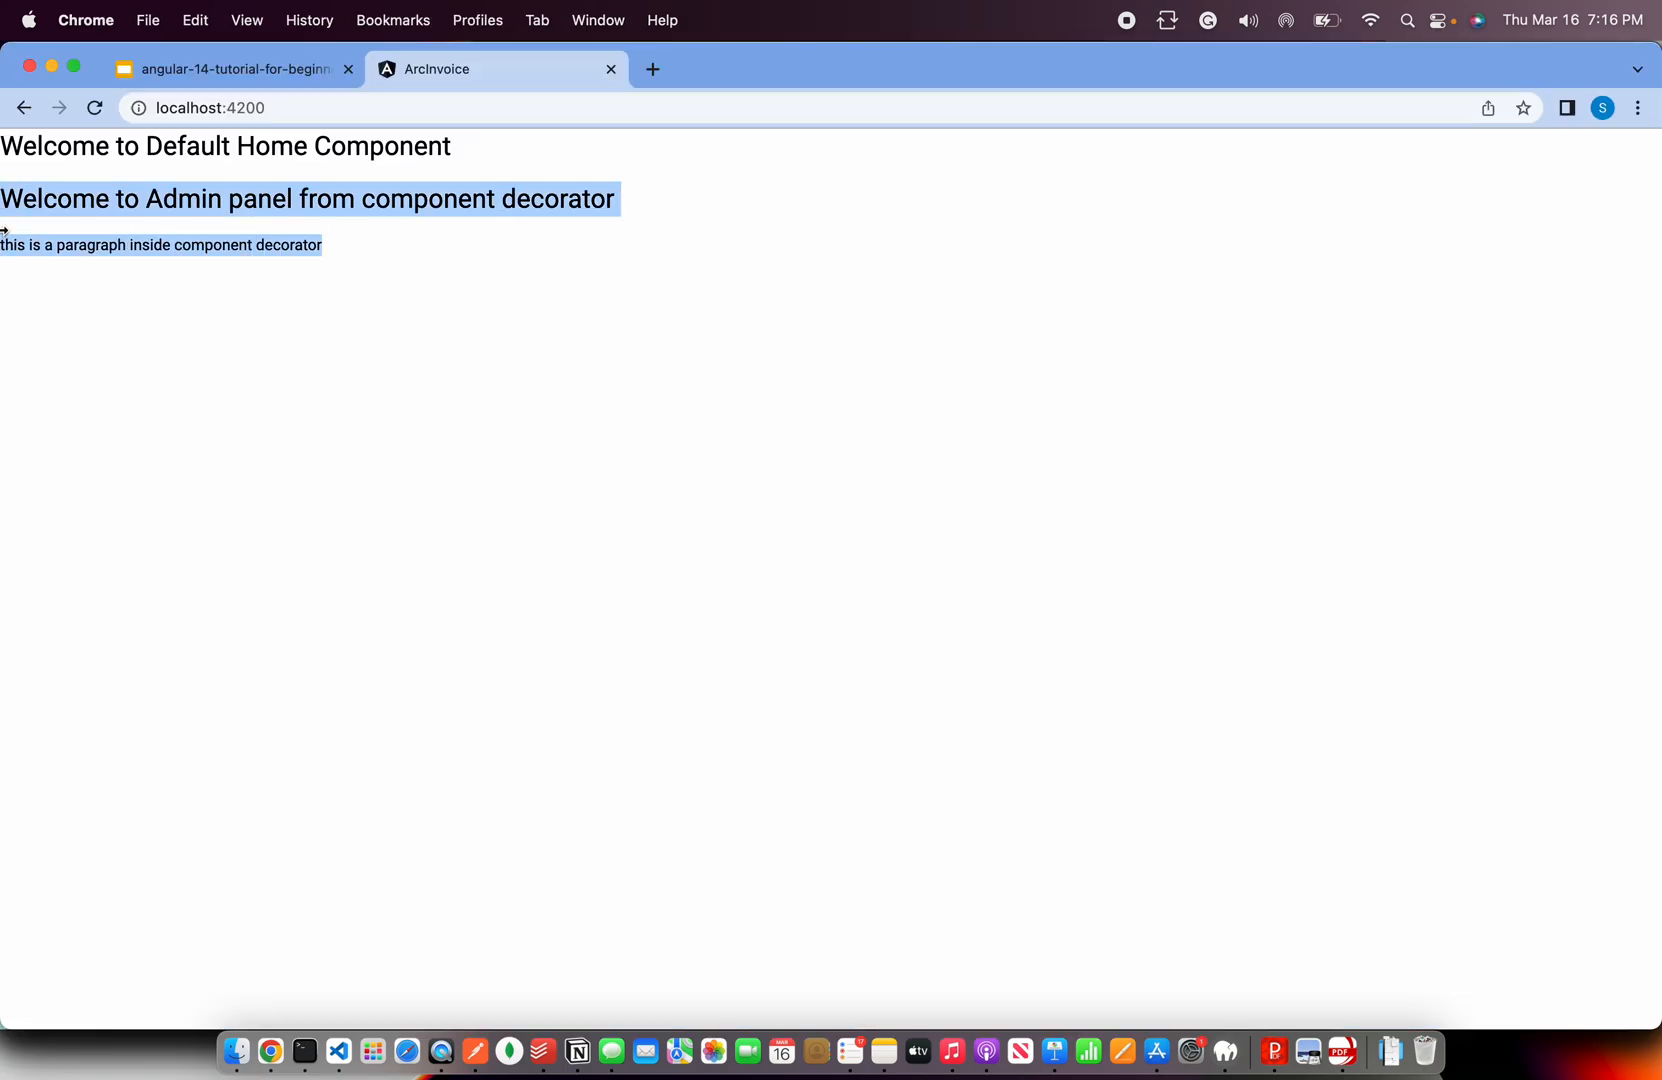
pyautogui.click(304, 1050)
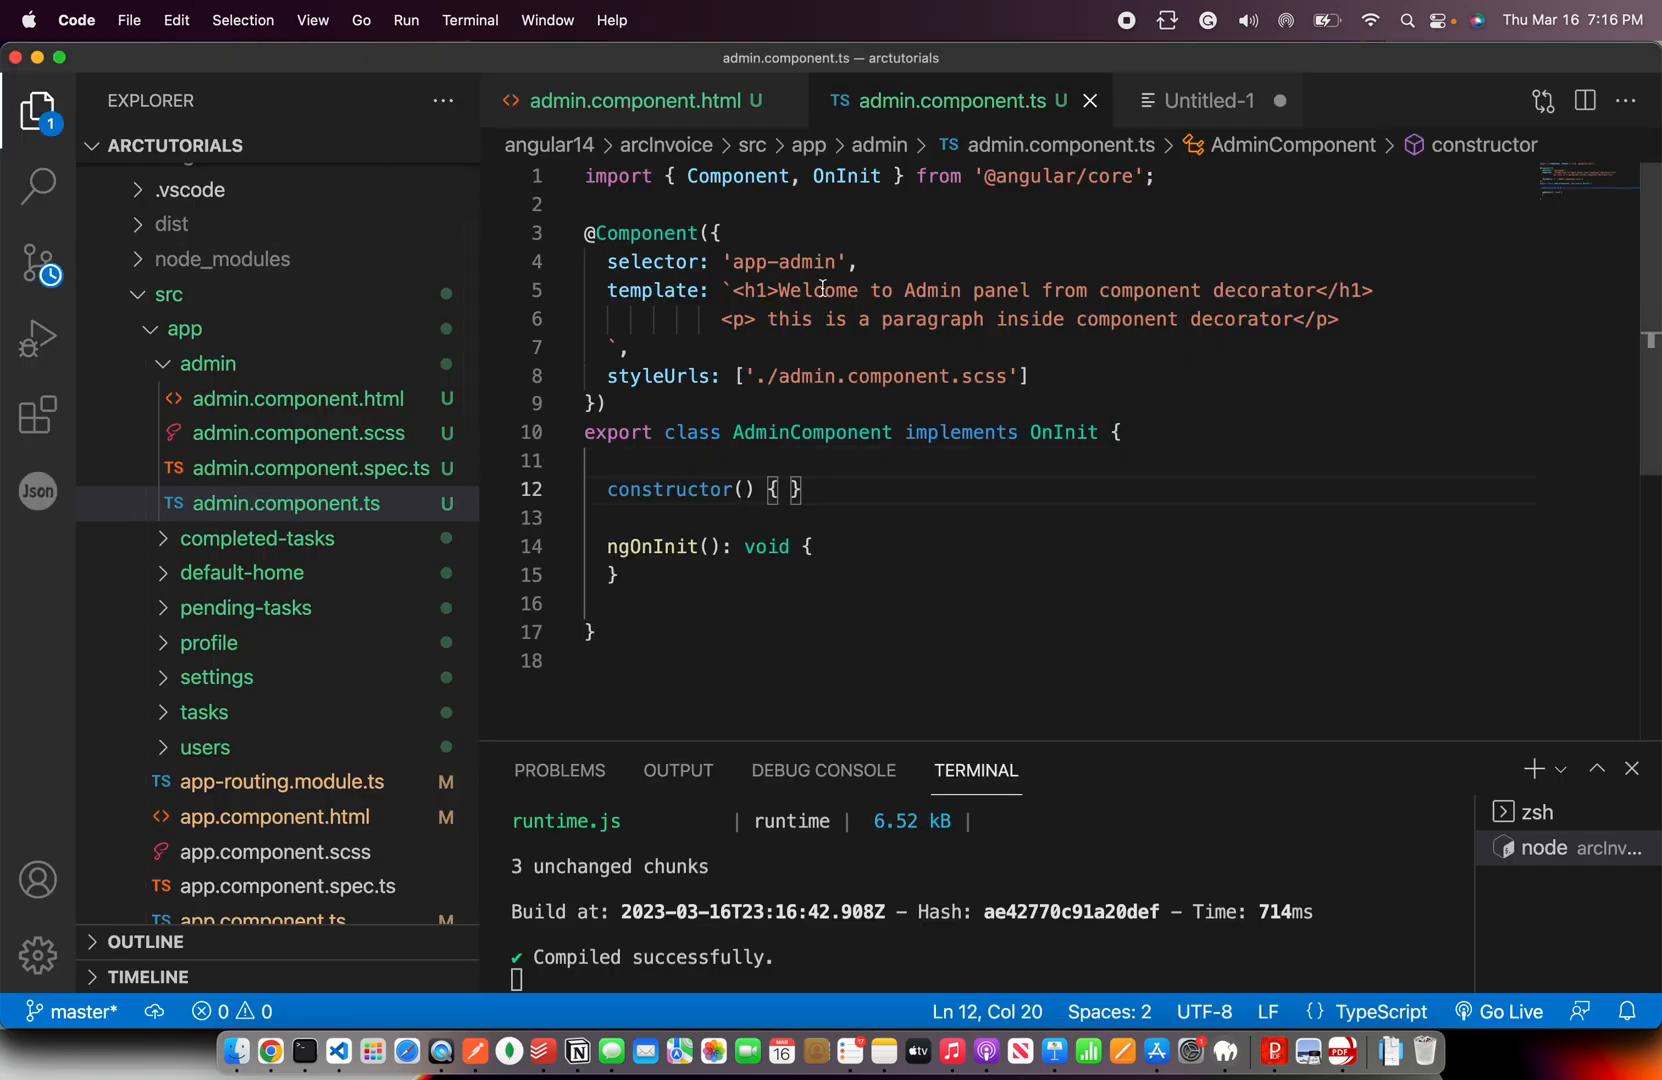
# Add 'message / notification' and 'without any events' under Dead simple component
pyautogui.click(1208, 100)
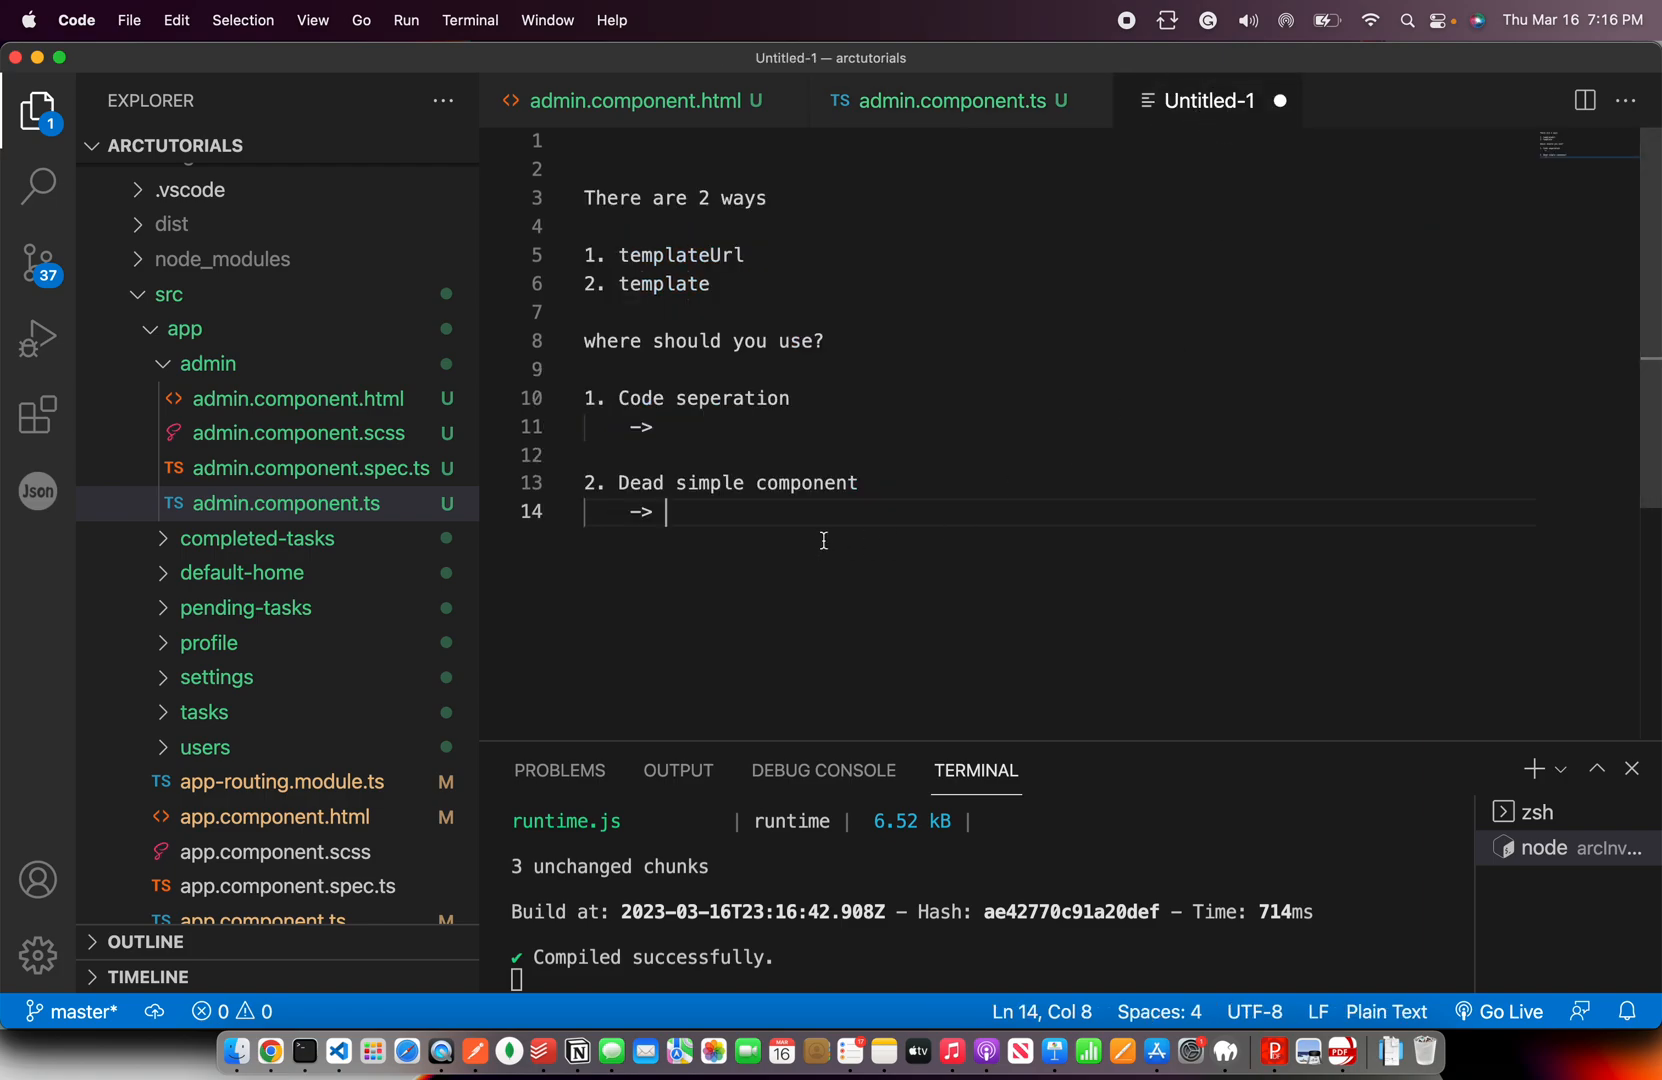
pyautogui.moveTo(812, 520)
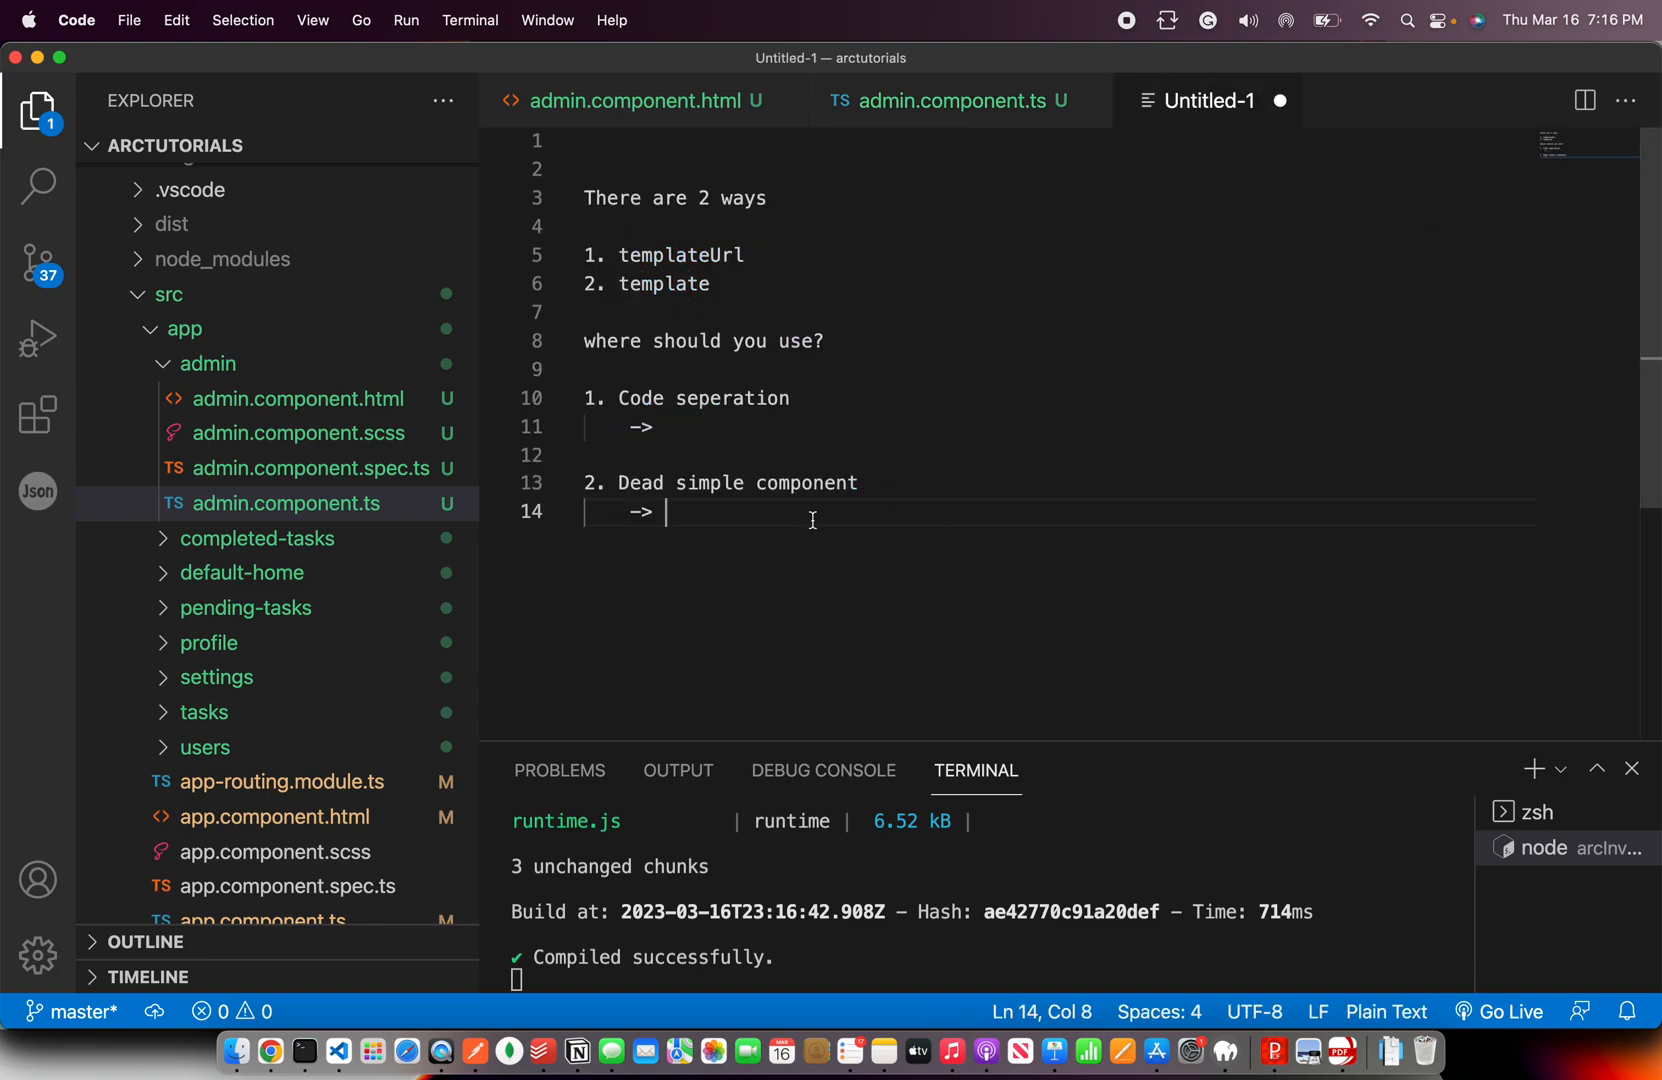
pyautogui.moveTo(816, 526)
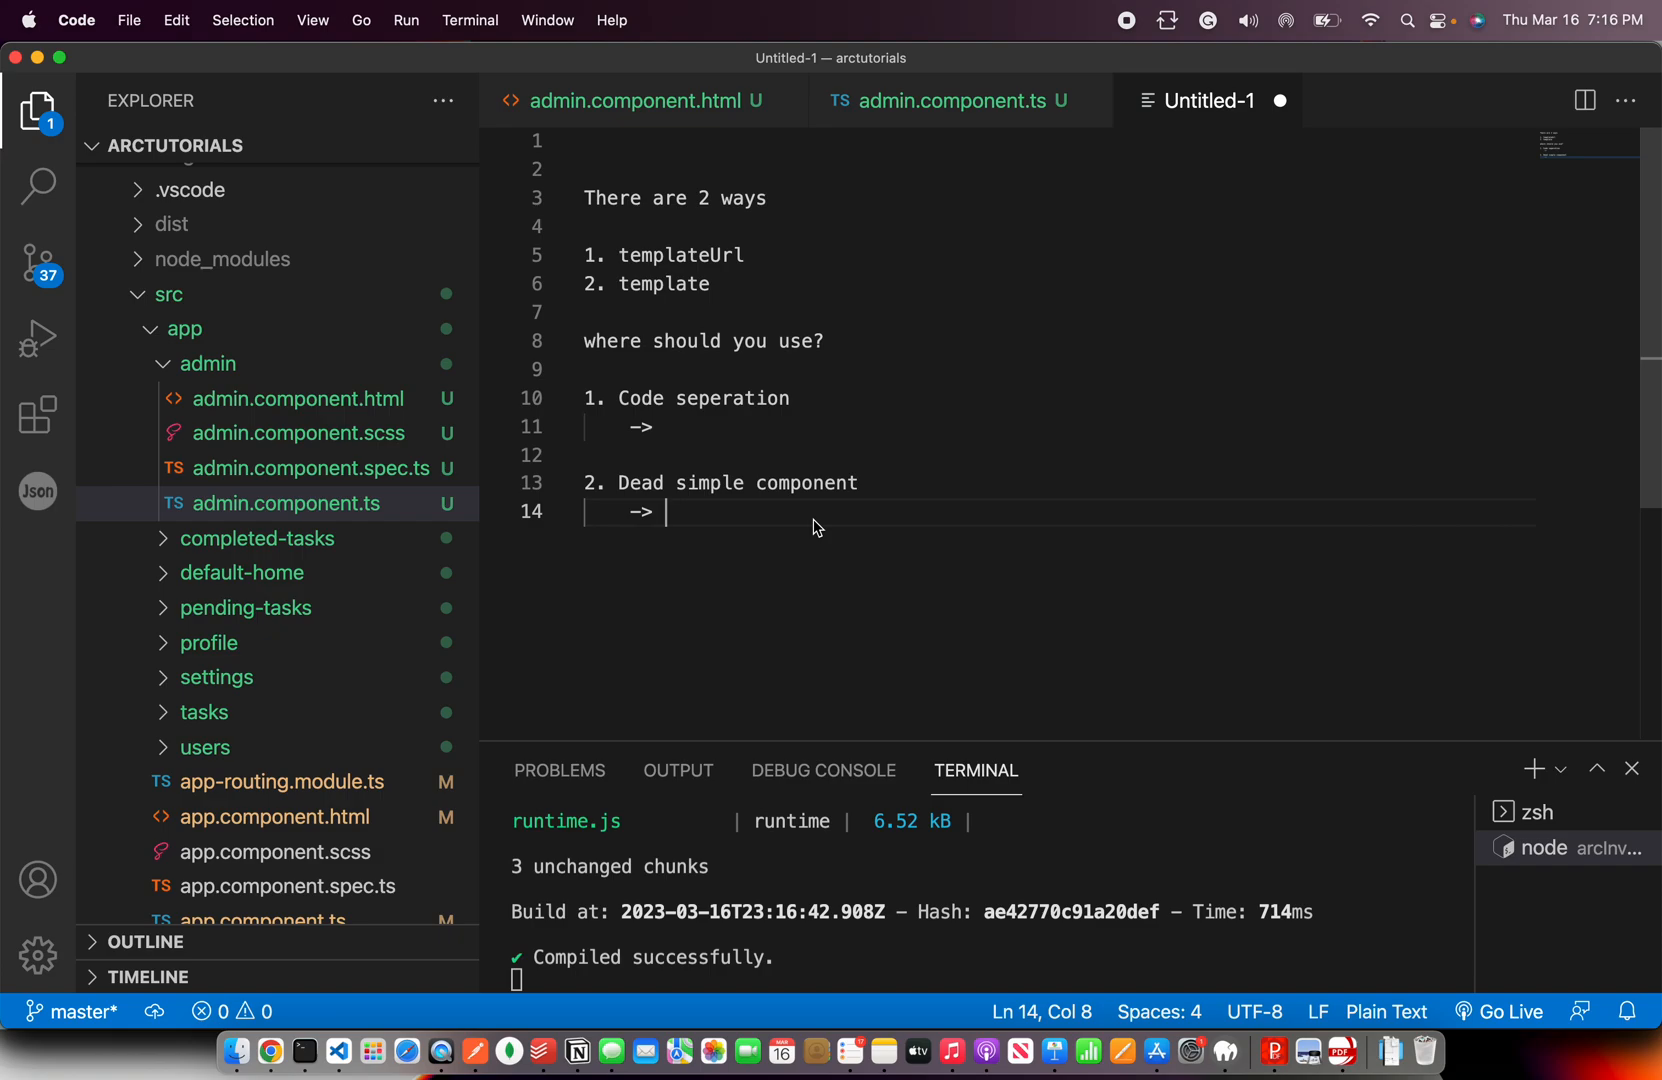
pyautogui.write('message /')
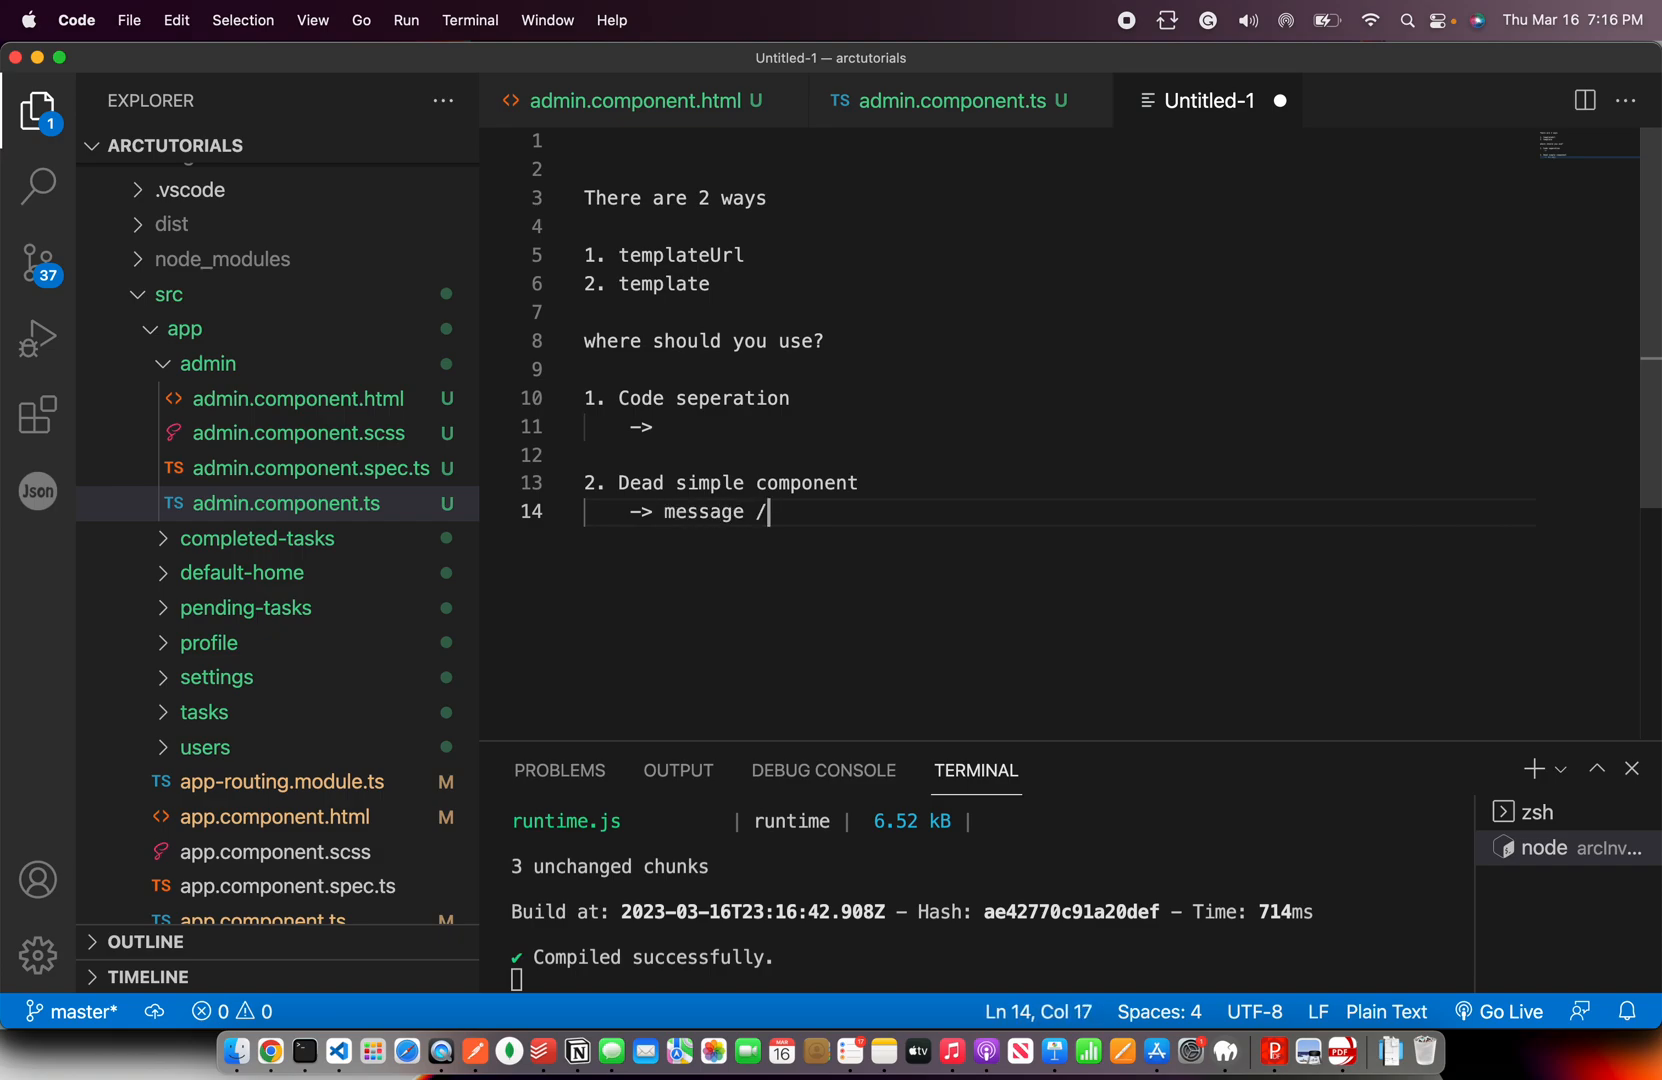
pyautogui.write('notifi')
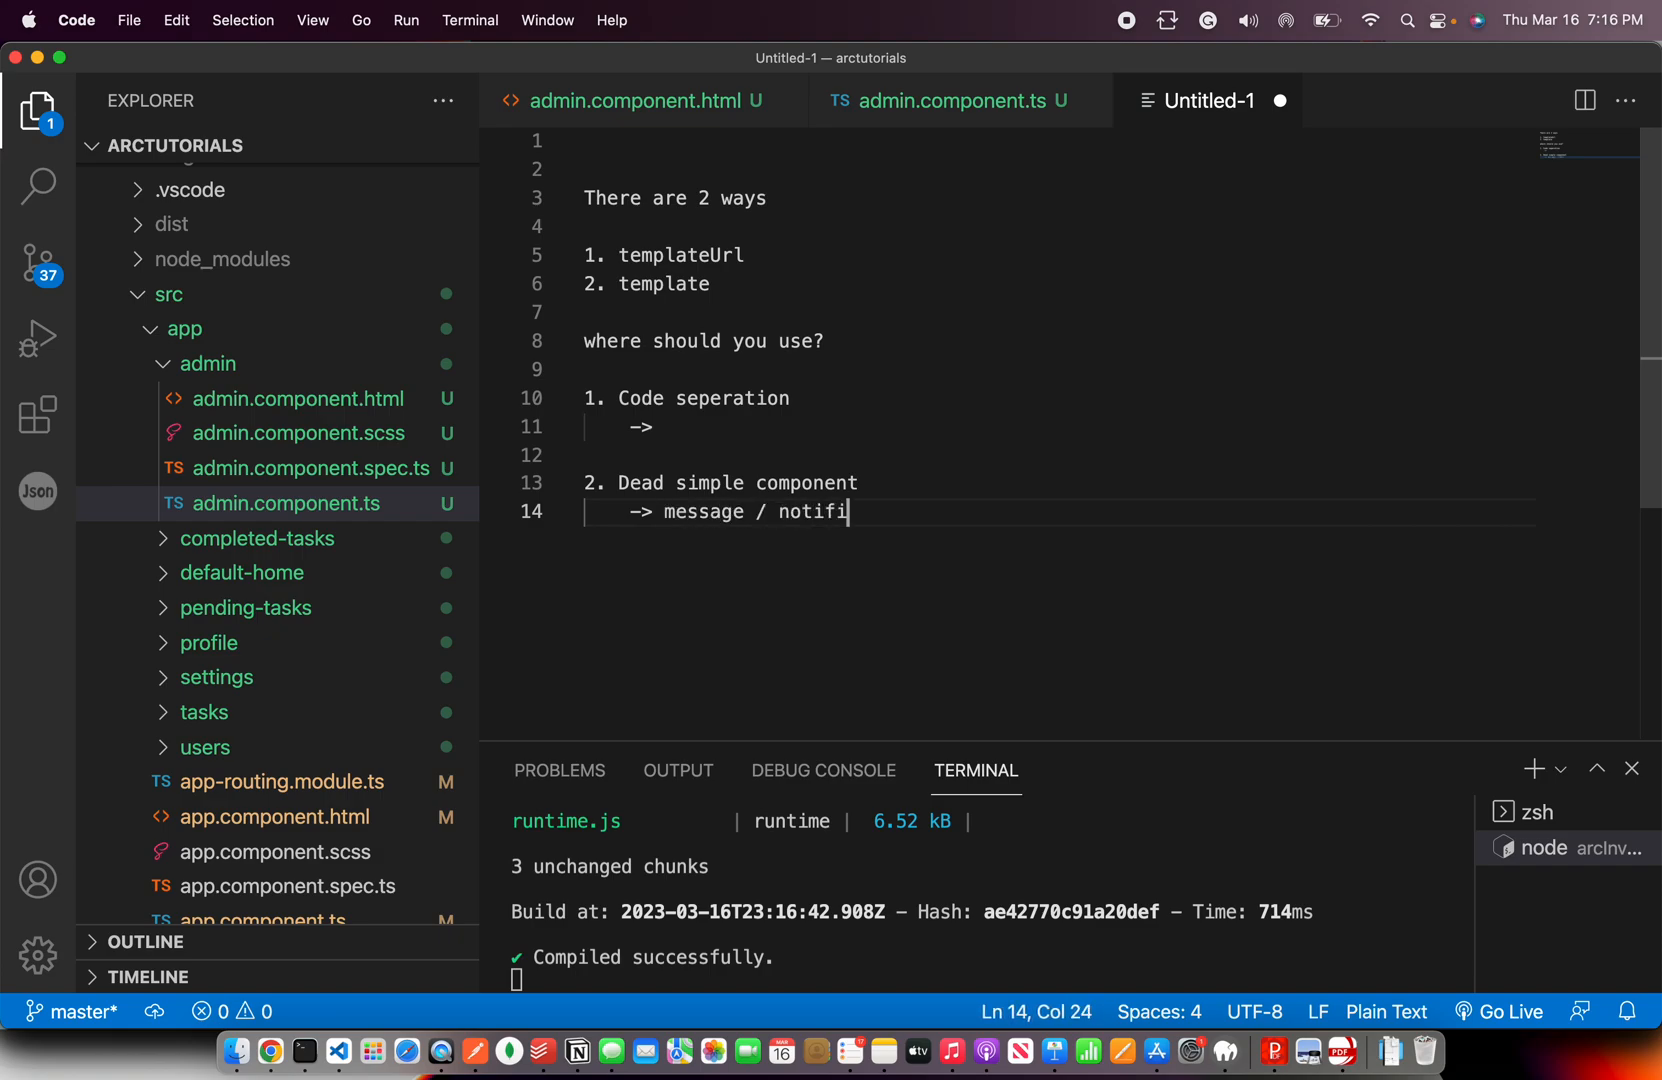
pyautogui.write('cation')
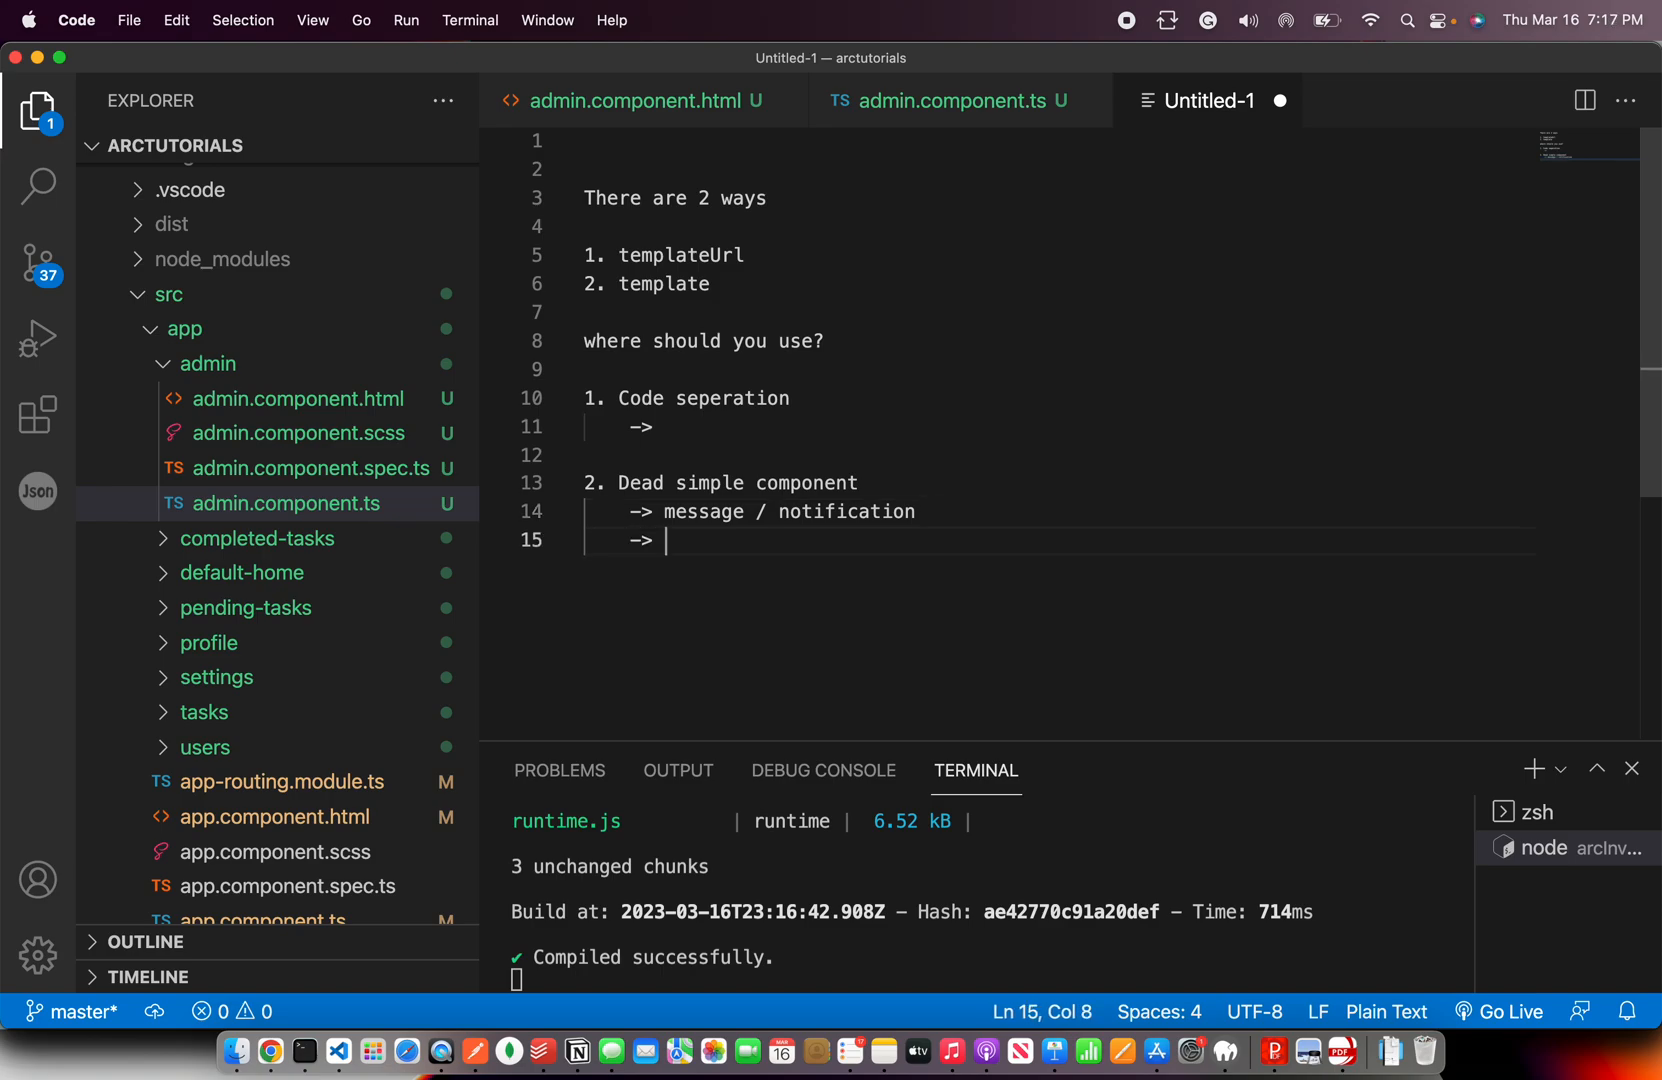
pyautogui.write('without any events')
pyautogui.write('->')
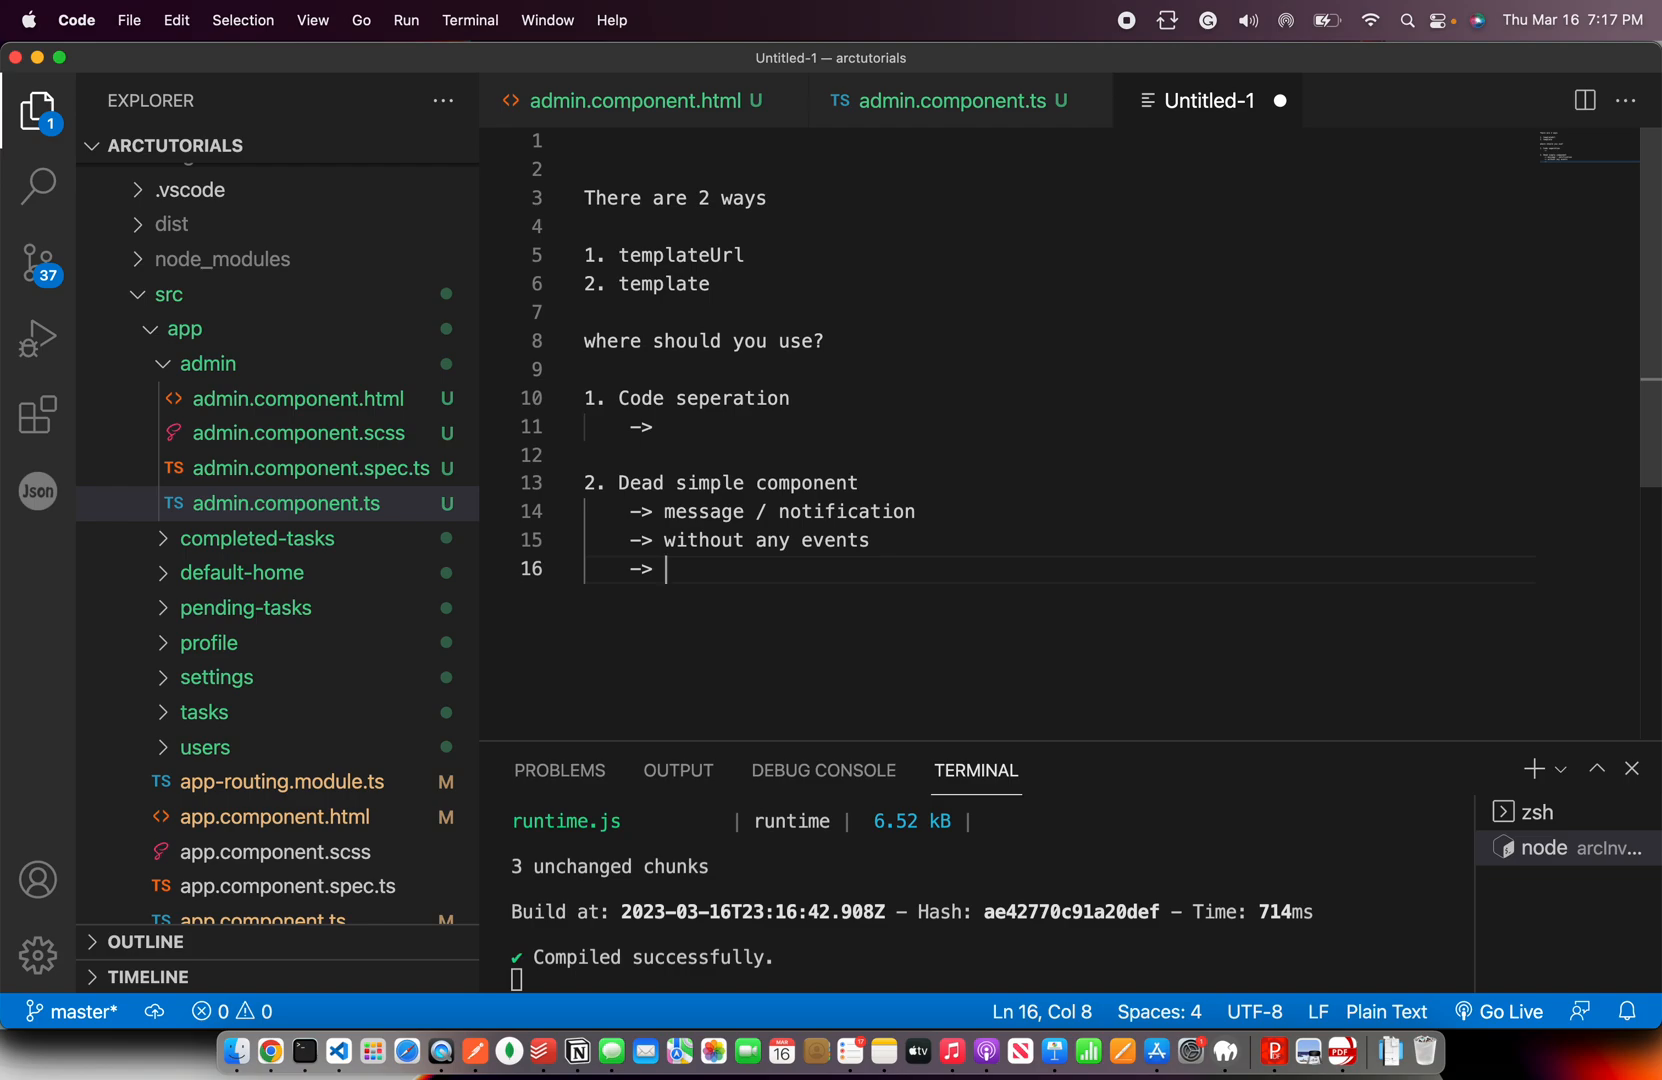
# Add point '3. Only 1 templateUrl per component' to the notes
pyautogui.click(950, 100)
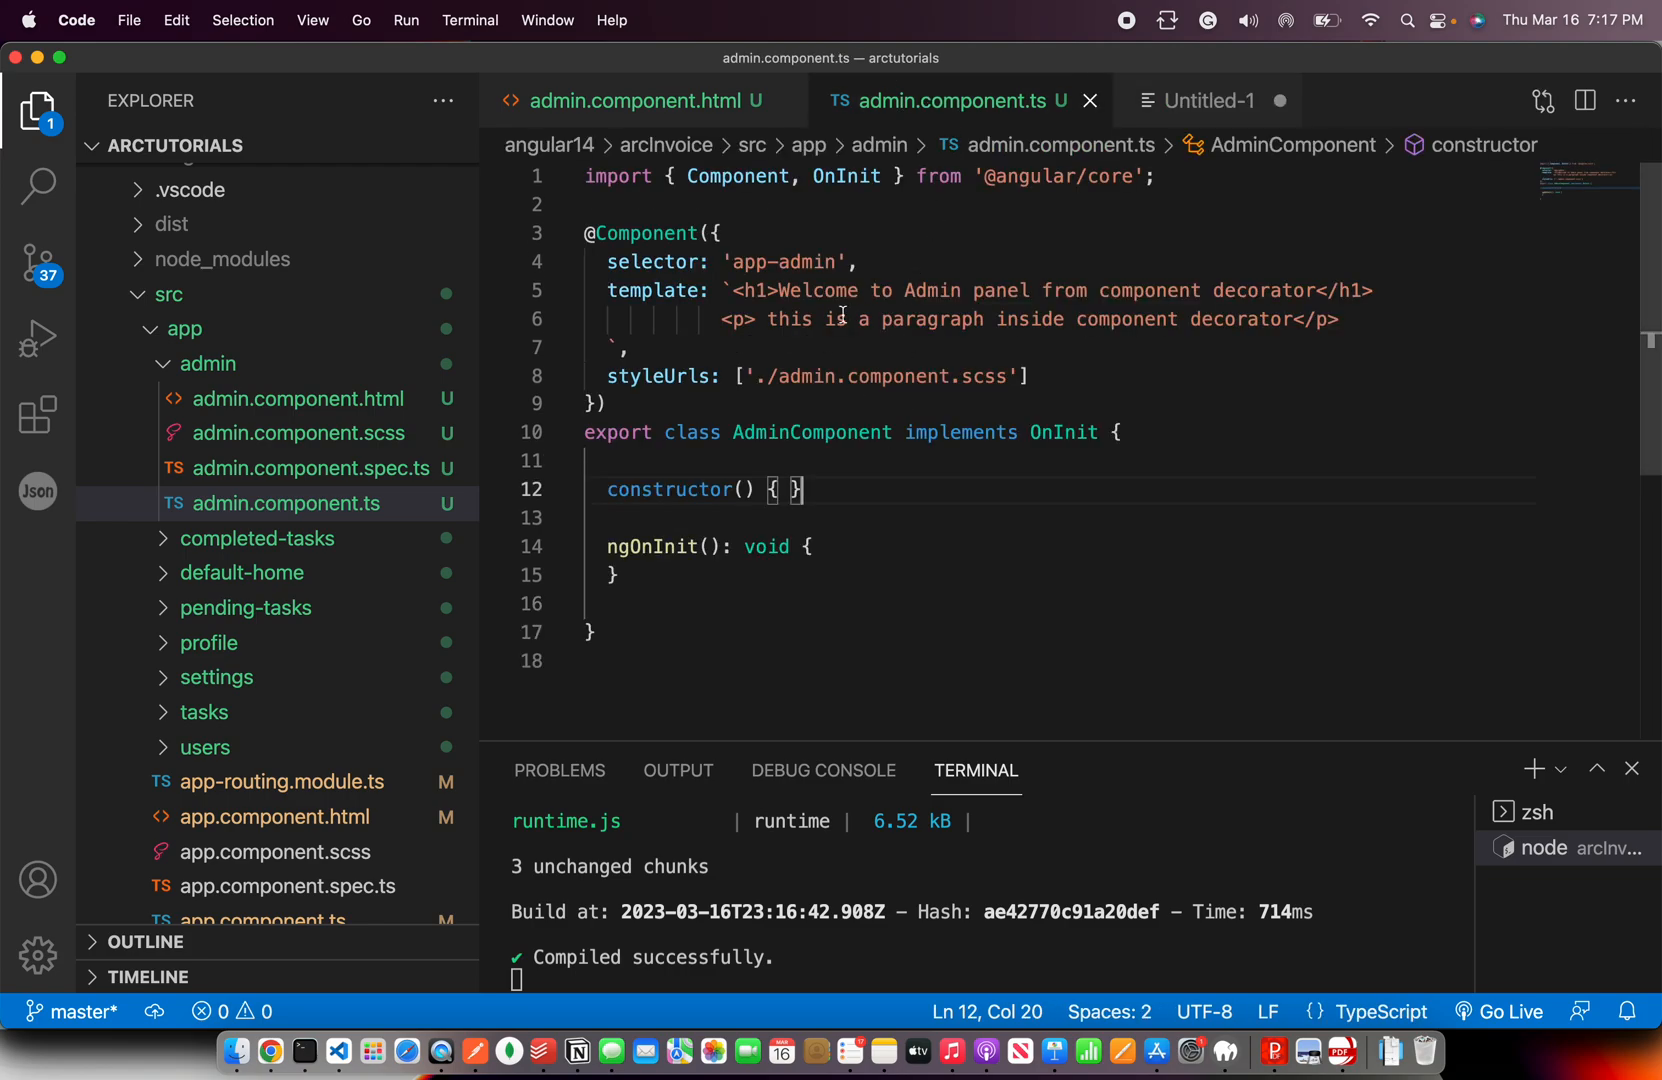
pyautogui.click(630, 346)
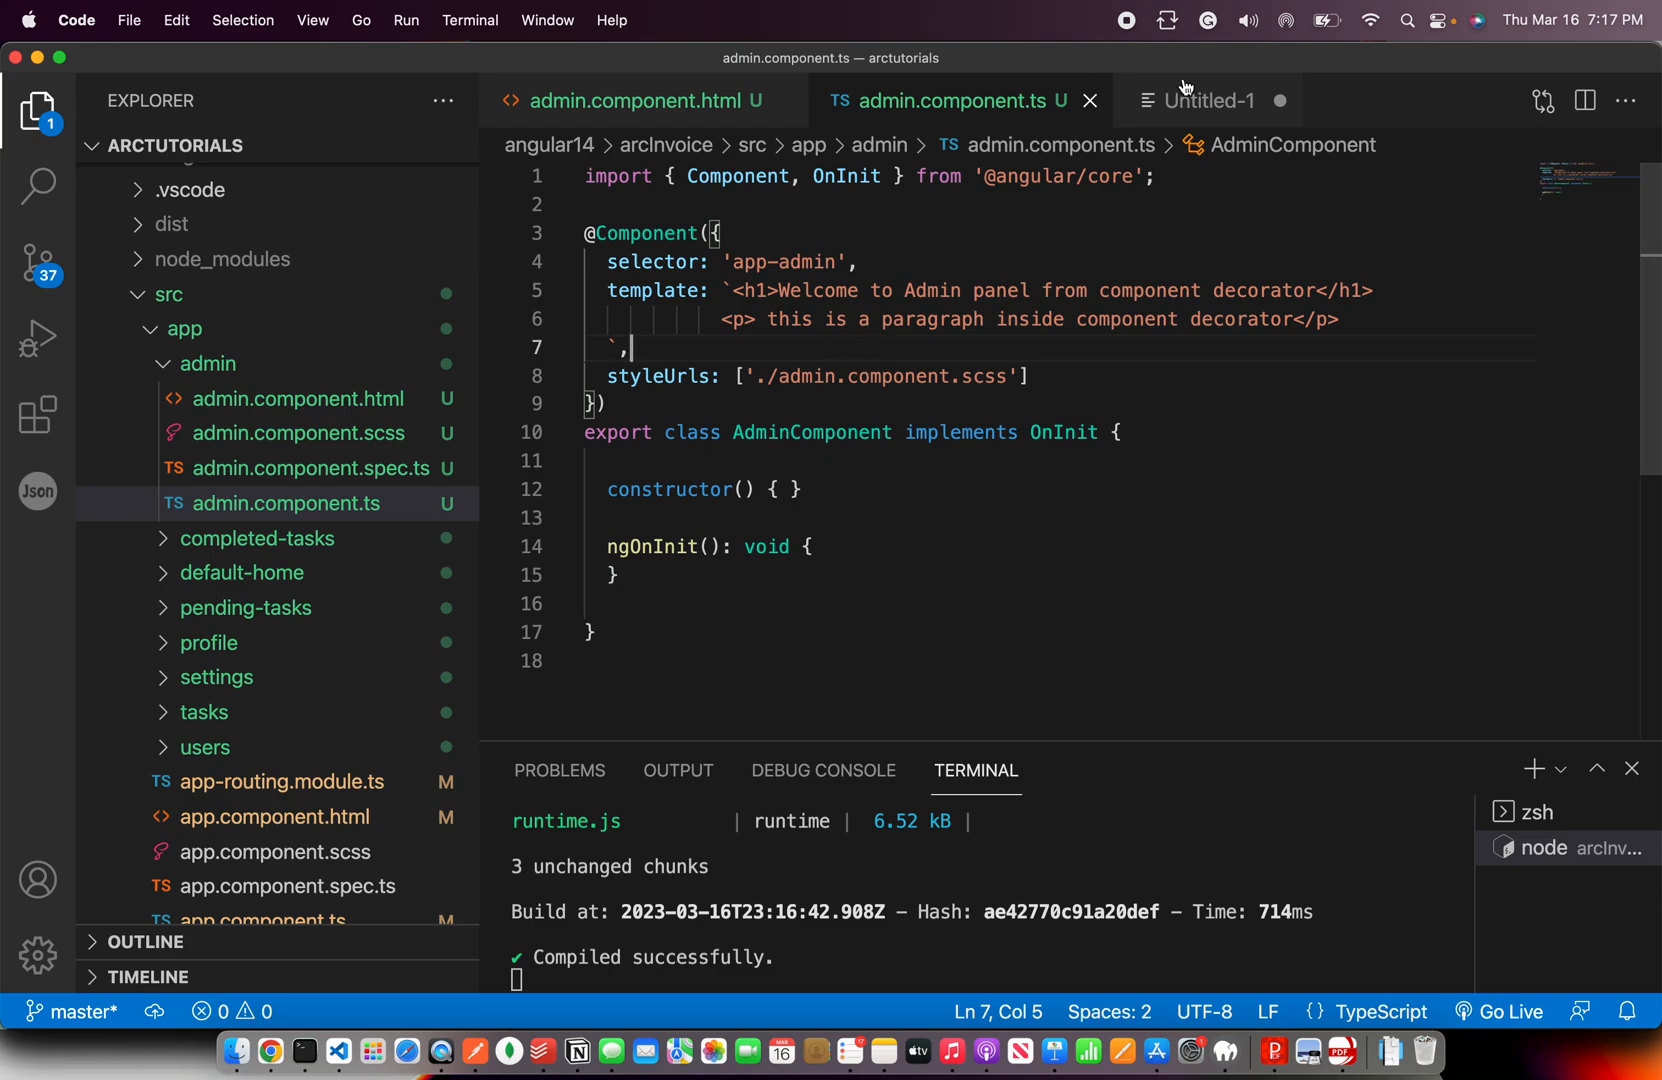
pyautogui.click(1208, 100)
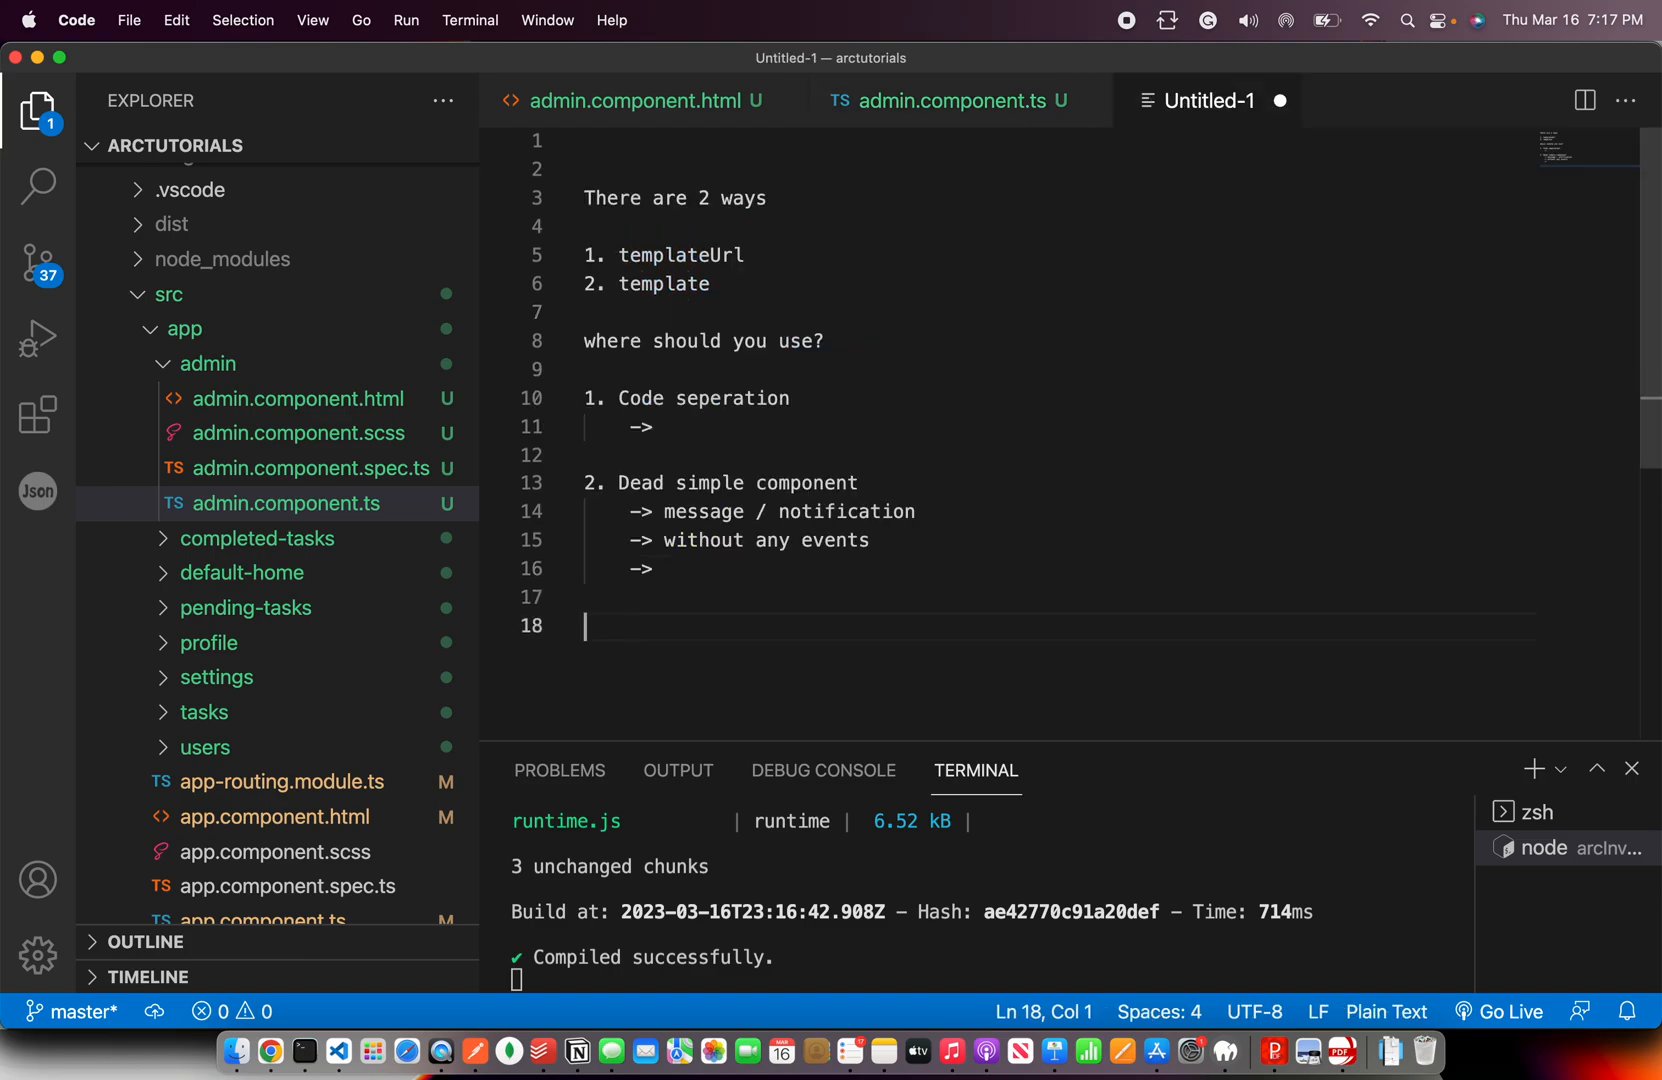
pyautogui.write('3. Only')
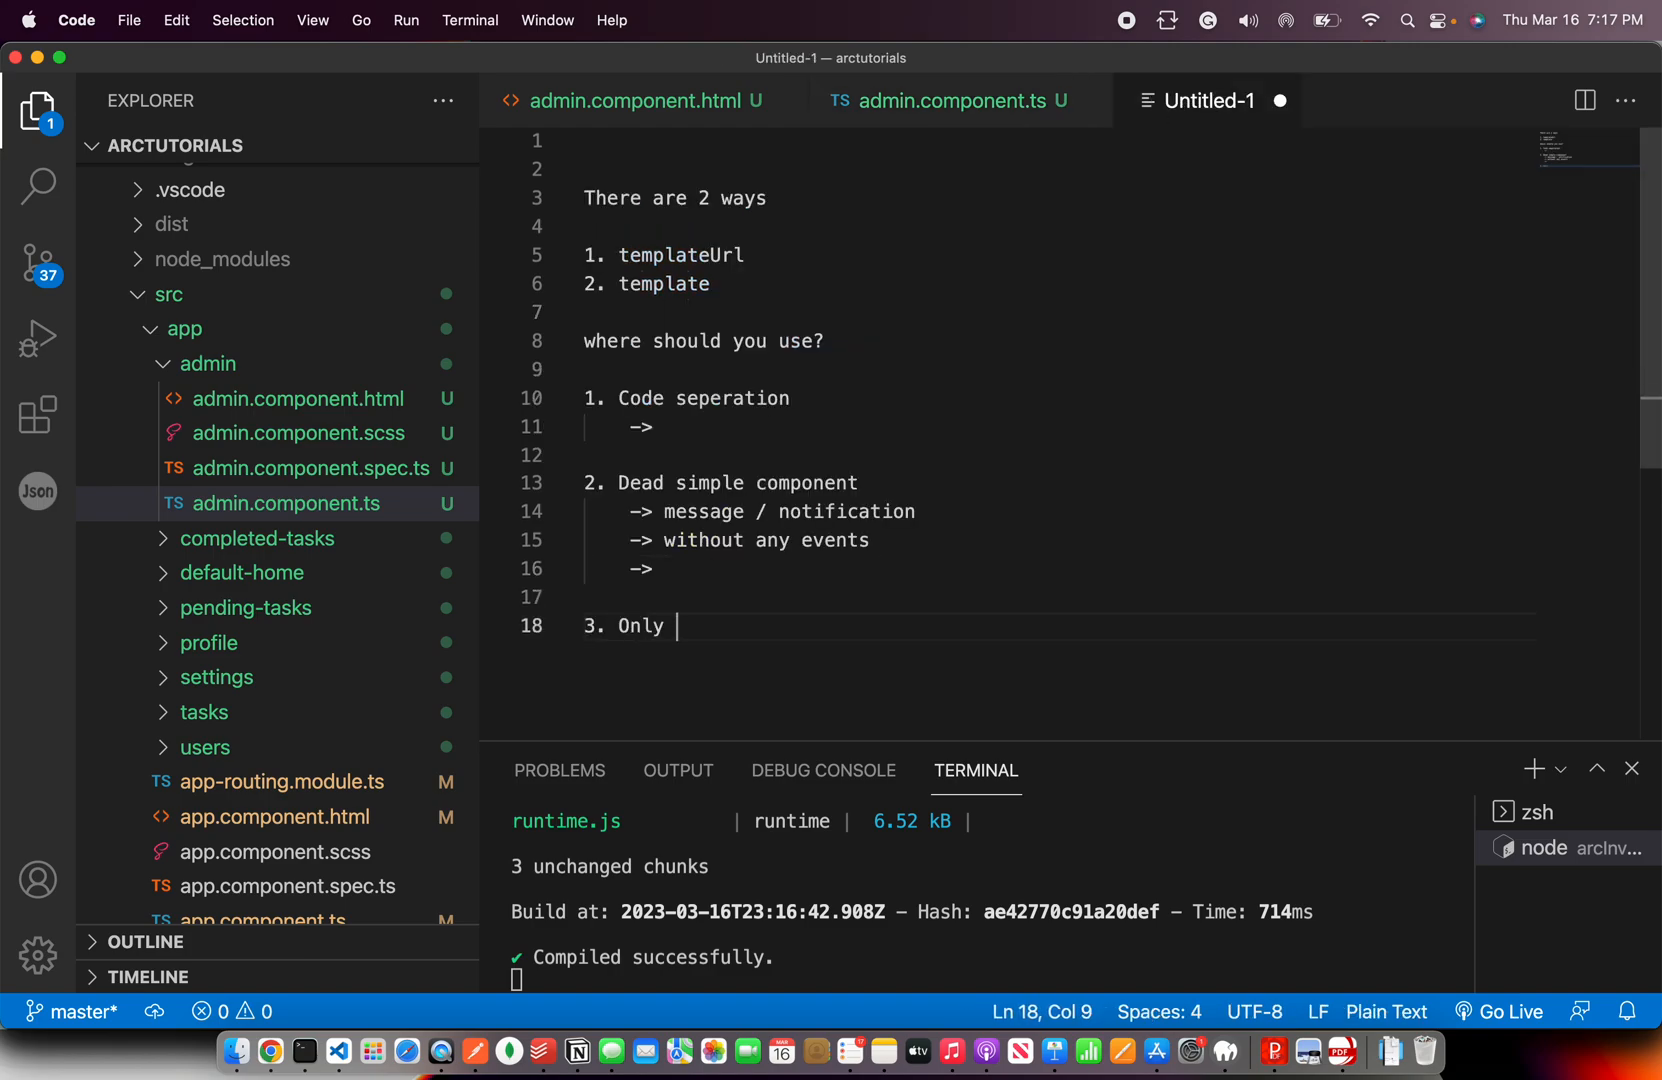
pyautogui.write('1 templateUrl per component')
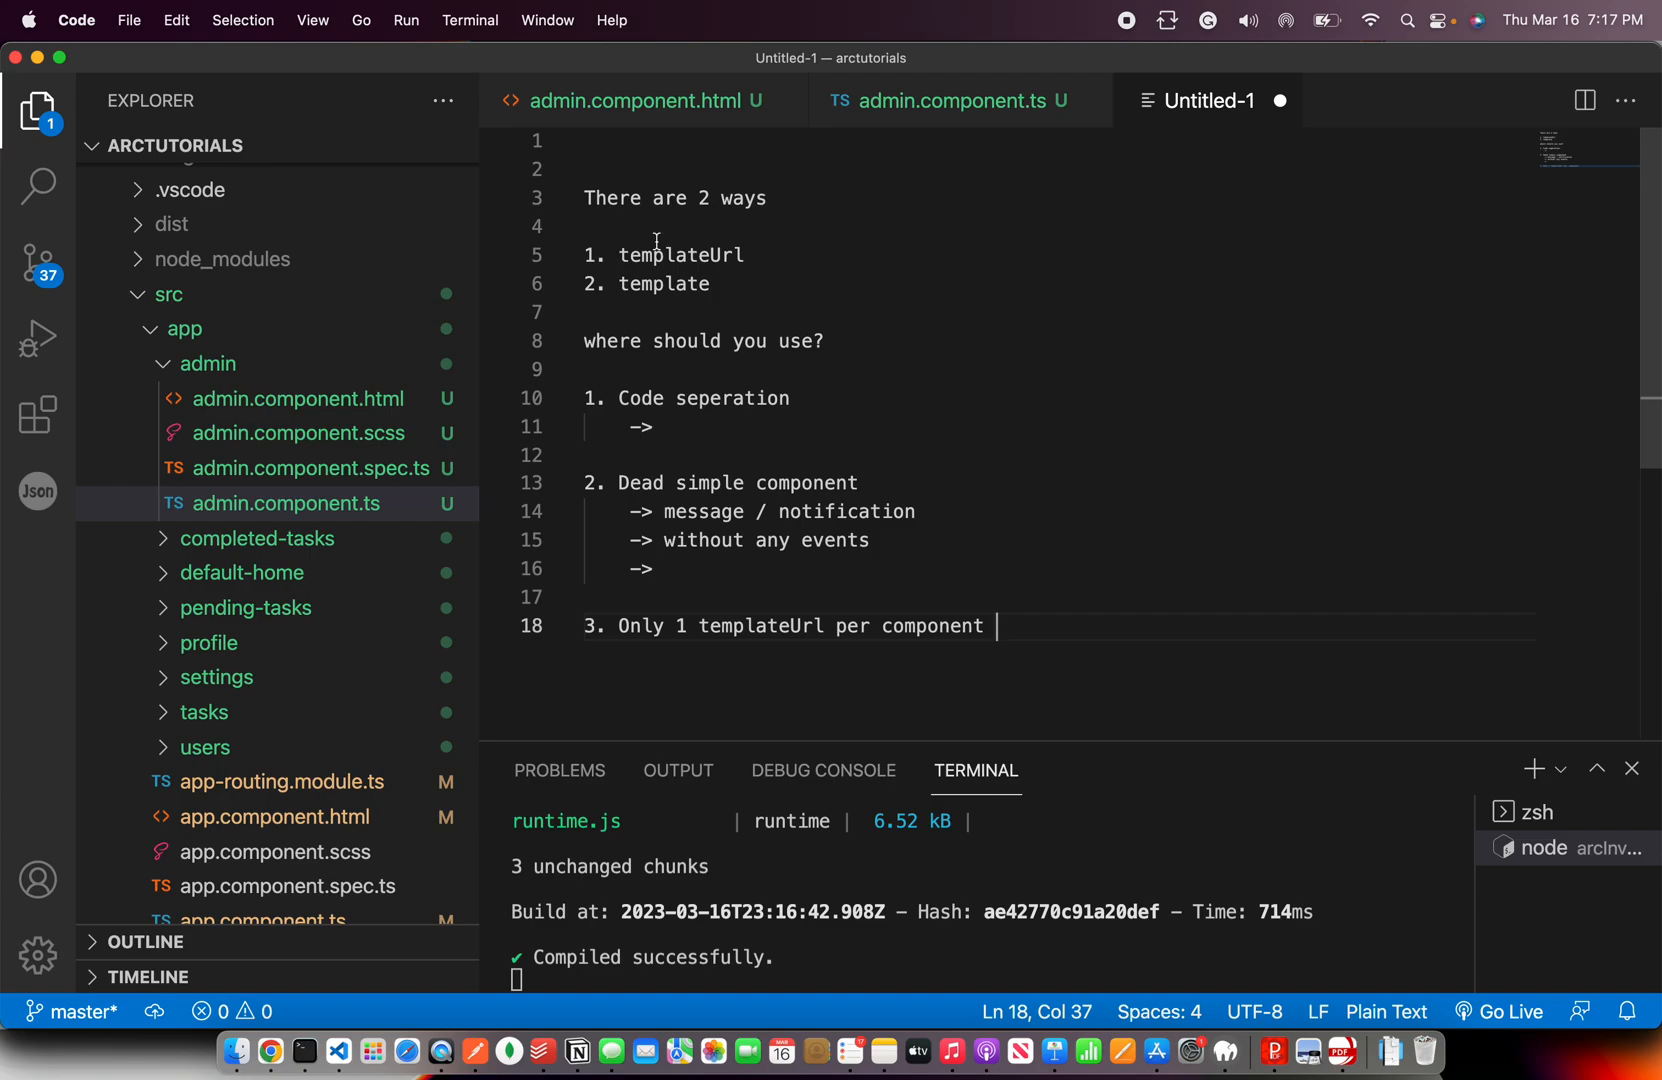
pyautogui.click(956, 100)
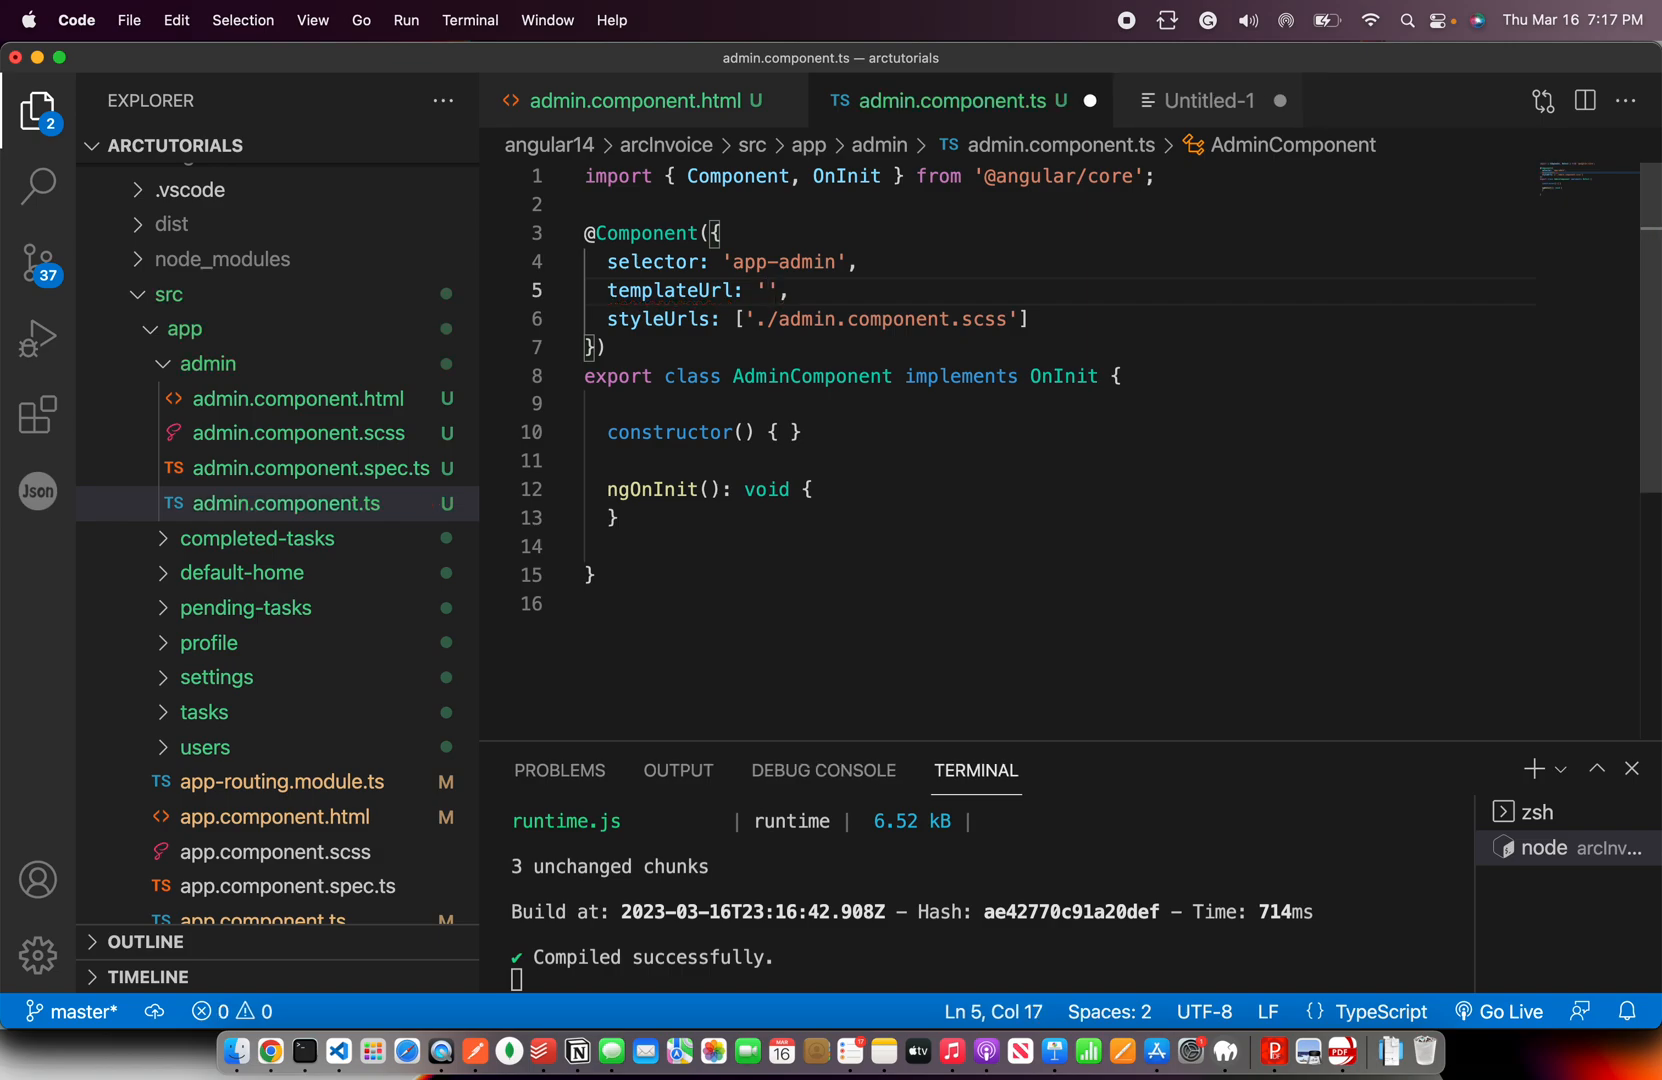
# Point the admin component's templateUrl to 'admin.component.html', then return to the notes
pyautogui.write('admin.component')
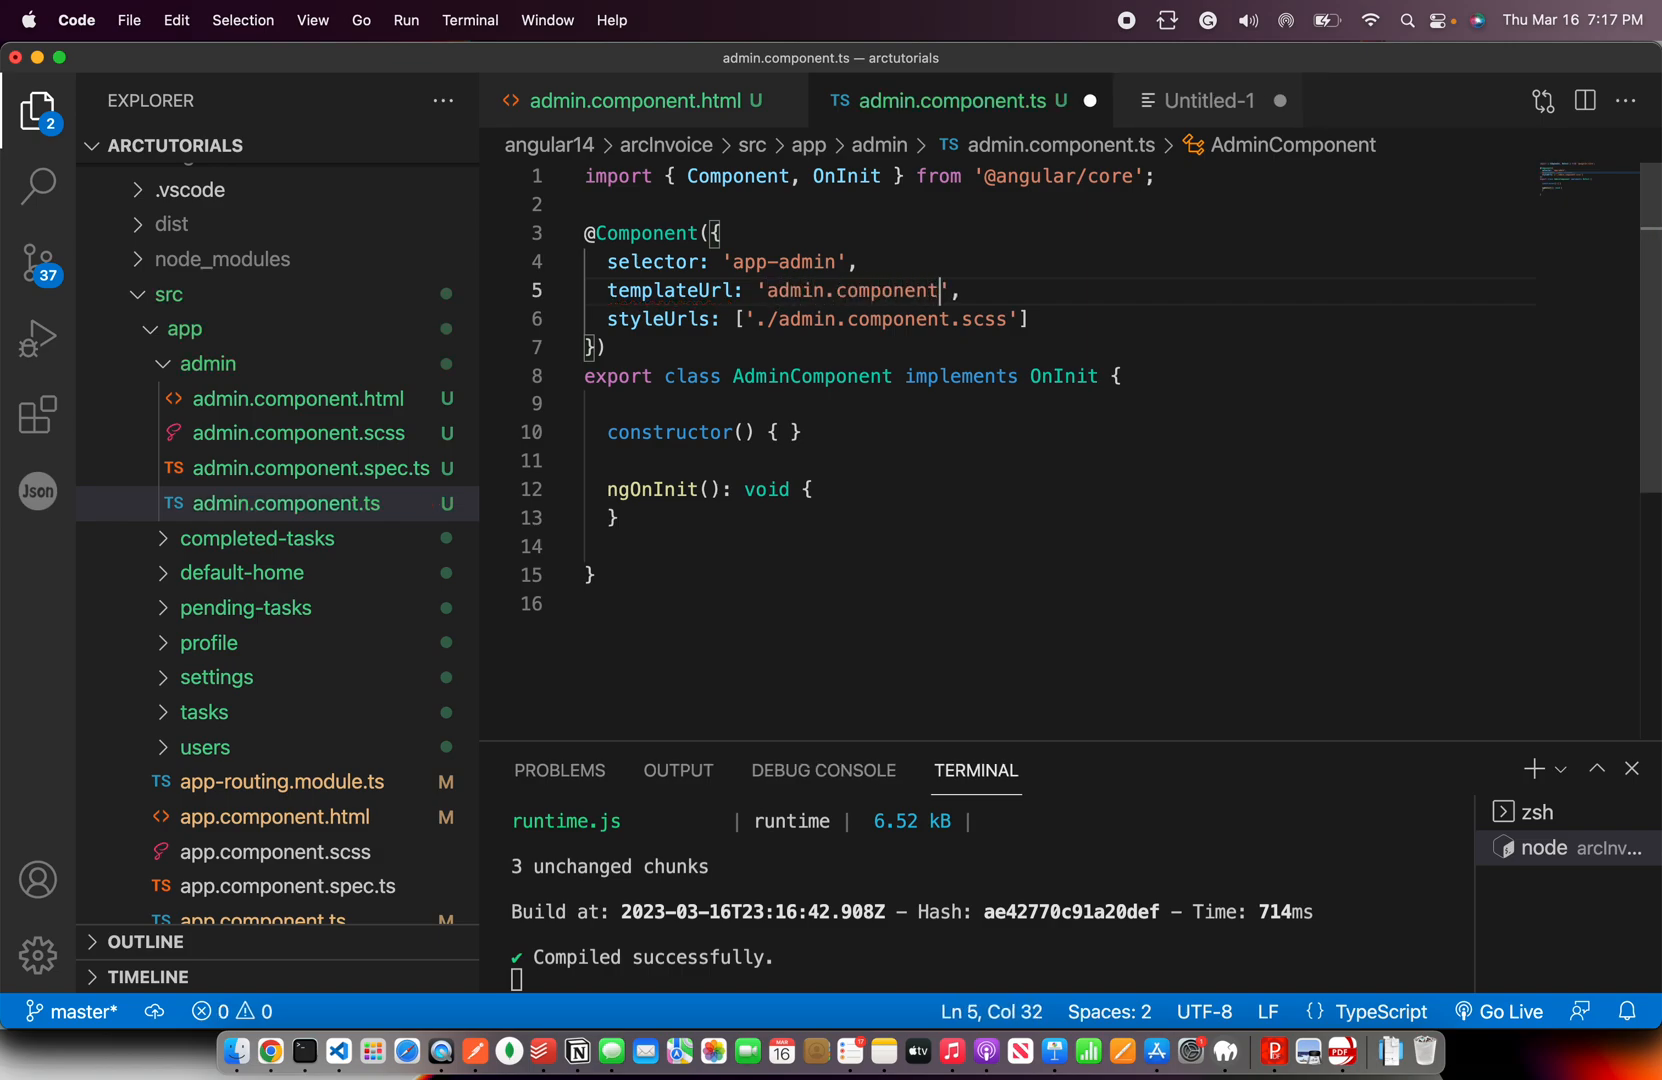
pyautogui.write('.html')
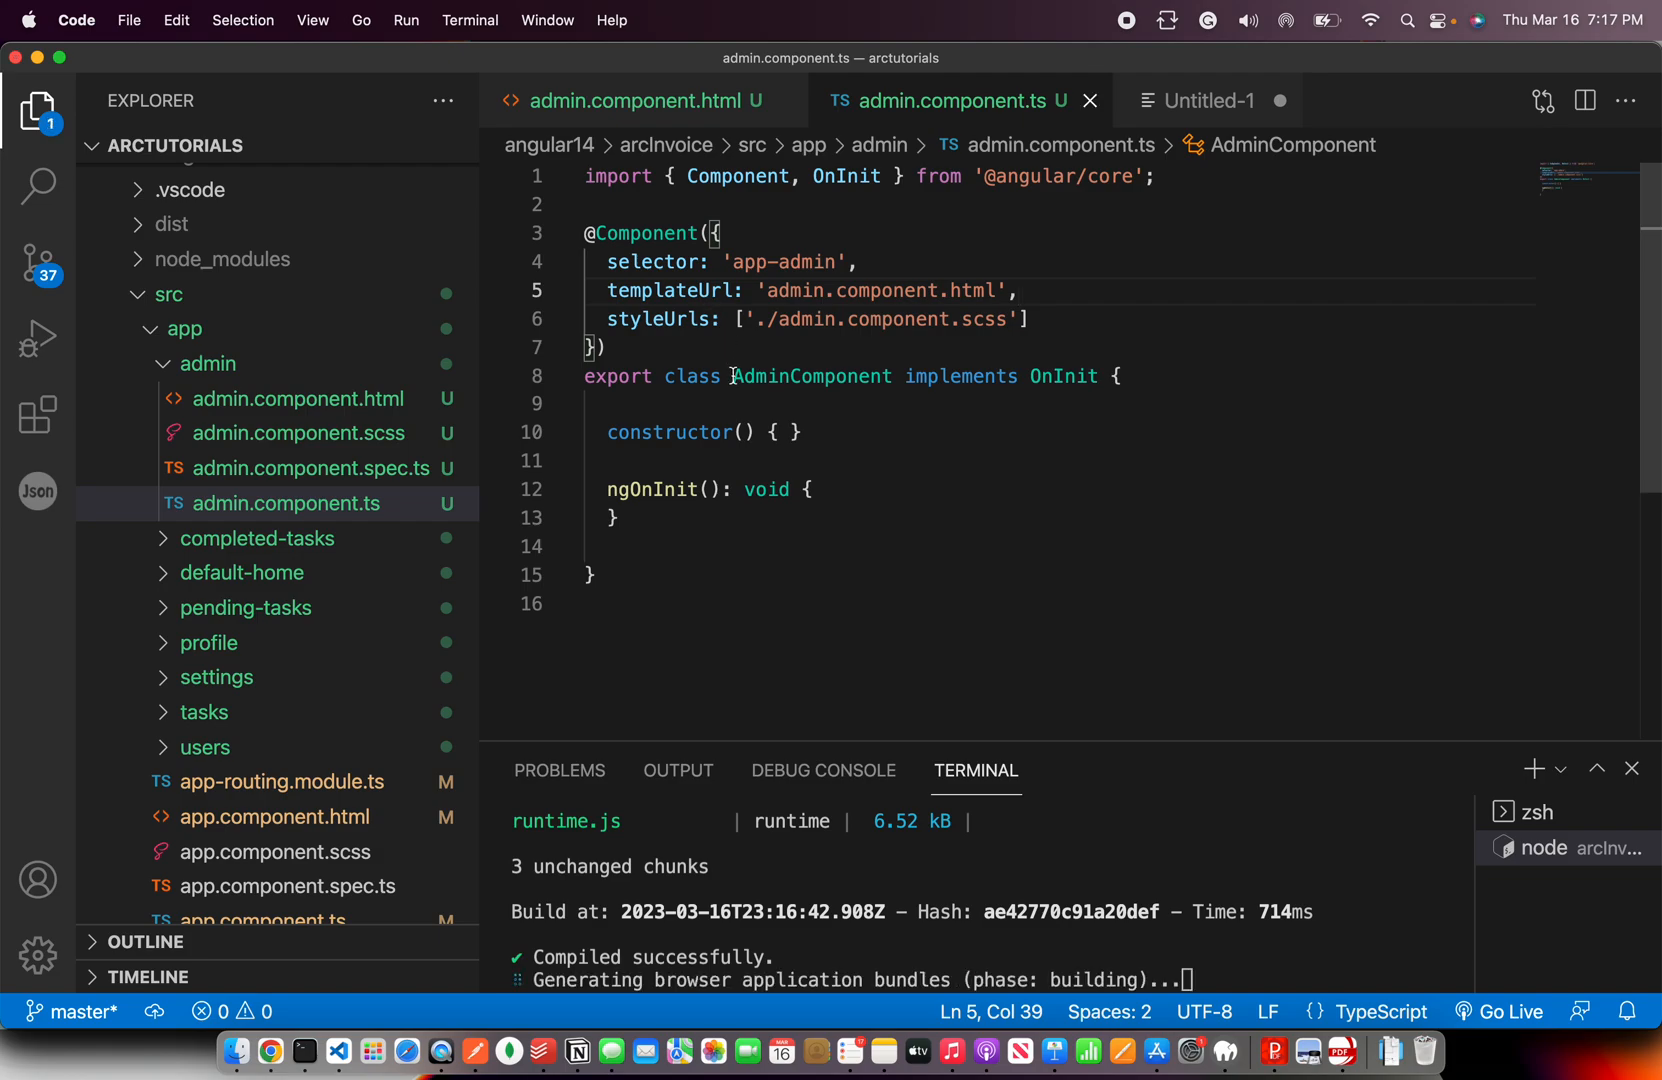
pyautogui.click(1208, 100)
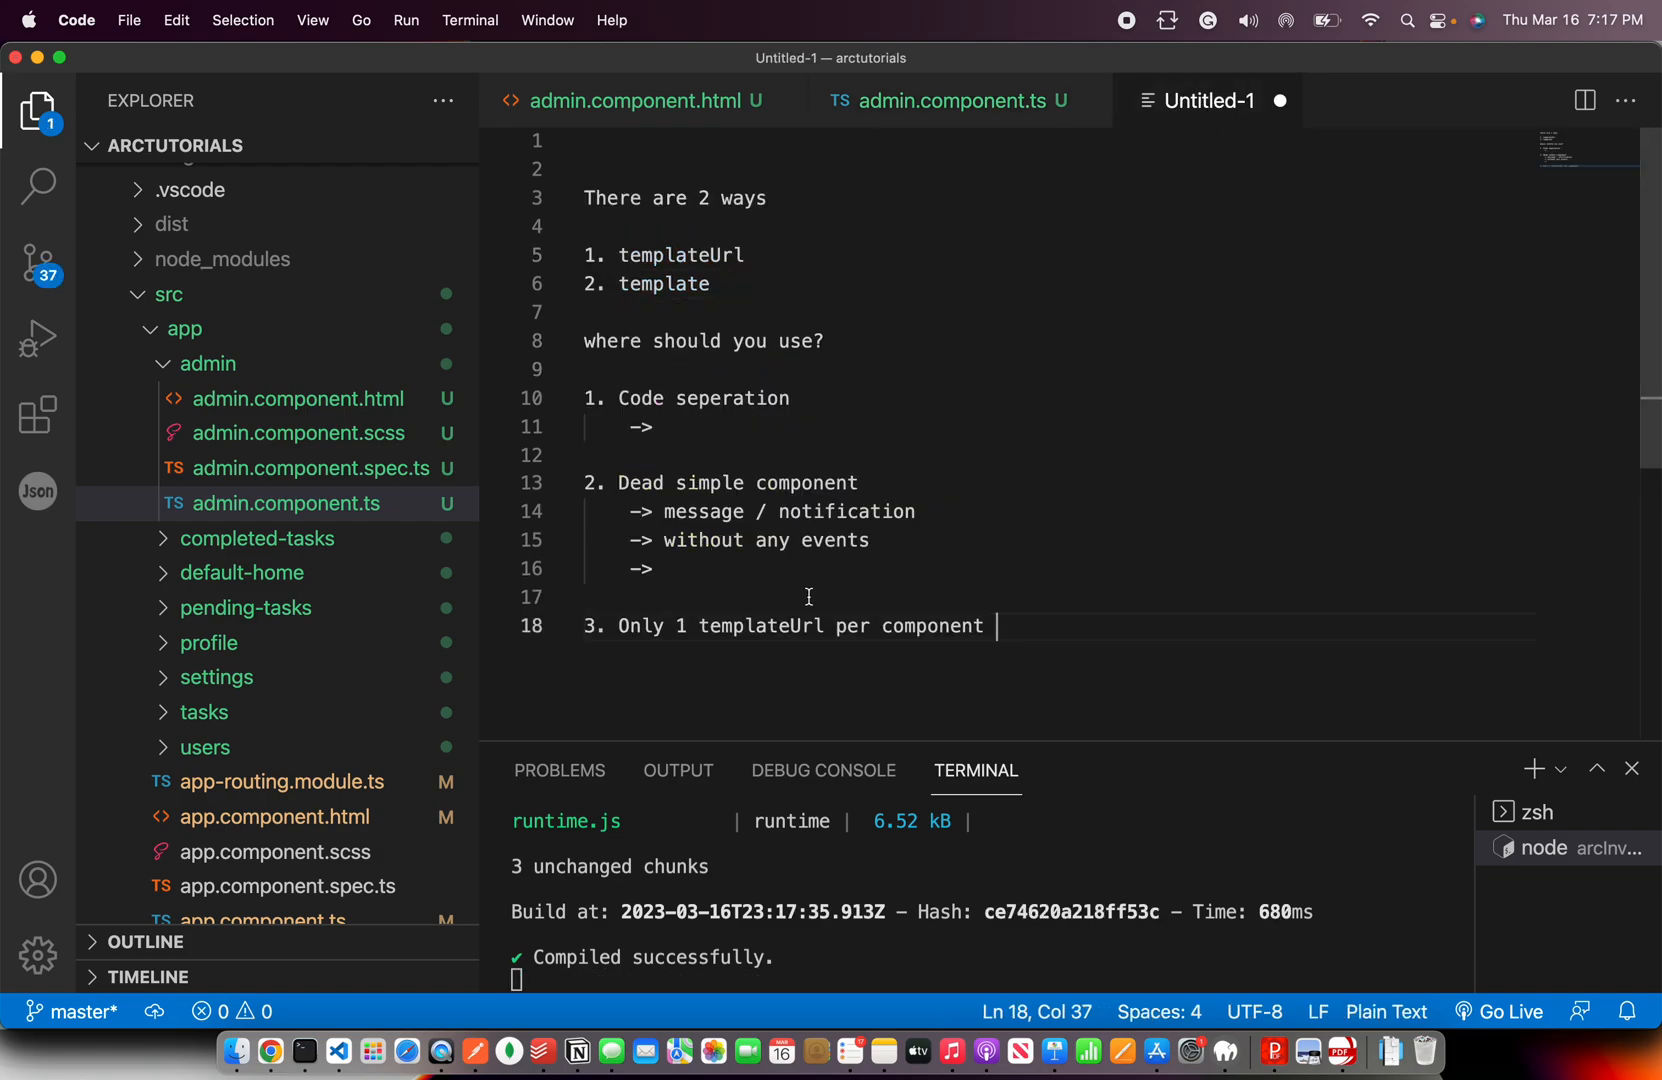
pyautogui.moveTo(976, 632)
pyautogui.write('4. Mult')
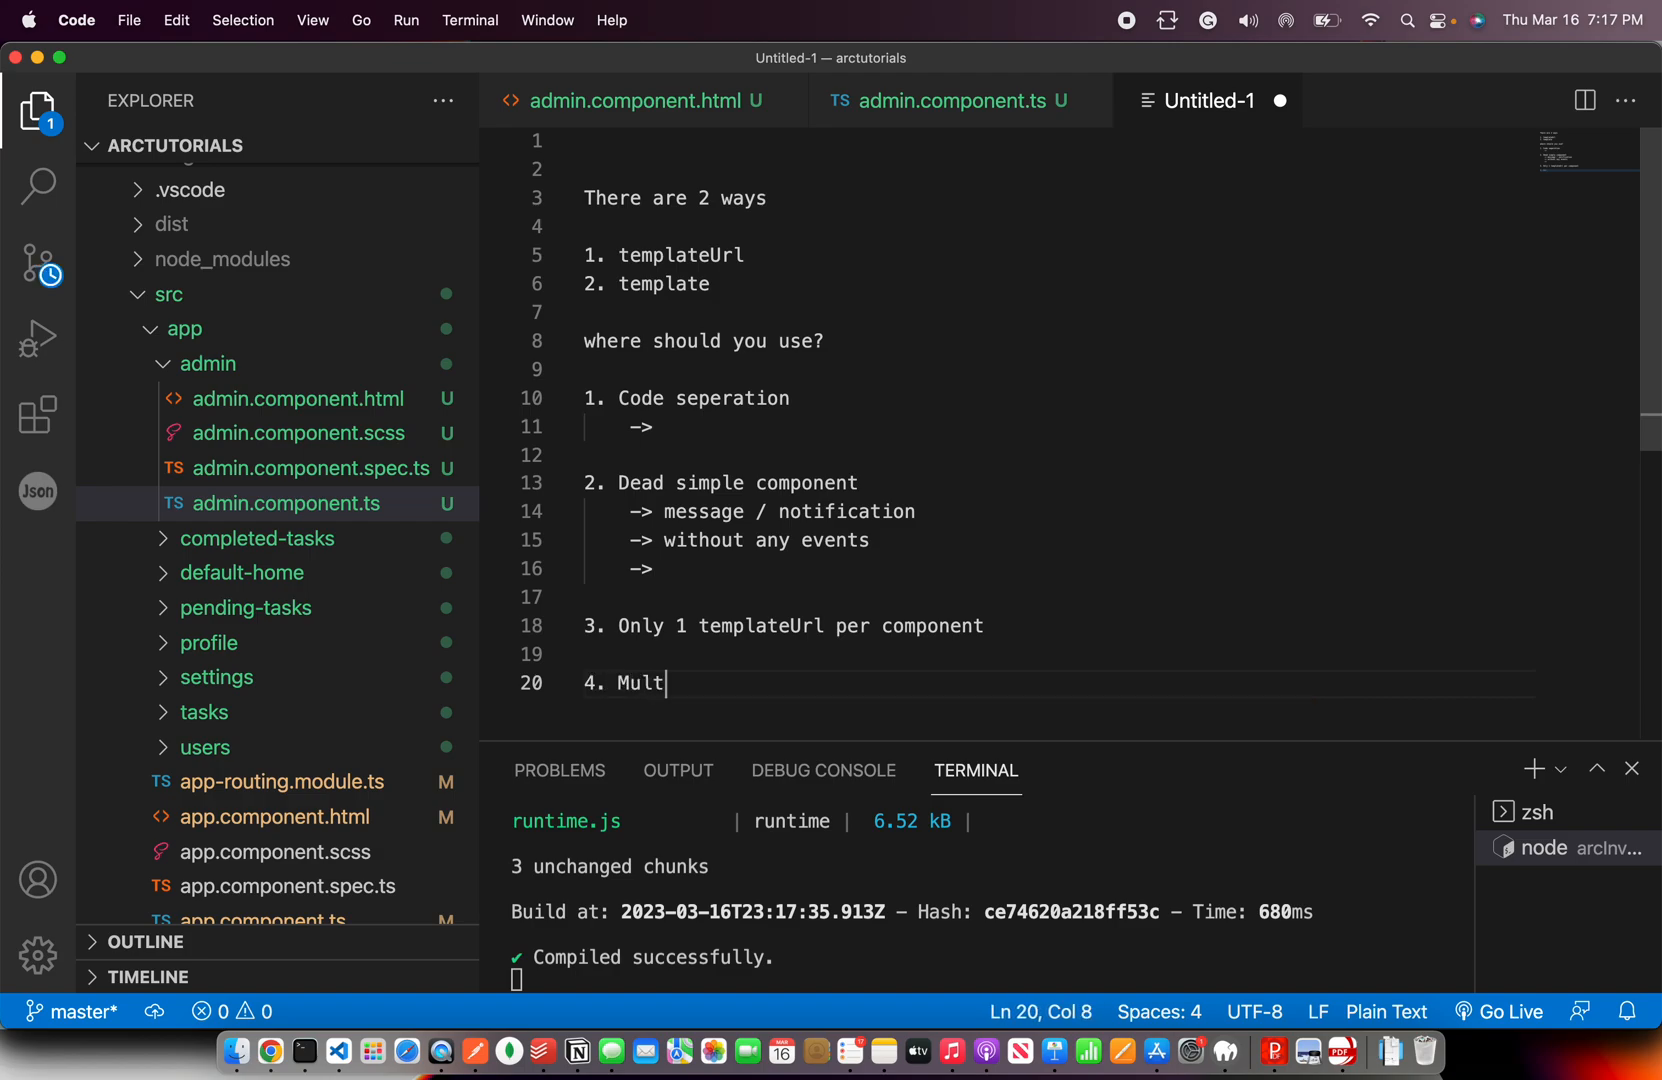
# Add point '4. Multi-line HTML inside template string literal ``' to the notes
pyautogui.write('i-line HT')
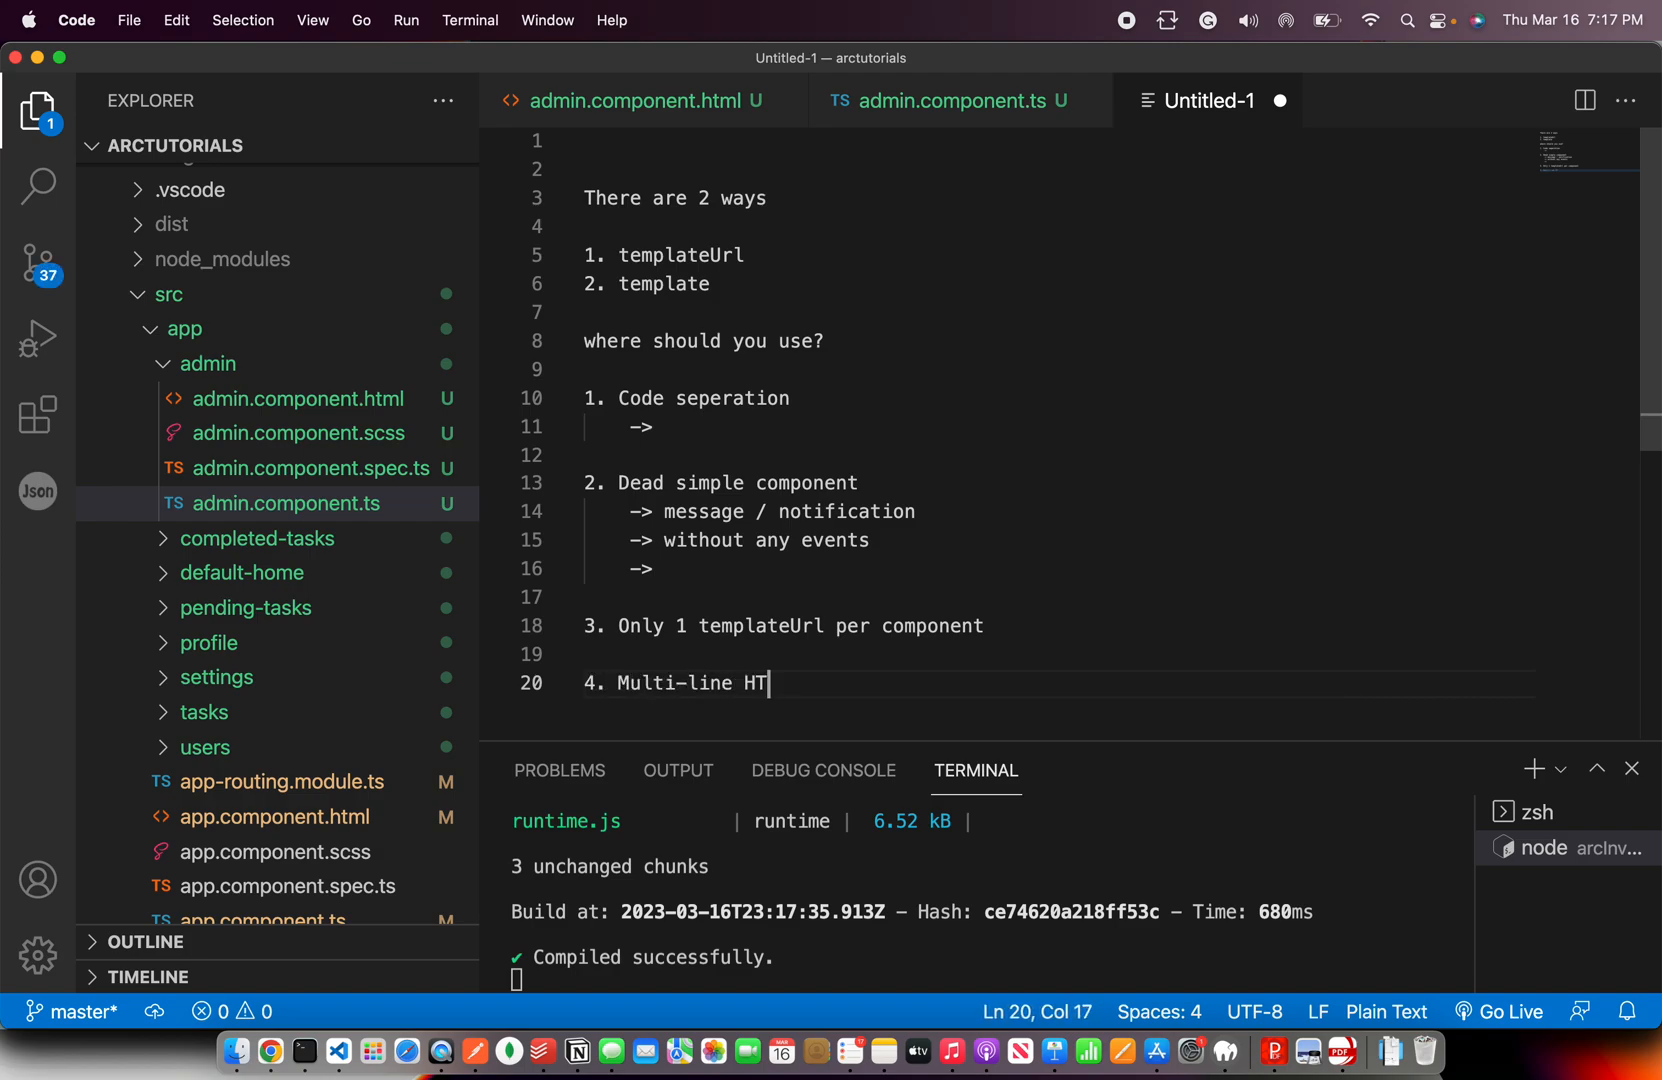
pyautogui.write('ML inside template')
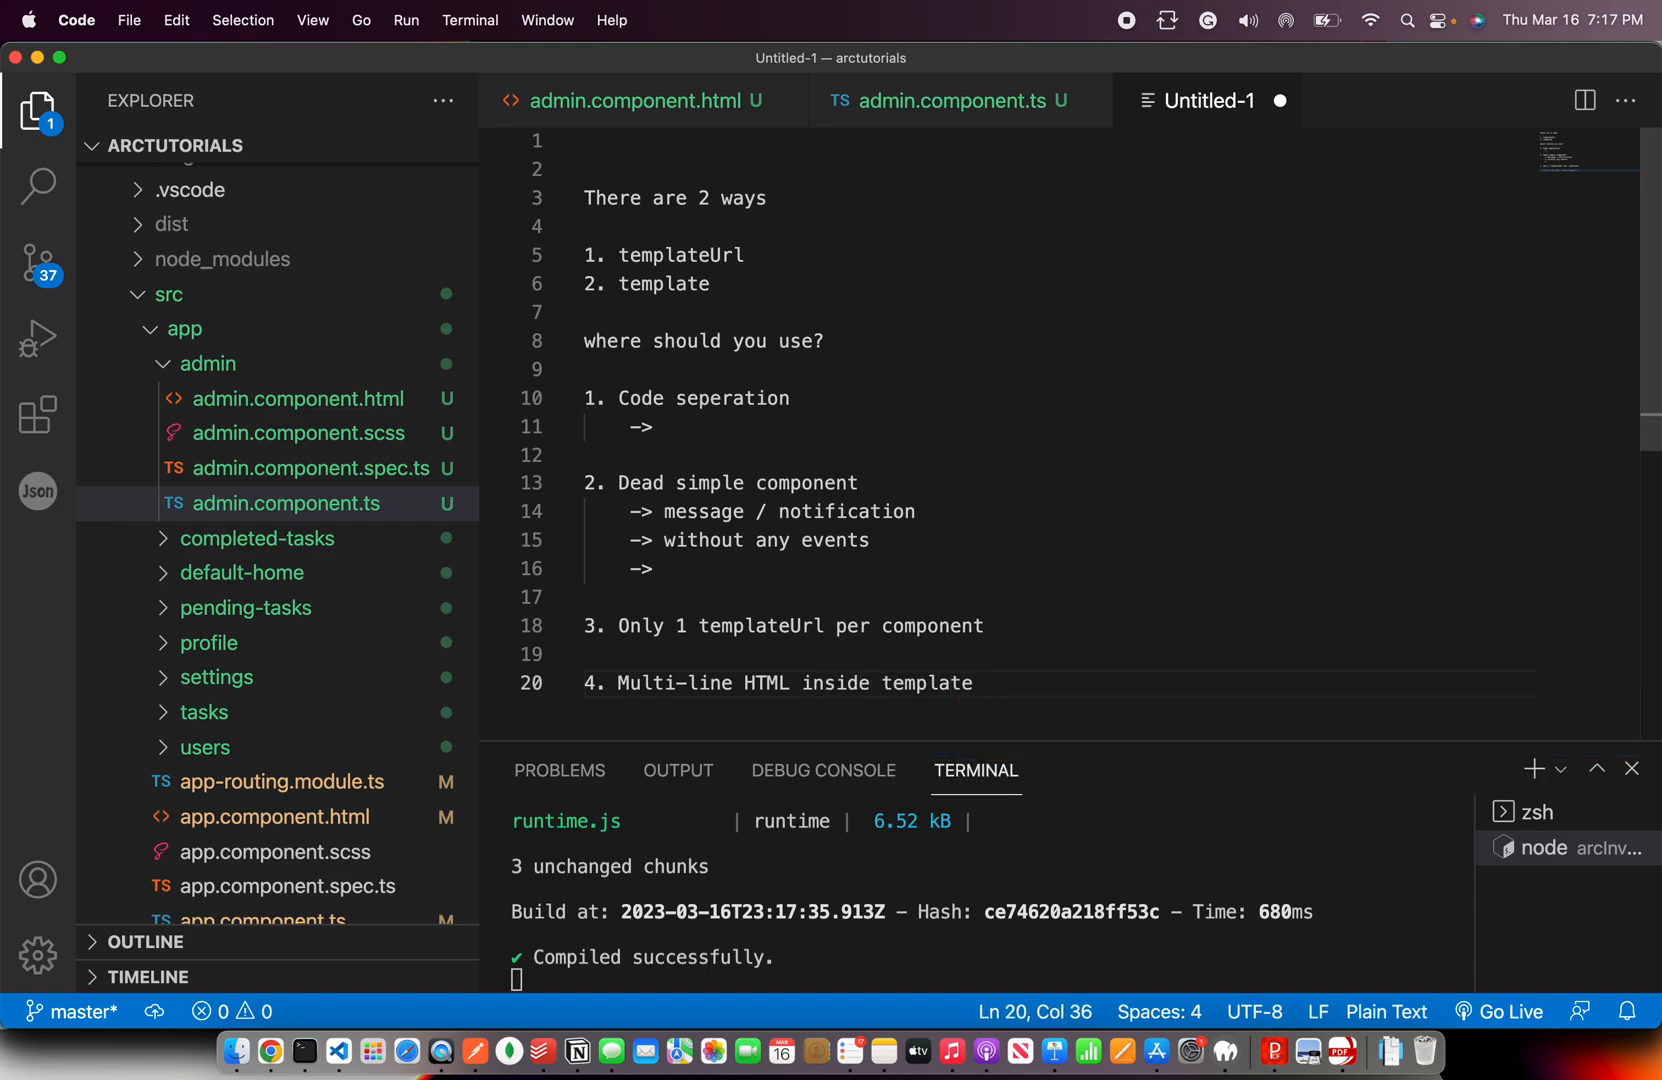
pyautogui.write('string l')
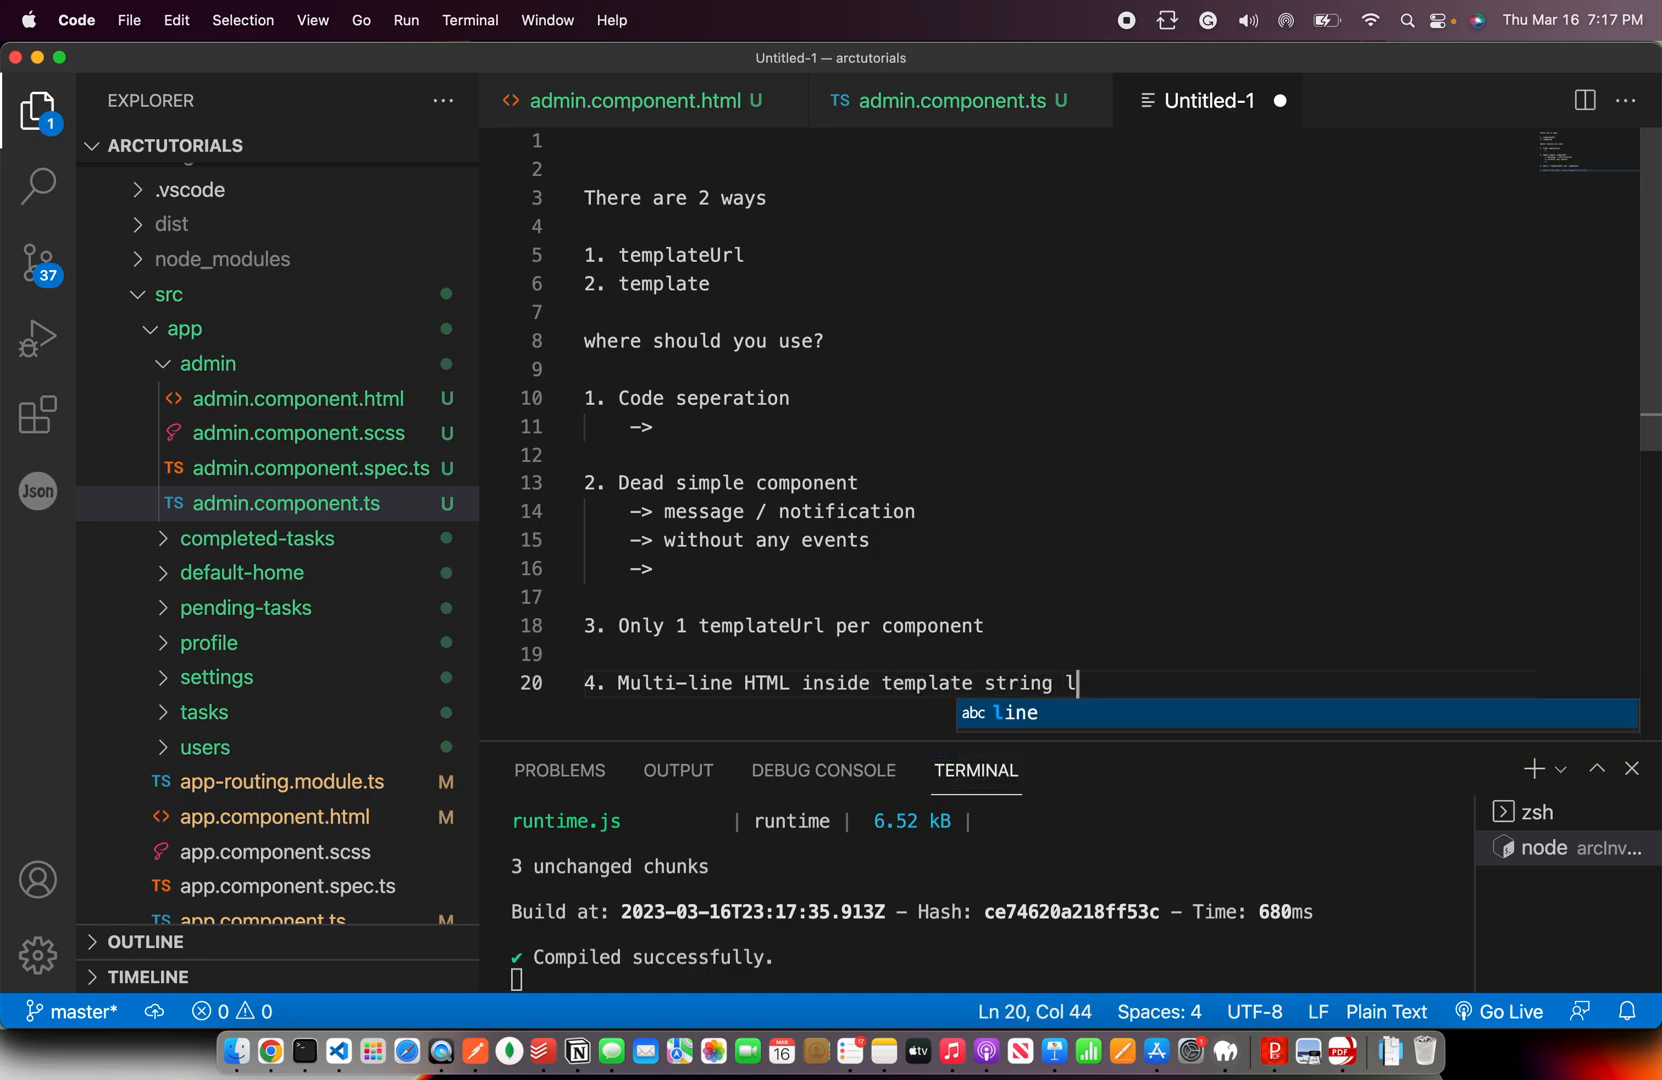
pyautogui.write('ite')
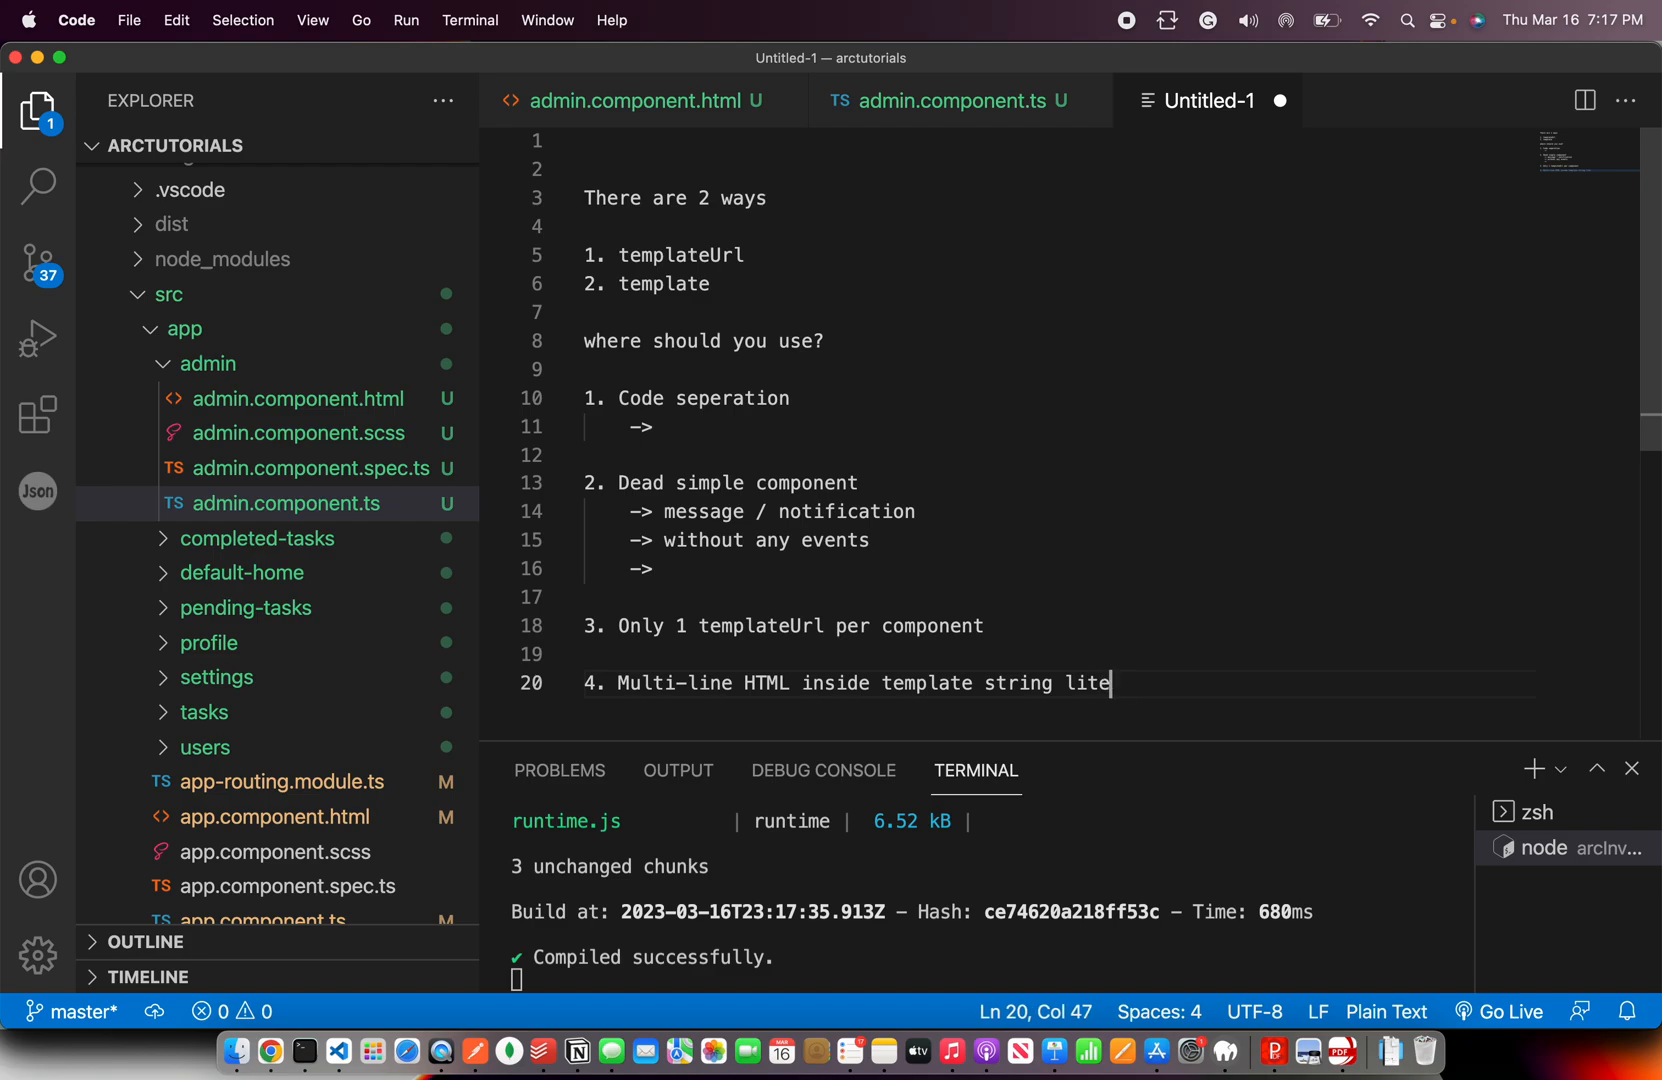
pyautogui.write('ral ``')
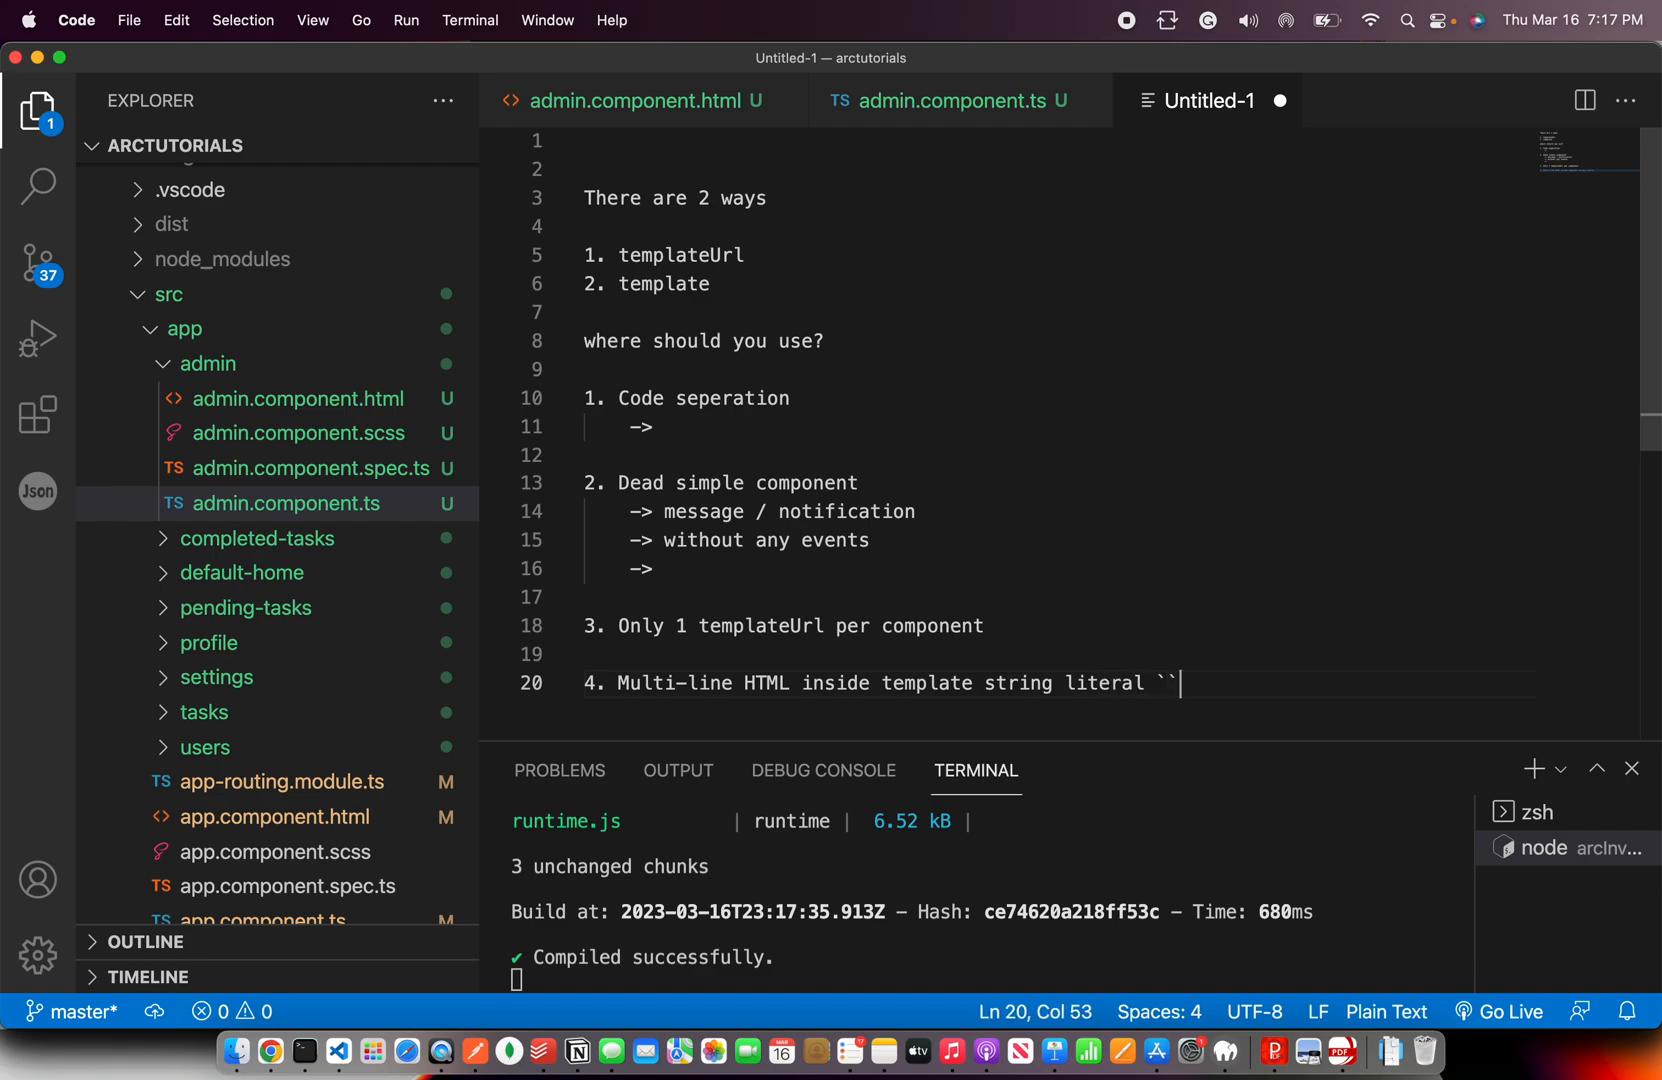
# Bring up the recap slides in the browser via the admin component tab
pyautogui.click(954, 100)
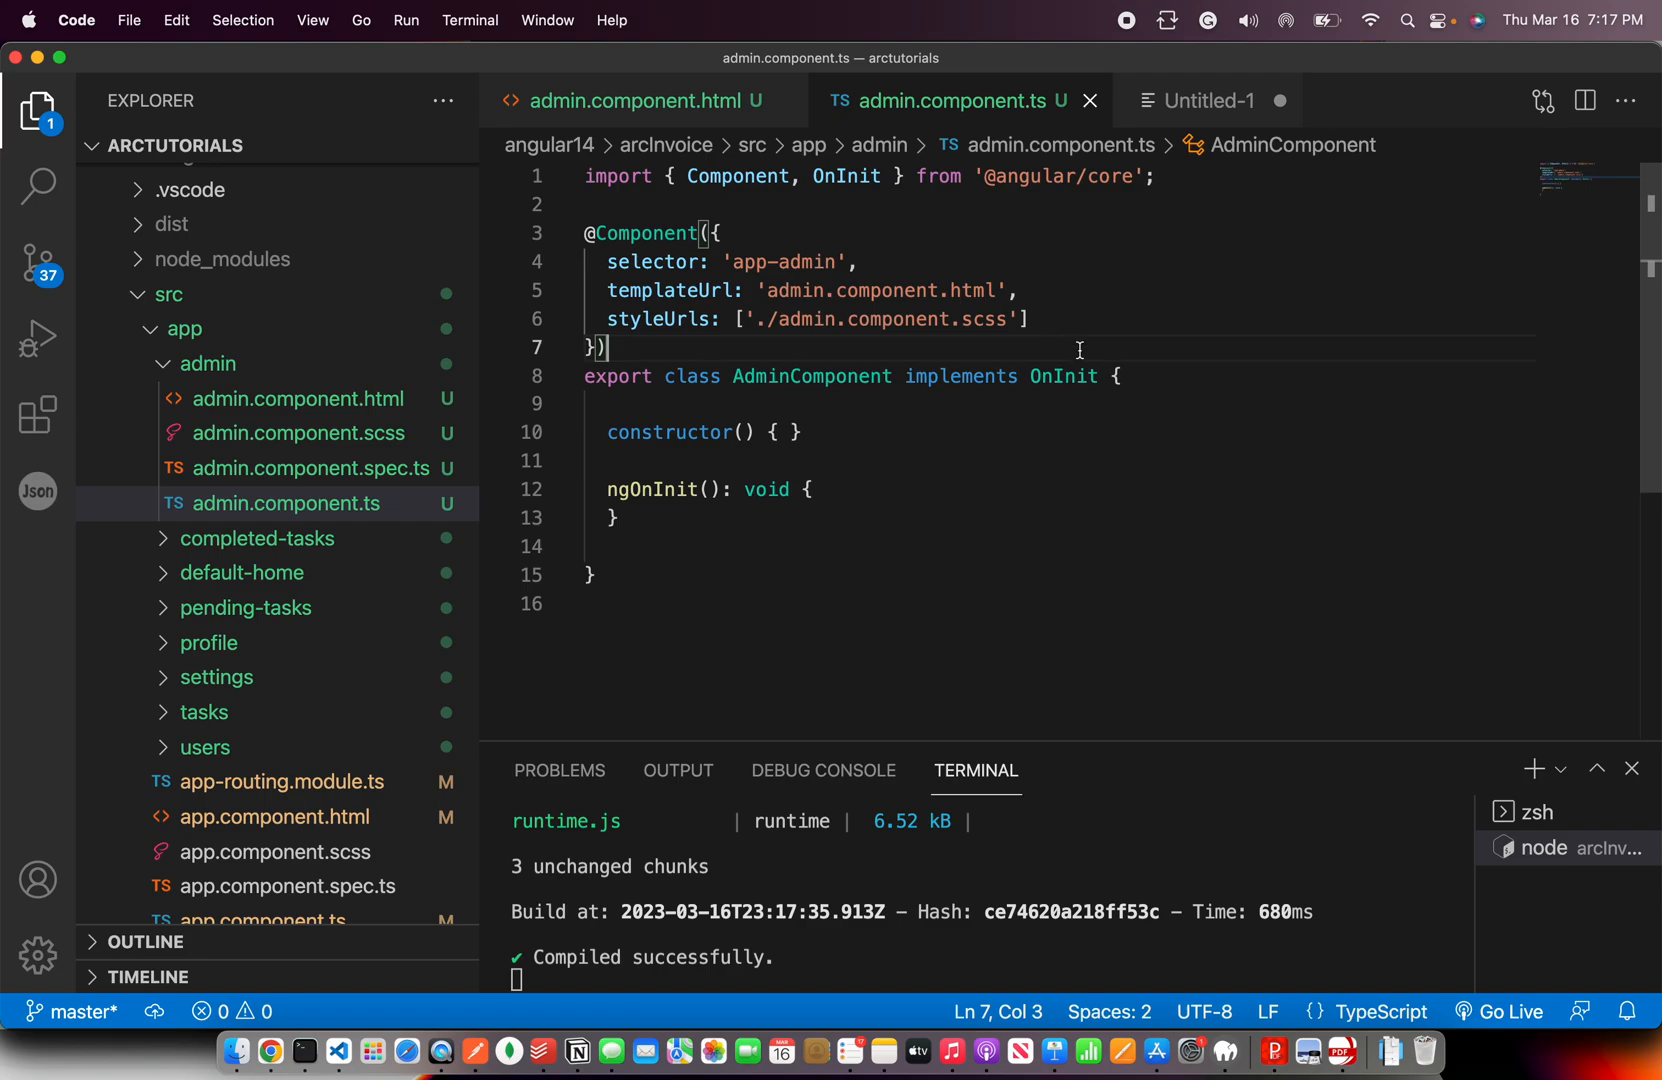
pyautogui.click(810, 488)
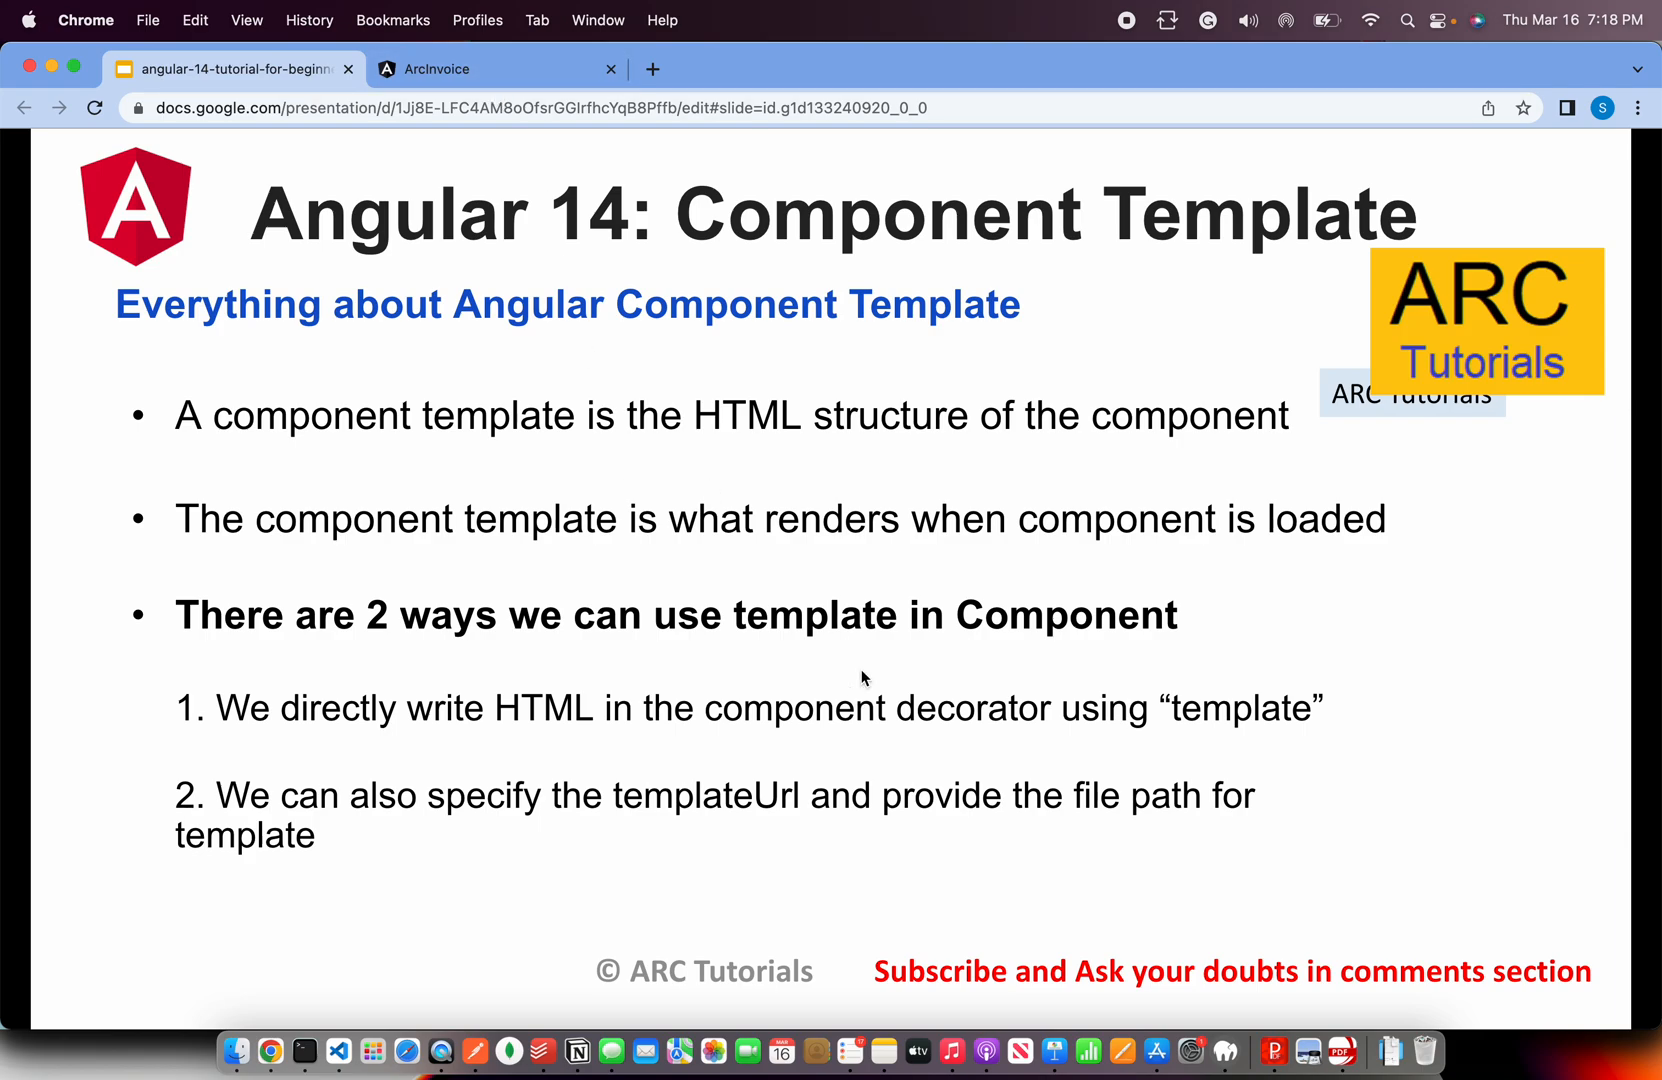
pyautogui.moveTo(1018, 618)
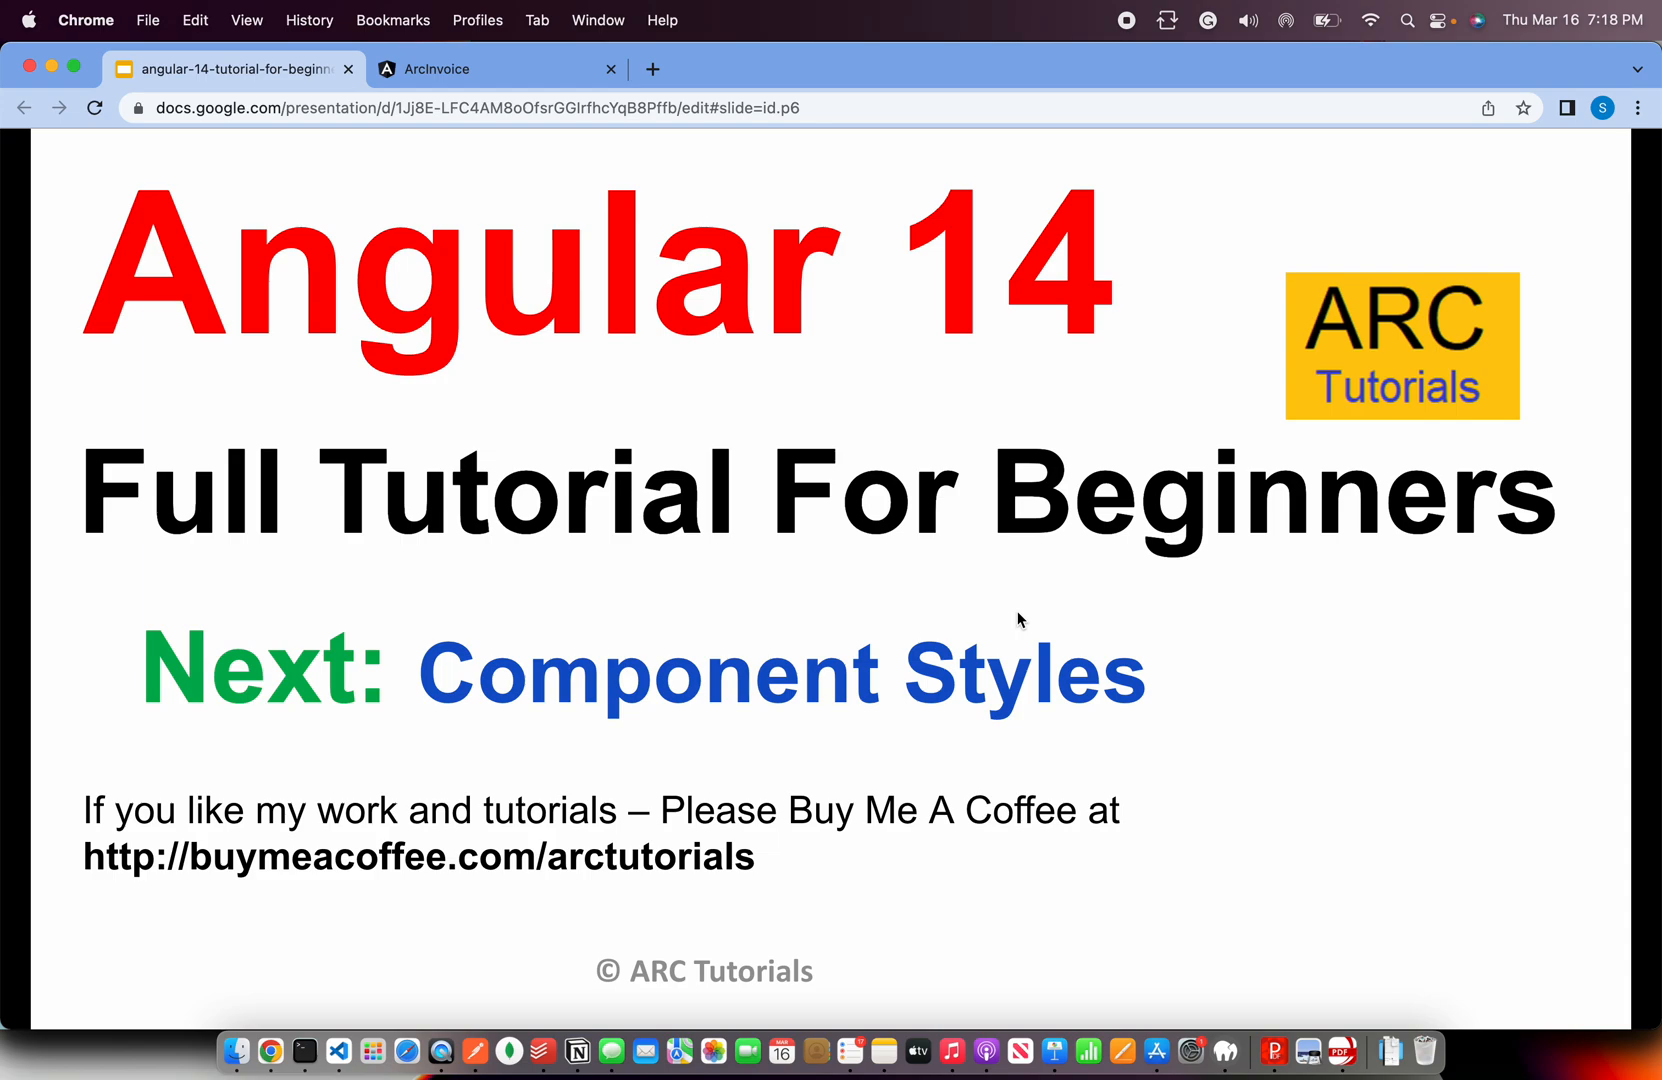
pyautogui.moveTo(1128, 192)
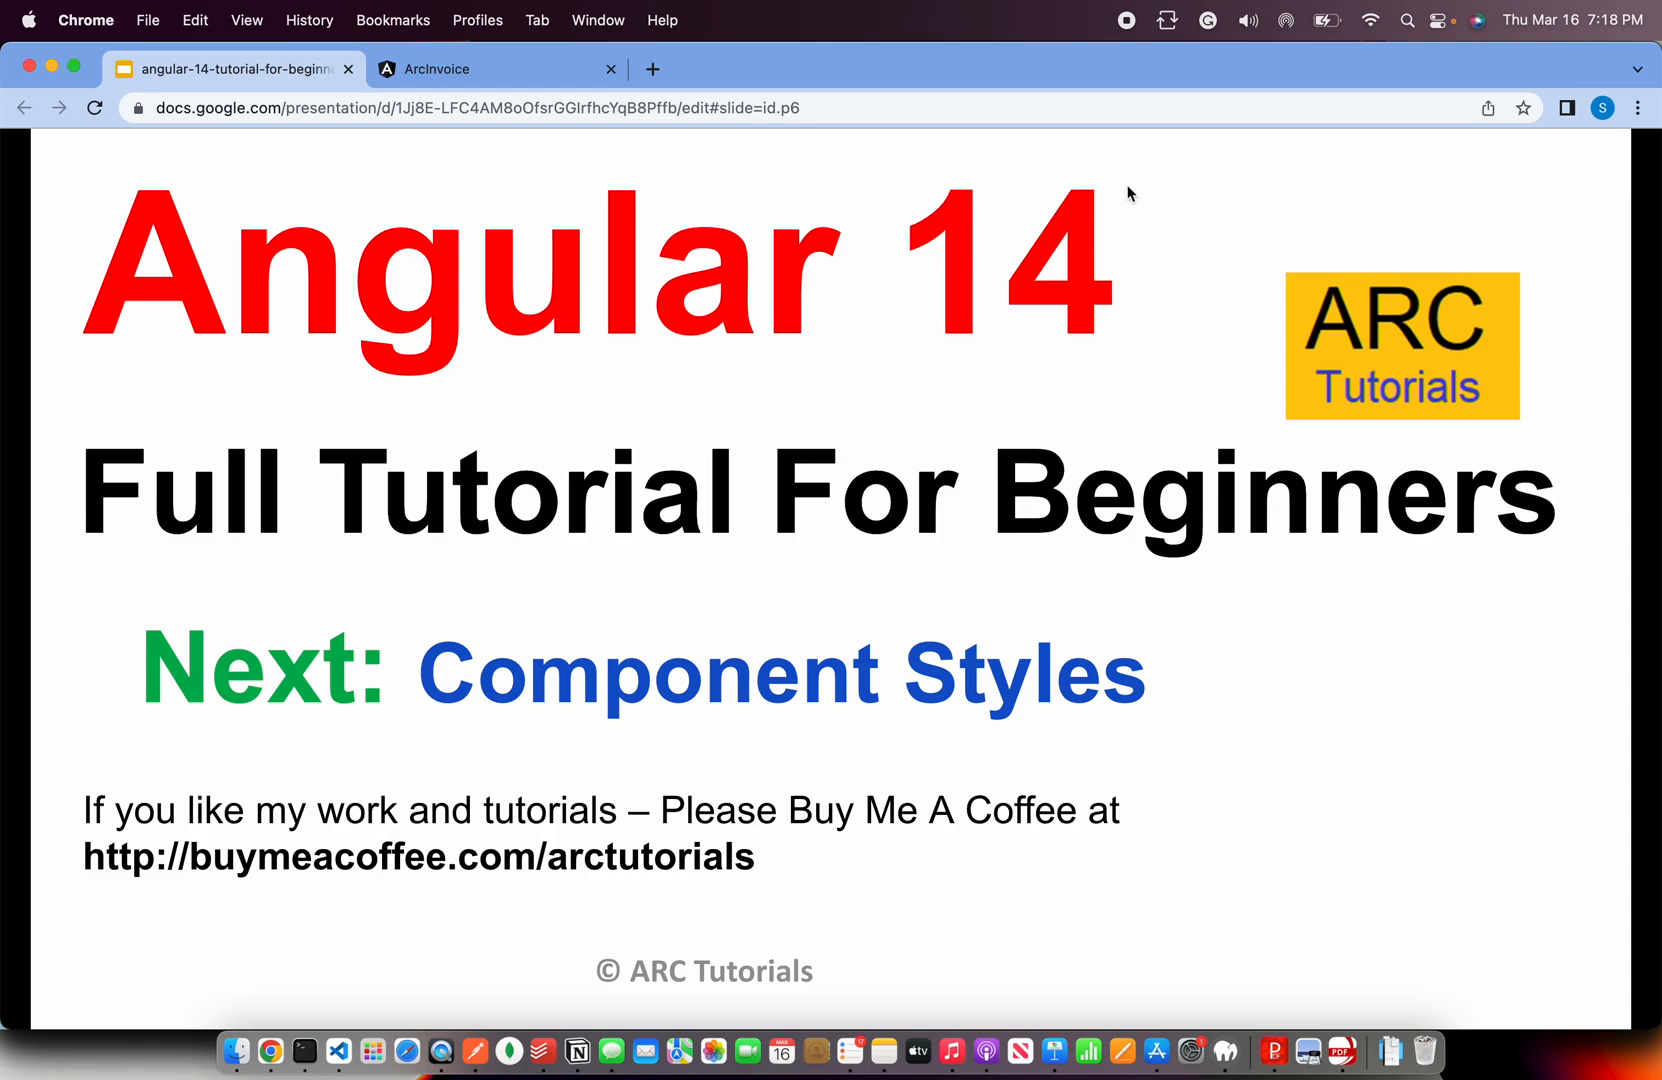